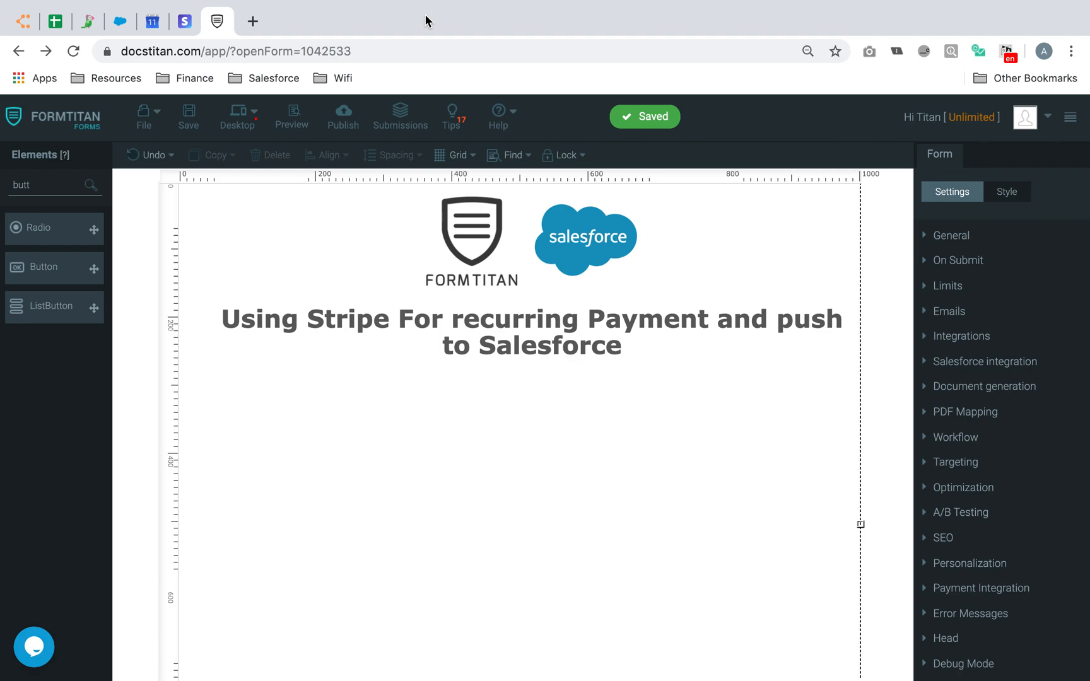
{"action": "mouse_move", "coordinate": [159, 61]}
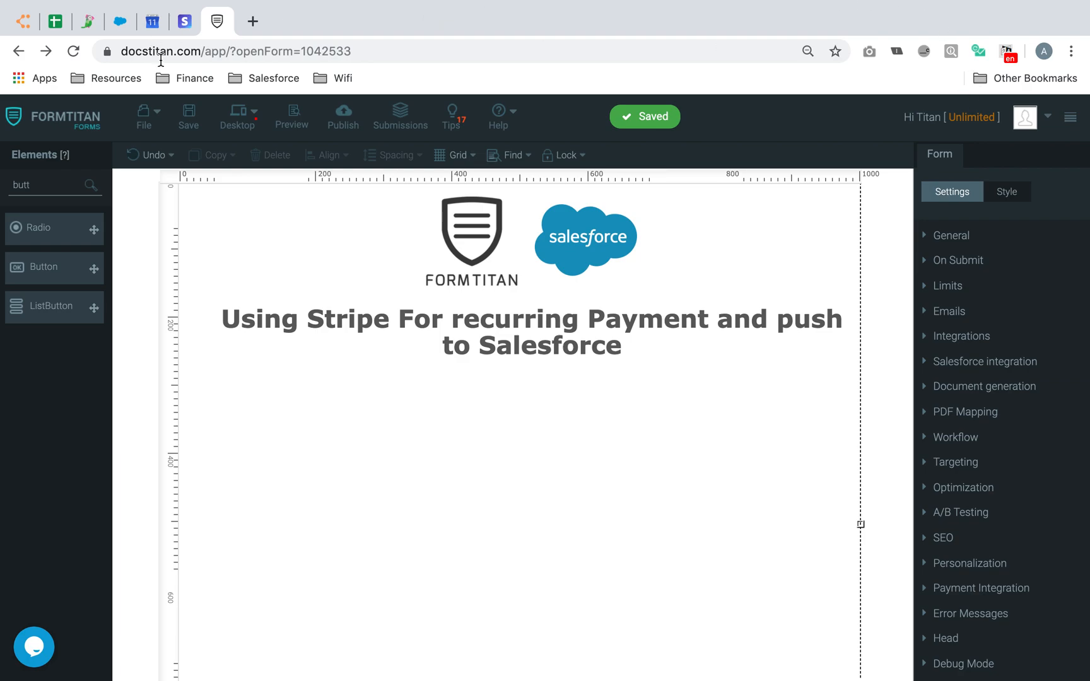
{"action": "mouse_move", "coordinate": [258, 119]}
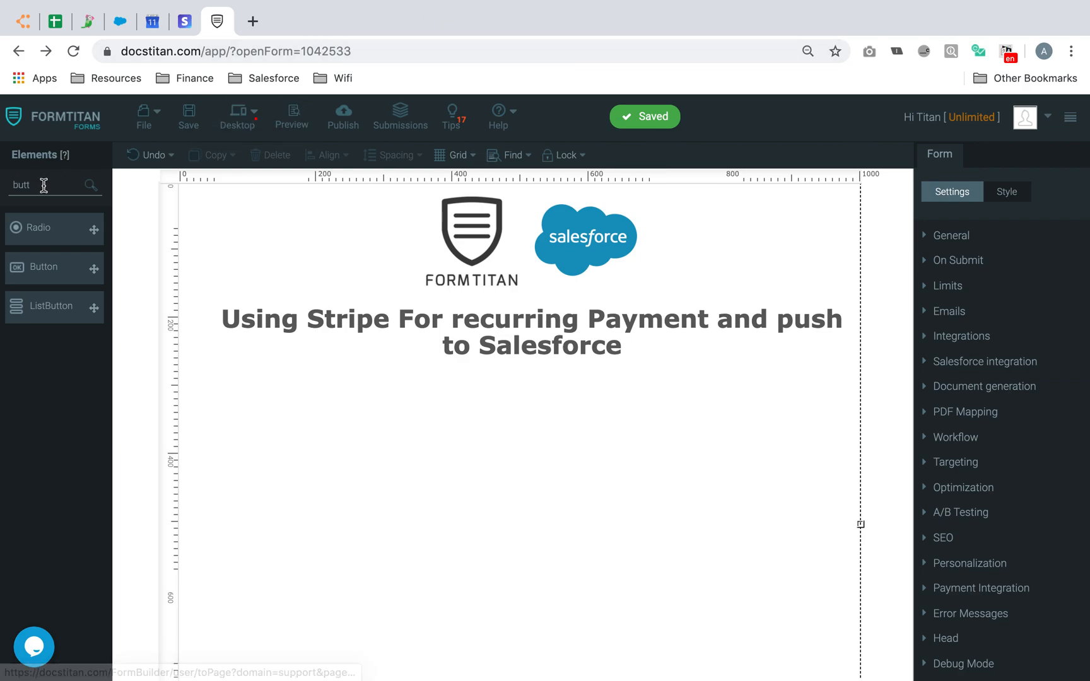
Add Full Name and Email fields below the heading.
{"action": "type", "text": "ful"}
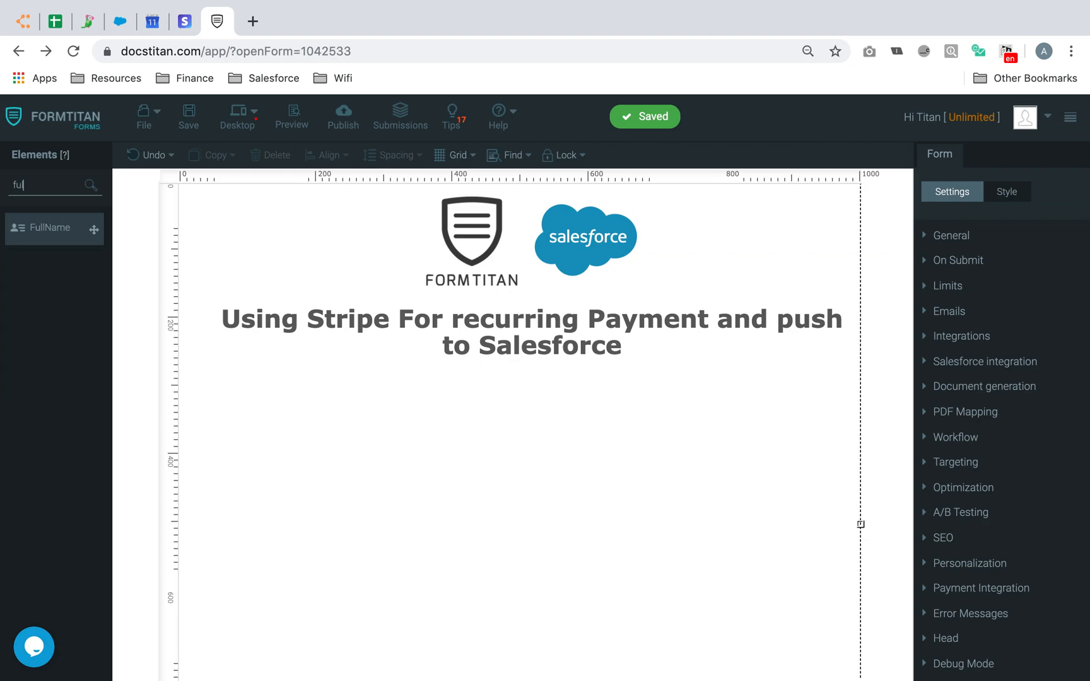
{"action": "left_click_drag", "start_coordinate": [48, 228], "coordinate": [400, 388]}
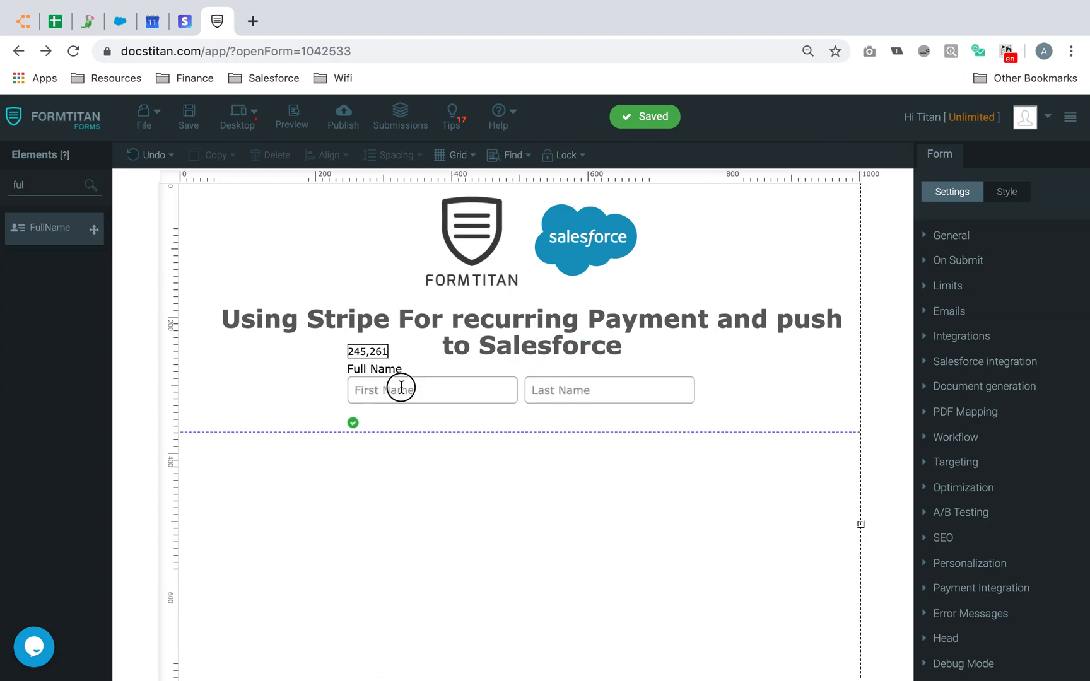
{"action": "left_click", "coordinate": [401, 390]}
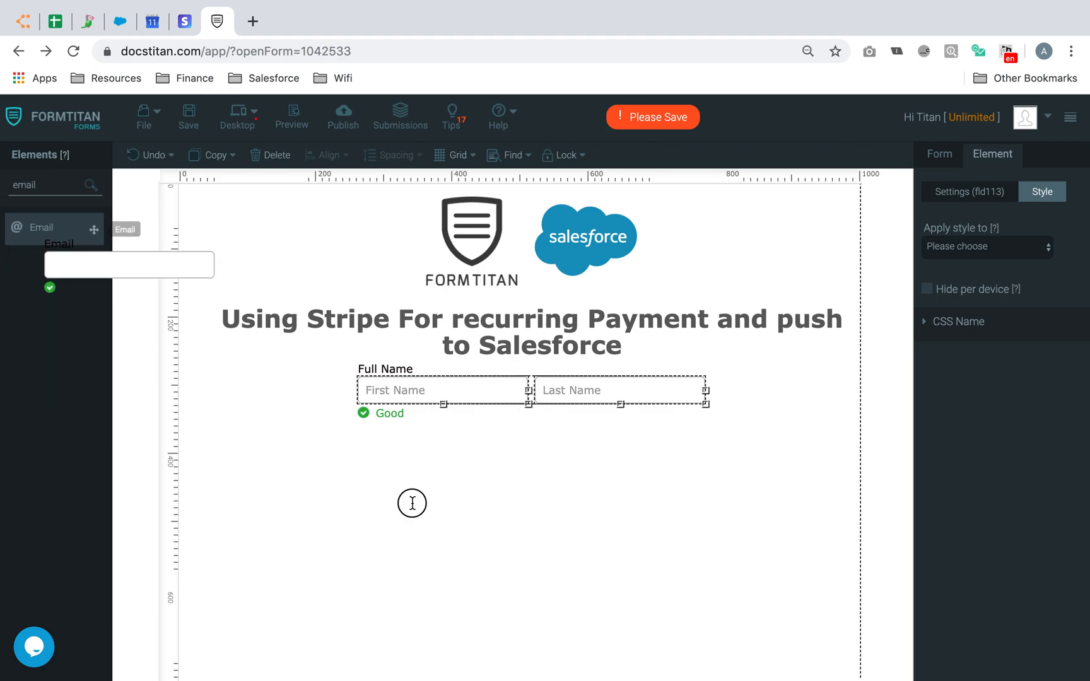
{"action": "left_click_drag", "start_coordinate": [55, 227], "coordinate": [442, 454]}
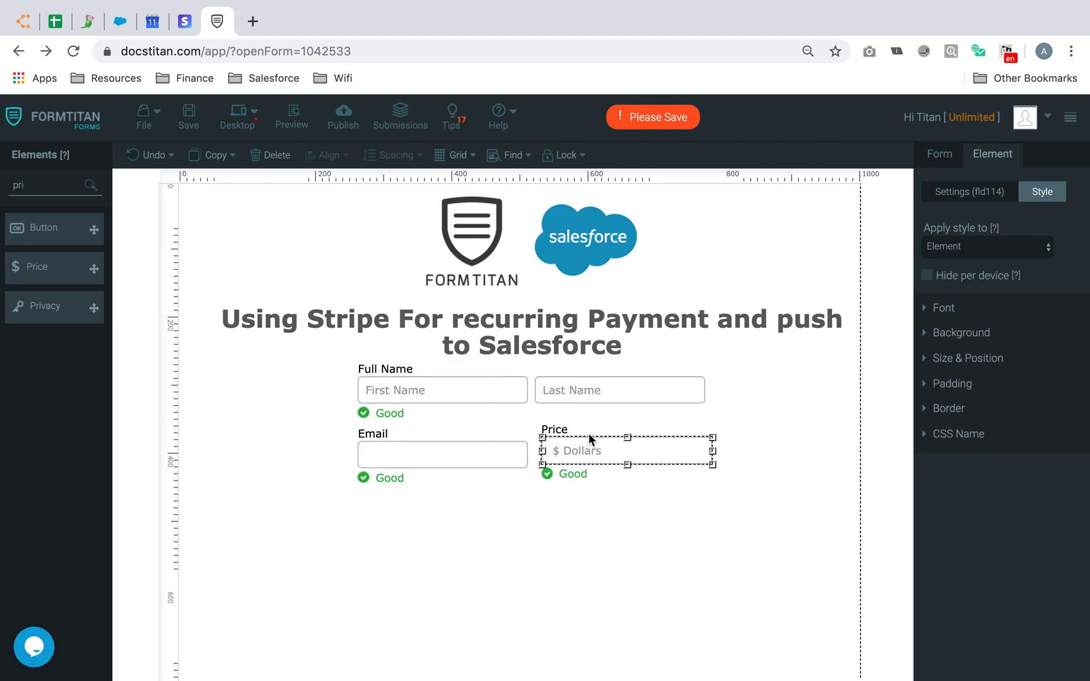
Change the price field's label to 'Donation'.
{"action": "left_click", "coordinate": [969, 192]}
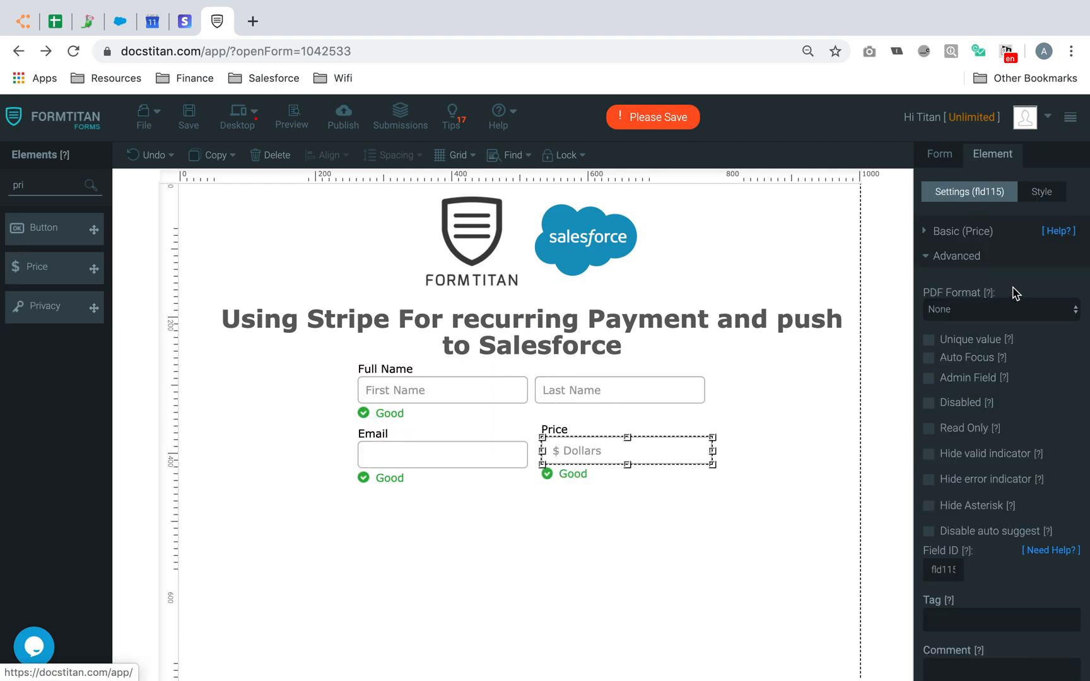
{"action": "left_click", "coordinate": [962, 231]}
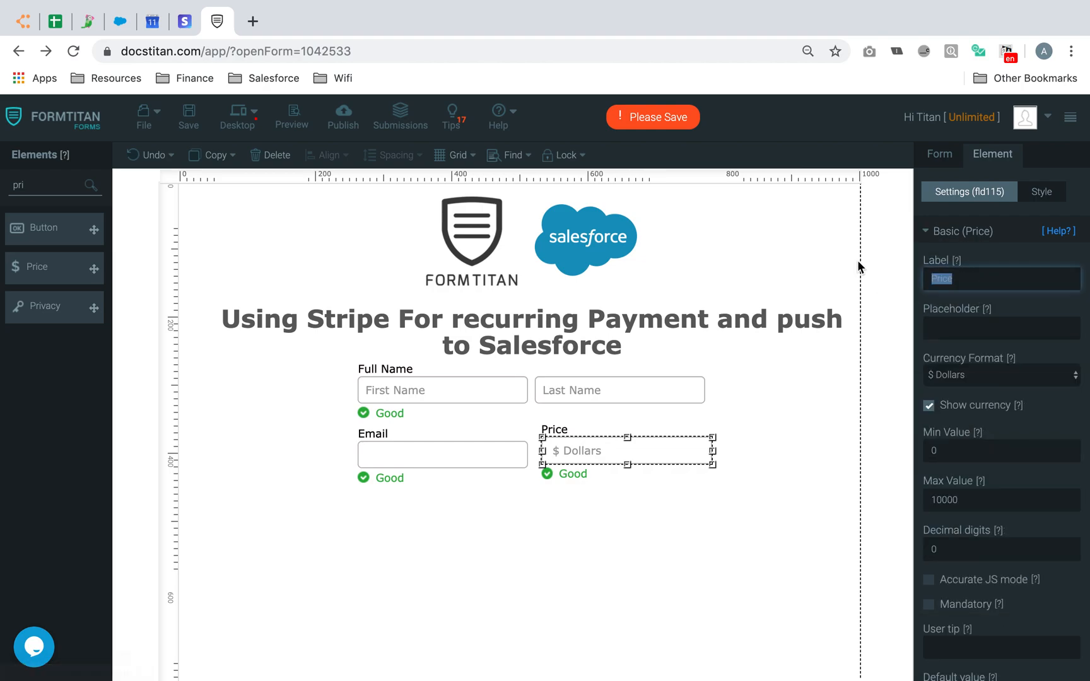
{"action": "type", "text": "Donation"}
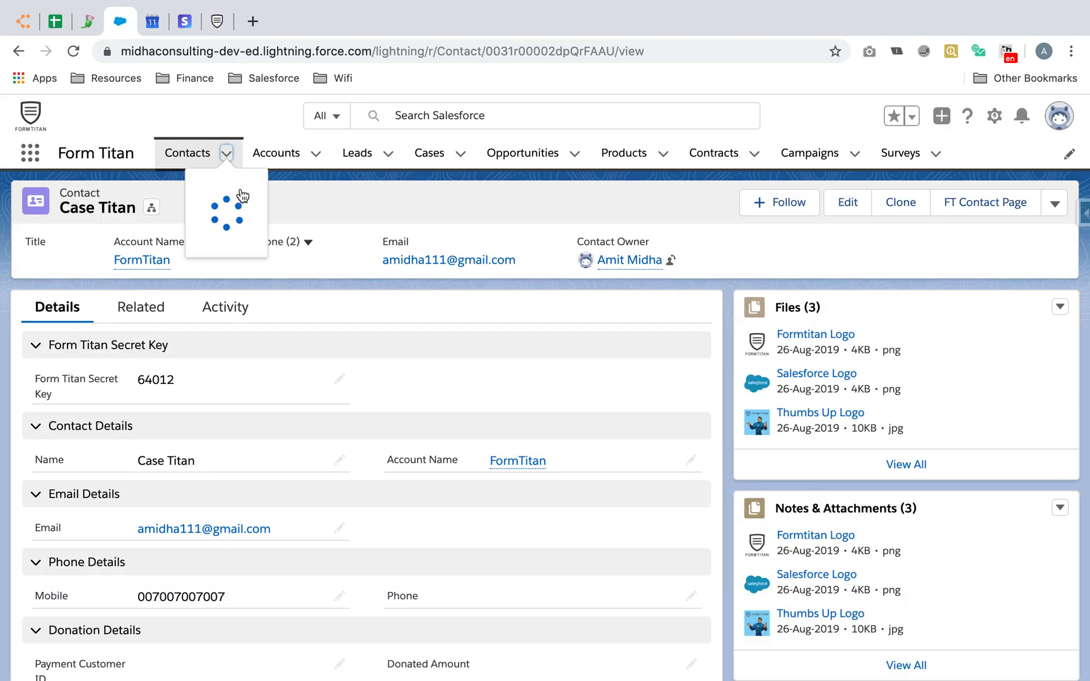
{"action": "left_click", "coordinate": [225, 153]}
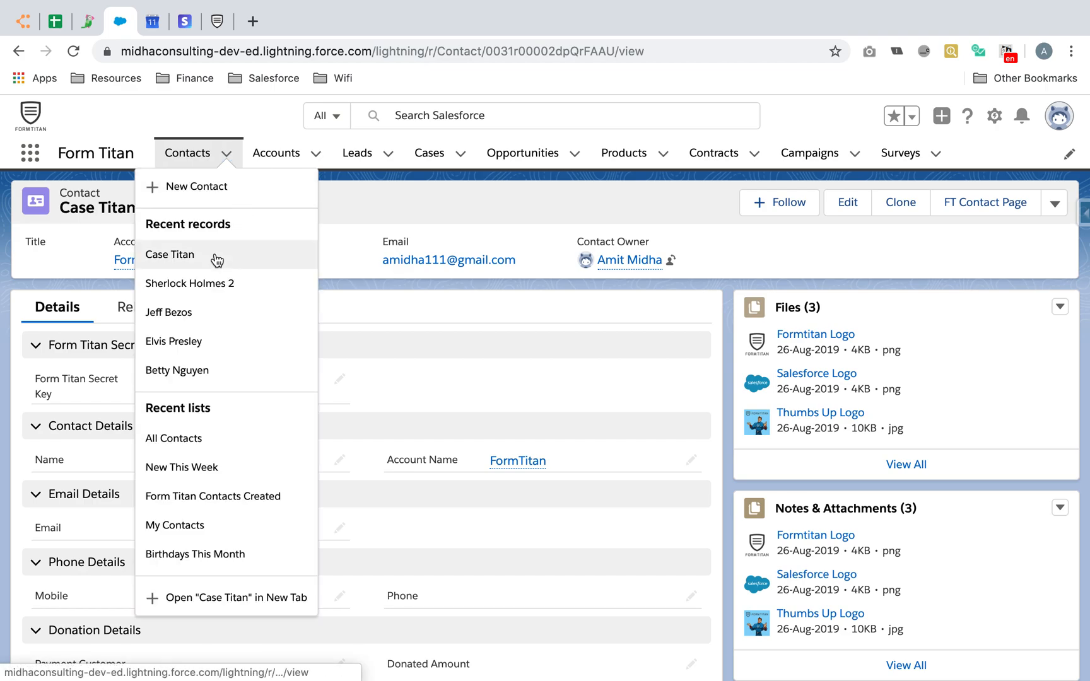
{"action": "left_click", "coordinate": [197, 187]}
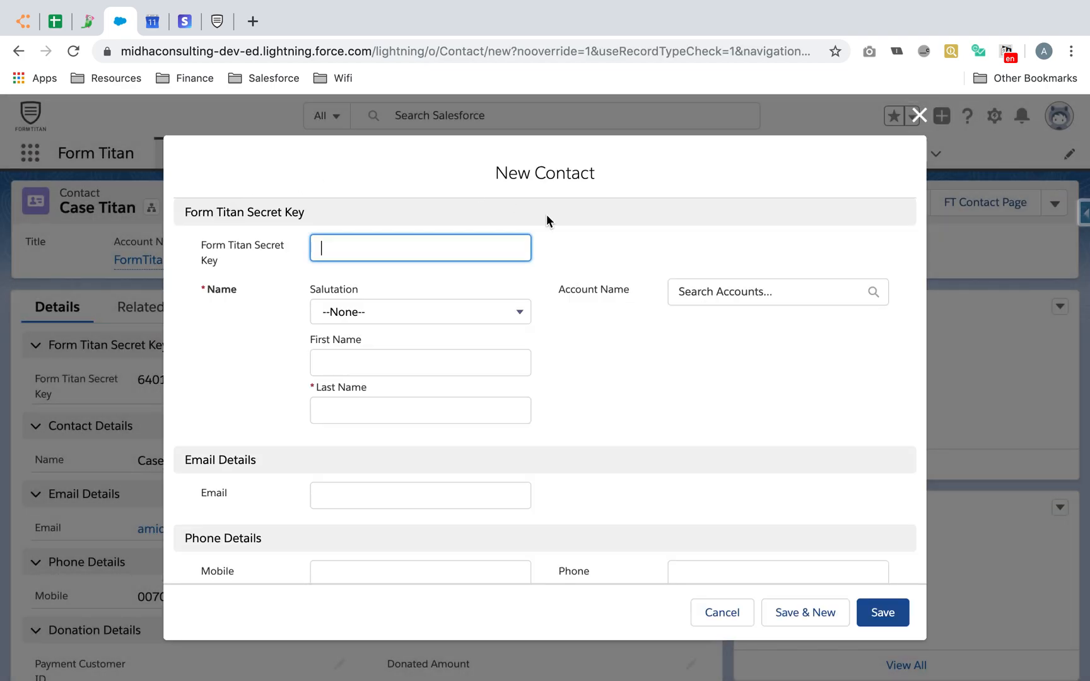
{"action": "scroll", "scroll_direction": "down", "scroll_amount": 3}
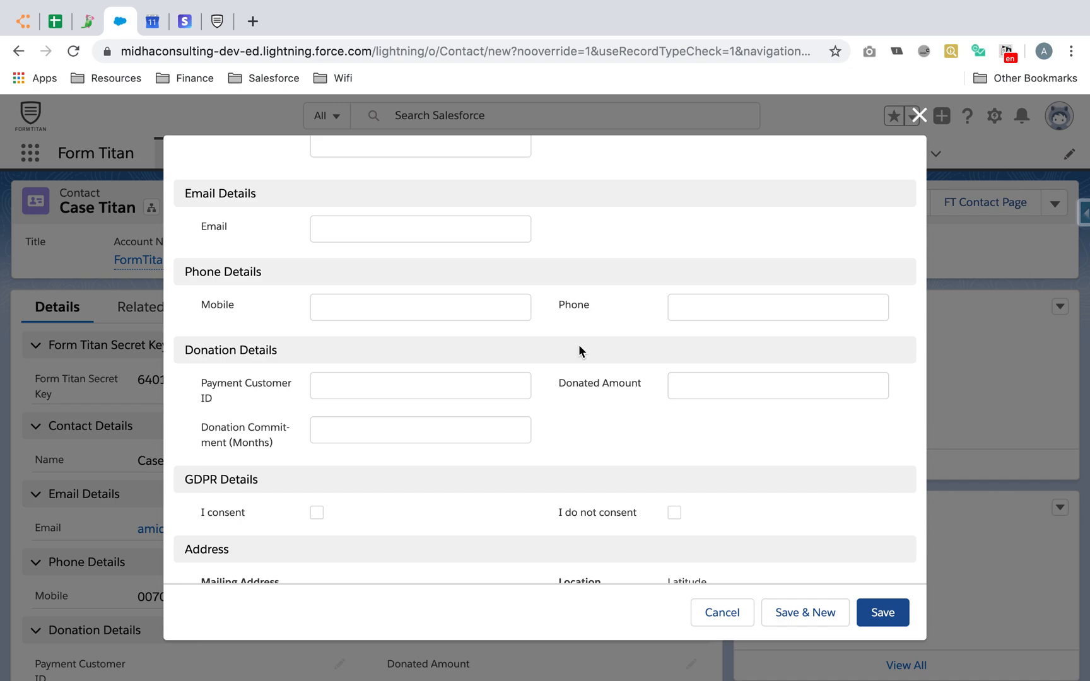
{"action": "mouse_move", "coordinate": [570, 424]}
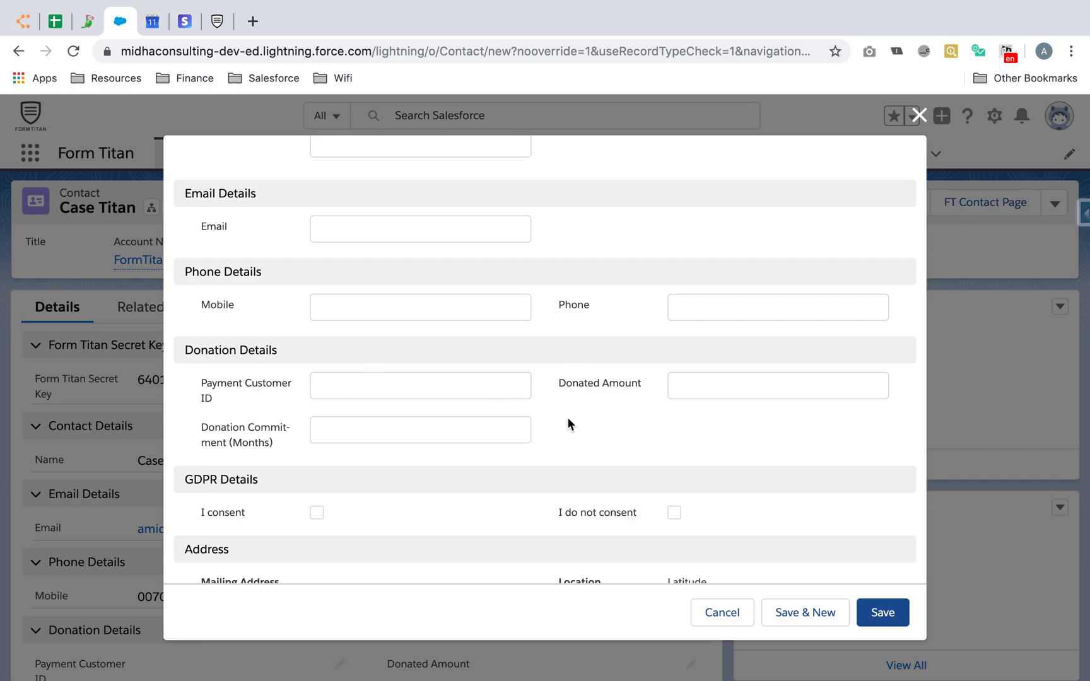
{"action": "type", "text": "100"}
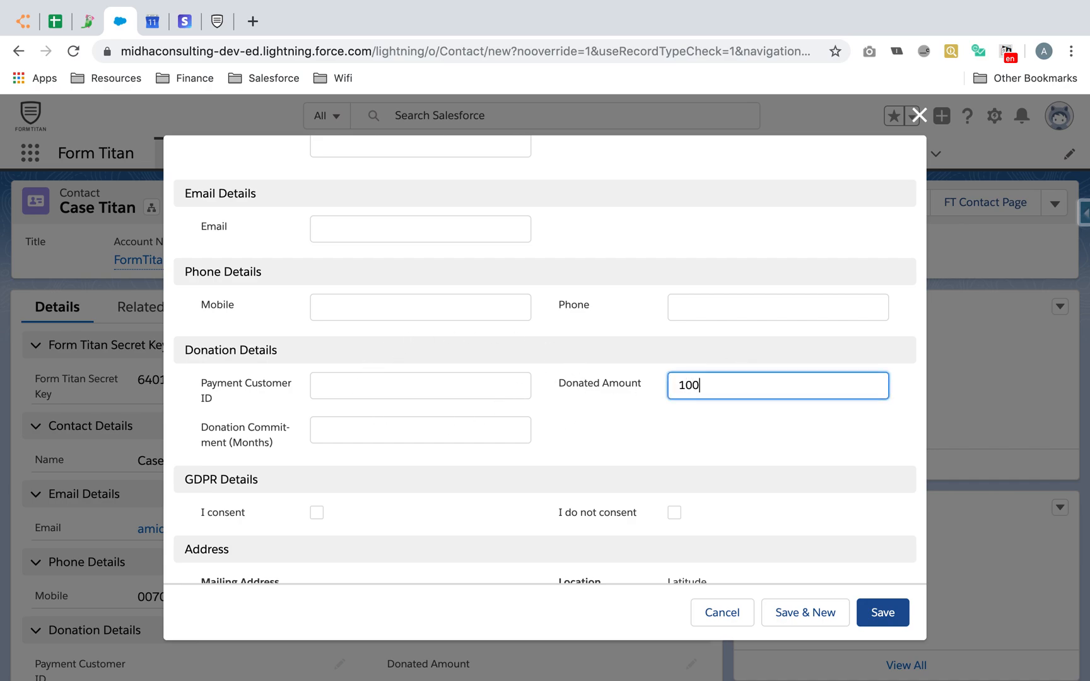
{"action": "left_click", "coordinate": [732, 380]}
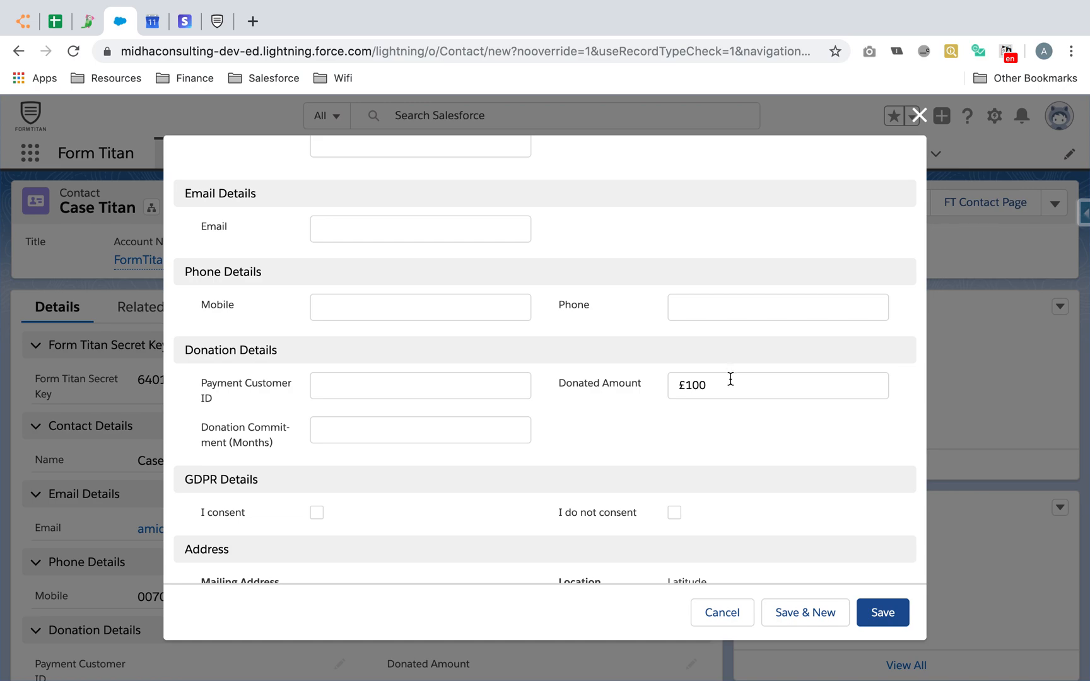
{"action": "left_click", "coordinate": [420, 430]}
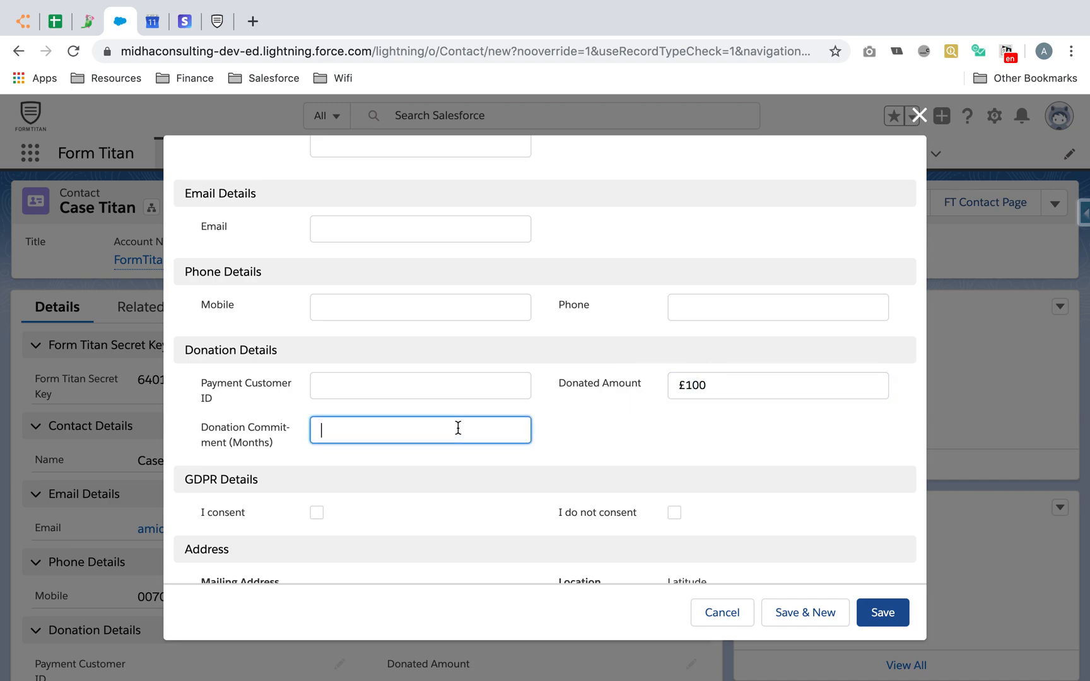
{"action": "type", "text": "12"}
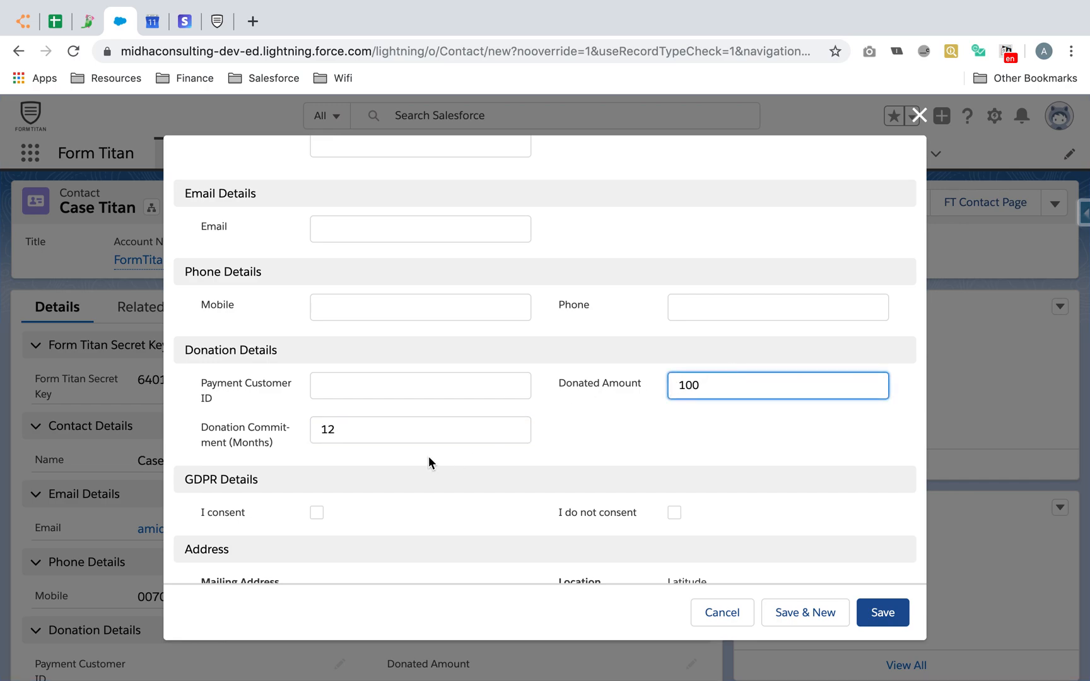
{"action": "left_click", "coordinate": [420, 429]}
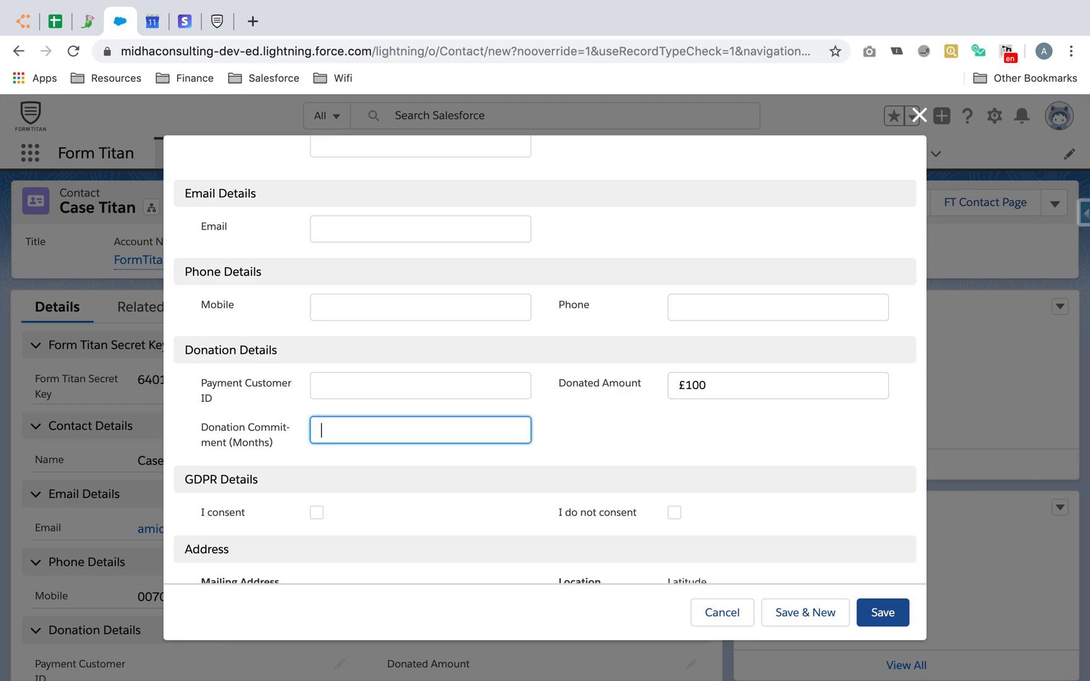
{"action": "type", "text": "24"}
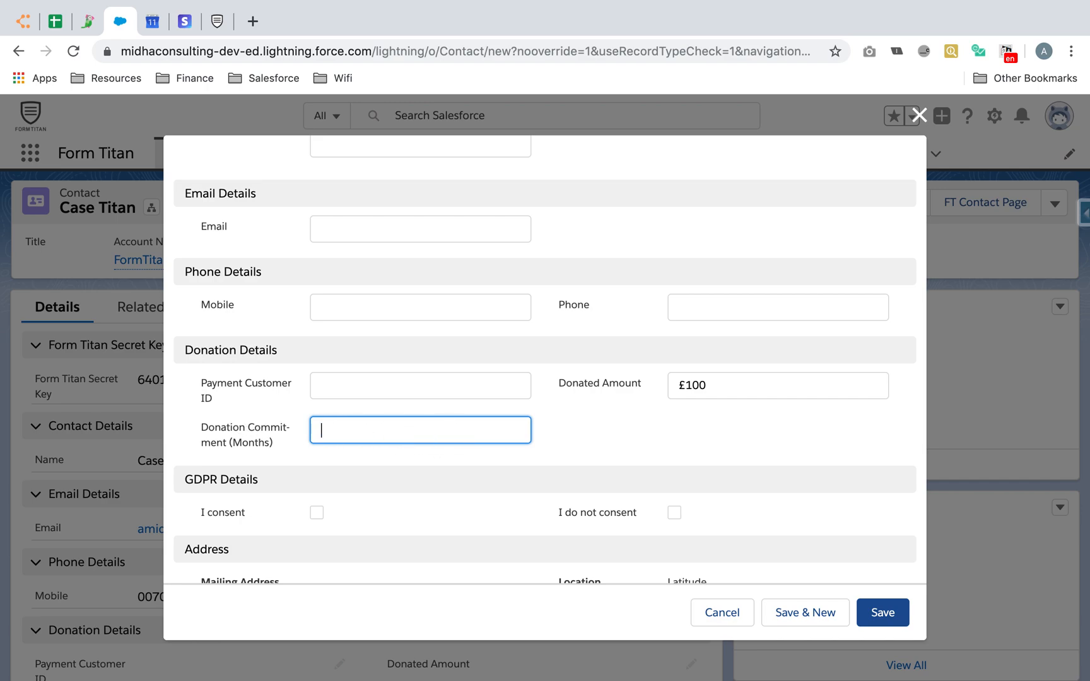
{"action": "left_click", "coordinate": [778, 385]}
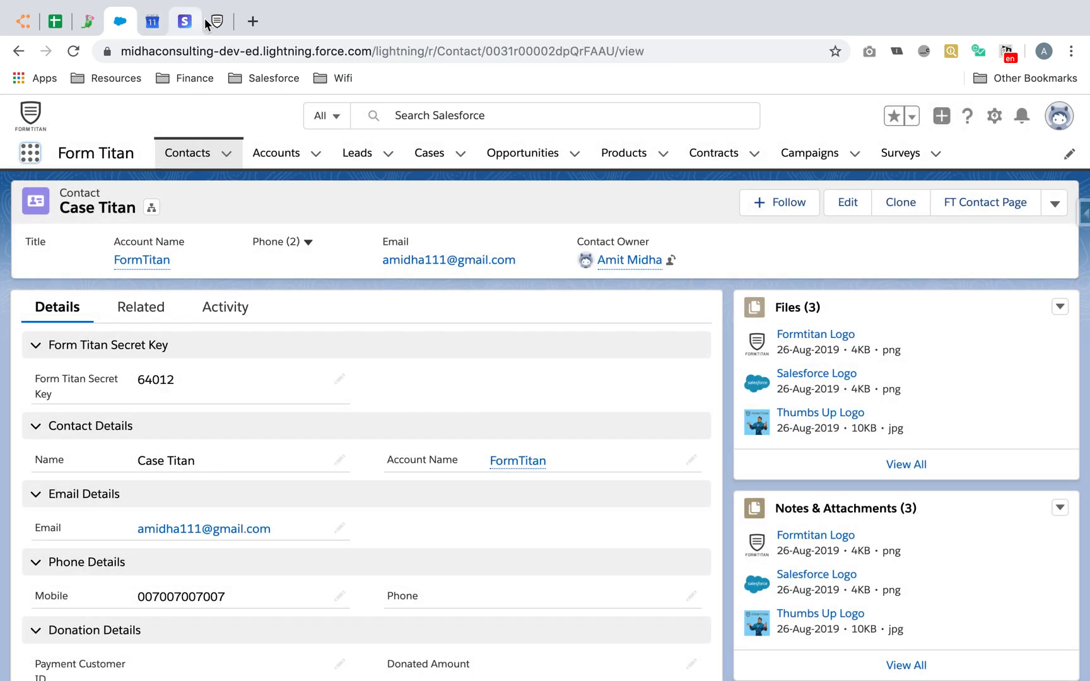
Back in FormTitan, change the Donation field's label to 'Donated Amount'.
{"action": "left_click", "coordinate": [219, 21]}
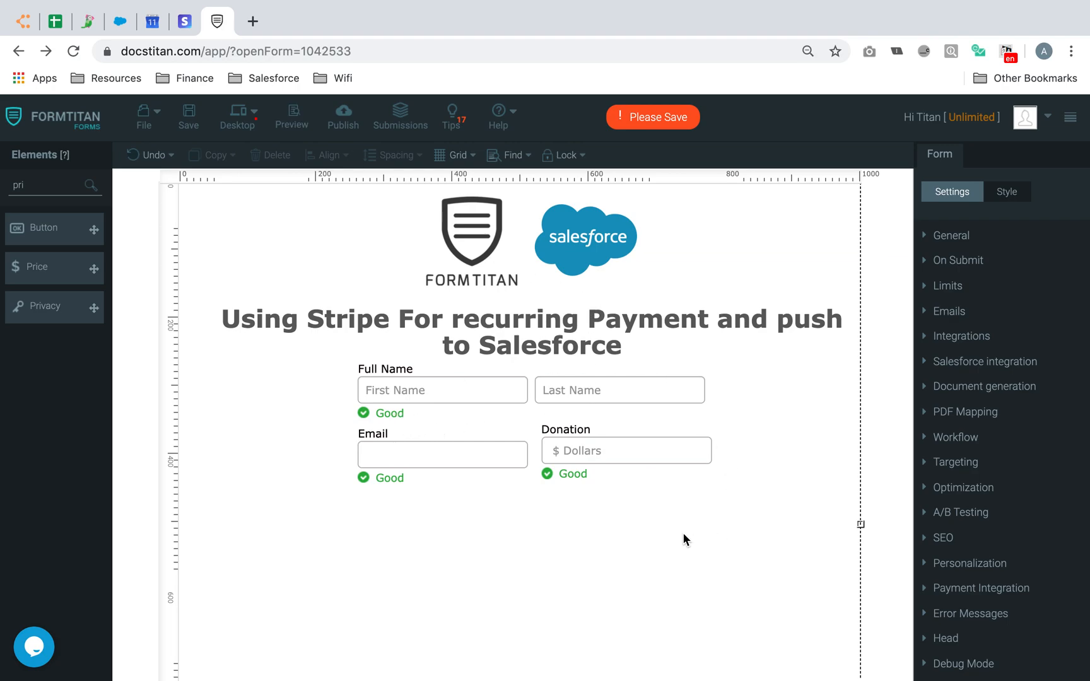
{"action": "left_click", "coordinate": [626, 450]}
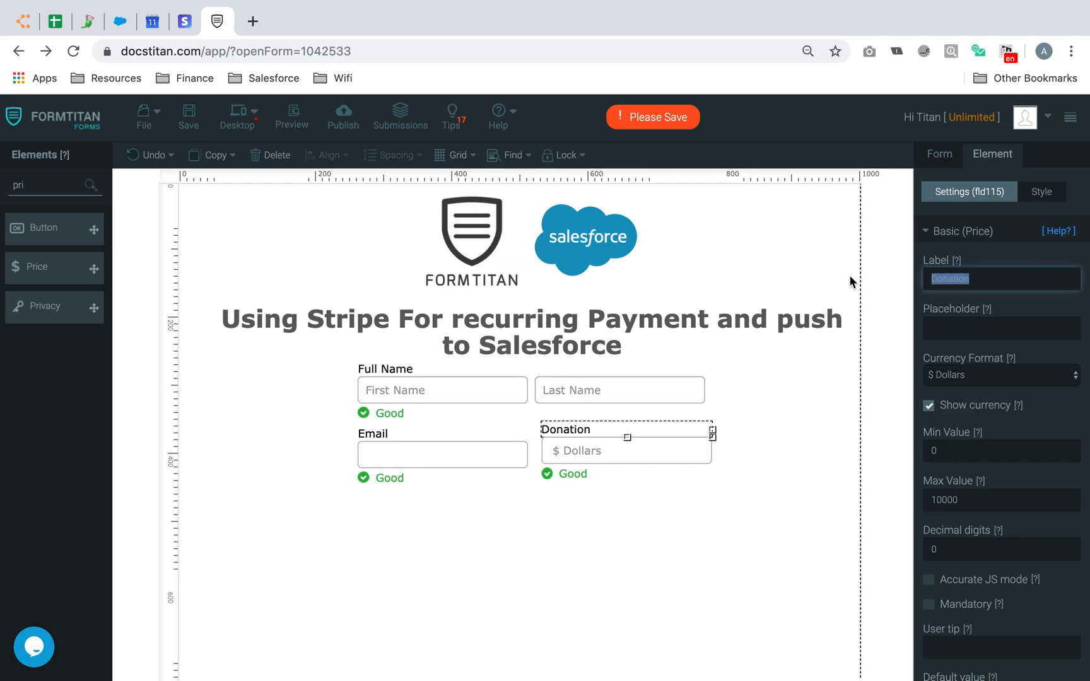
{"action": "type", "text": "Donated Amount"}
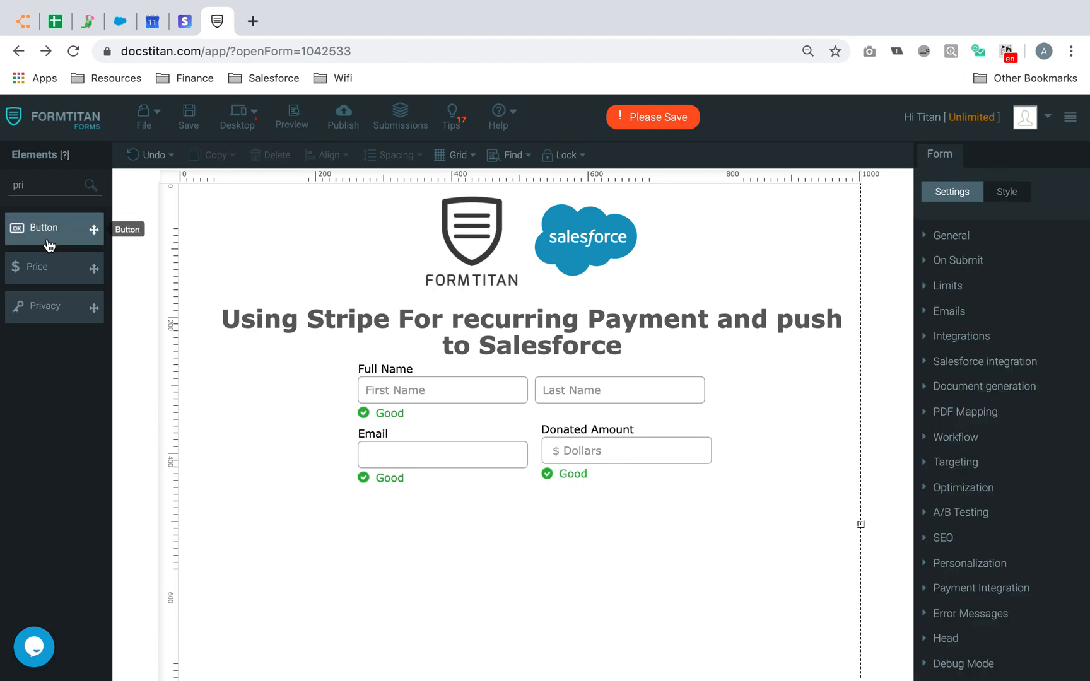
{"action": "type", "text": "num"}
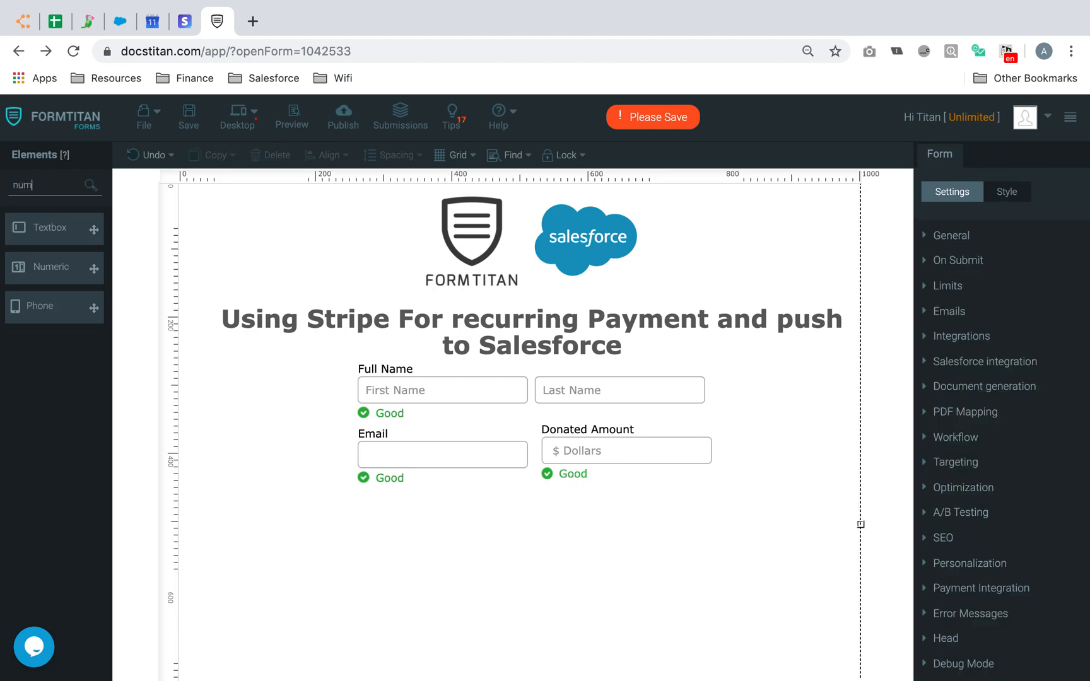
{"action": "mouse_move", "coordinate": [423, 522]}
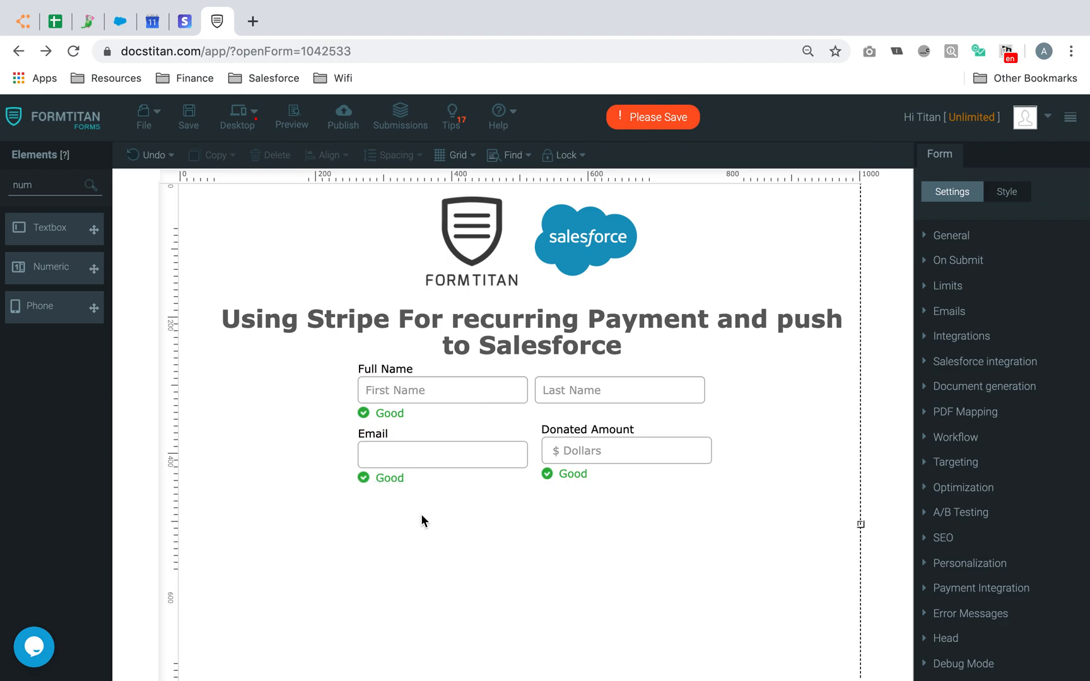
Add a dropdown below Email labelled 'Donation commitment (Months)'.
{"action": "left_click_drag", "start_coordinate": [50, 267], "coordinate": [445, 529]}
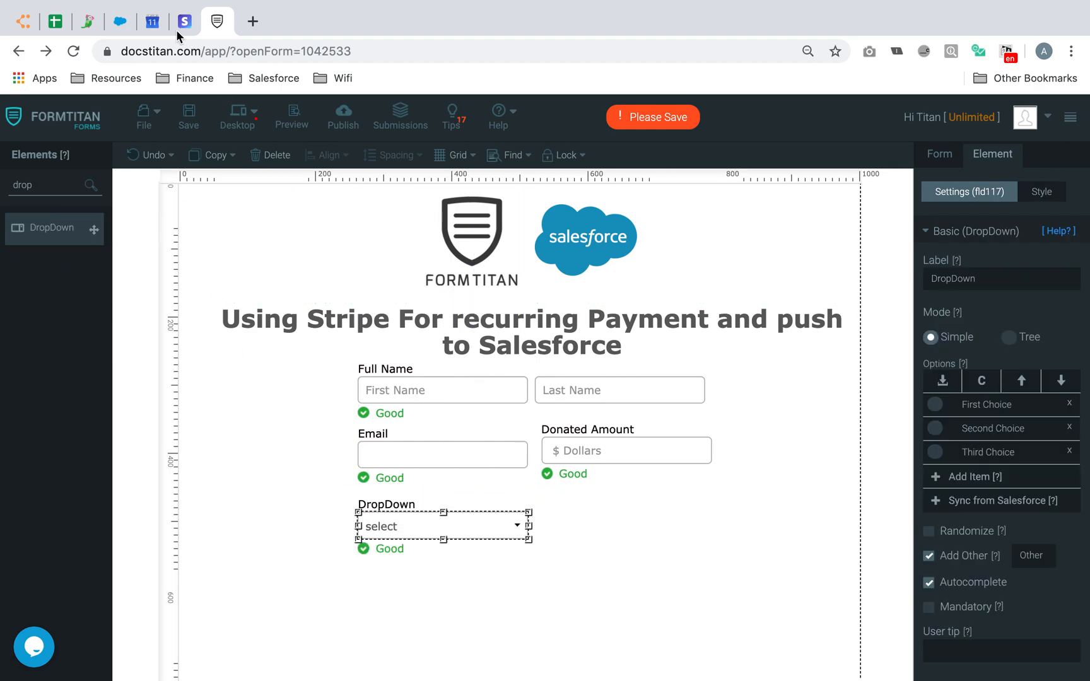
{"action": "left_click", "coordinate": [116, 19]}
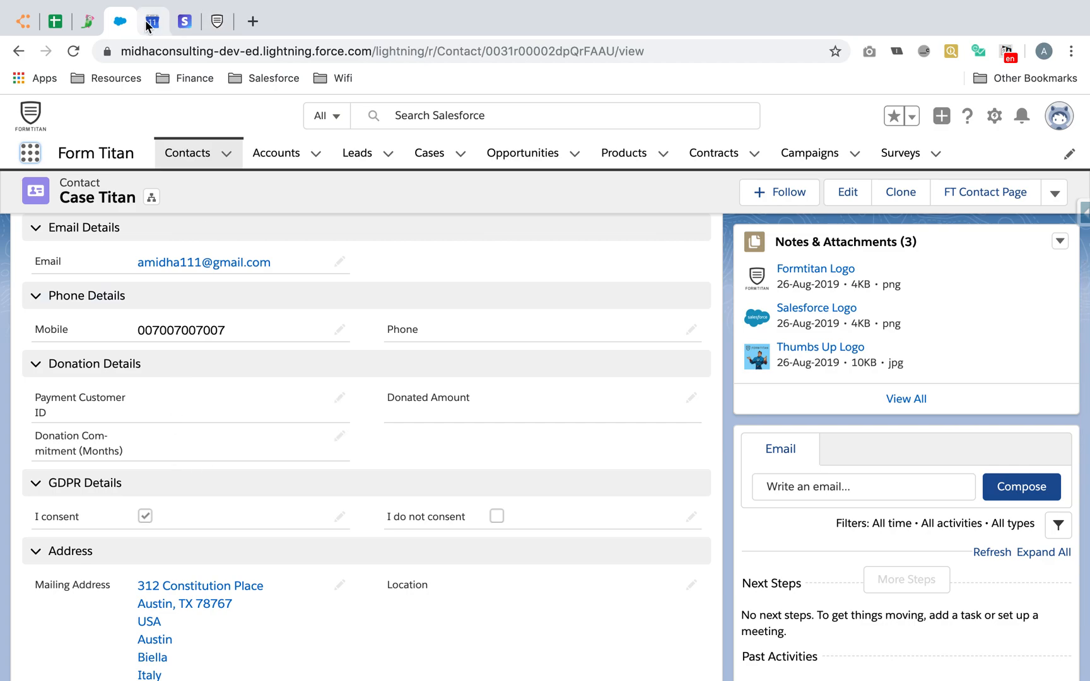
{"action": "left_click", "coordinate": [218, 20]}
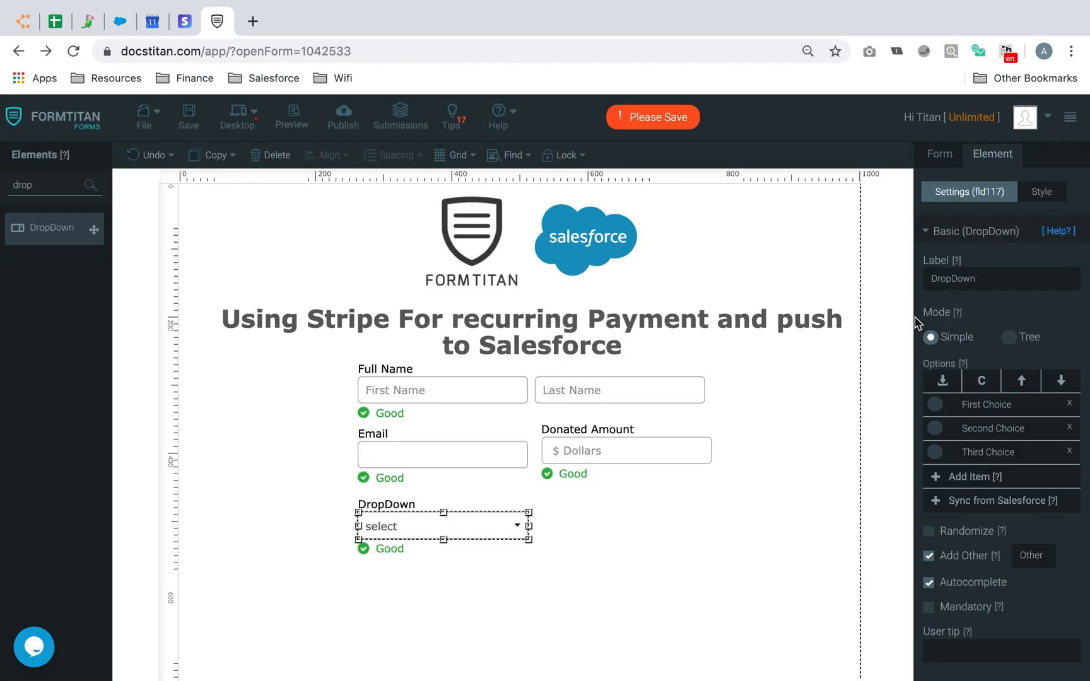
{"action": "type", "text": "Donation commitment"}
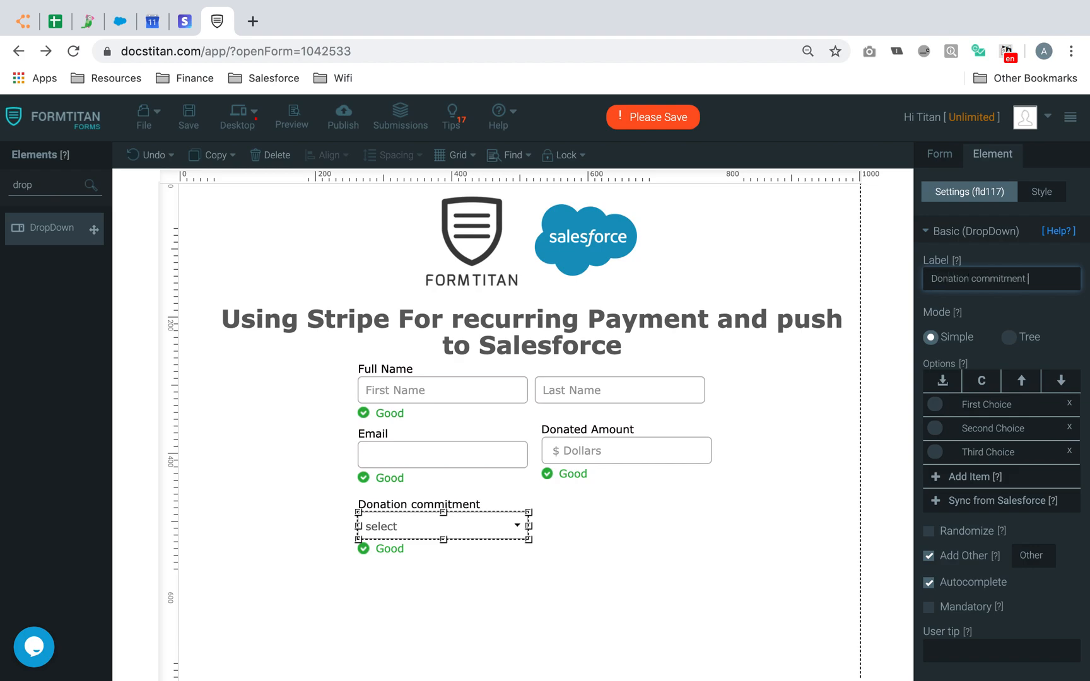
{"action": "type", "text": "(Months"}
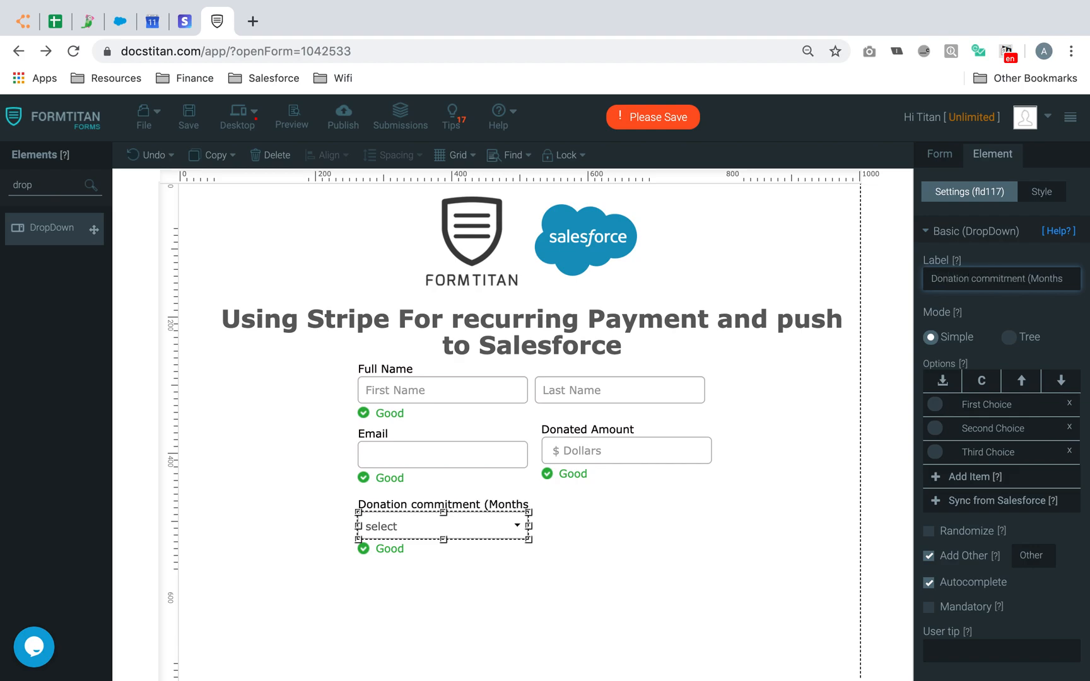
{"action": "mouse_move", "coordinate": [1069, 405]}
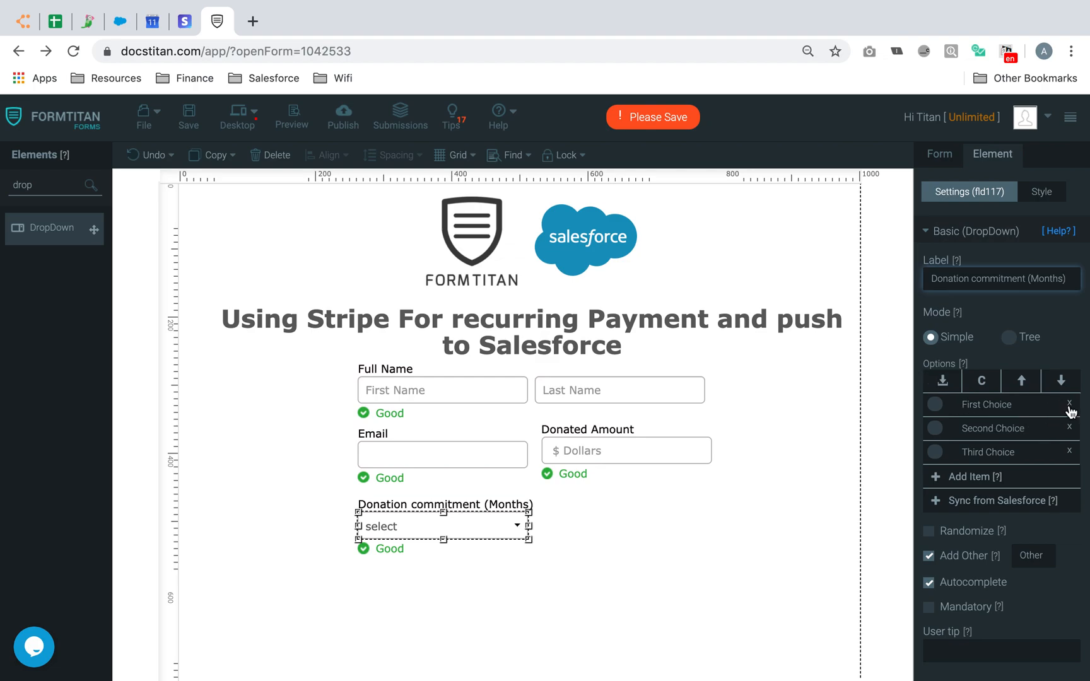
Replace the dropdown's default choices with 3, 6, 9 and 12.
{"action": "left_click", "coordinate": [1069, 404]}
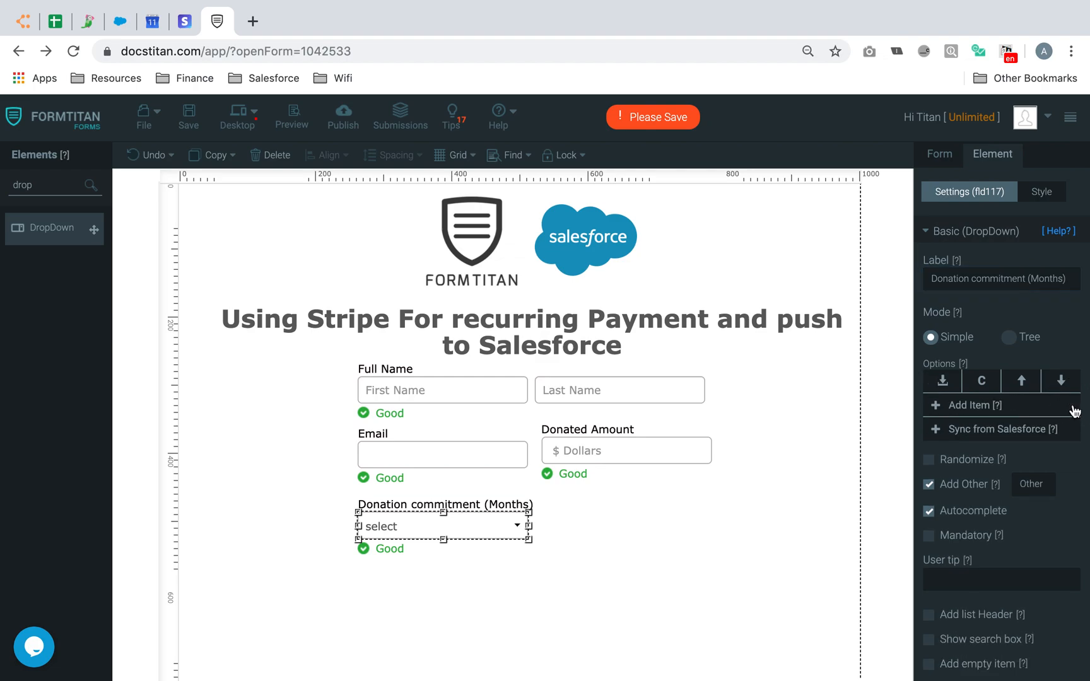
{"action": "left_click", "coordinate": [969, 405]}
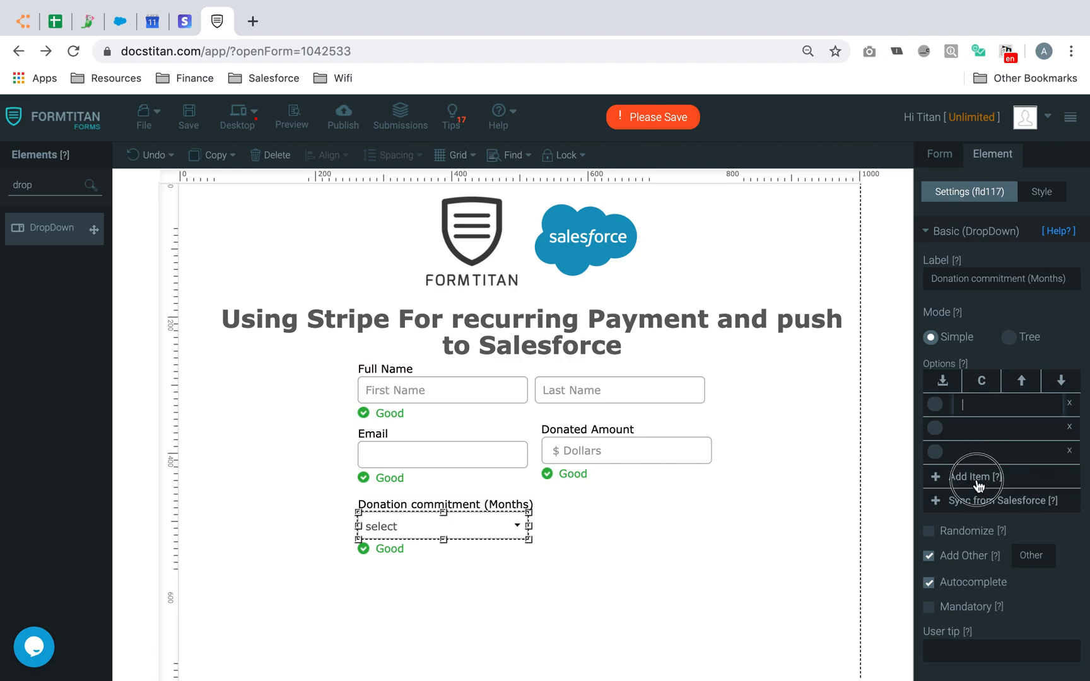
{"action": "type", "text": "3"}
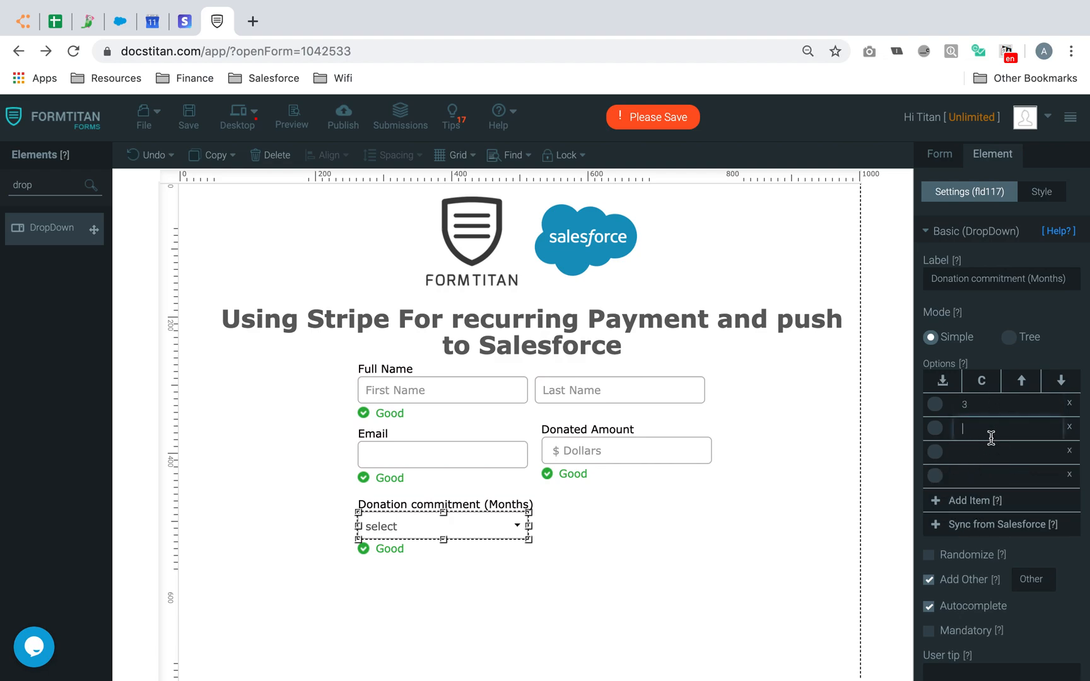
{"action": "type", "text": "6"}
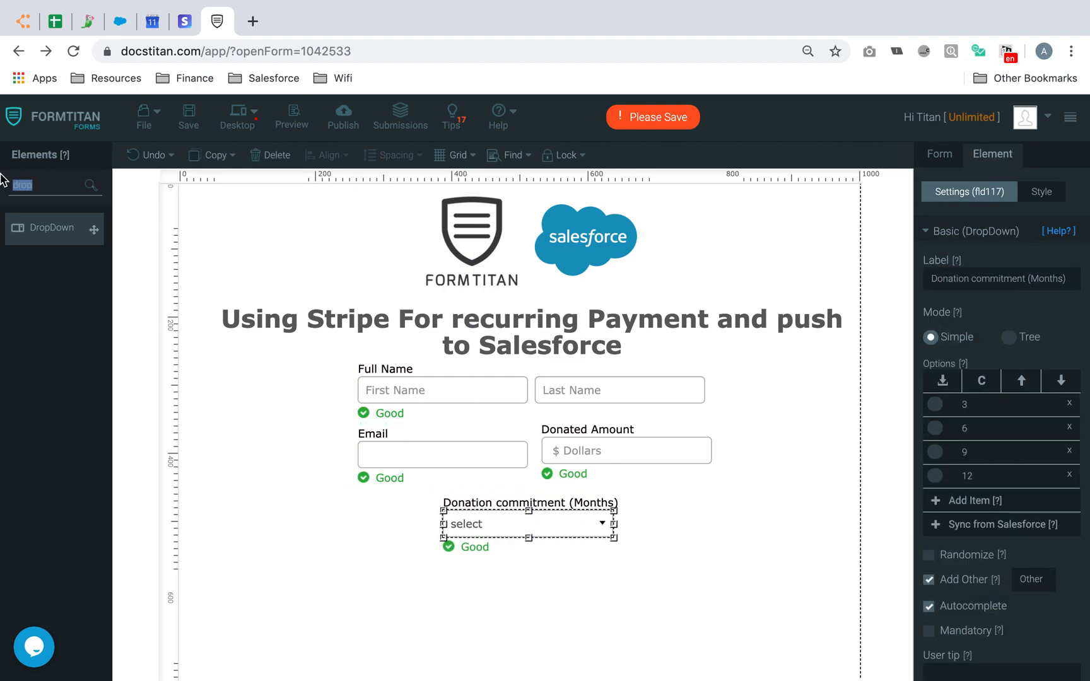
Add a Button below the dropdown, set its type to submit, and save.
{"action": "type", "text": "bu"}
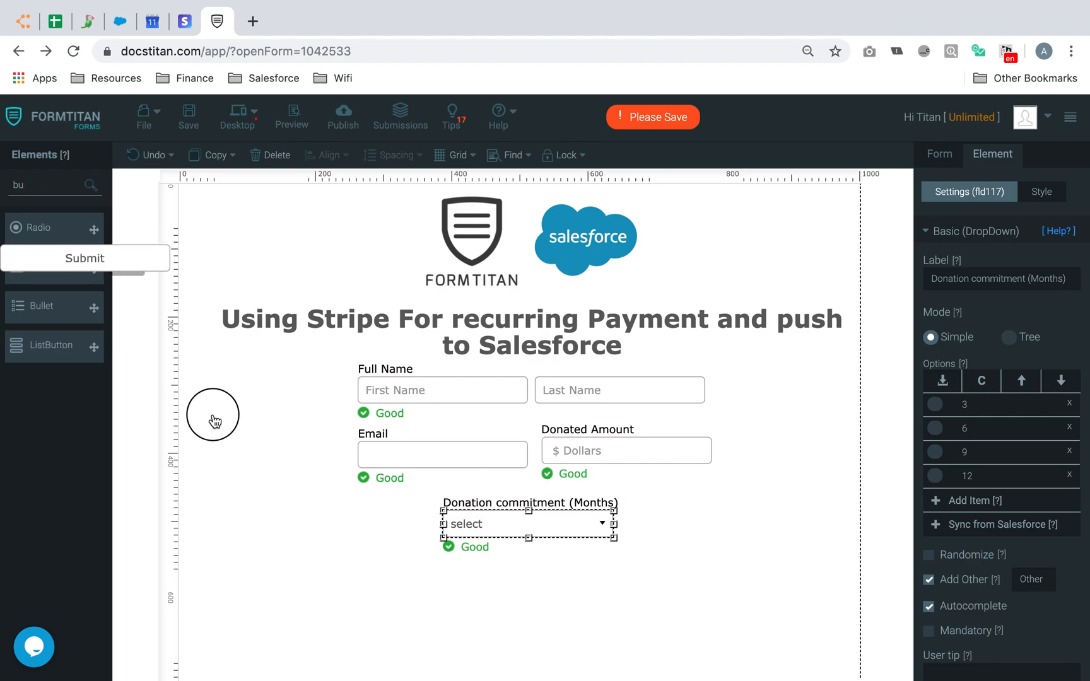
{"action": "left_click_drag", "start_coordinate": [85, 258], "coordinate": [533, 595]}
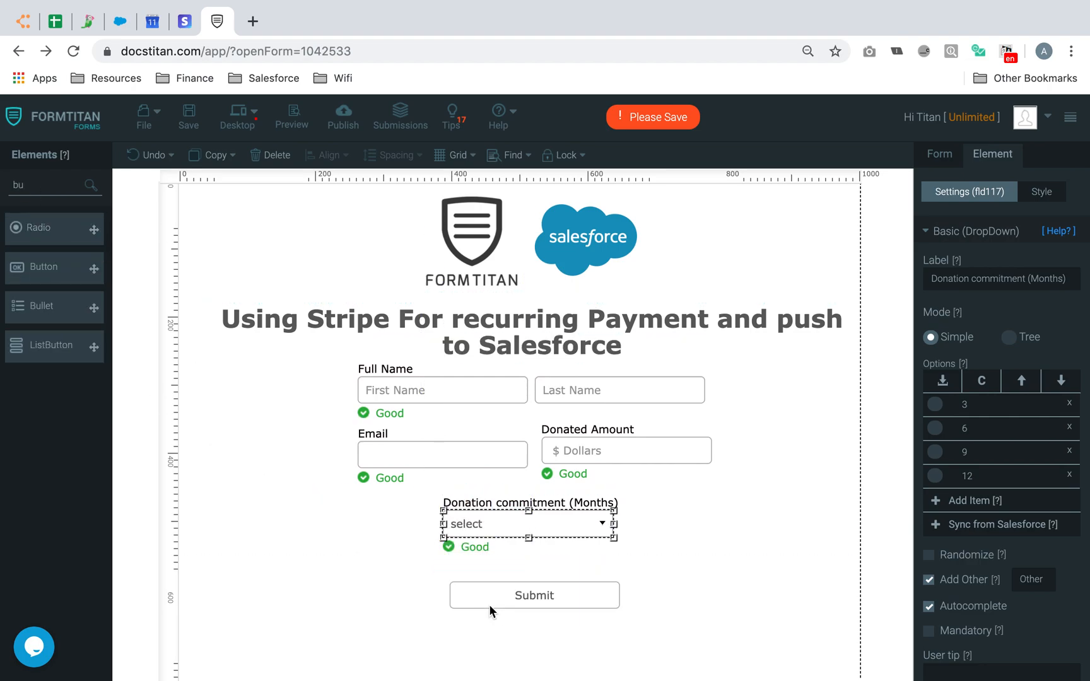
{"action": "left_click", "coordinate": [535, 595]}
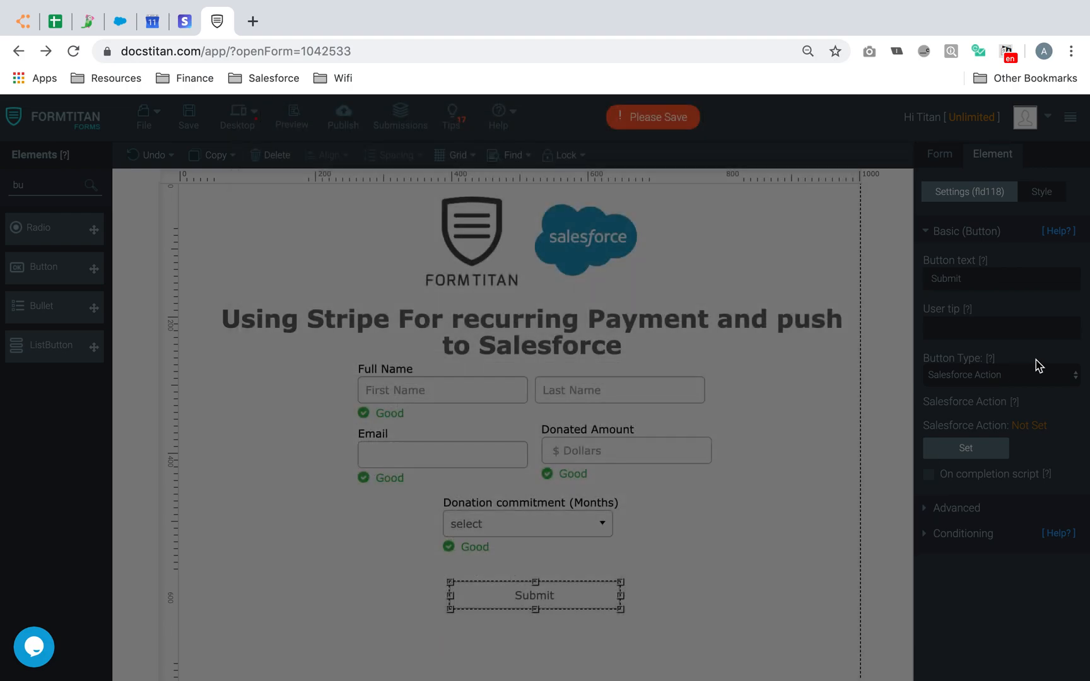
{"action": "left_click", "coordinate": [1001, 375]}
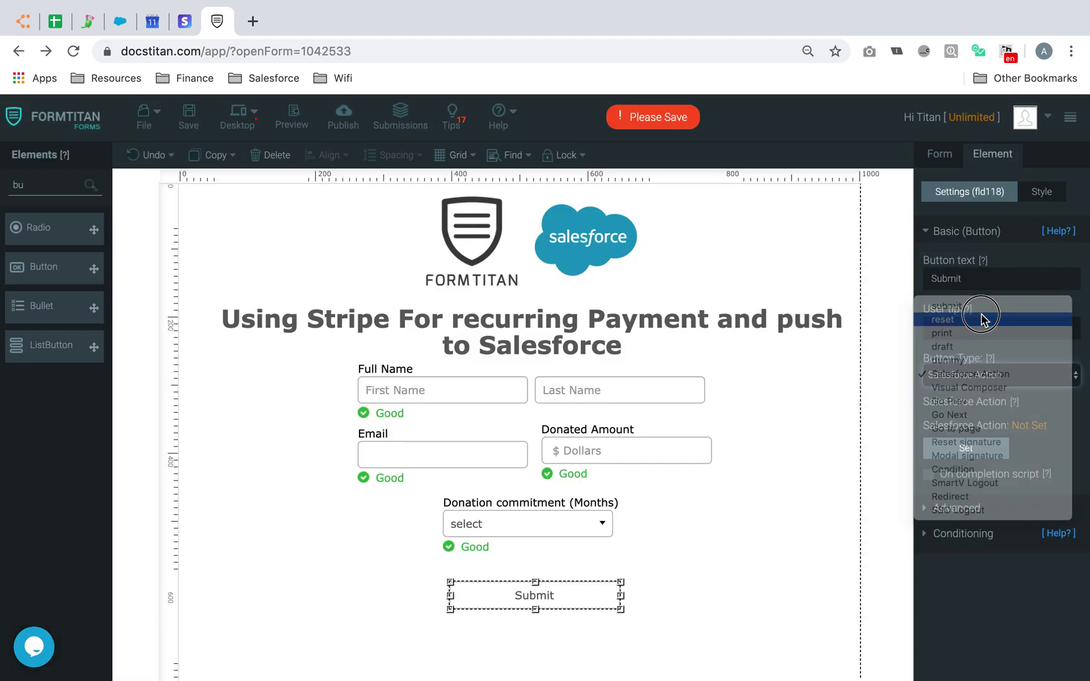
{"action": "left_click", "coordinate": [947, 305]}
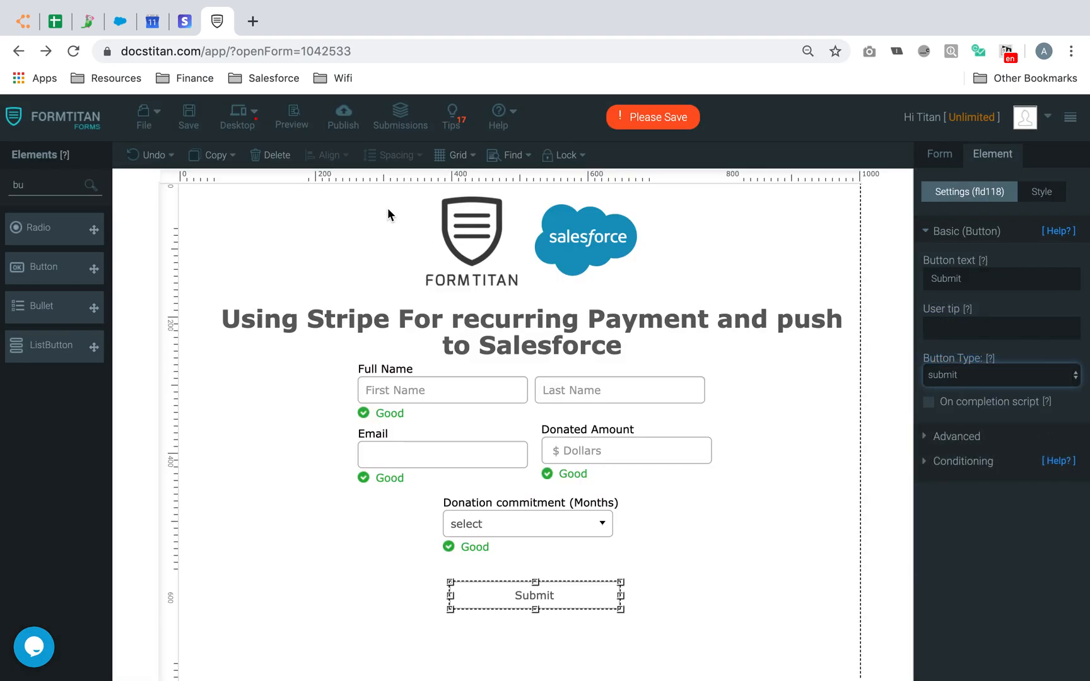
{"action": "left_click", "coordinate": [470, 240]}
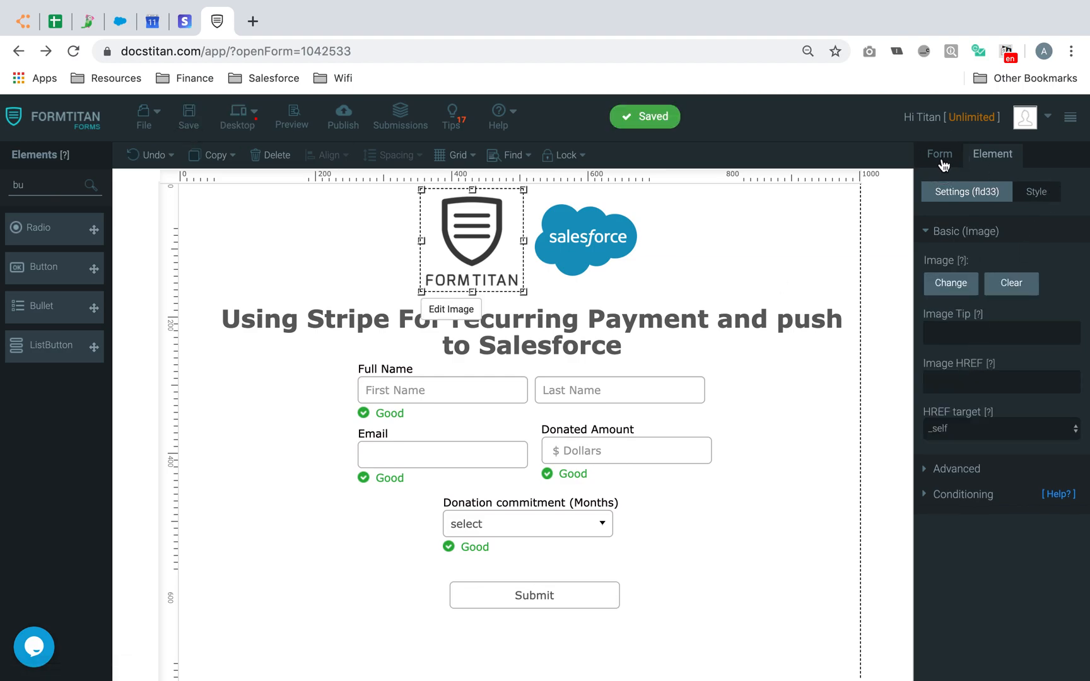
Under Payment Integration, set Donated Amount's currency format to £ Pounds Sterling.
{"action": "left_click", "coordinate": [940, 155]}
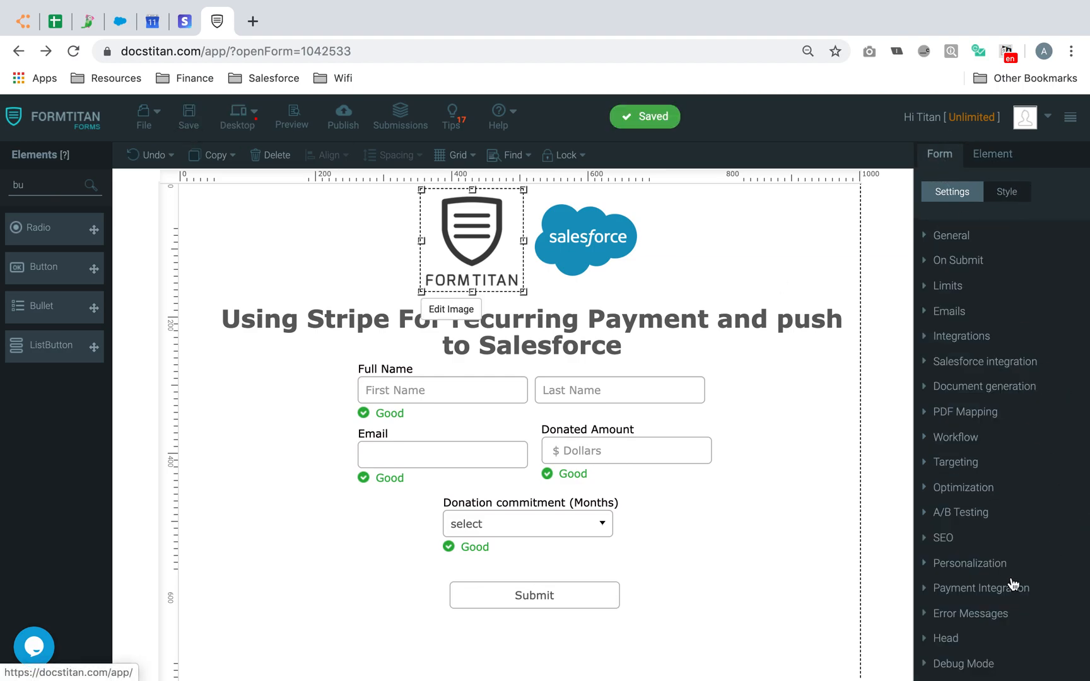
{"action": "left_click", "coordinate": [981, 588]}
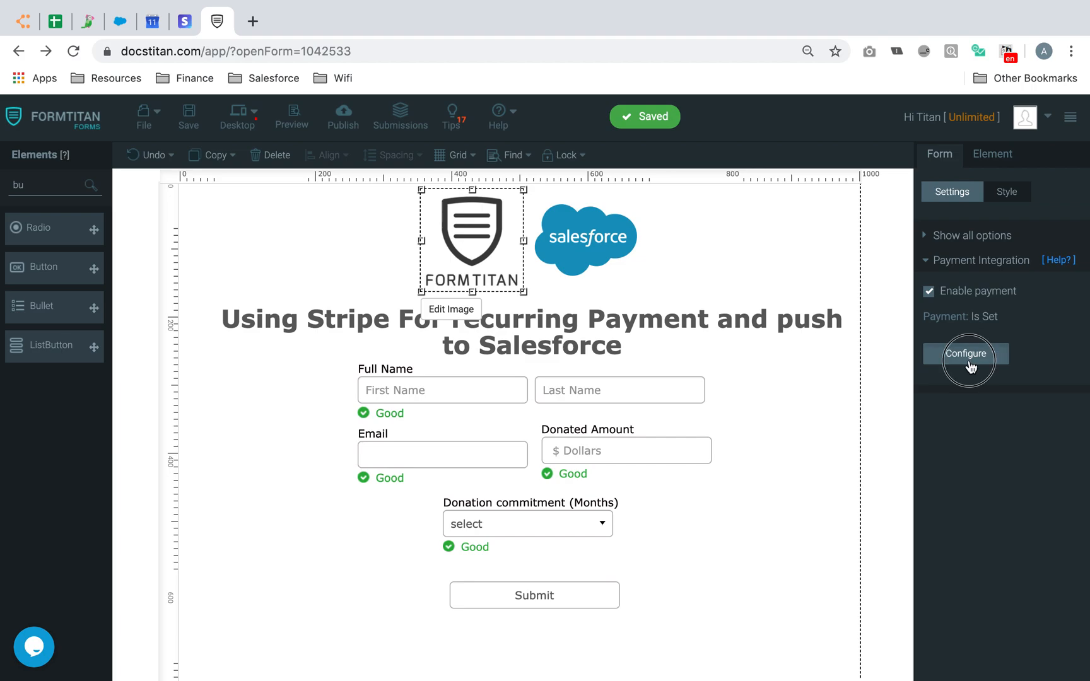
{"action": "left_click", "coordinate": [966, 354]}
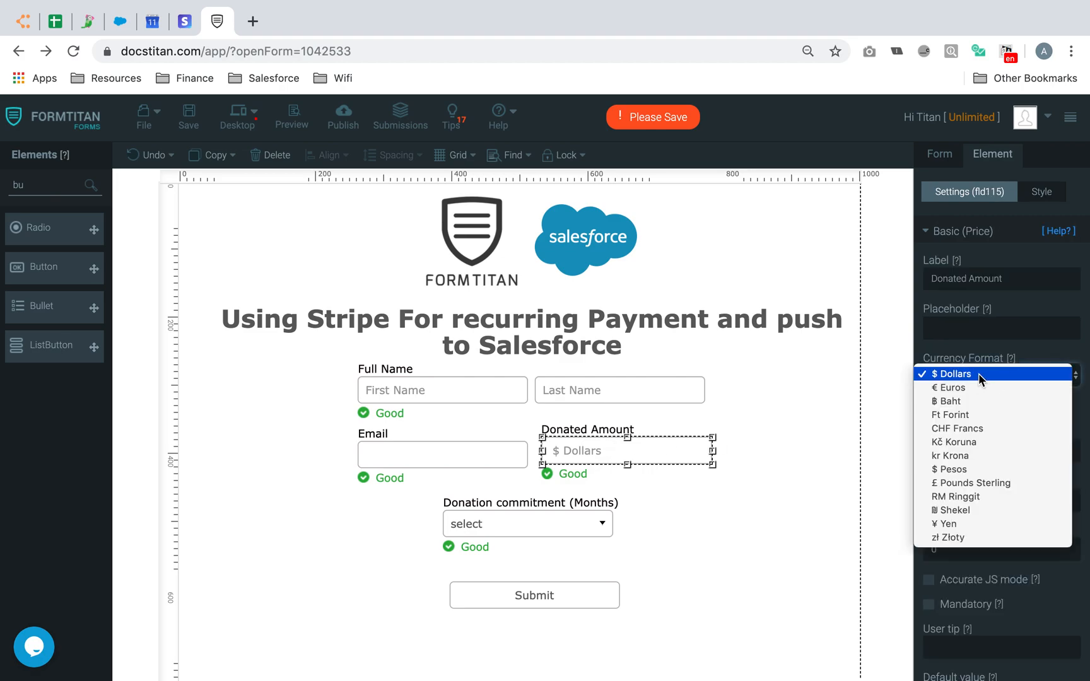
{"action": "left_click", "coordinate": [971, 484]}
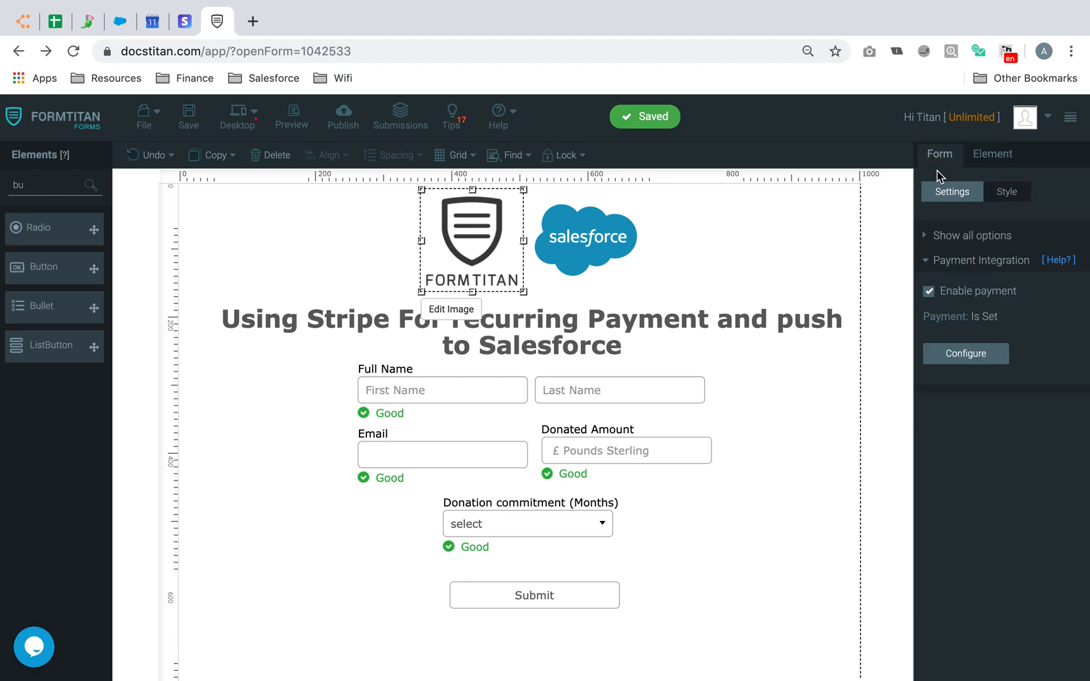
Configure payment integration as a recurring payment billed monthly.
{"action": "left_click", "coordinate": [966, 353]}
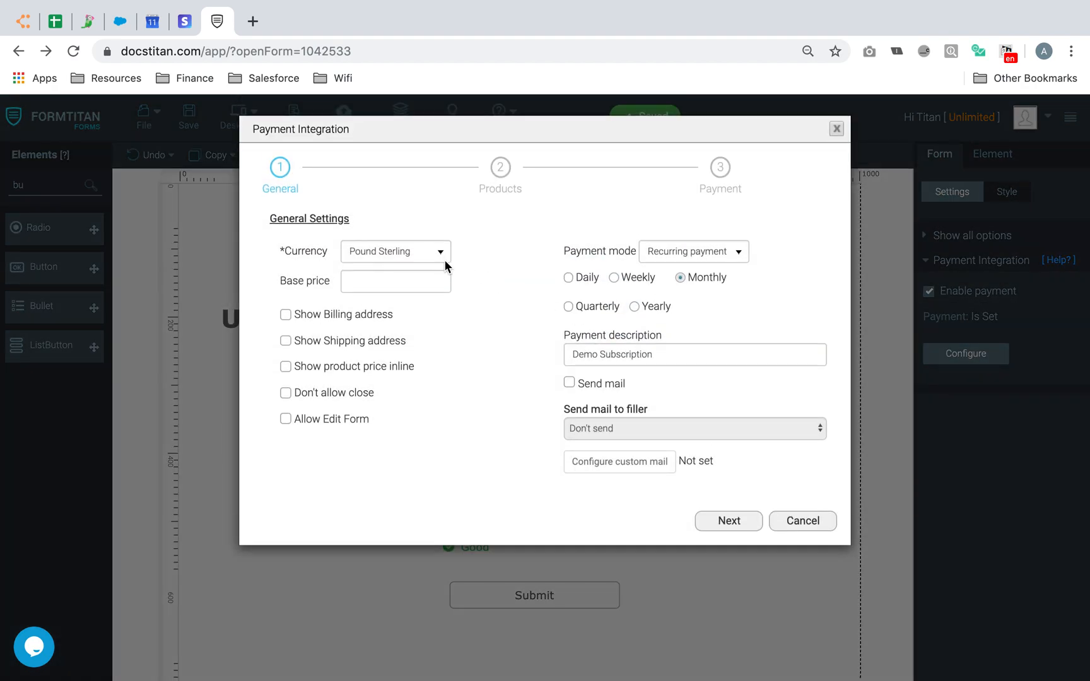
{"action": "left_click", "coordinate": [693, 251]}
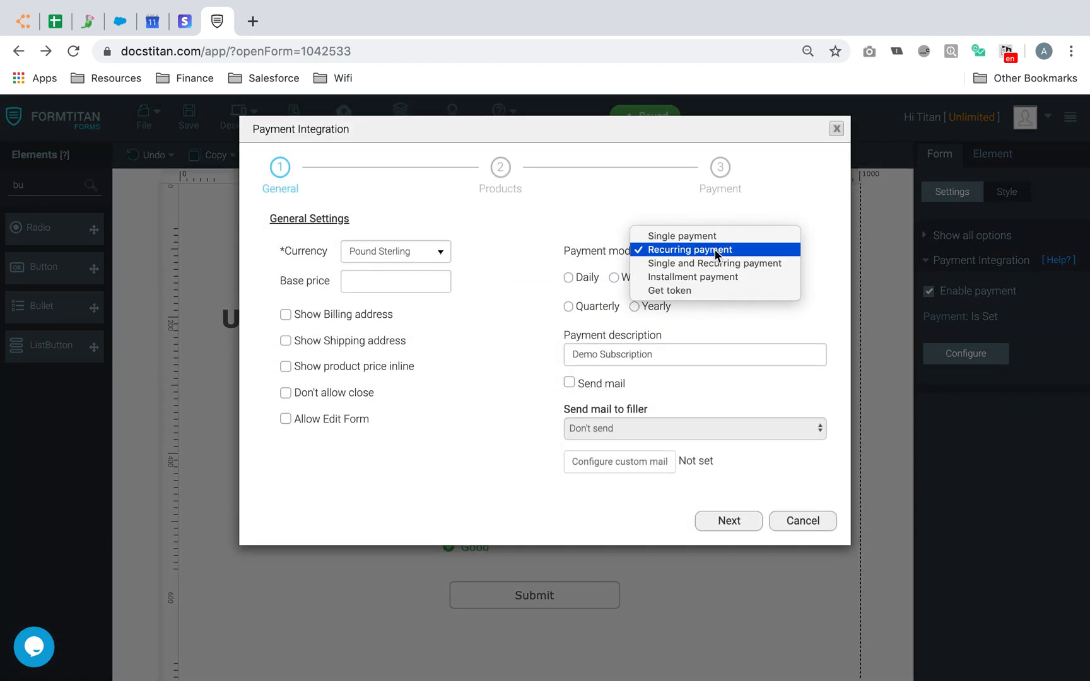
{"action": "left_click", "coordinate": [690, 250]}
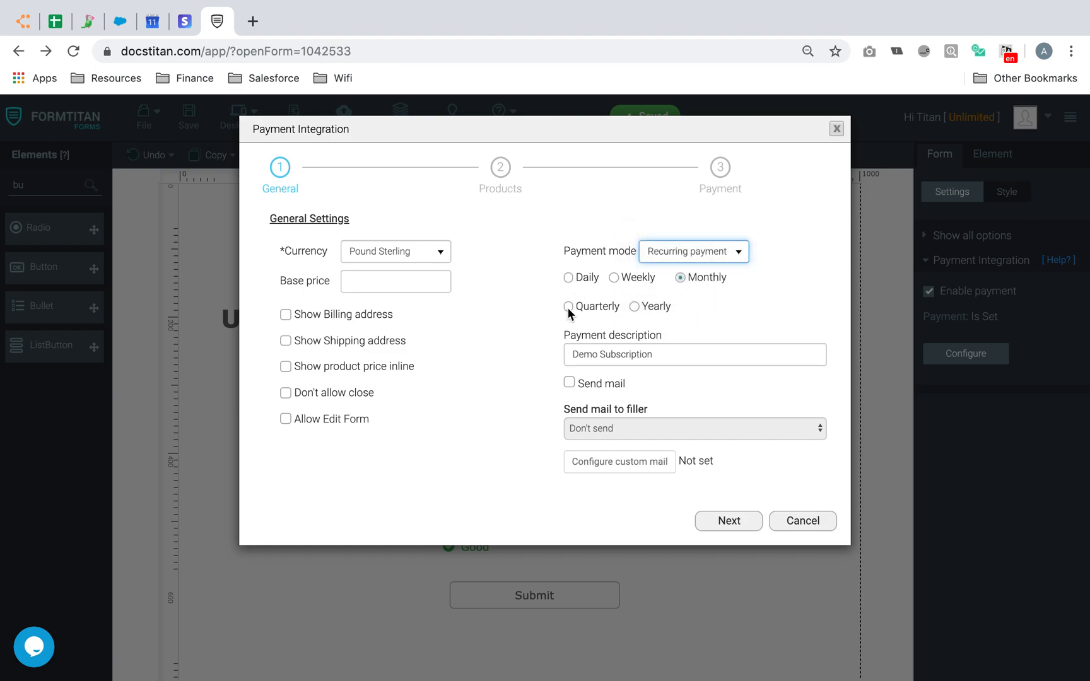
{"action": "left_click", "coordinate": [568, 306]}
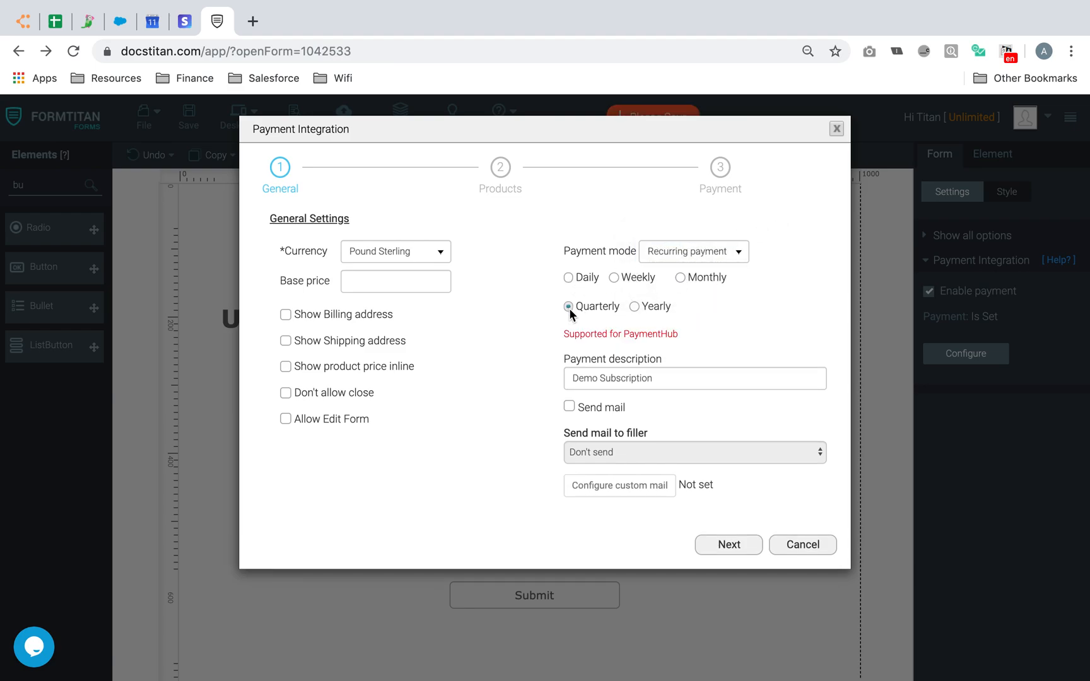
{"action": "left_click", "coordinate": [680, 277]}
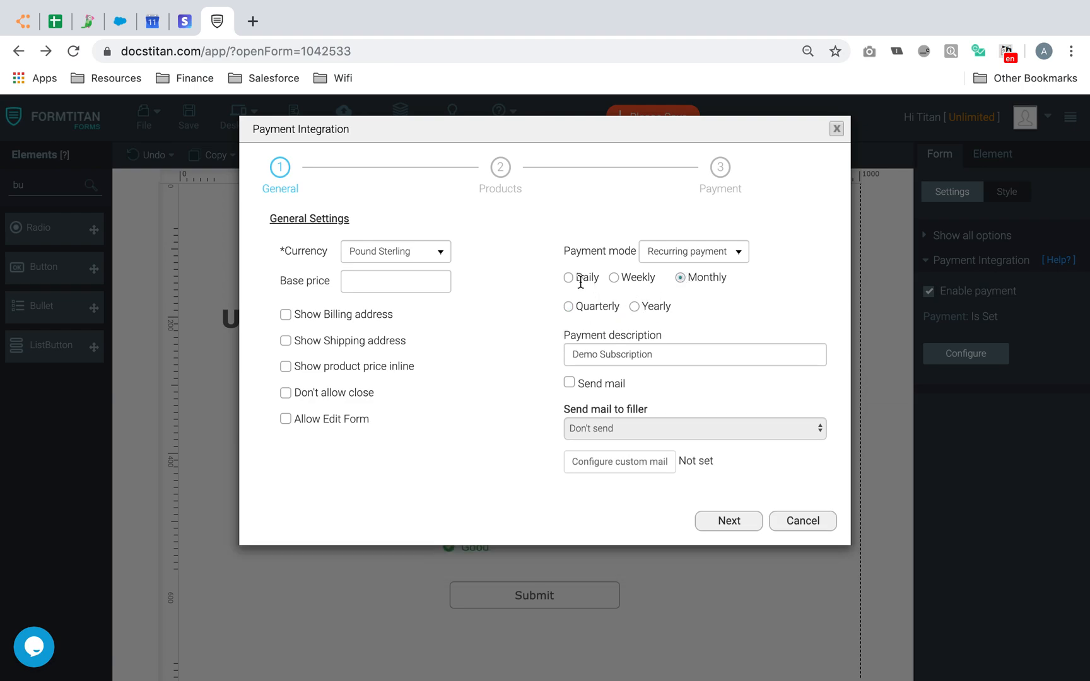
{"action": "left_click", "coordinate": [568, 278]}
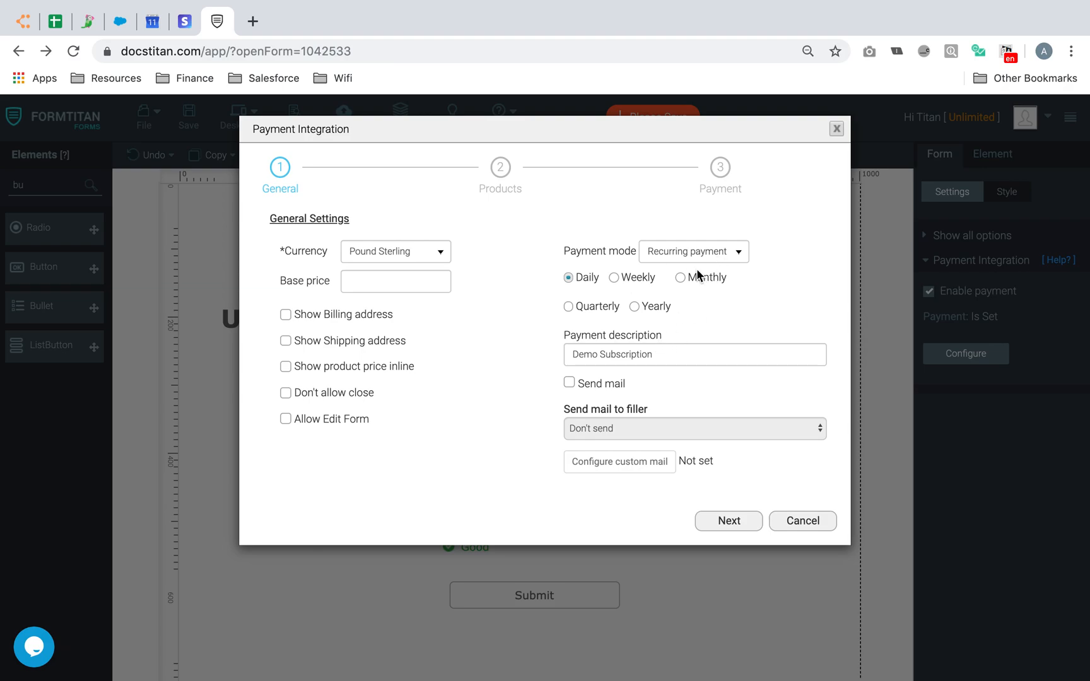
{"action": "left_click", "coordinate": [680, 278]}
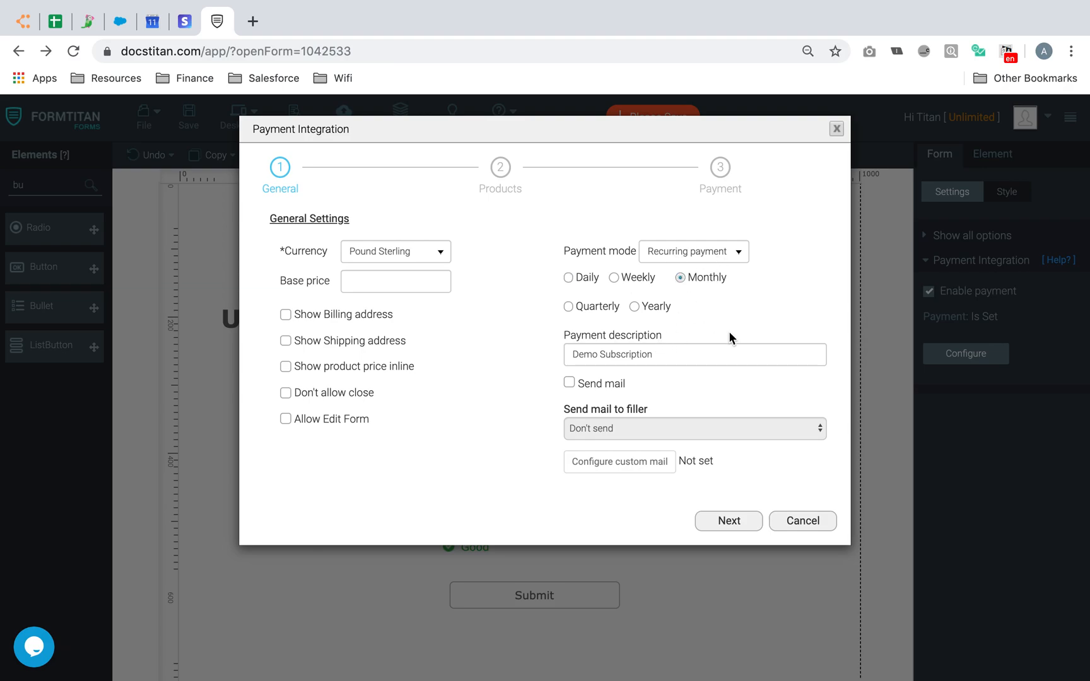
Set the payment description to 'Donation Subscription'.
{"action": "type", "text": "Dona"}
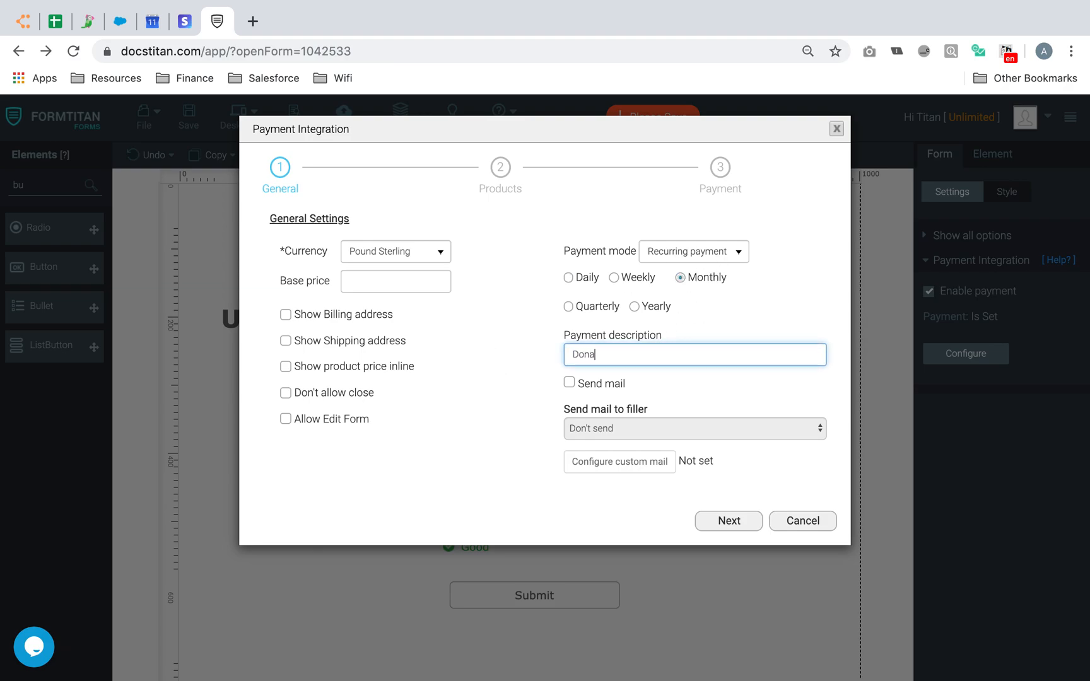
{"action": "type", "text": "tion Subscr"}
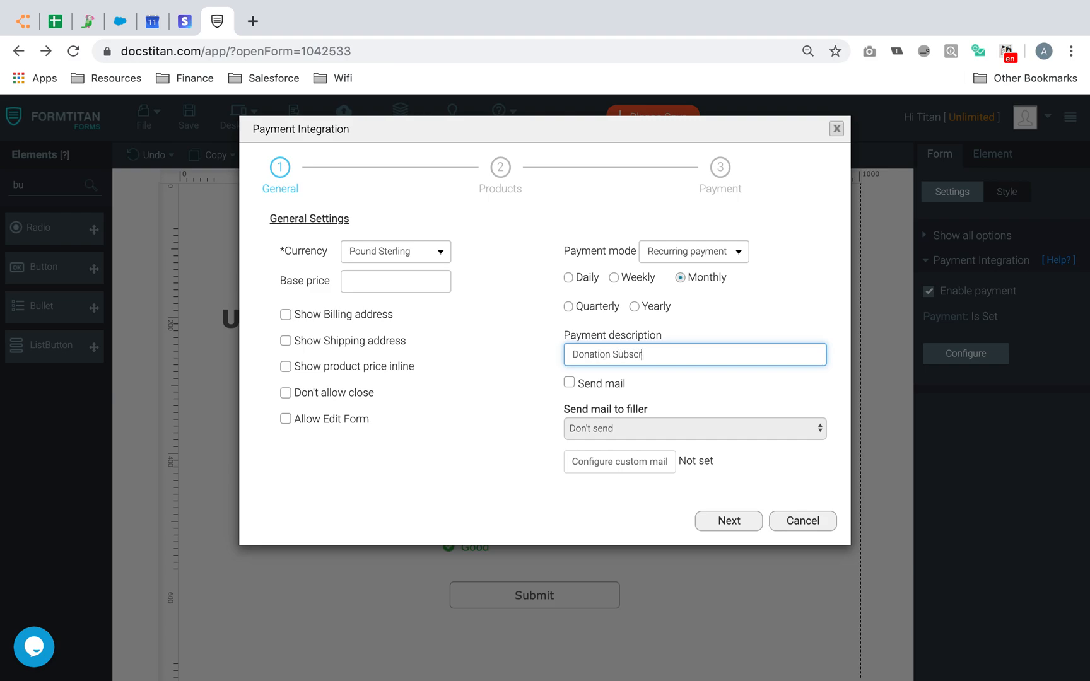
{"action": "type", "text": "iption"}
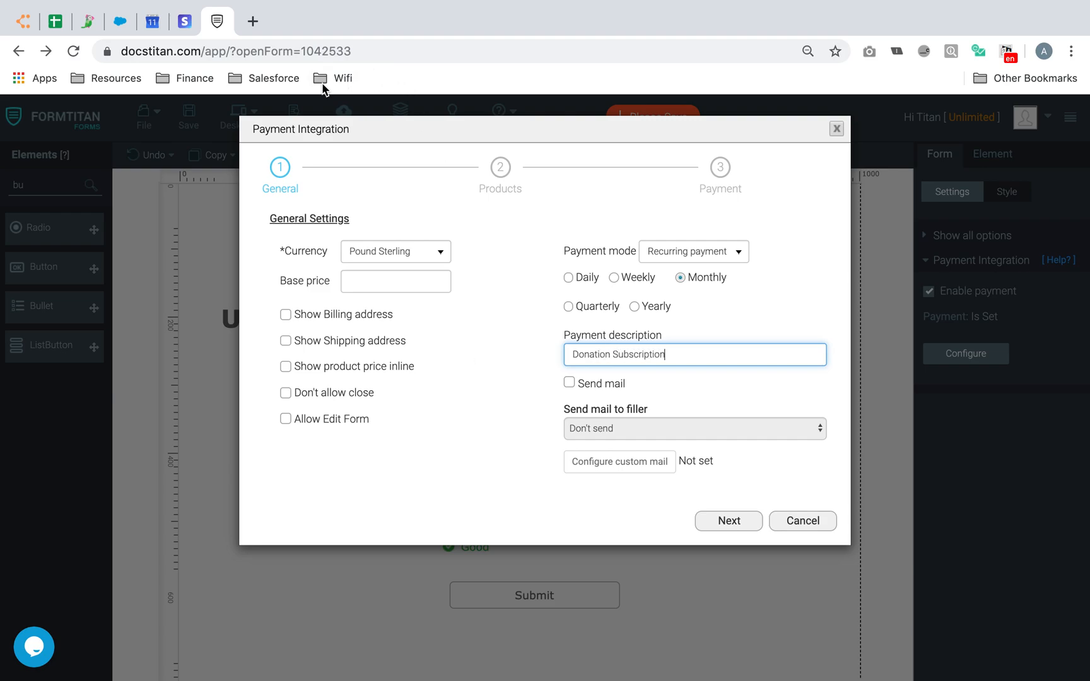
In Stripe, cancel the Stripe Demo subscription immediately.
{"action": "left_click", "coordinate": [190, 21]}
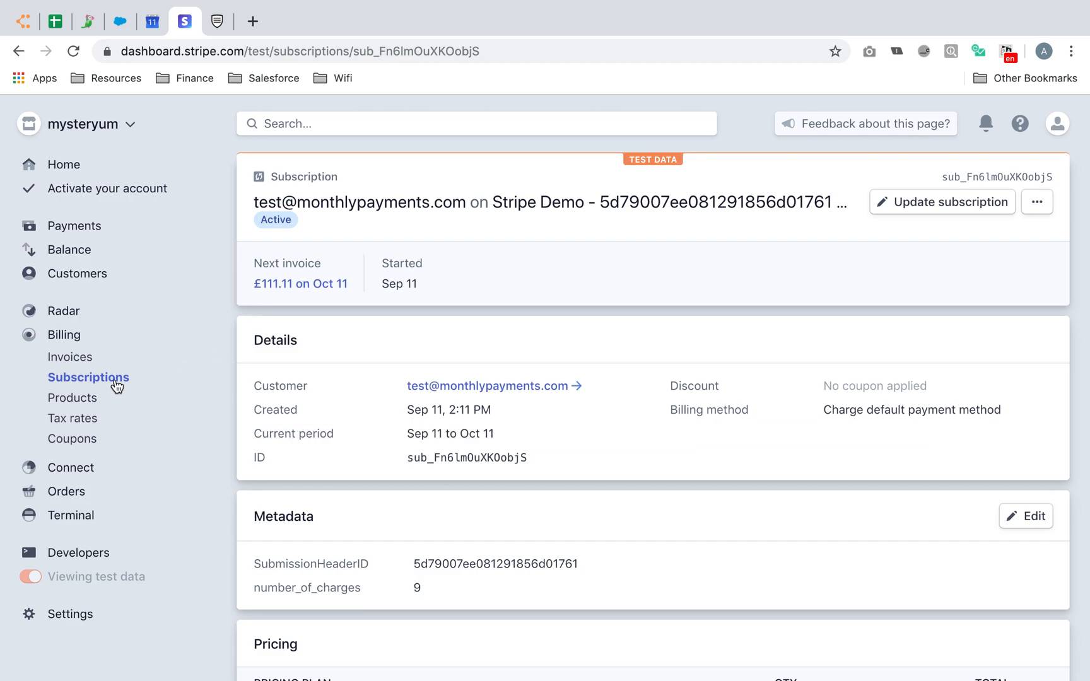
{"action": "left_click", "coordinate": [89, 377]}
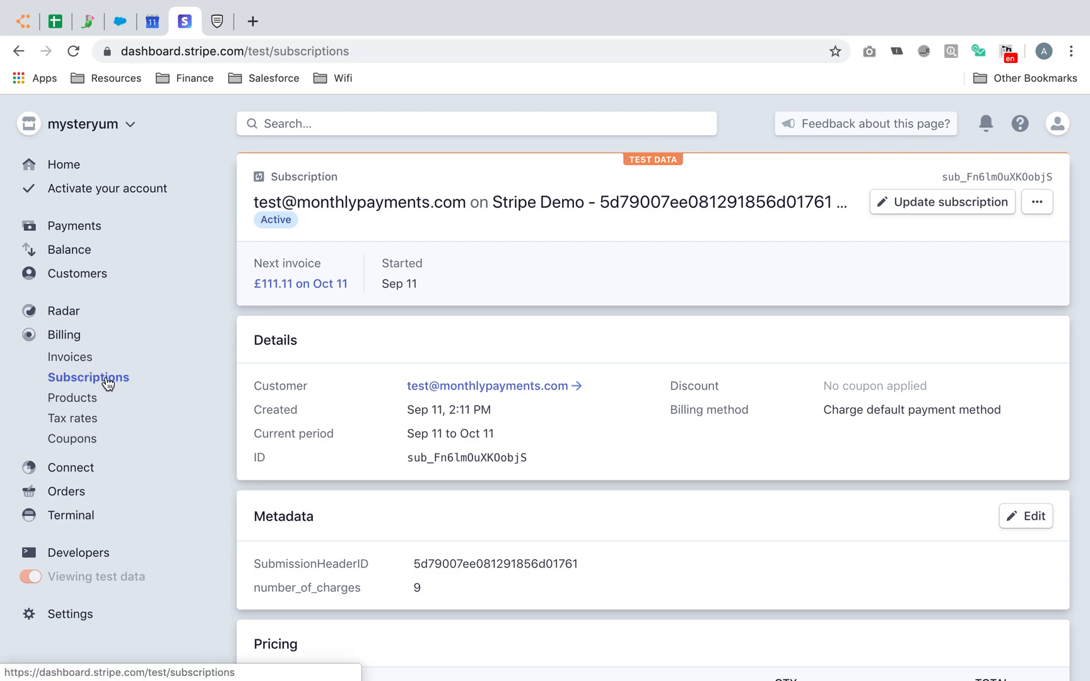
{"action": "left_click", "coordinate": [88, 378]}
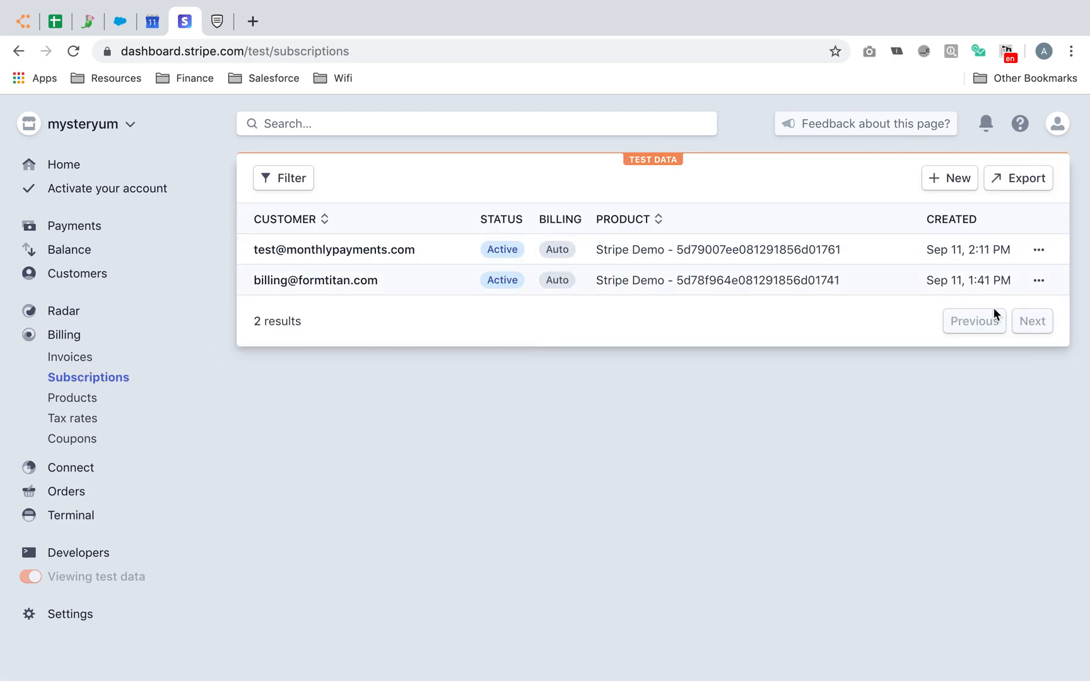
{"action": "left_click", "coordinate": [1039, 249]}
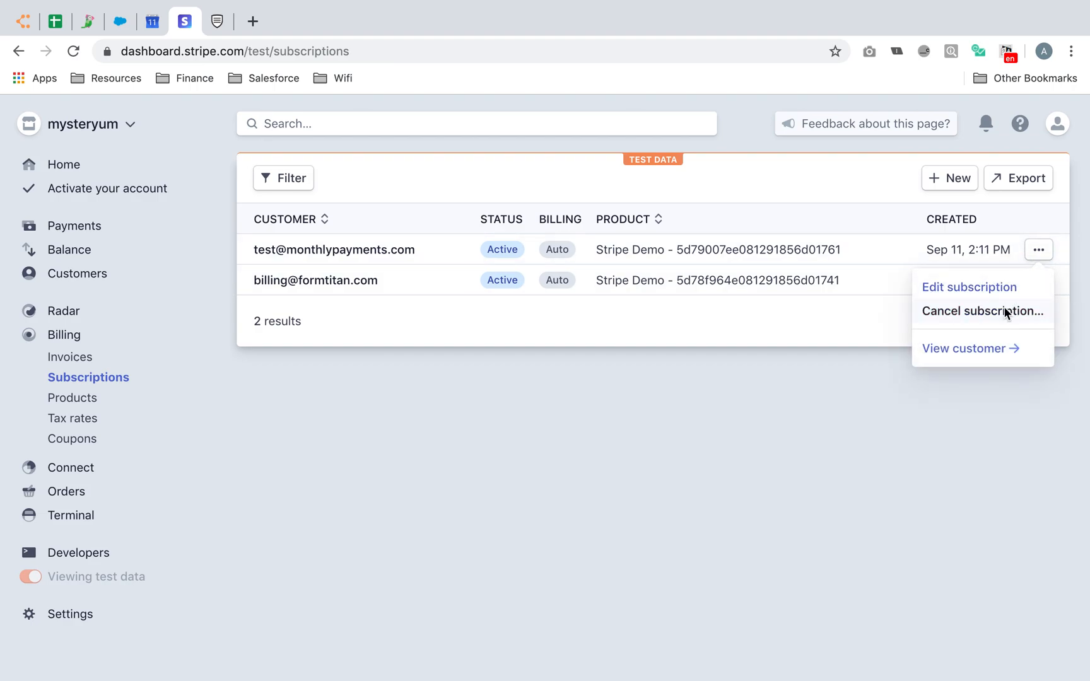
{"action": "left_click", "coordinate": [982, 311]}
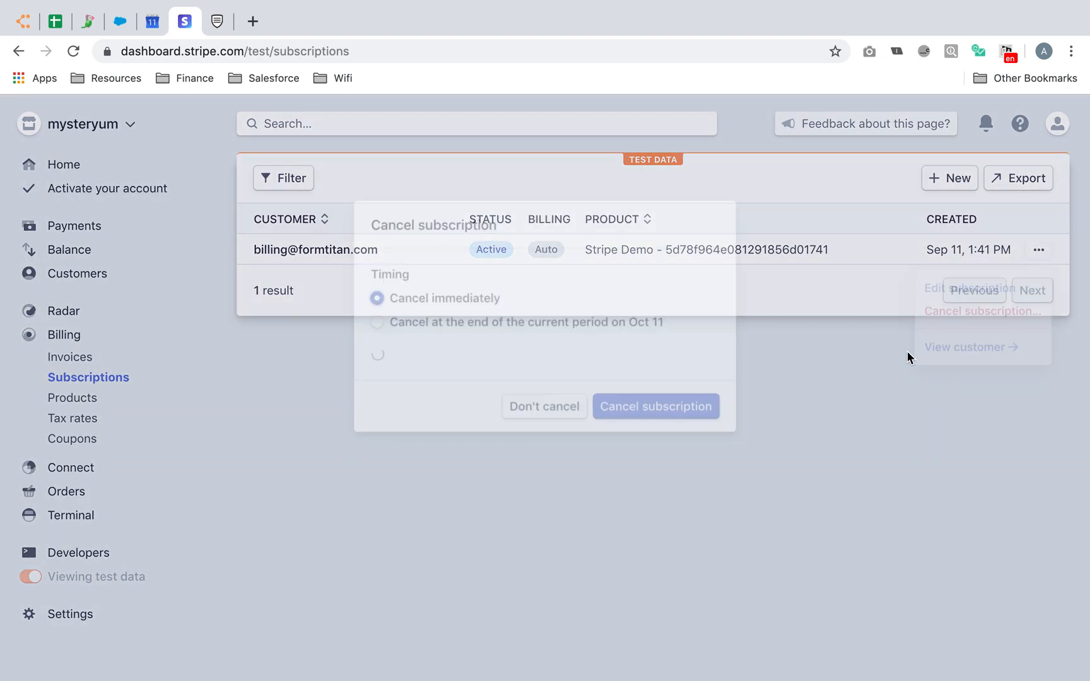
{"action": "left_click", "coordinate": [544, 406]}
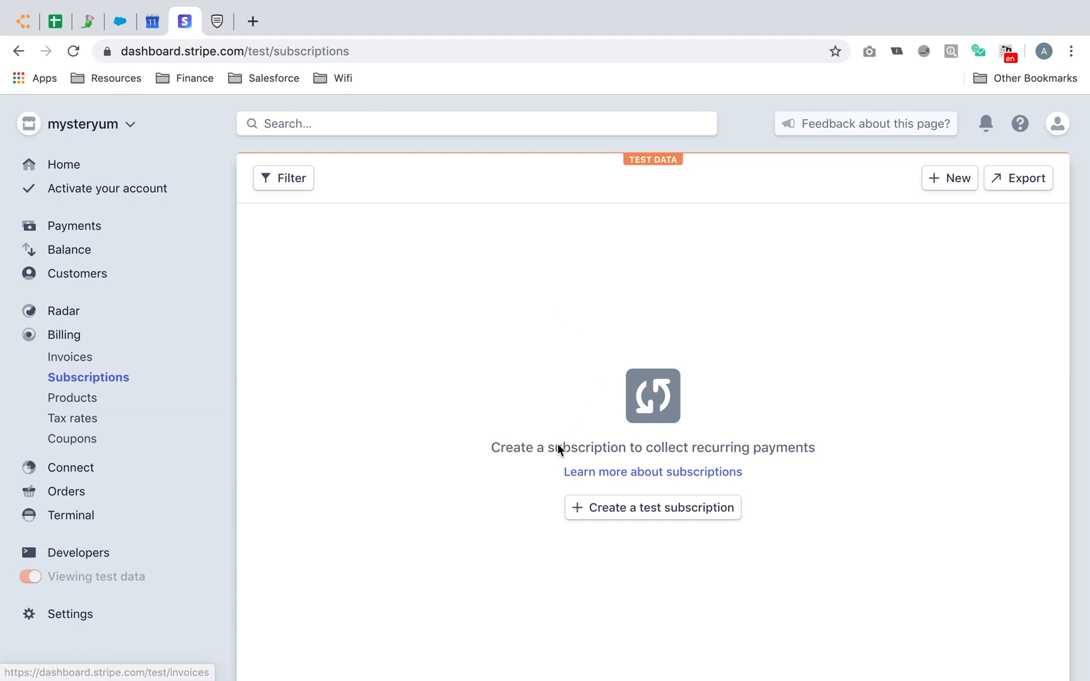
{"action": "left_click", "coordinate": [153, 20]}
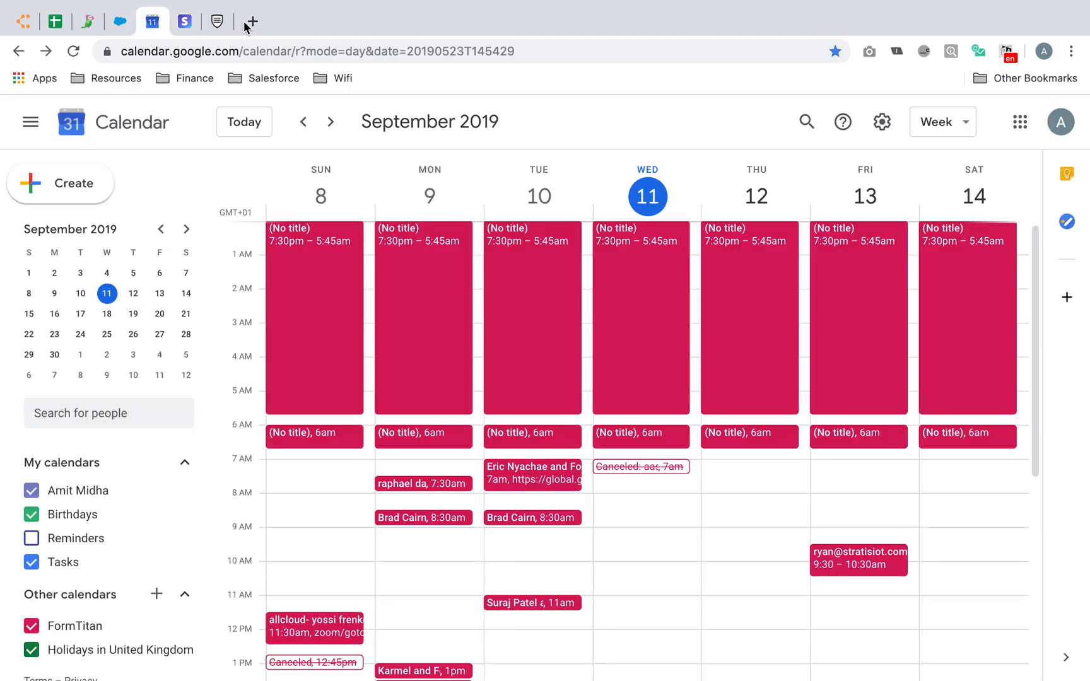
On the Products step, tick Donated Amount and untick Donation commitment (Months), clearing its prices.
{"action": "left_click", "coordinate": [219, 21]}
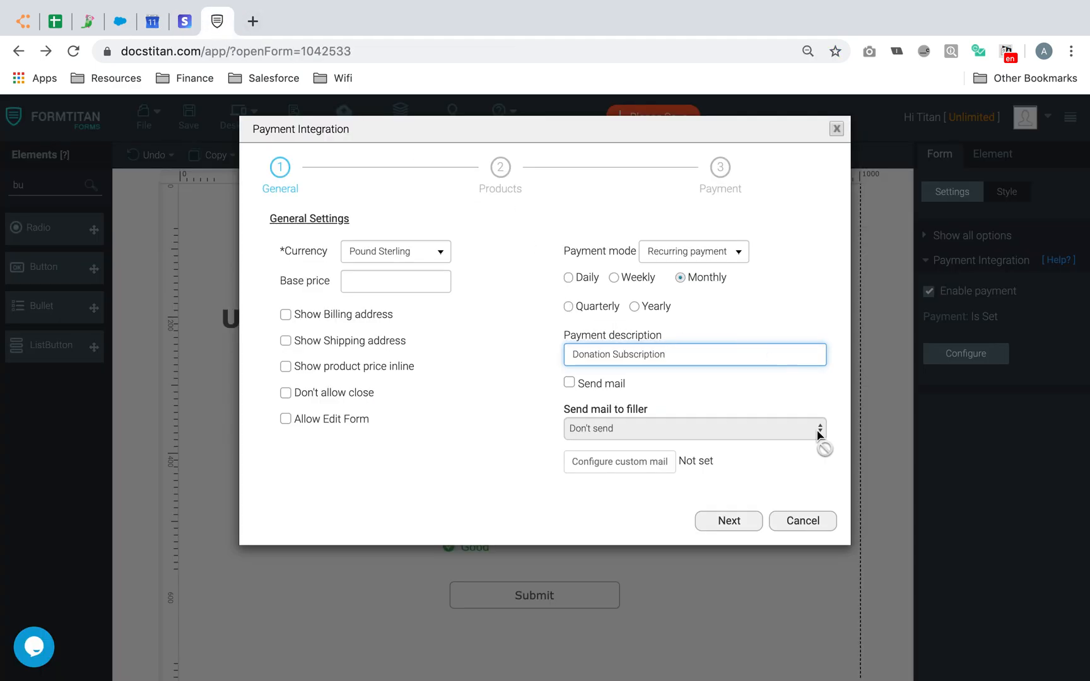
{"action": "left_click", "coordinate": [729, 521]}
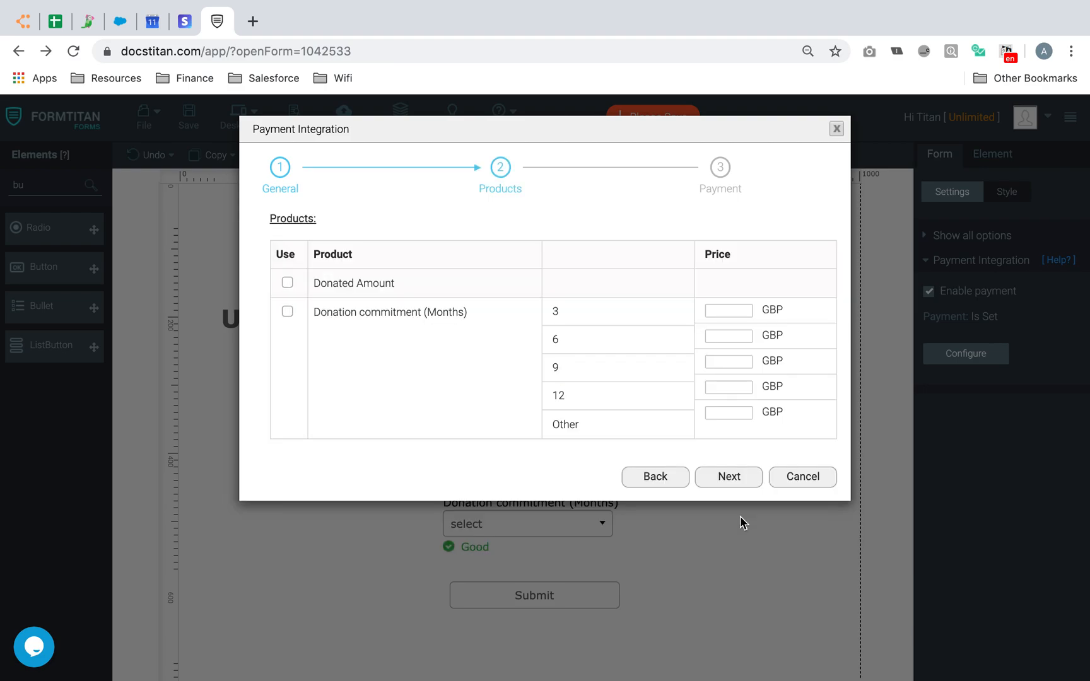
{"action": "mouse_move", "coordinate": [744, 303]}
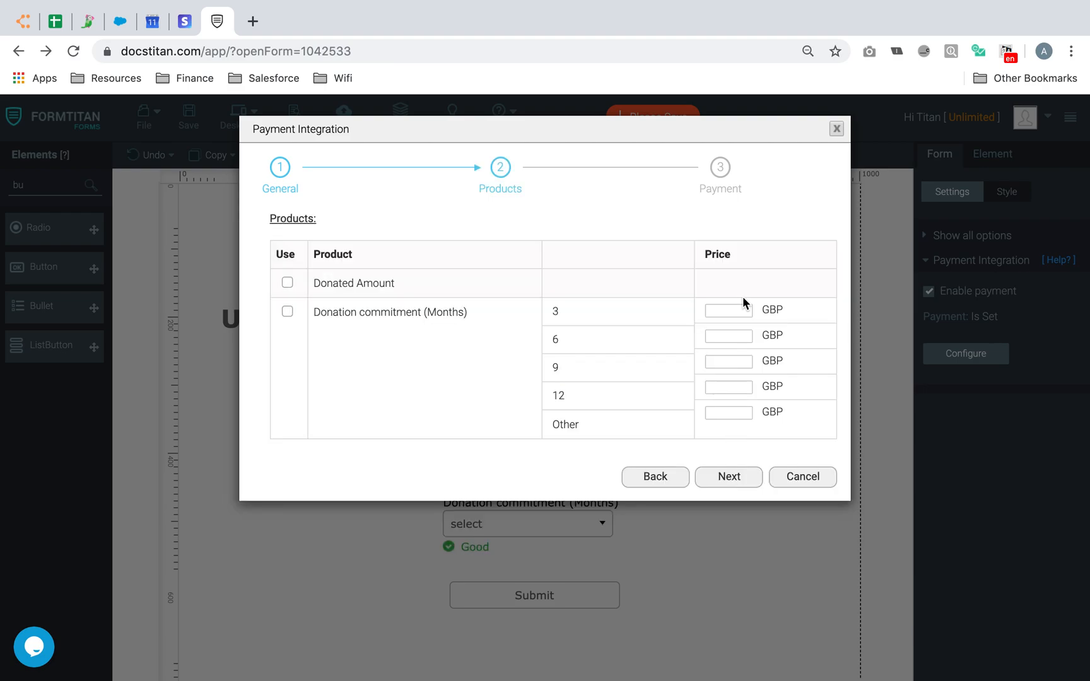
{"action": "mouse_move", "coordinate": [279, 295]}
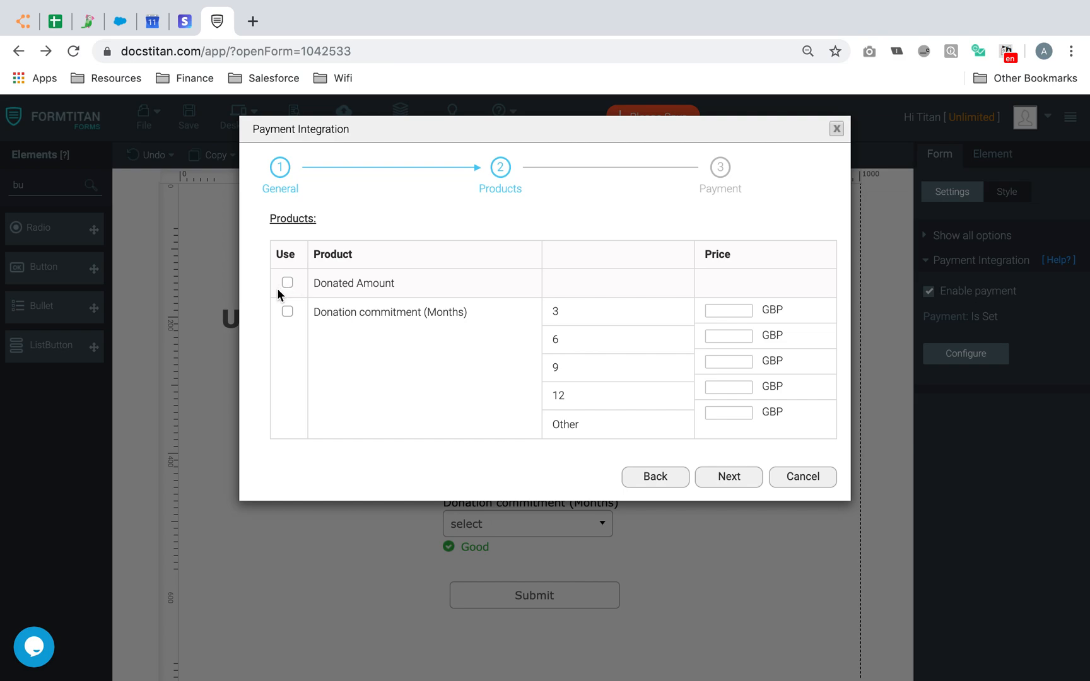
{"action": "left_click", "coordinate": [287, 312]}
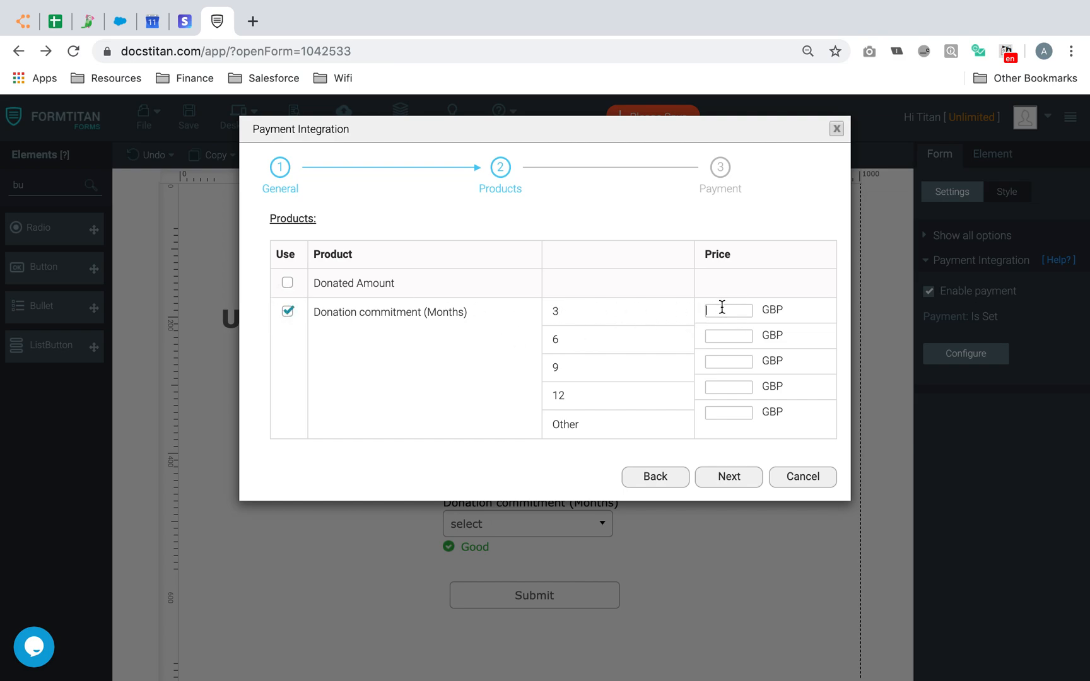
{"action": "type", "text": "3000"}
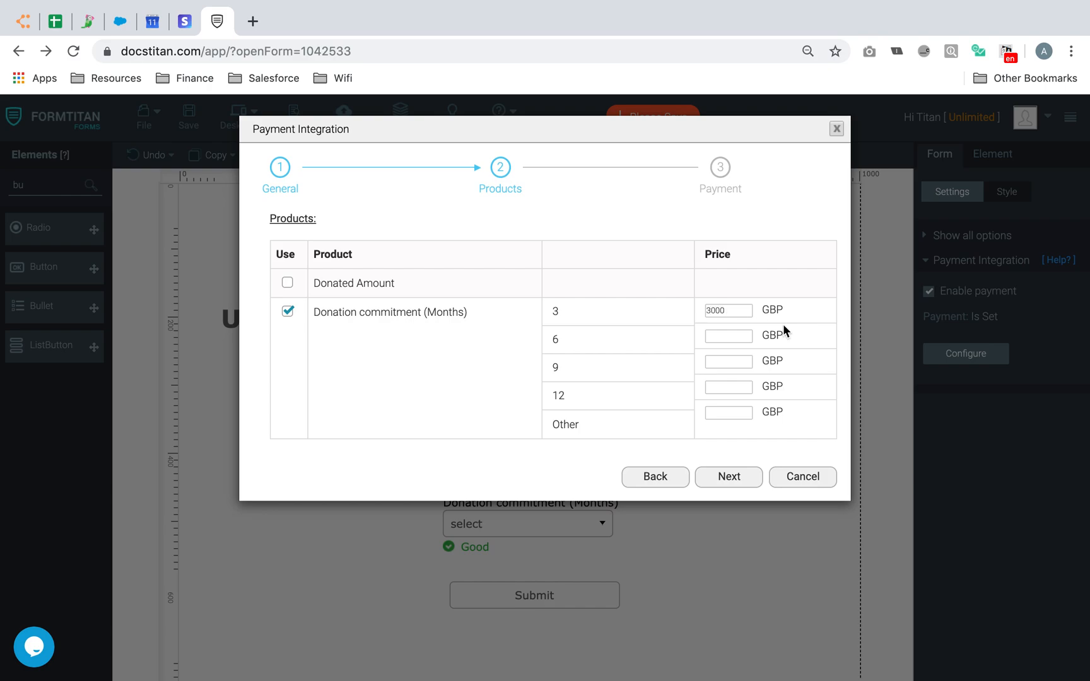
{"action": "type", "text": "9000"}
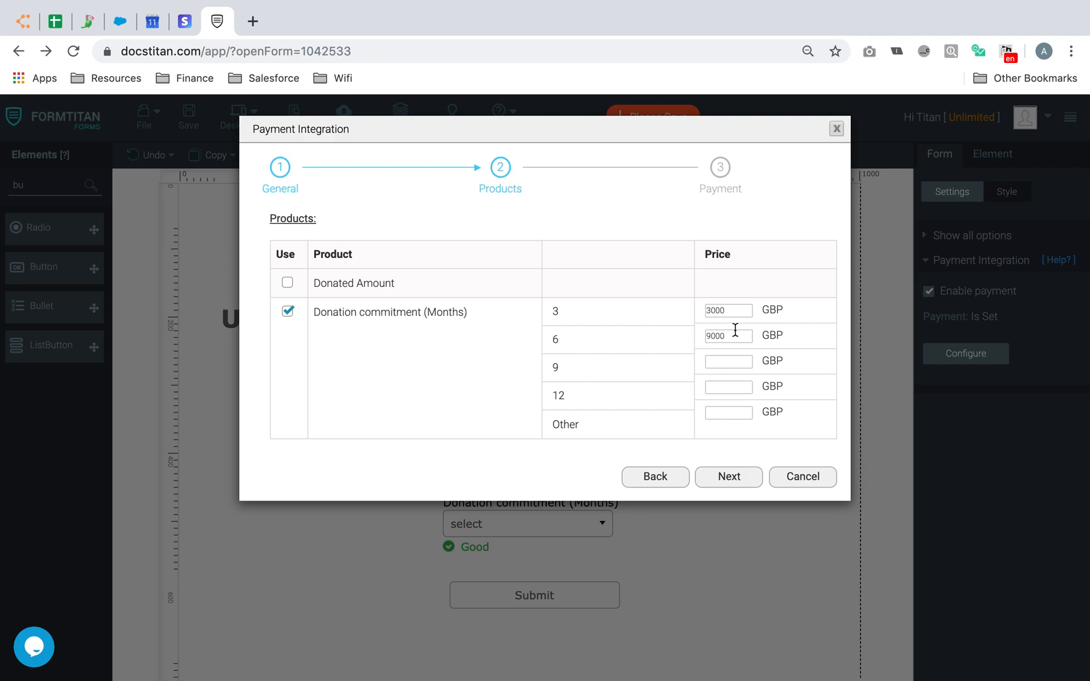
{"action": "double_click", "coordinate": [728, 336]}
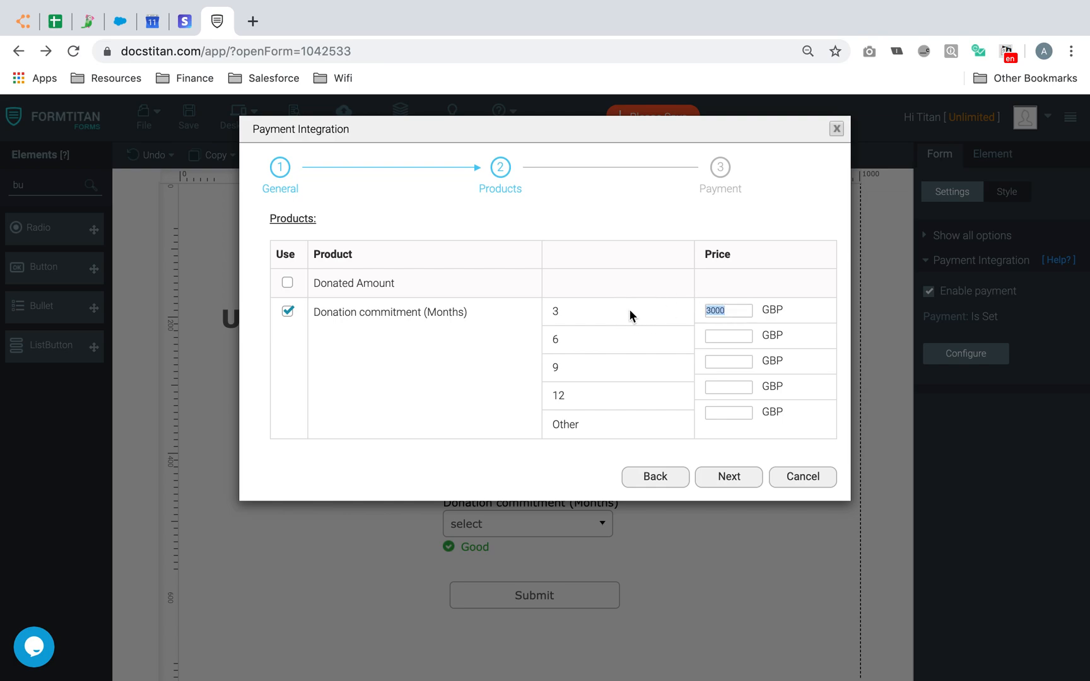
{"action": "left_click", "coordinate": [287, 282]}
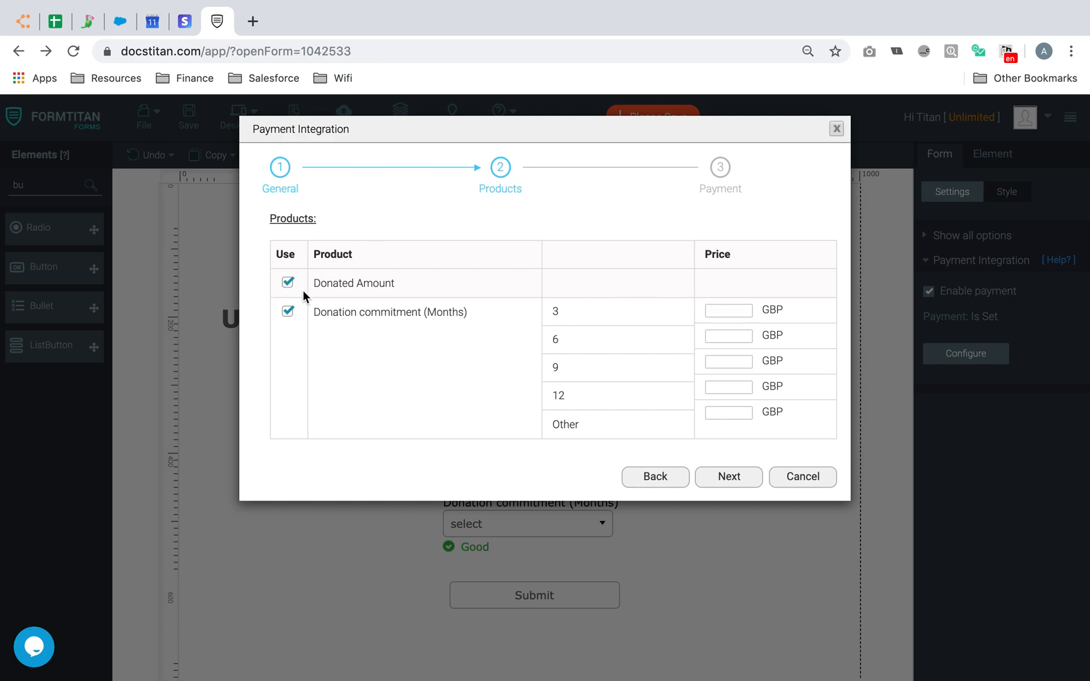
{"action": "left_click", "coordinate": [288, 312]}
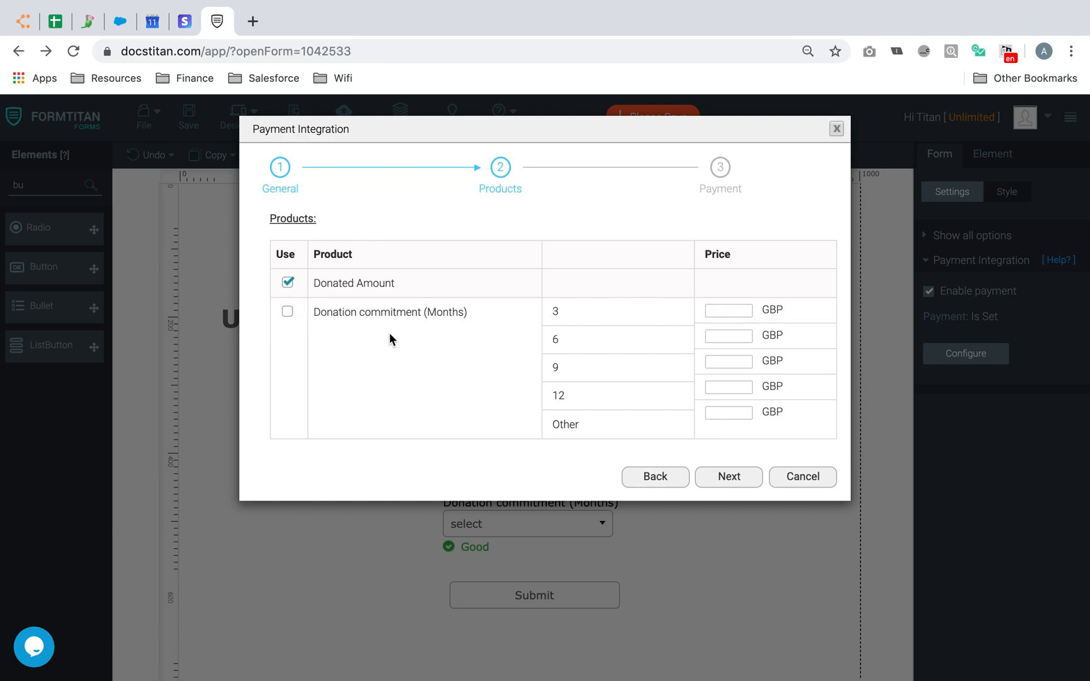
{"action": "mouse_move", "coordinate": [834, 468]}
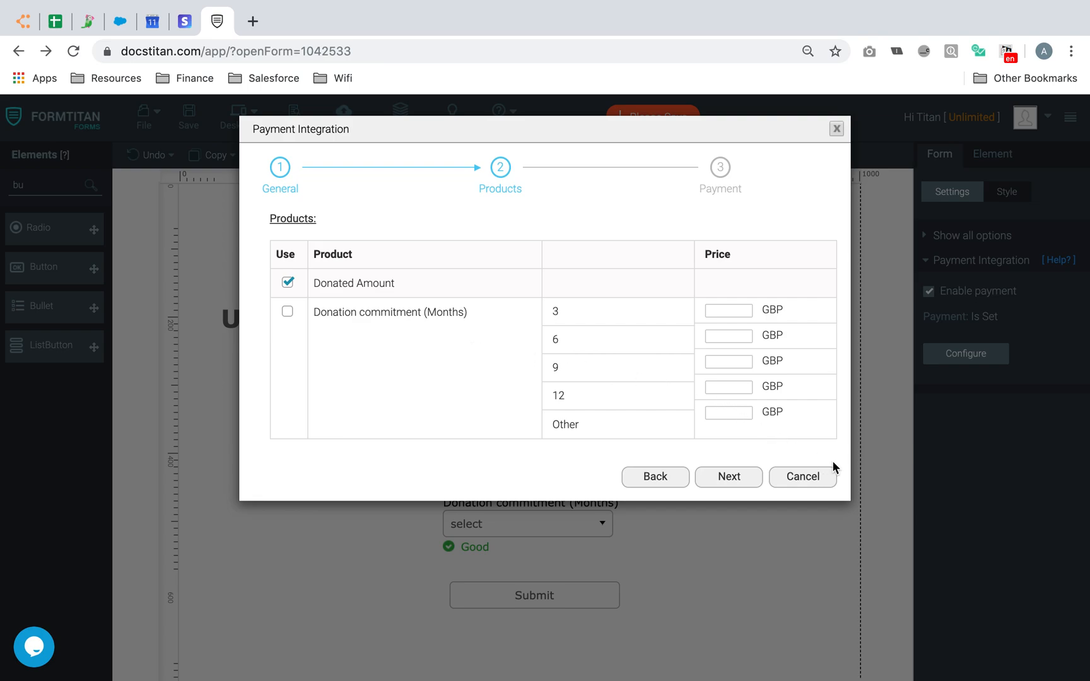
{"action": "mouse_move", "coordinate": [728, 477]}
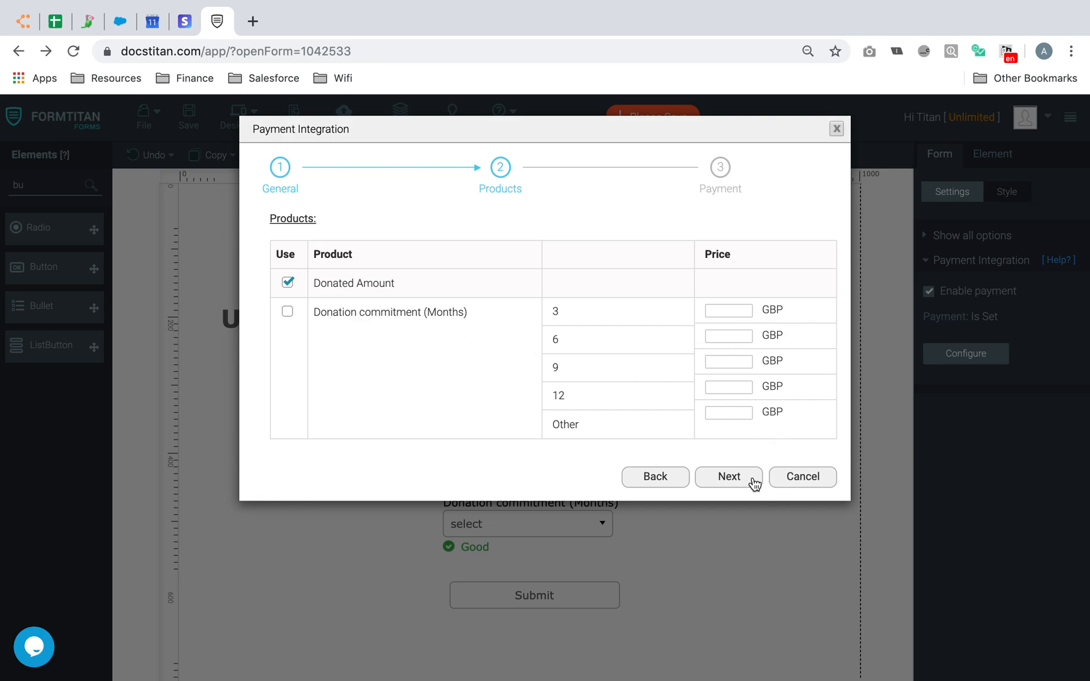
Advance to the Payment step and select the Stripe webhook URL to copy.
{"action": "left_click", "coordinate": [729, 477]}
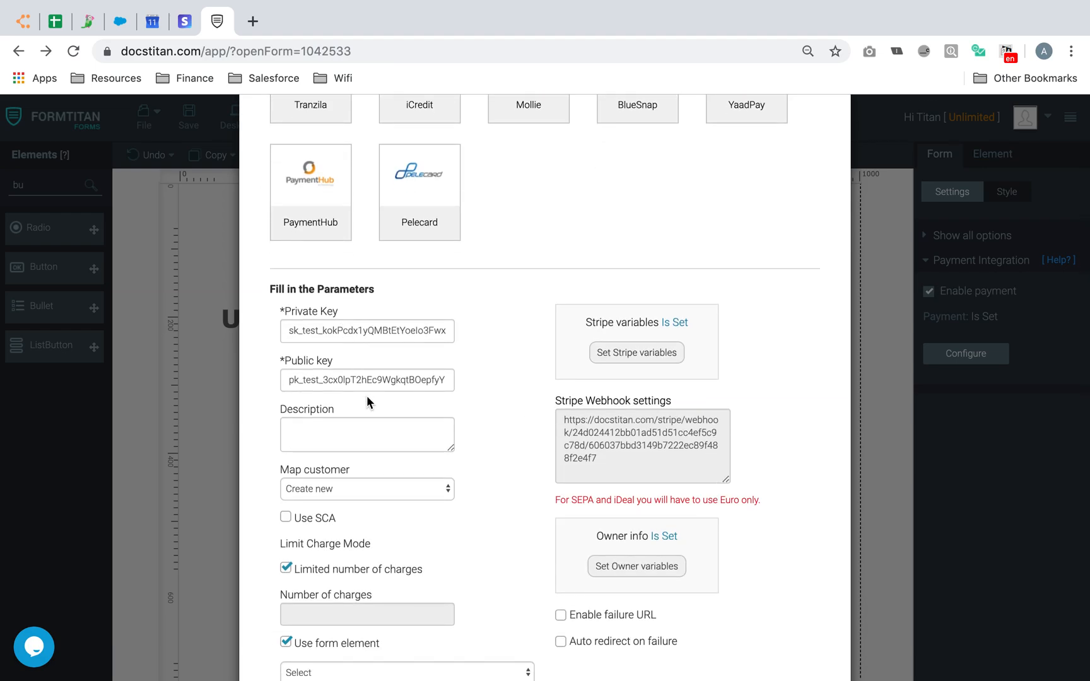
{"action": "scroll", "scroll_direction": "down", "scroll_amount": 3}
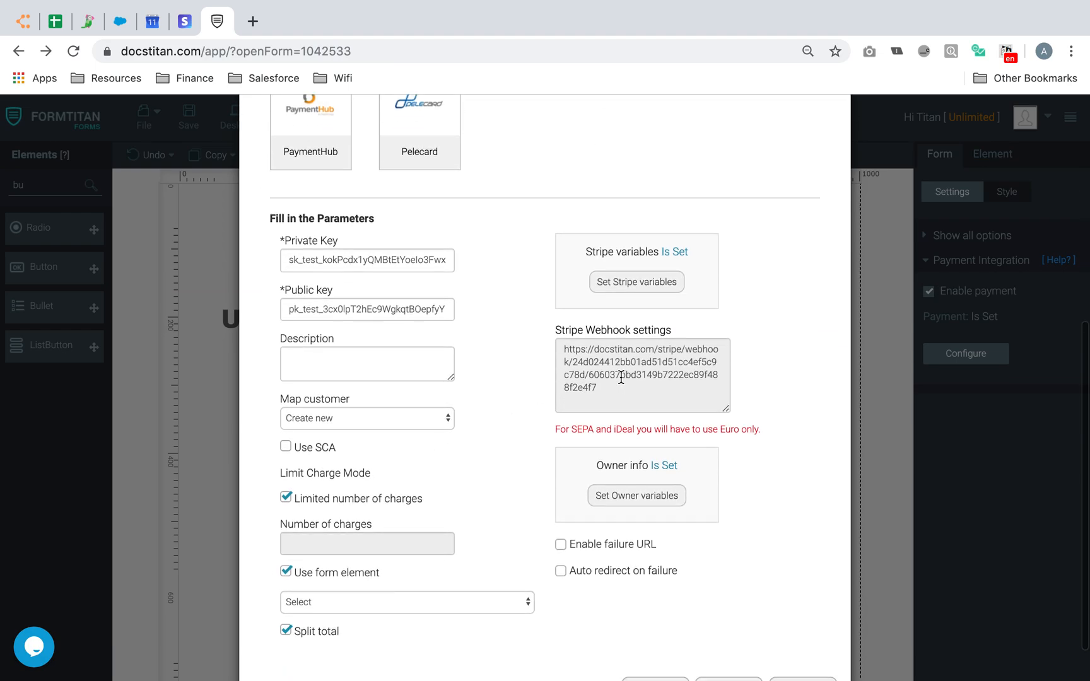
{"action": "left_click", "coordinate": [643, 394]}
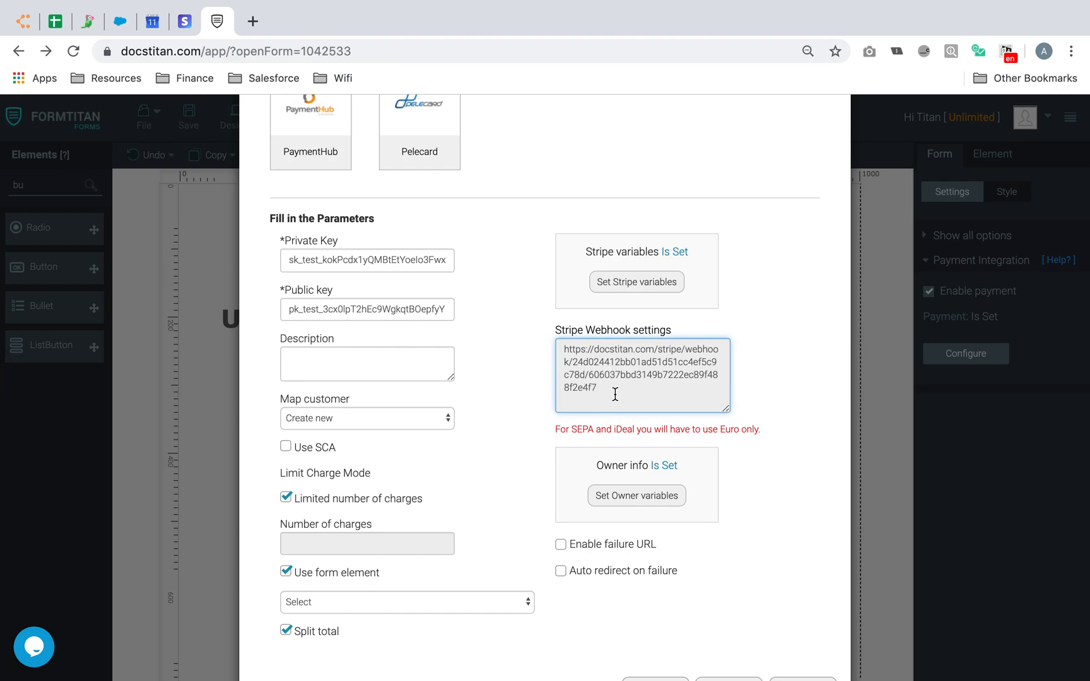
{"action": "triple_click", "coordinate": [639, 375]}
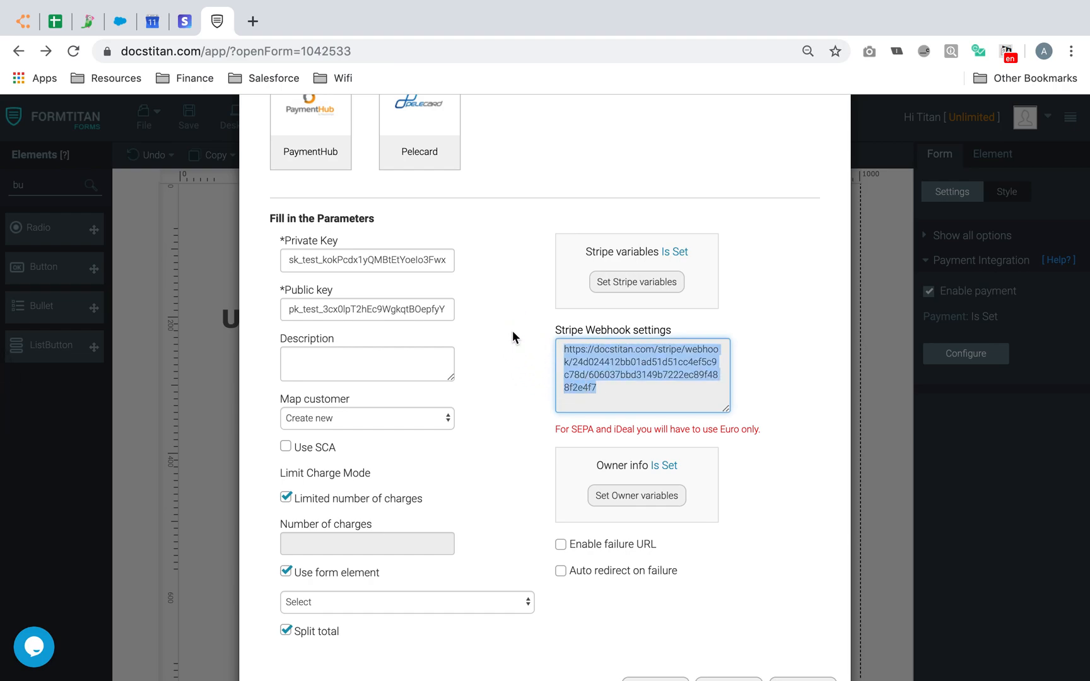
In Stripe's Developers > Webhooks, delete the existing docstitan webhook endpoint.
{"action": "left_click", "coordinate": [188, 20]}
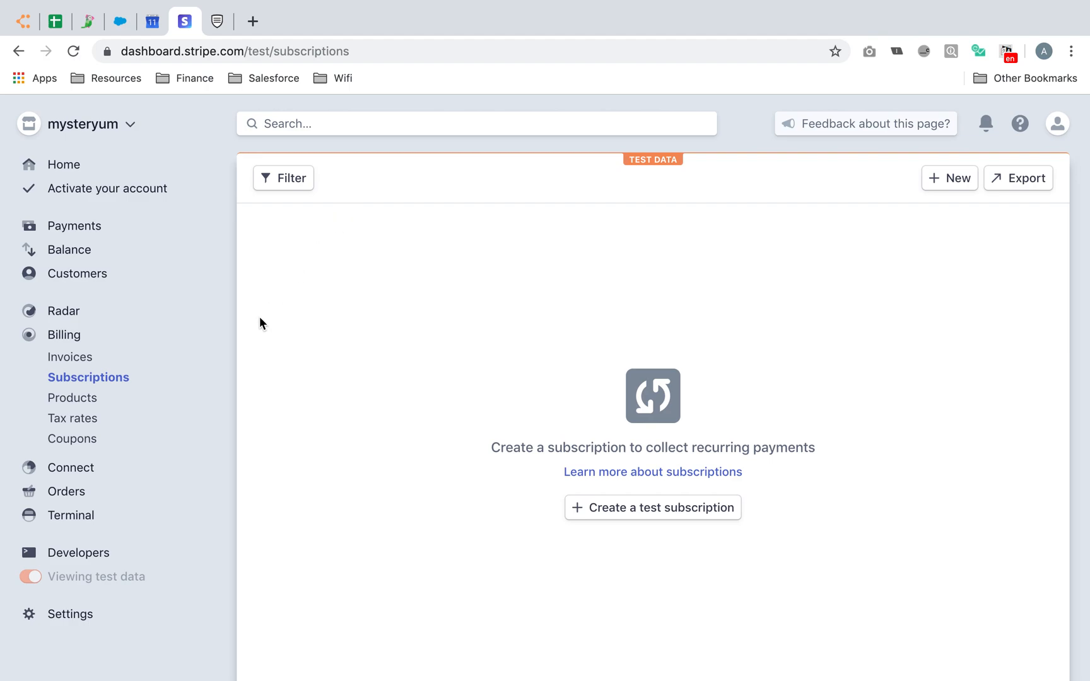
{"action": "mouse_move", "coordinate": [248, 350]}
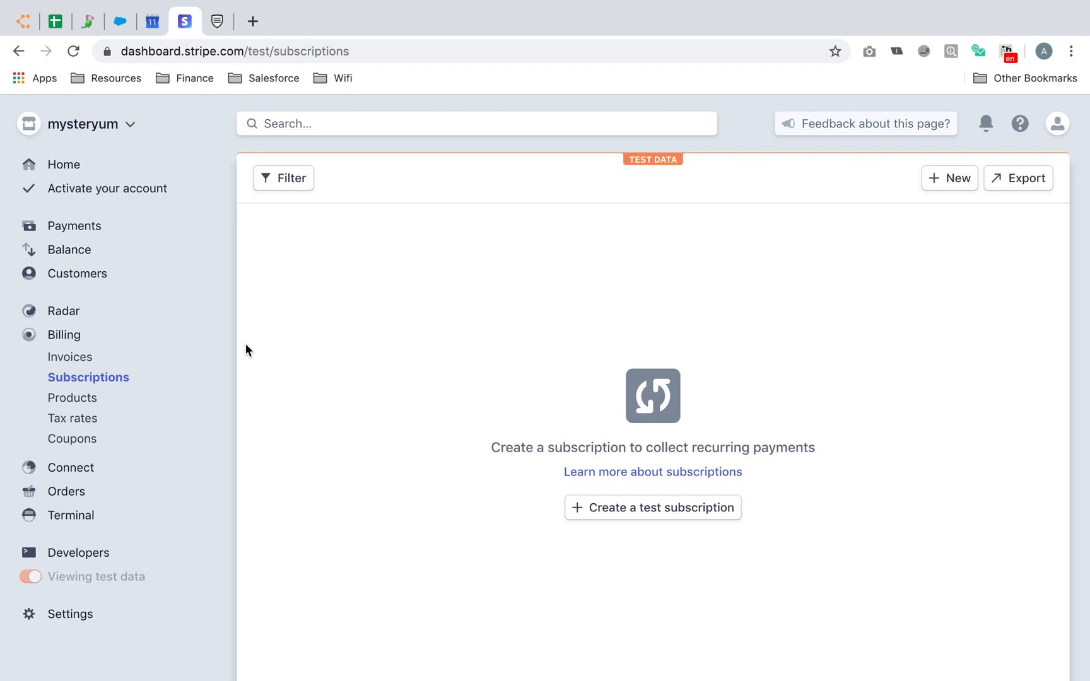
{"action": "left_click", "coordinate": [78, 553]}
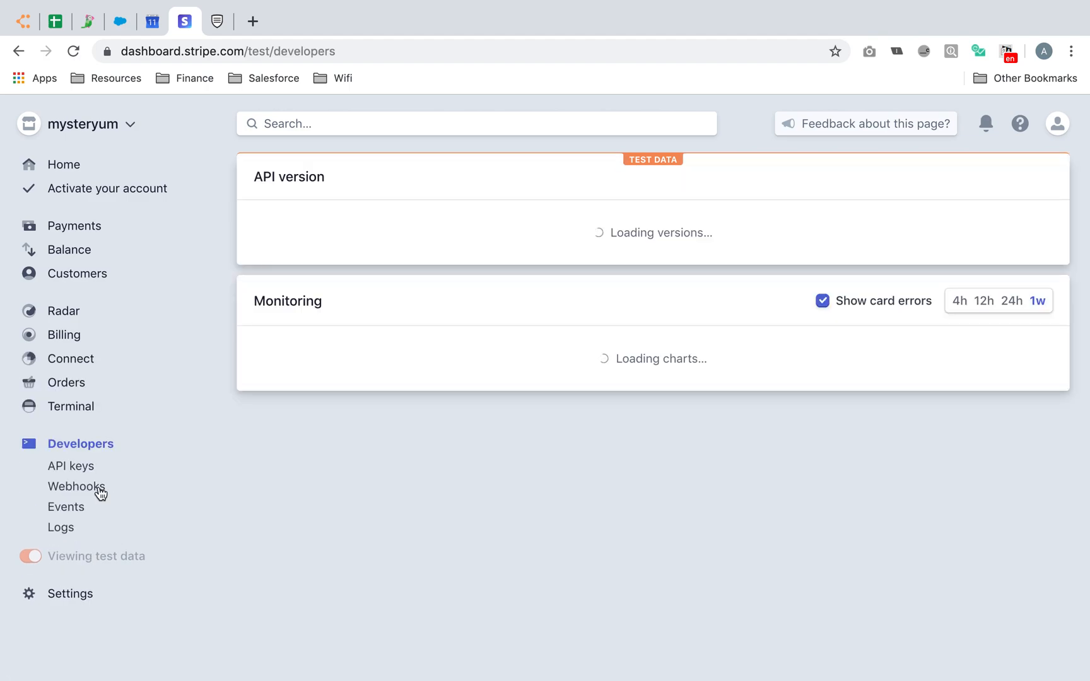
{"action": "left_click", "coordinate": [77, 487]}
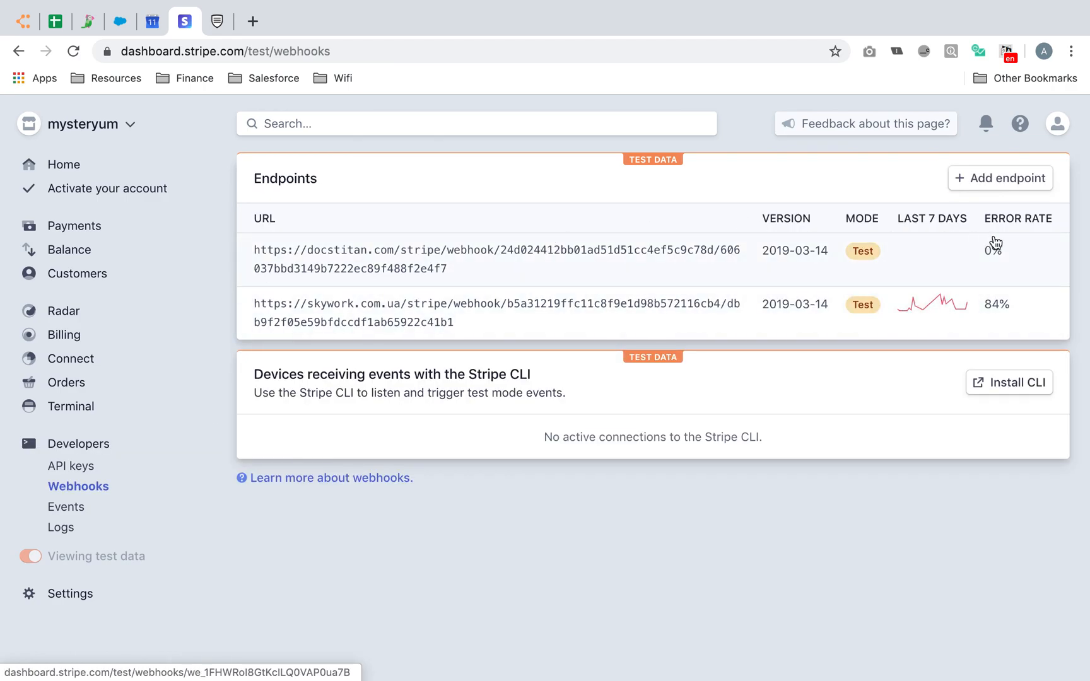
{"action": "left_click", "coordinate": [494, 250]}
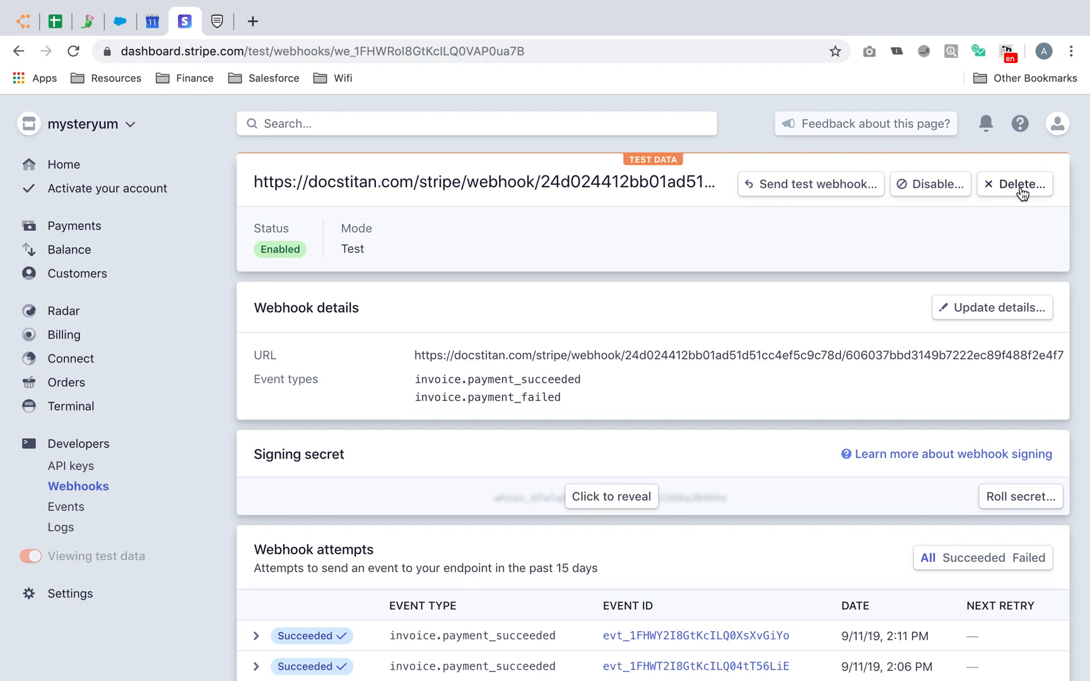
{"action": "left_click", "coordinate": [1020, 184]}
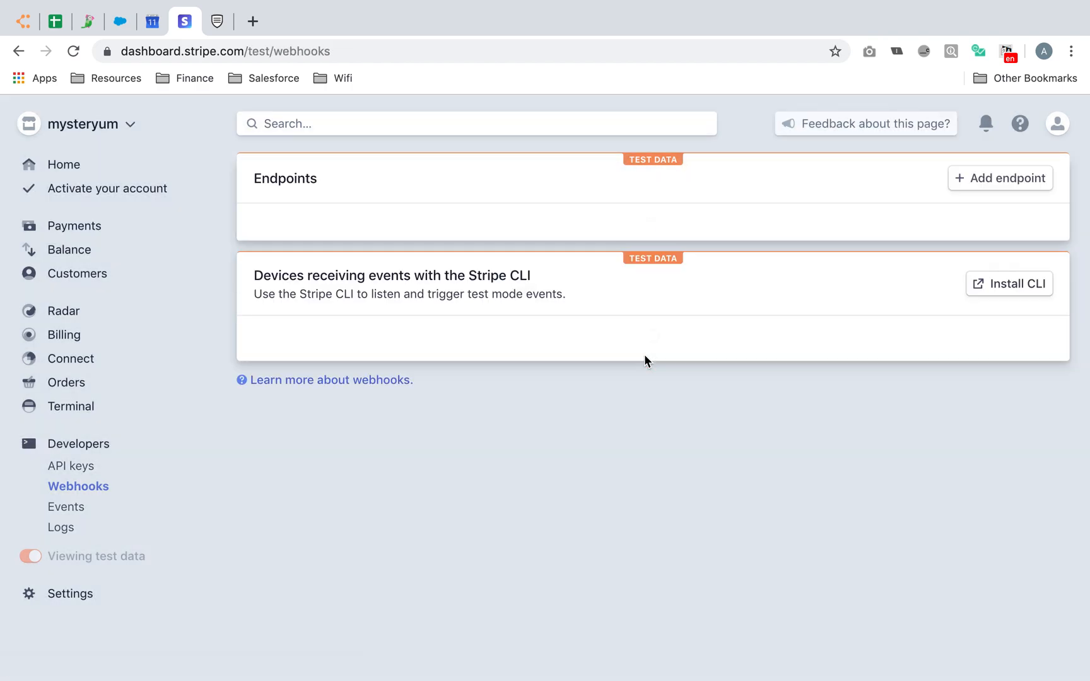
Add an endpoint to the FormTitan URL sending invoice.payment_succeeded and invoice.payment_failed events.
{"action": "left_click", "coordinate": [1001, 177]}
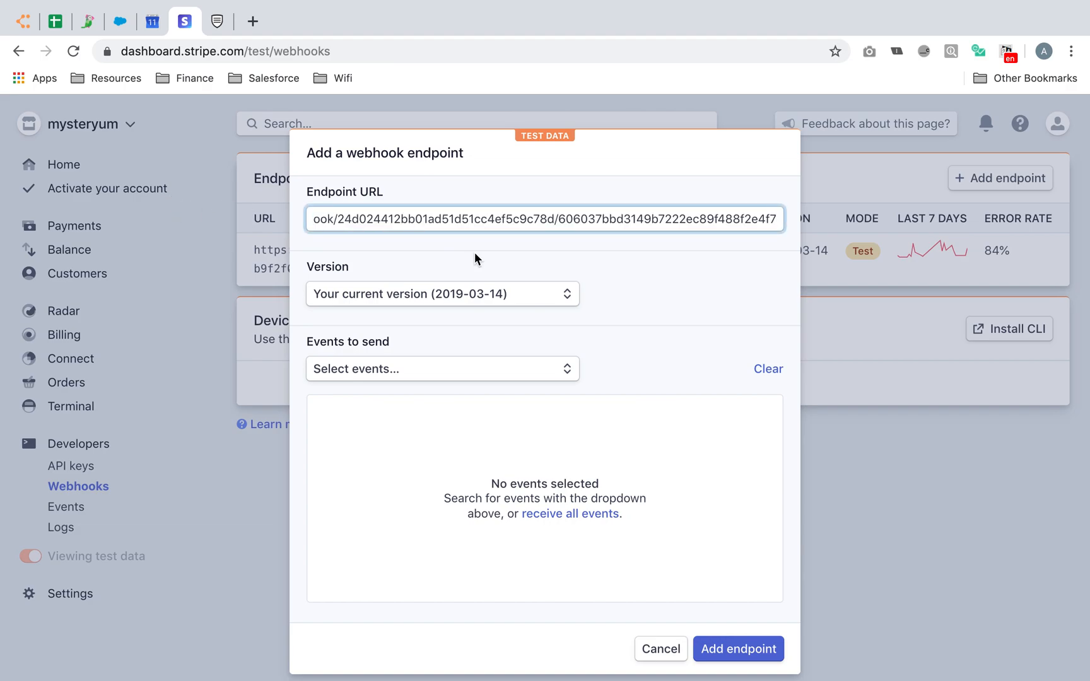
{"action": "left_click", "coordinate": [442, 369]}
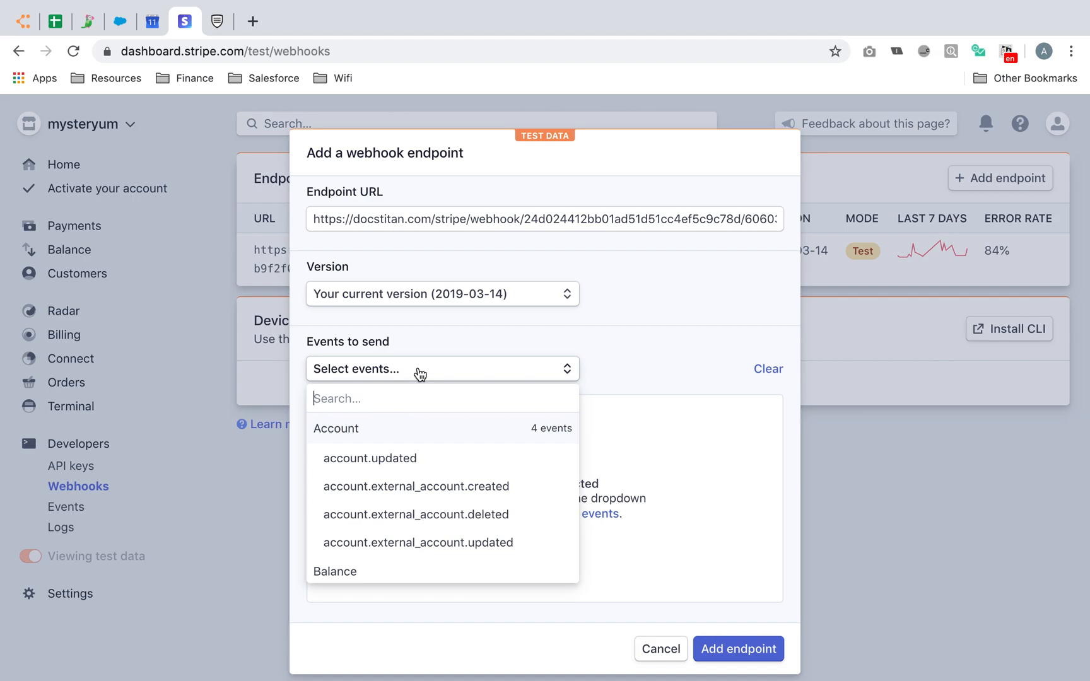
{"action": "type", "text": "inv"}
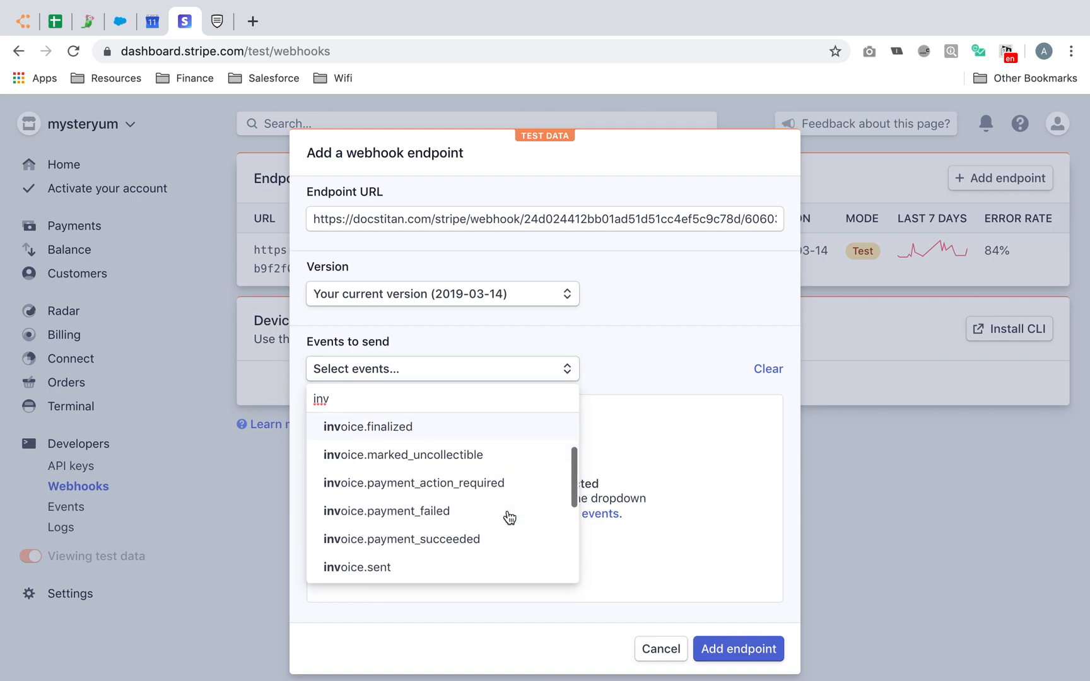
{"action": "left_click", "coordinate": [386, 511]}
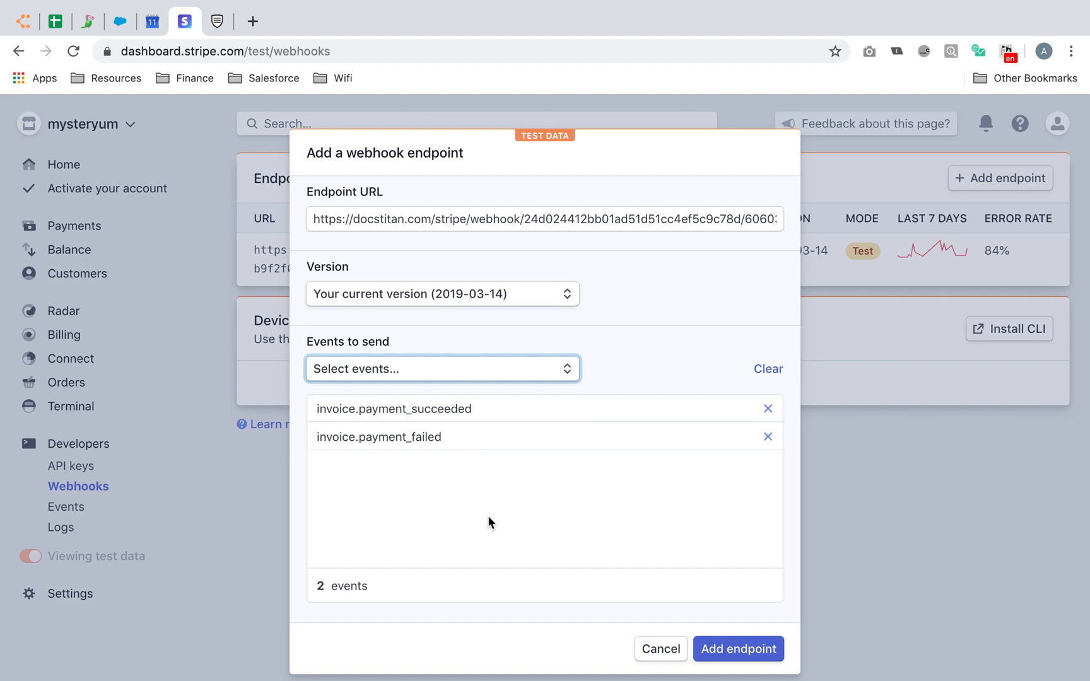
{"action": "mouse_move", "coordinate": [585, 477]}
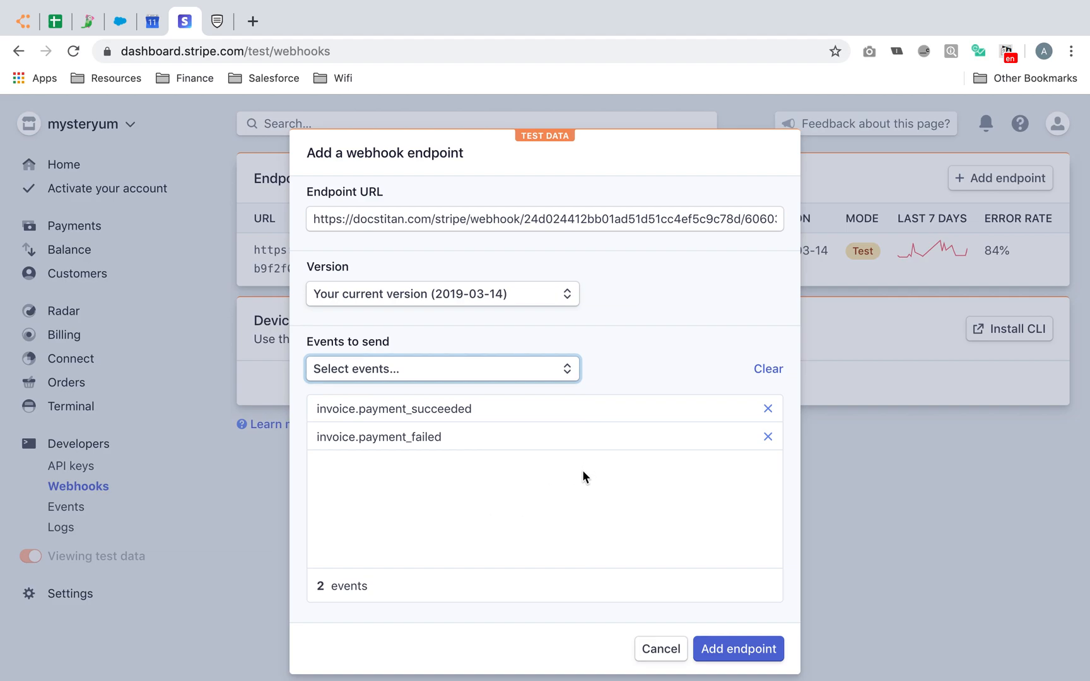
{"action": "mouse_move", "coordinate": [810, 660]}
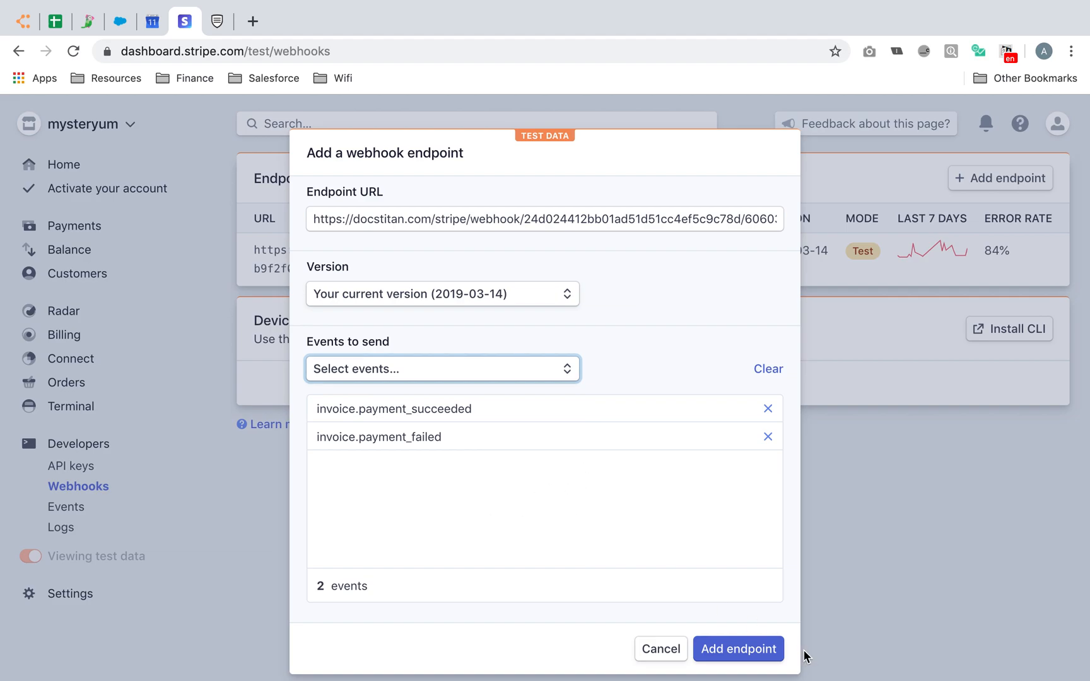
{"action": "left_click", "coordinate": [739, 649]}
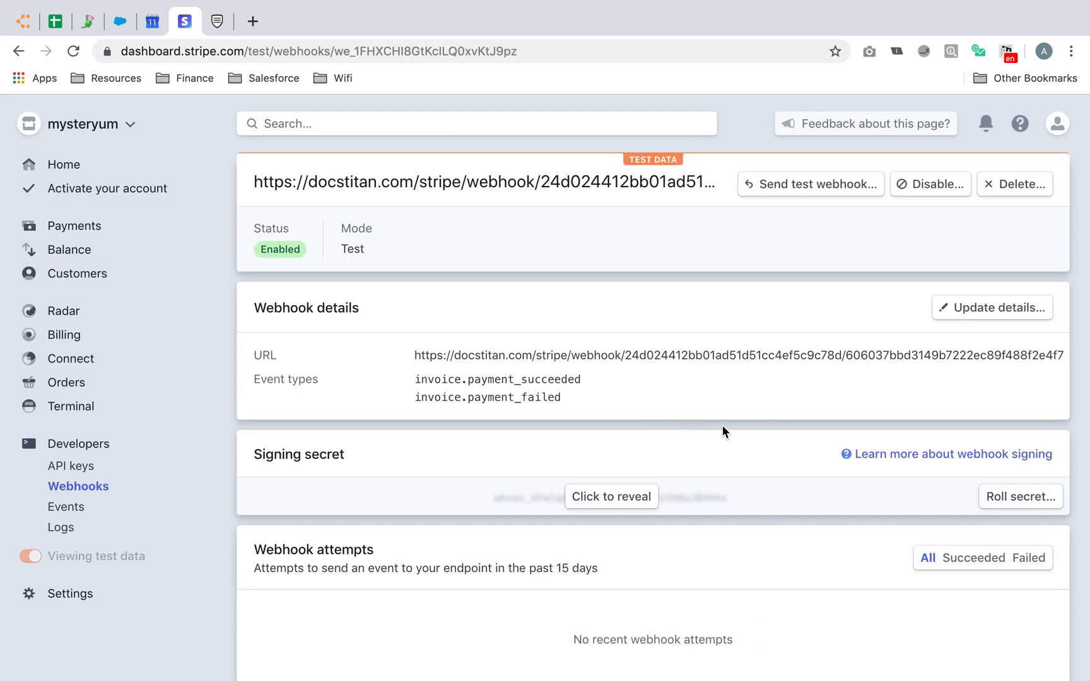
{"action": "mouse_move", "coordinate": [195, 70]}
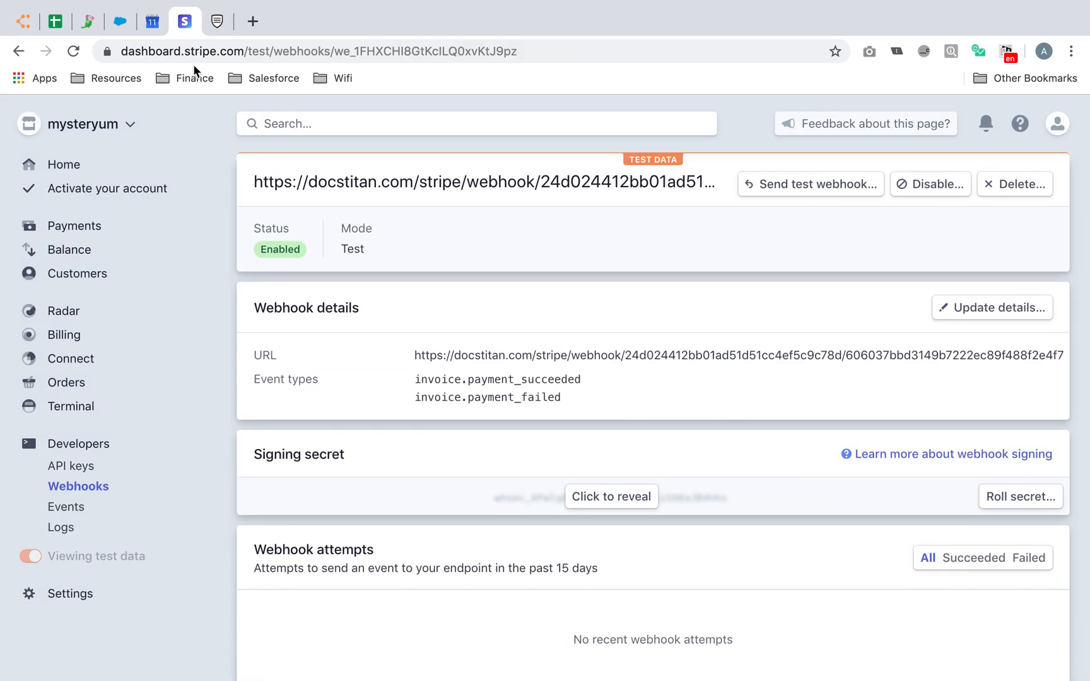
Open the Stripe payment parameters and switch to a limited number of charges.
{"action": "left_click", "coordinate": [218, 21]}
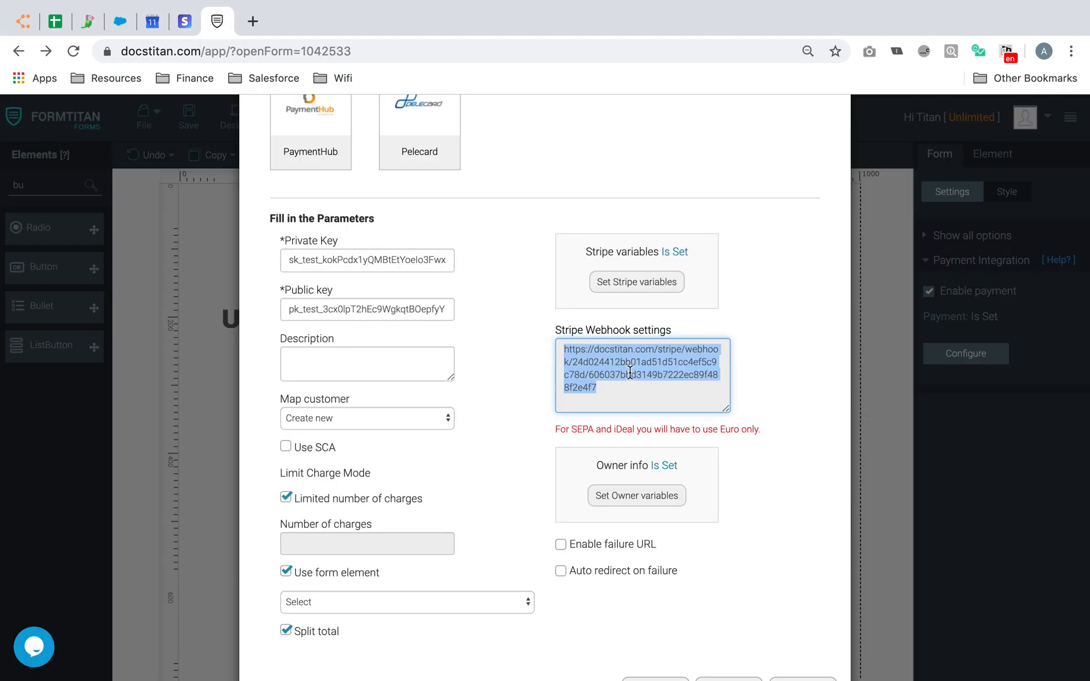
{"action": "scroll", "scroll_direction": "down", "scroll_amount": 3}
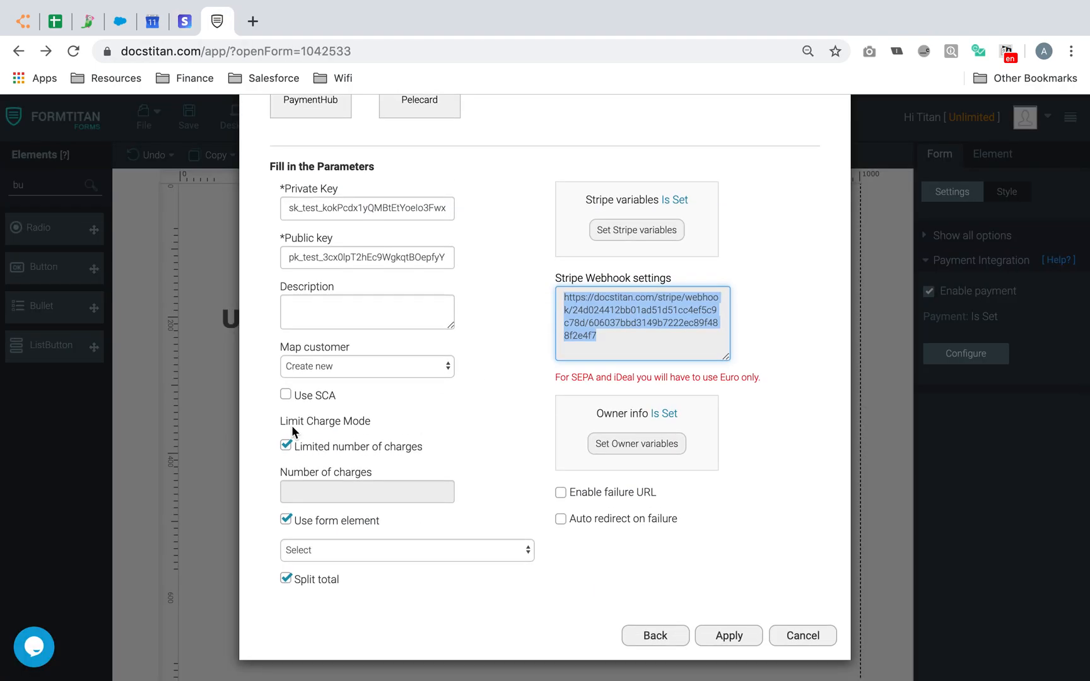
{"action": "double_click", "coordinate": [325, 421]}
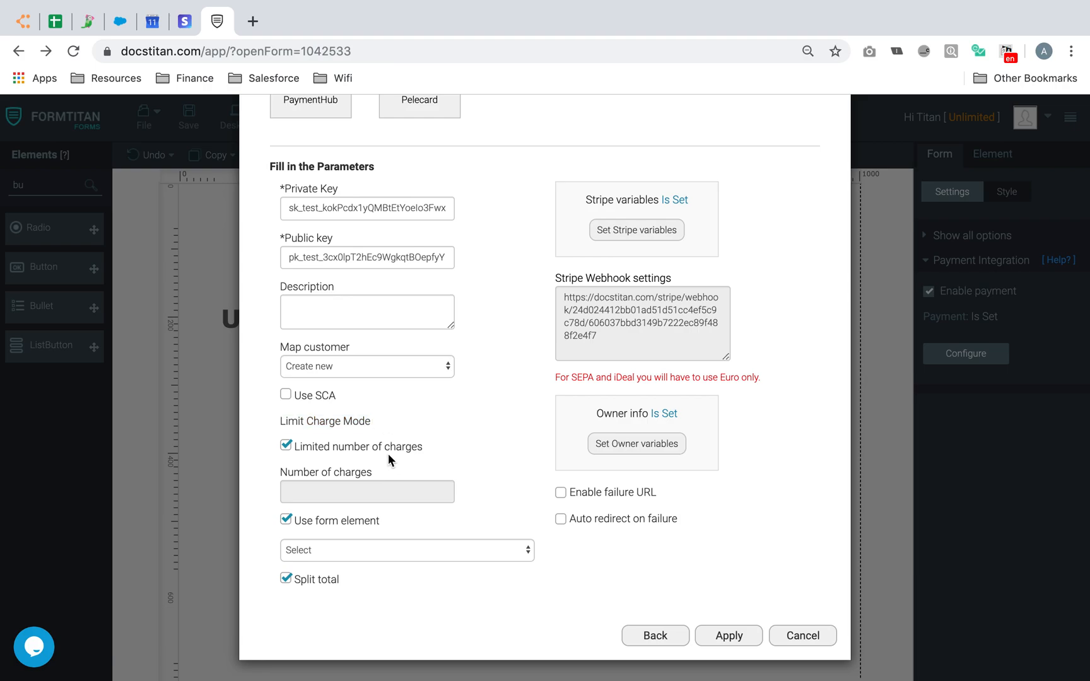
{"action": "mouse_move", "coordinate": [276, 446]}
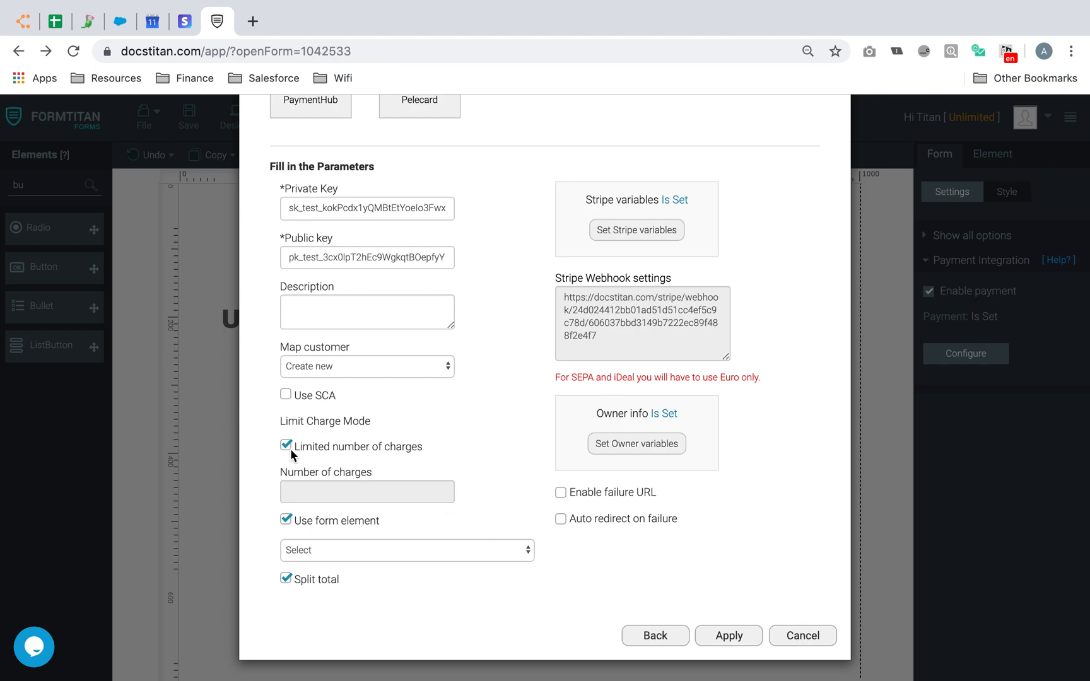
{"action": "left_click", "coordinate": [286, 446]}
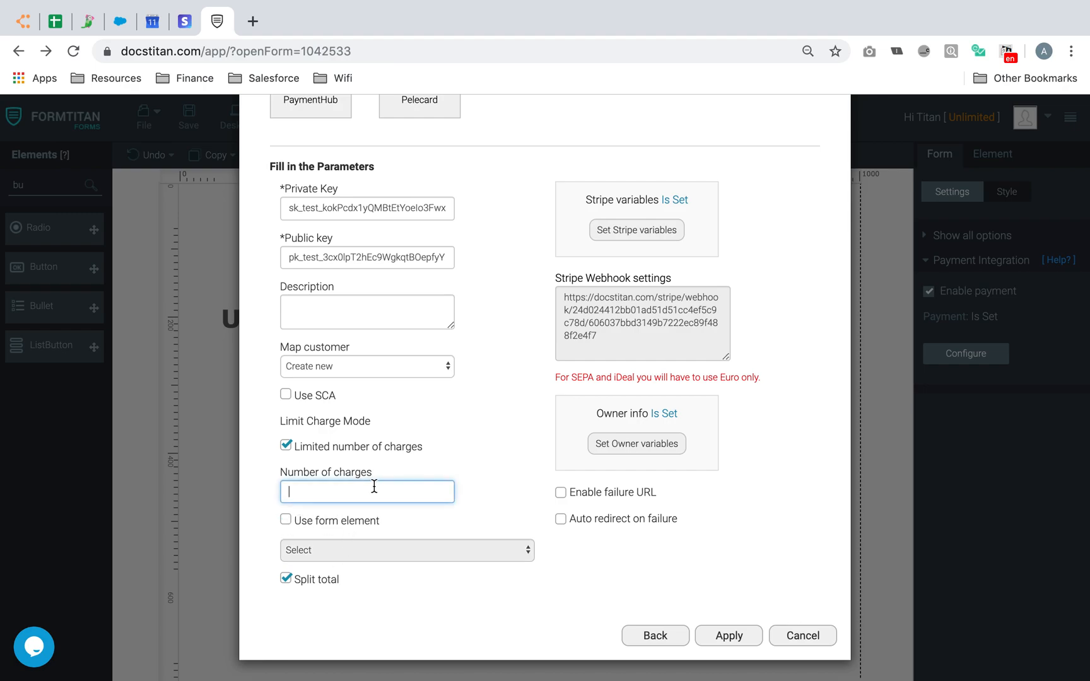
{"action": "mouse_move", "coordinate": [388, 485]}
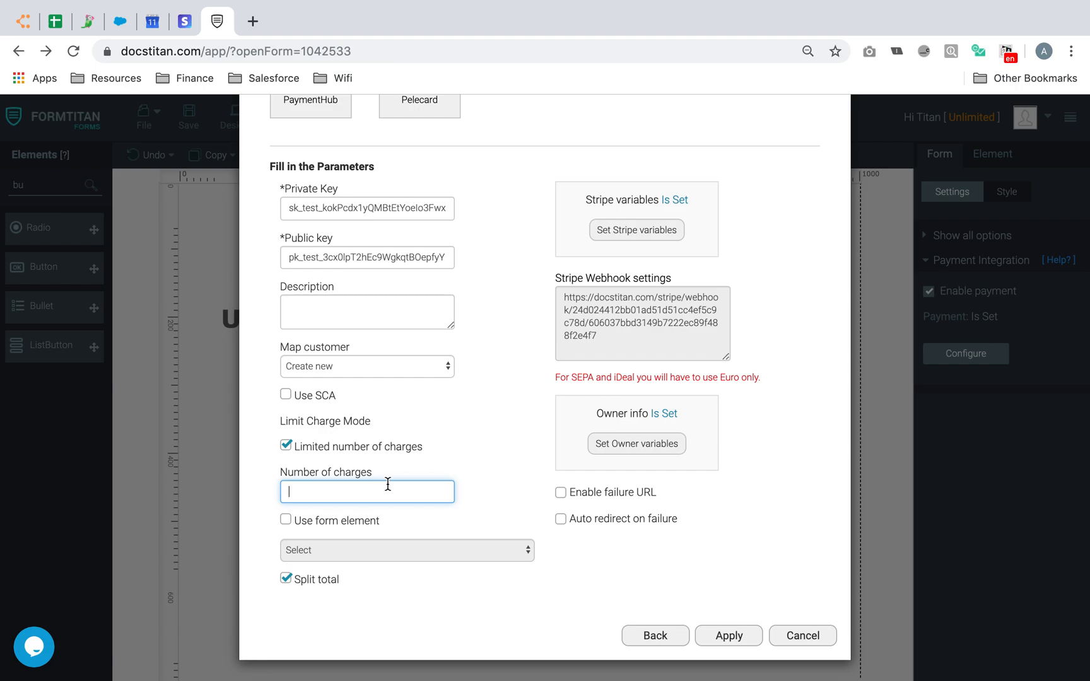
{"action": "type", "text": "12"}
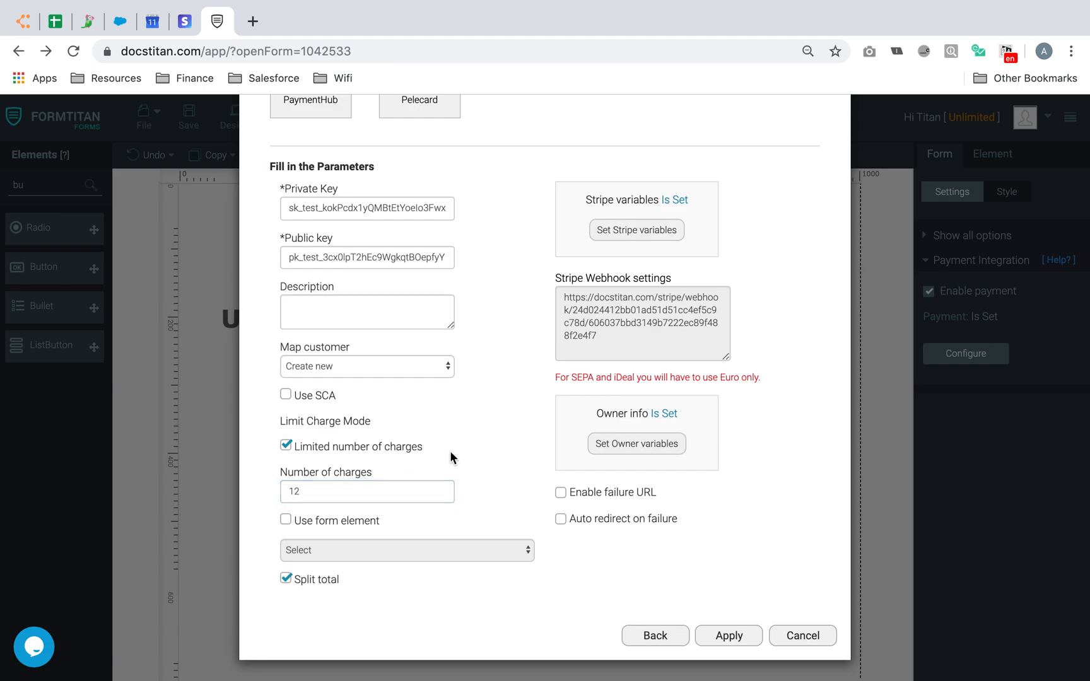
{"action": "type", "text": "3"}
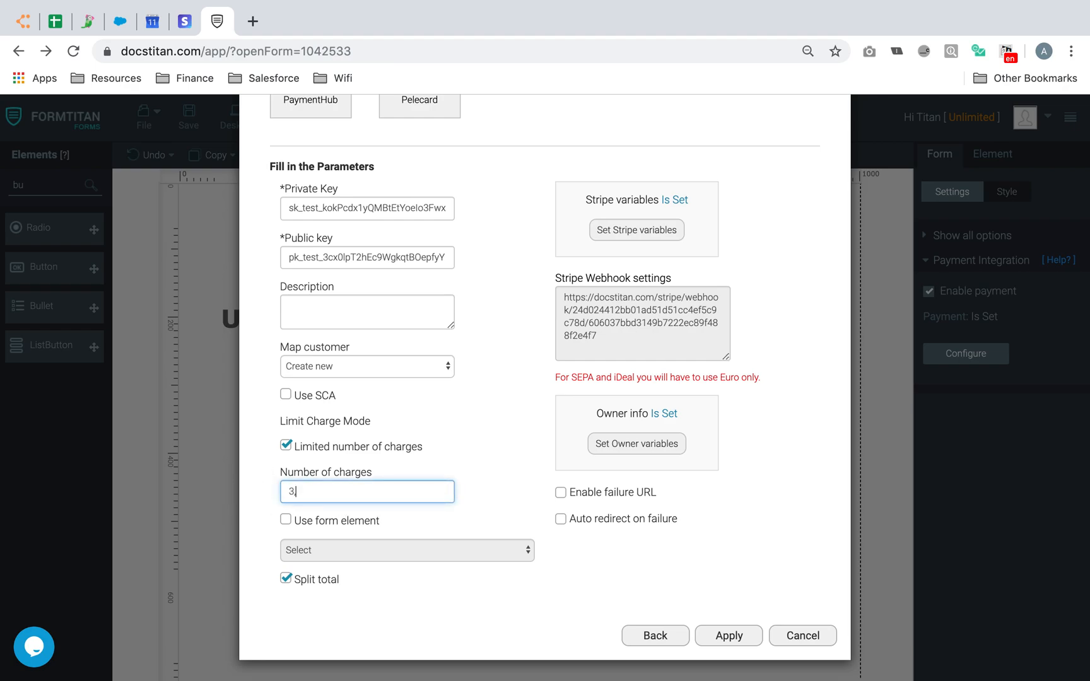
{"action": "type", "text": ",6,"}
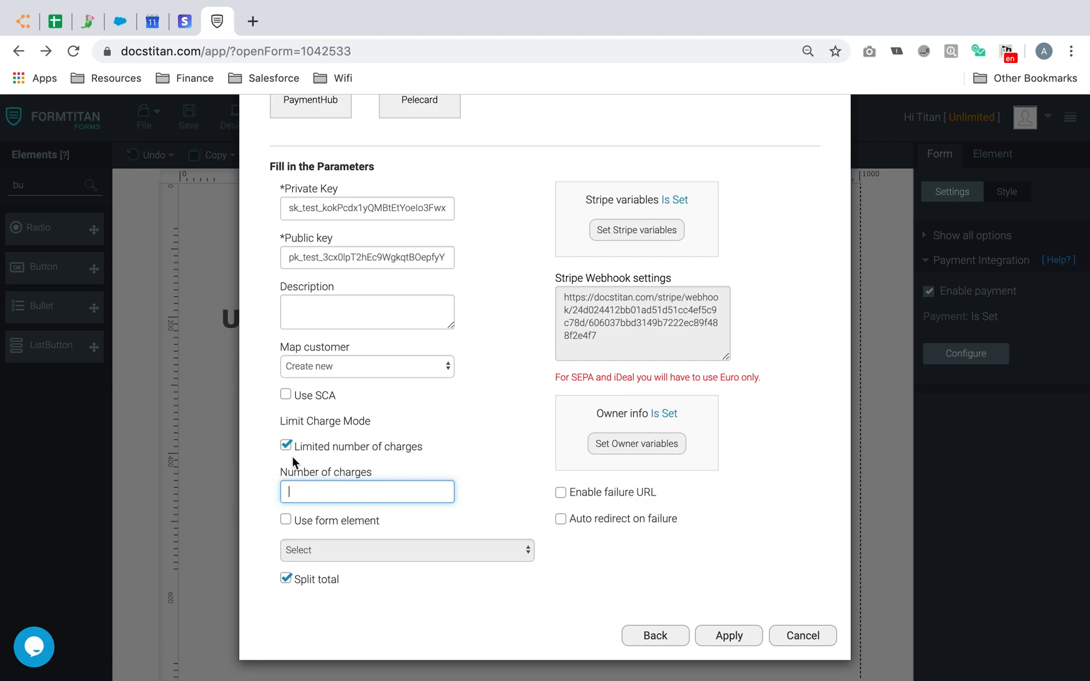
Take the charge count from Donation commitment (Months), uncheck Split total, and apply.
{"action": "left_click", "coordinate": [286, 521]}
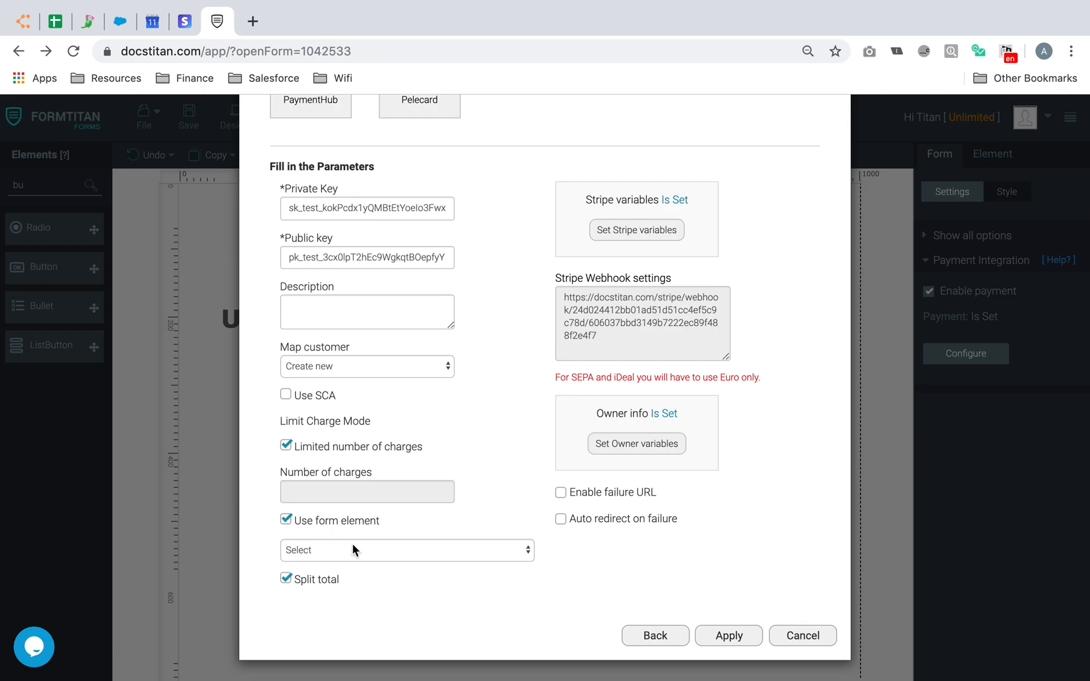
{"action": "left_click", "coordinate": [406, 551]}
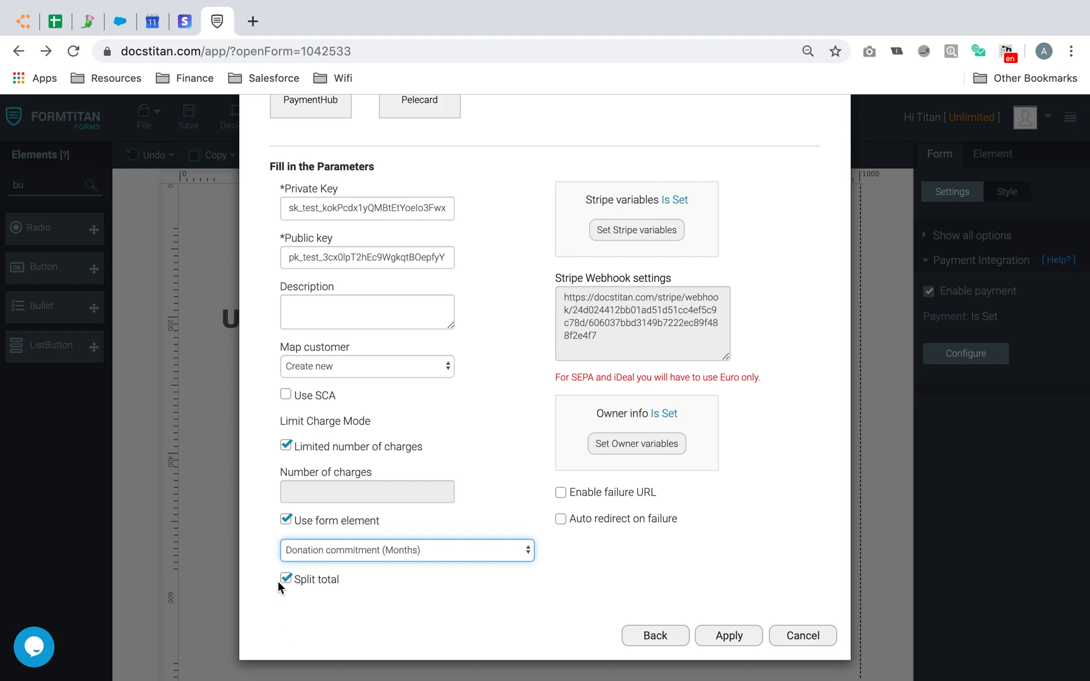
{"action": "left_click", "coordinate": [285, 580]}
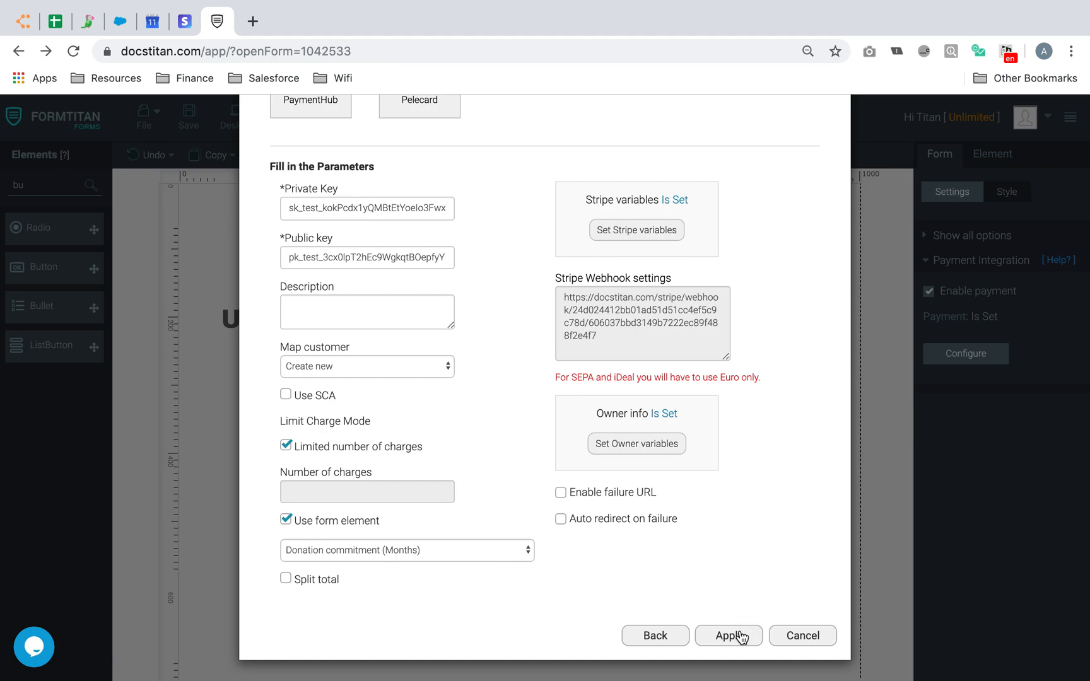
{"action": "left_click", "coordinate": [729, 636]}
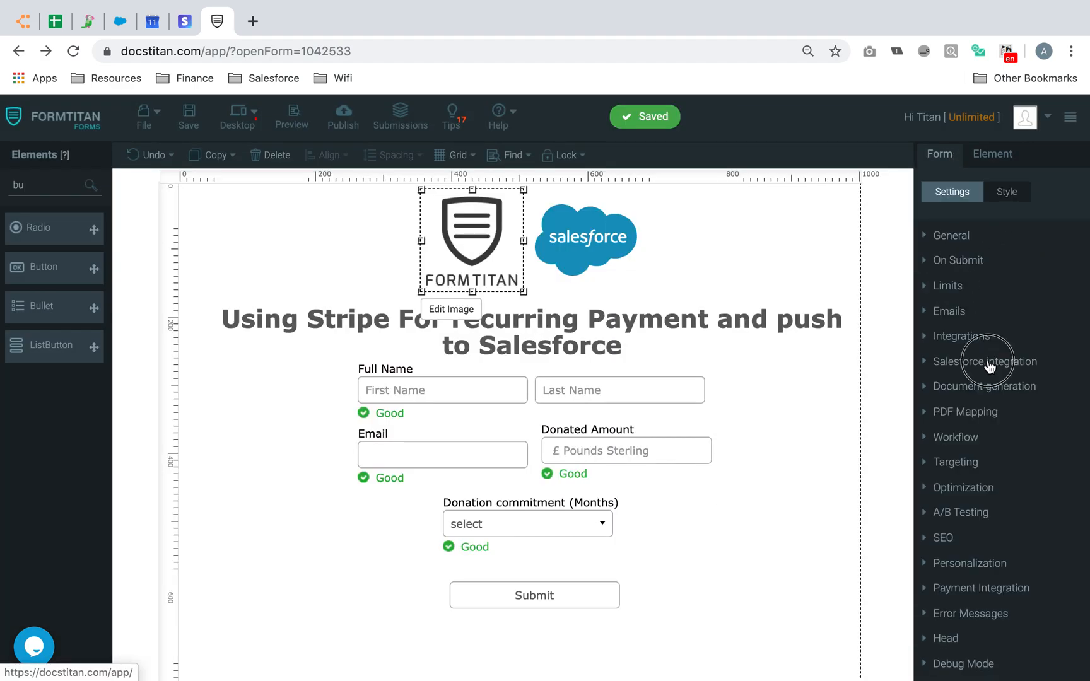
Add a Contact object set to Create and tick Use for payment integration.
{"action": "left_click", "coordinate": [985, 362]}
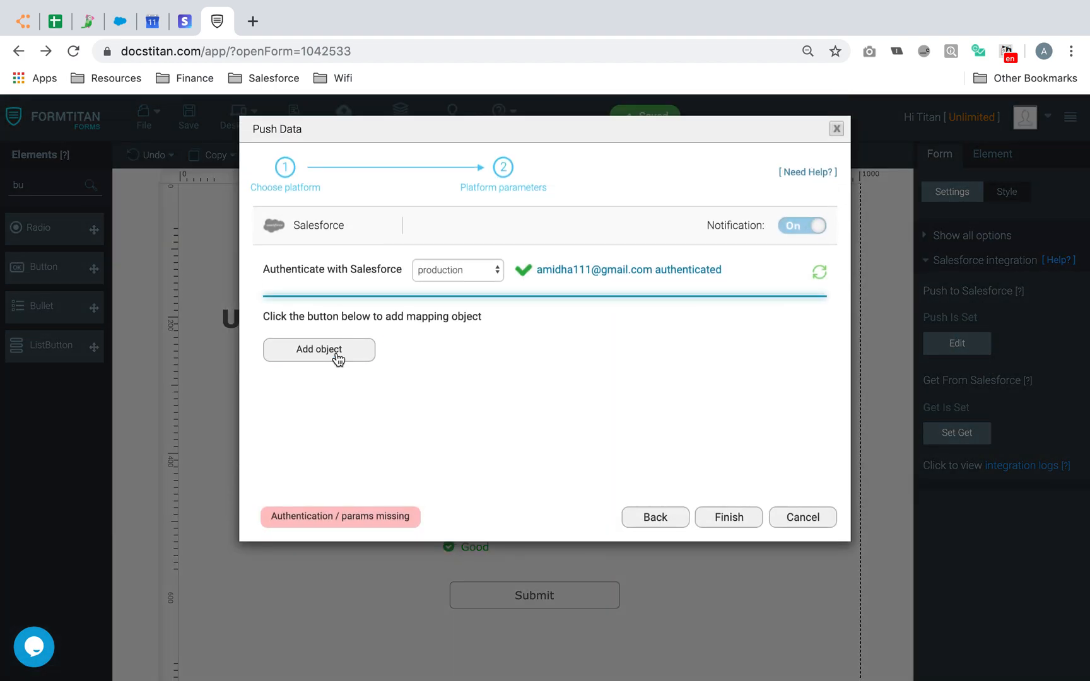
{"action": "left_click", "coordinate": [319, 350]}
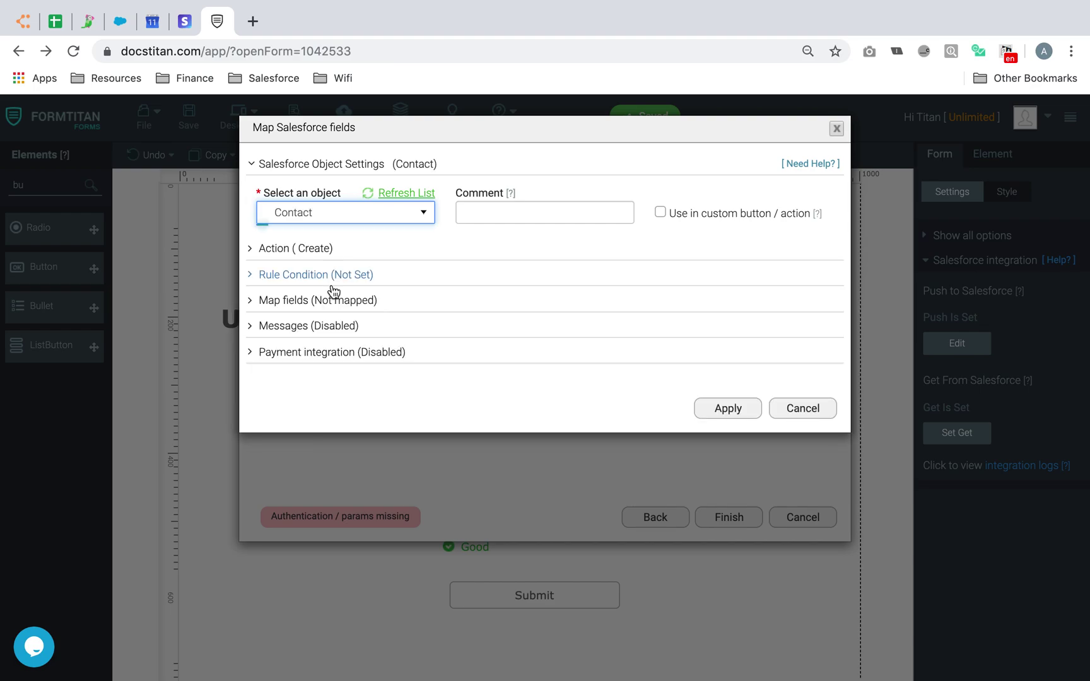
{"action": "left_click", "coordinate": [294, 248]}
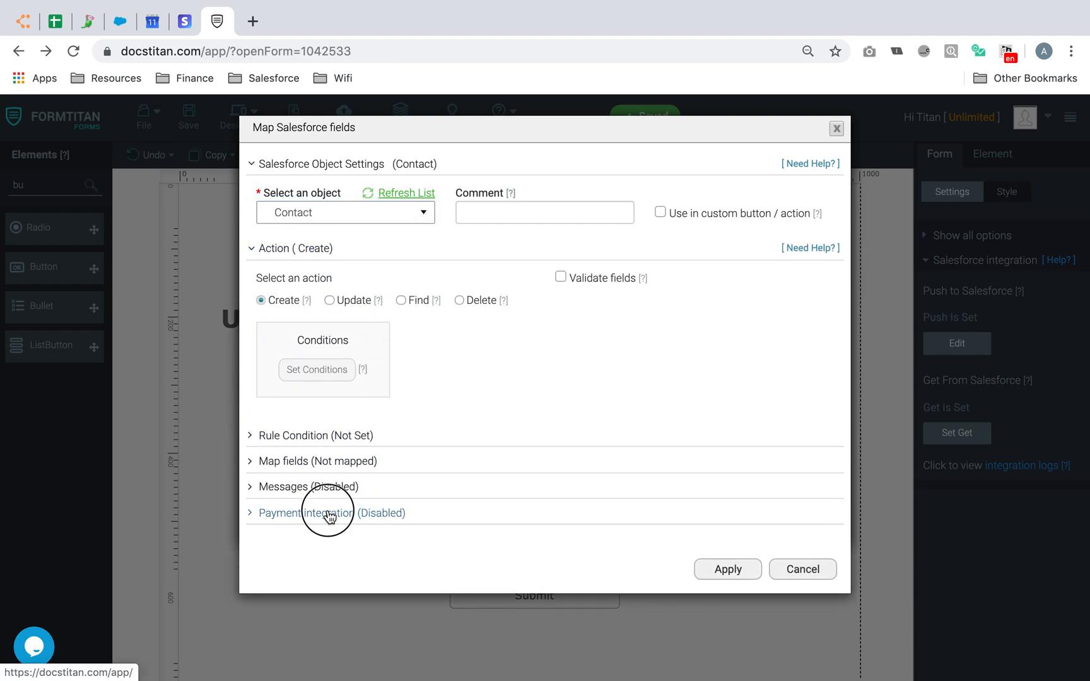
{"action": "left_click", "coordinate": [325, 513]}
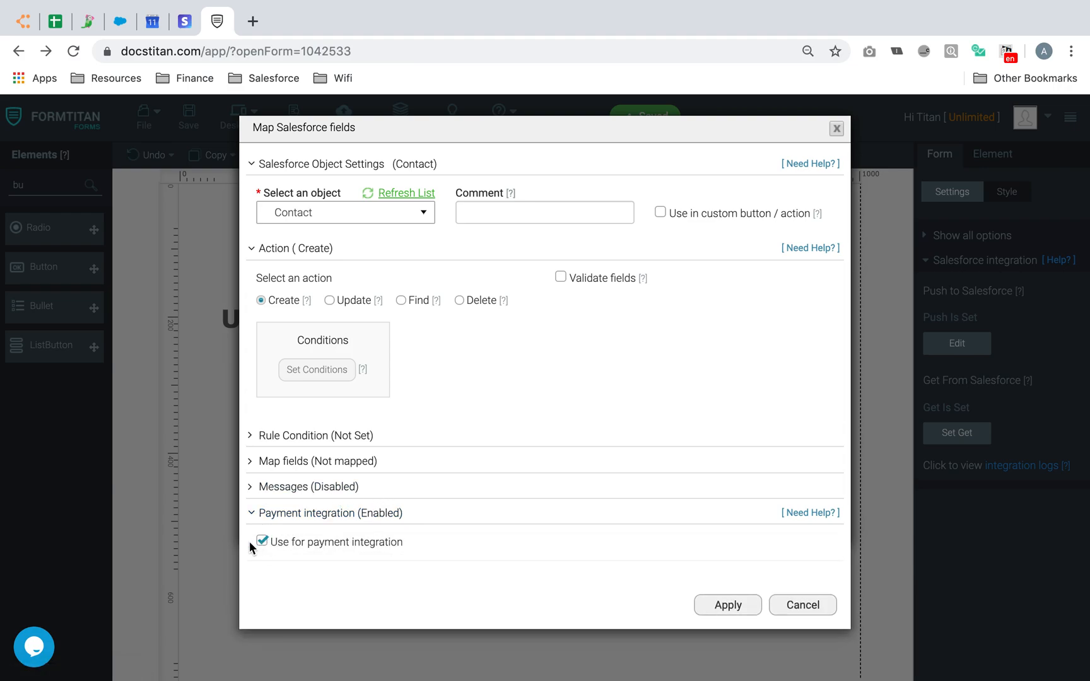
{"action": "mouse_move", "coordinate": [357, 455]}
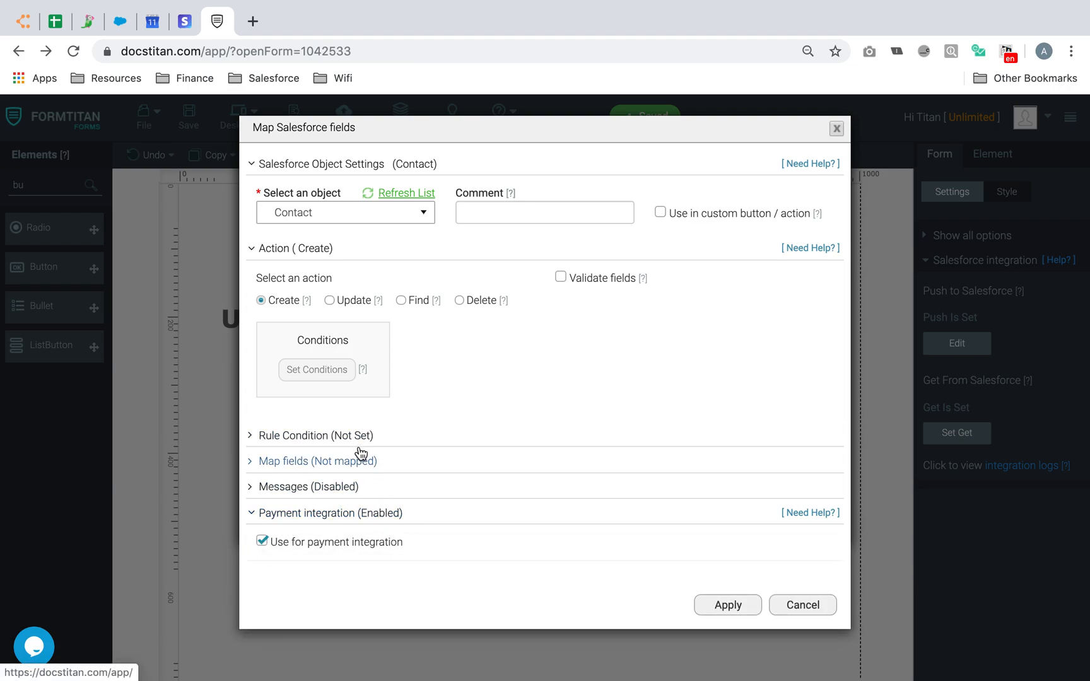
{"action": "left_click", "coordinate": [317, 462]}
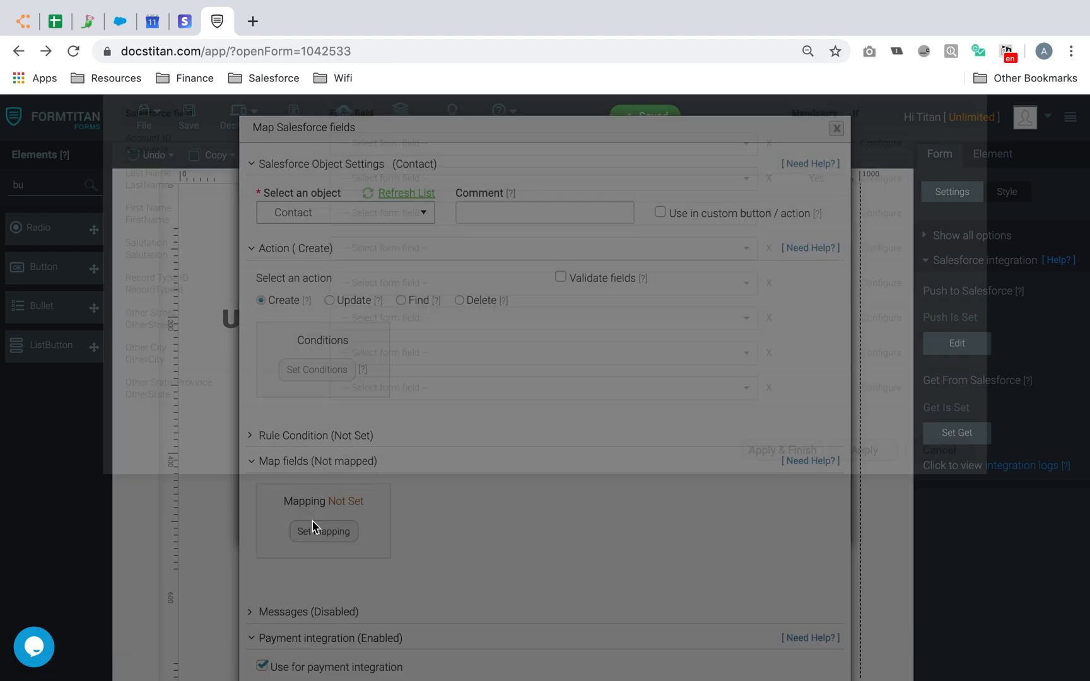
Map Last Name, Email, Donated Amount and Donation Commitment (Months) to Salesforce Contact fields.
{"action": "left_click", "coordinate": [323, 531]}
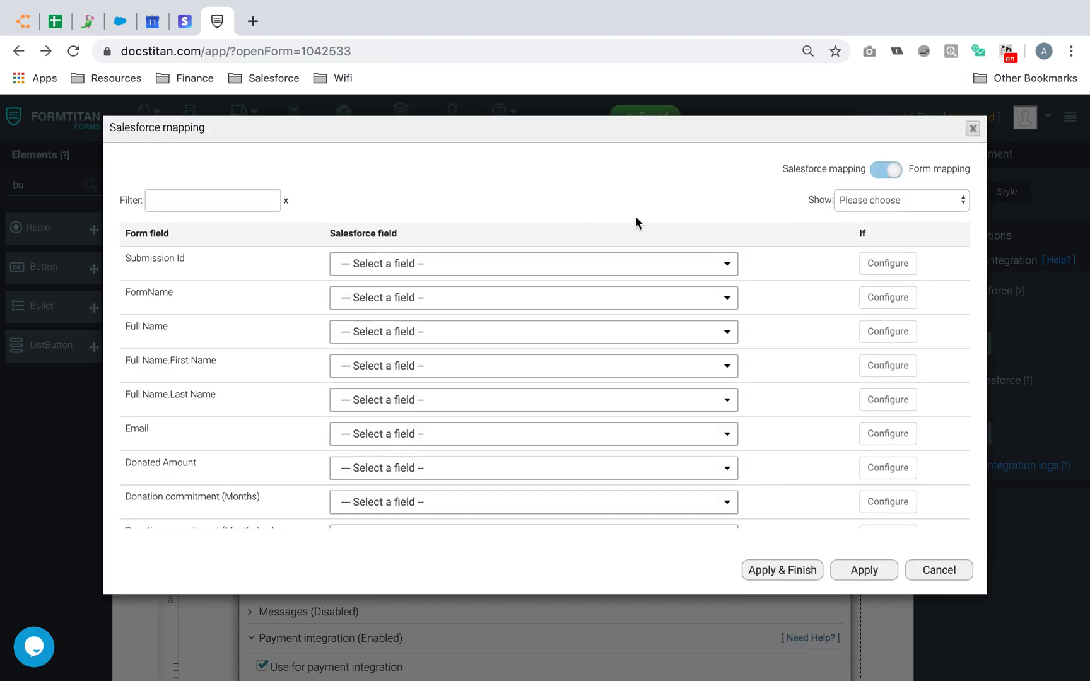
{"action": "type", "text": "firs"}
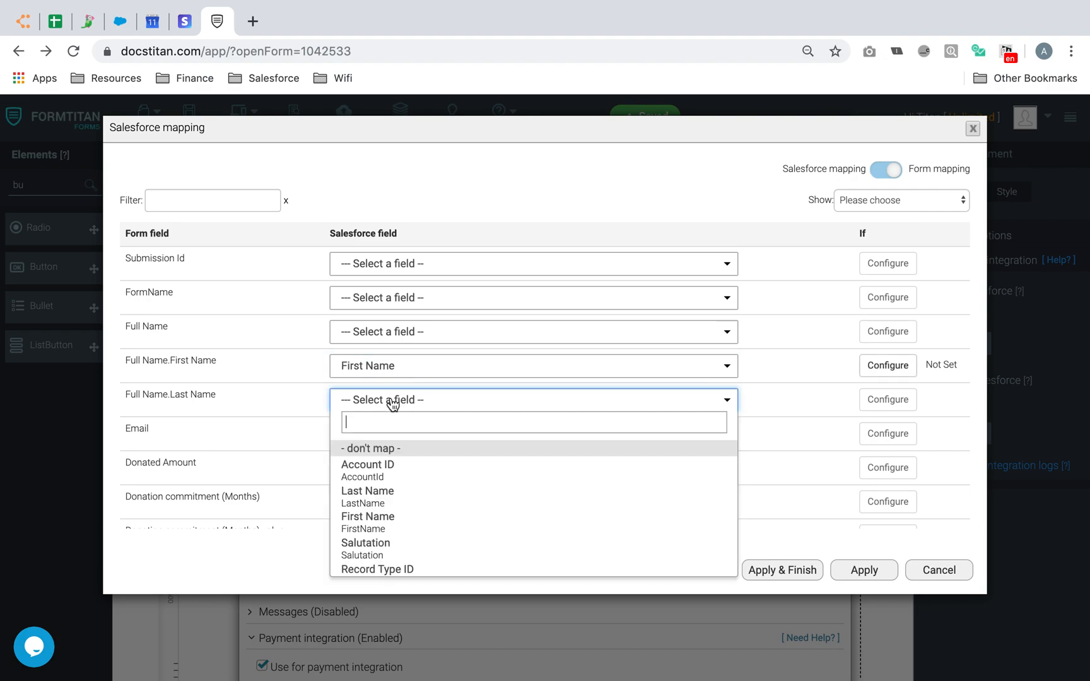
{"action": "left_click", "coordinate": [367, 491]}
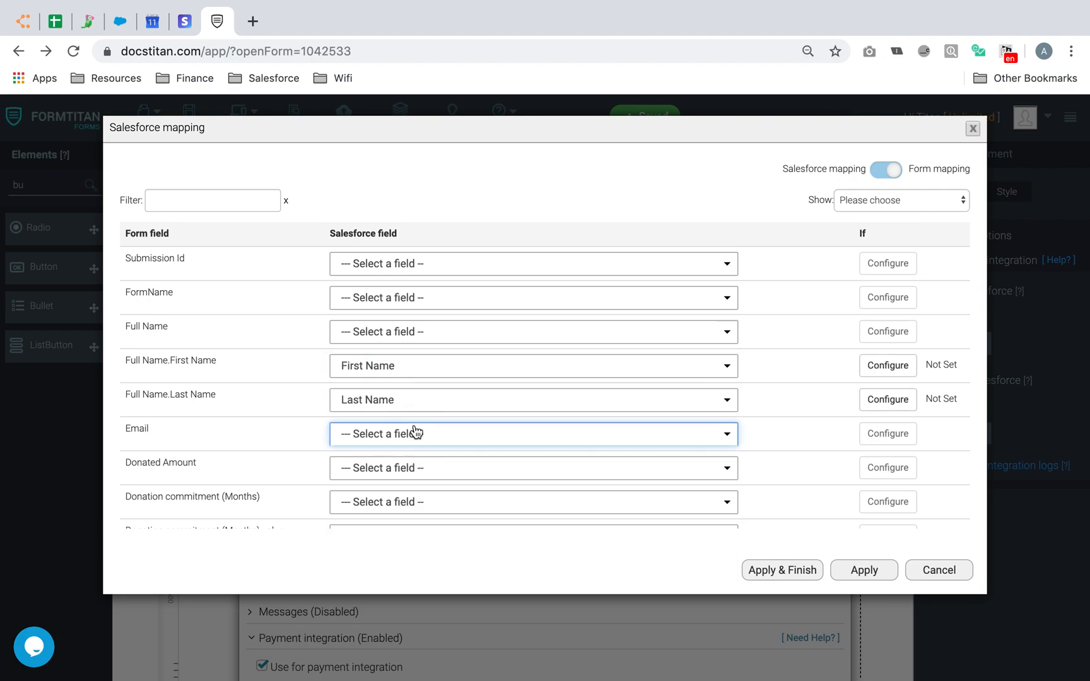
{"action": "left_click", "coordinate": [534, 433]}
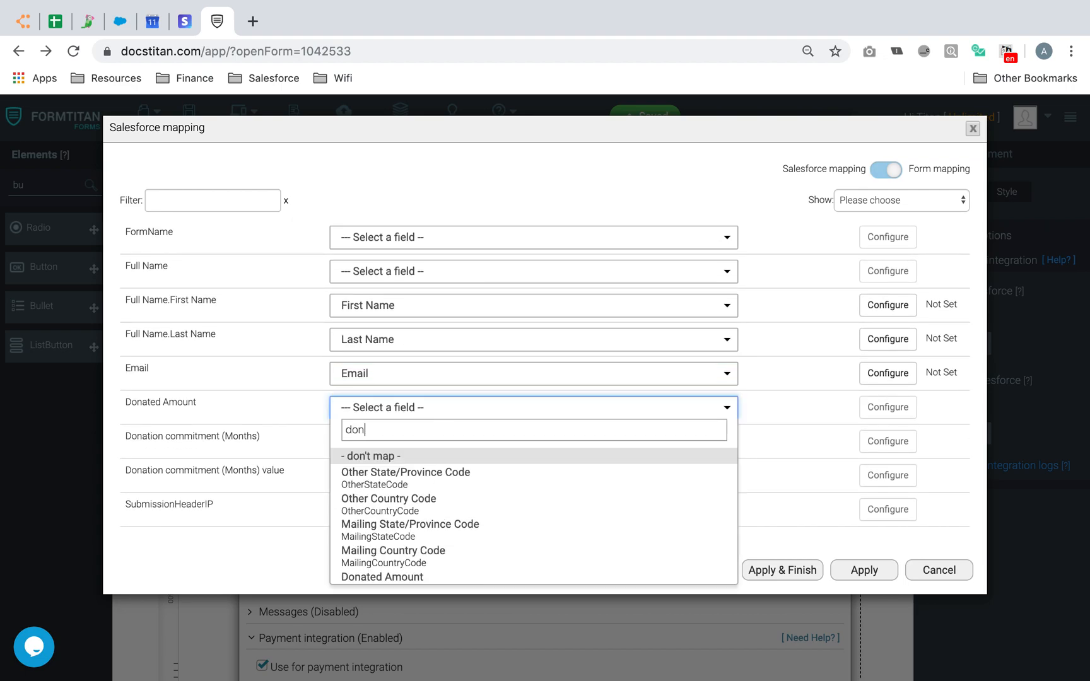
{"action": "left_click", "coordinate": [382, 576]}
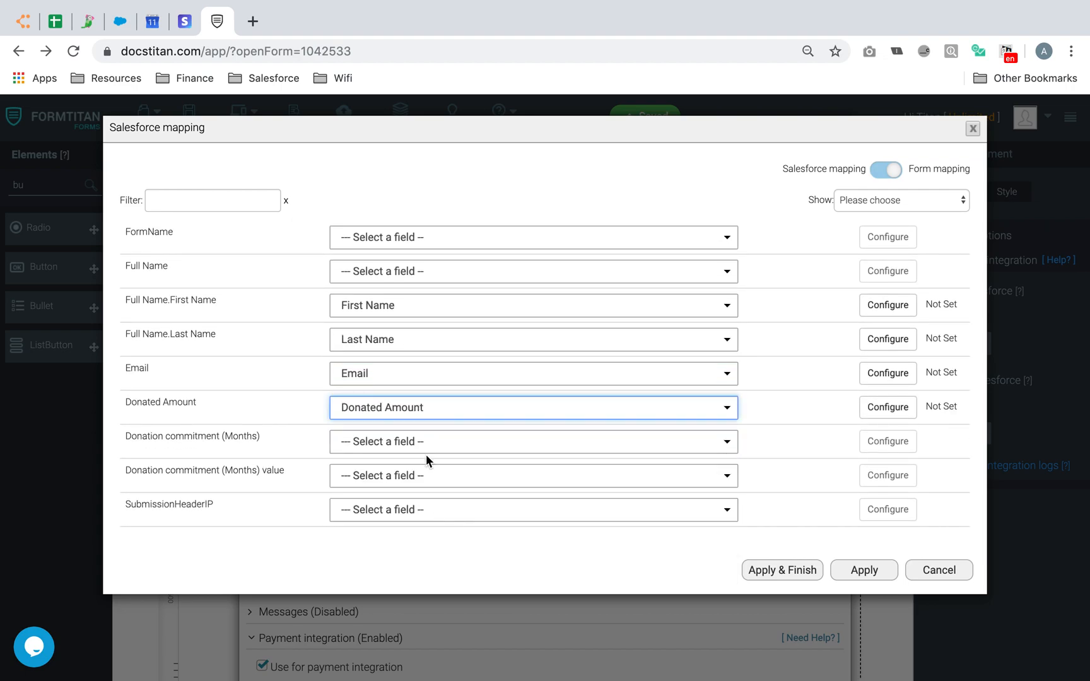
{"action": "type", "text": "dona"}
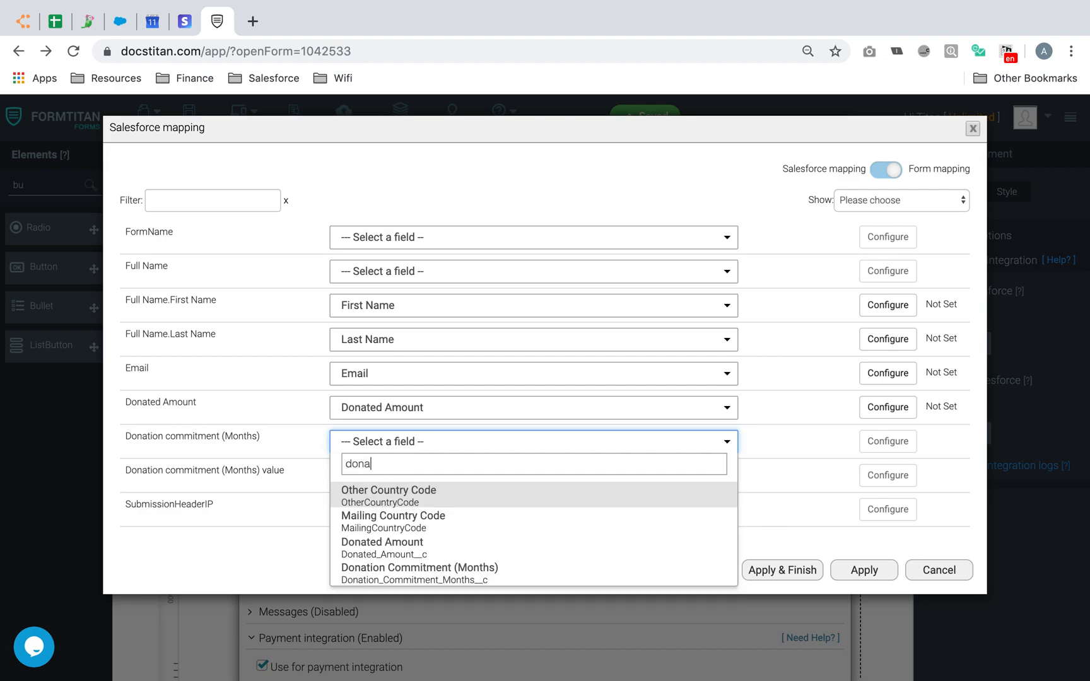
{"action": "left_click", "coordinate": [419, 568]}
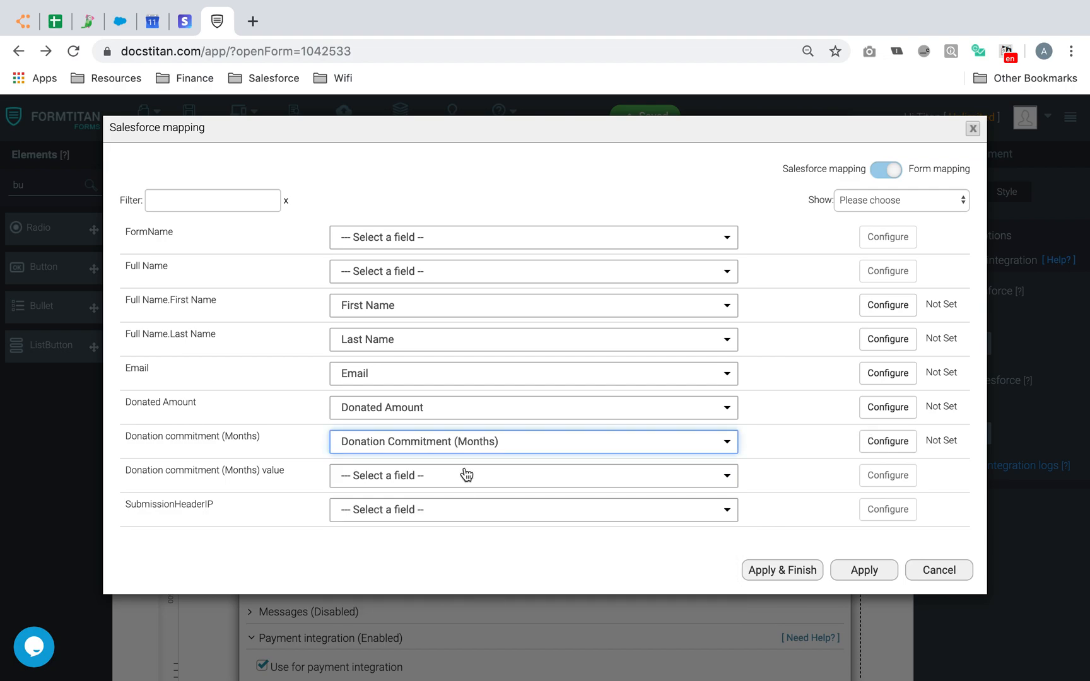
Try mapping Payment Customer ID on the payment params row, then undo it.
{"action": "scroll", "scroll_direction": "down", "scroll_amount": 3}
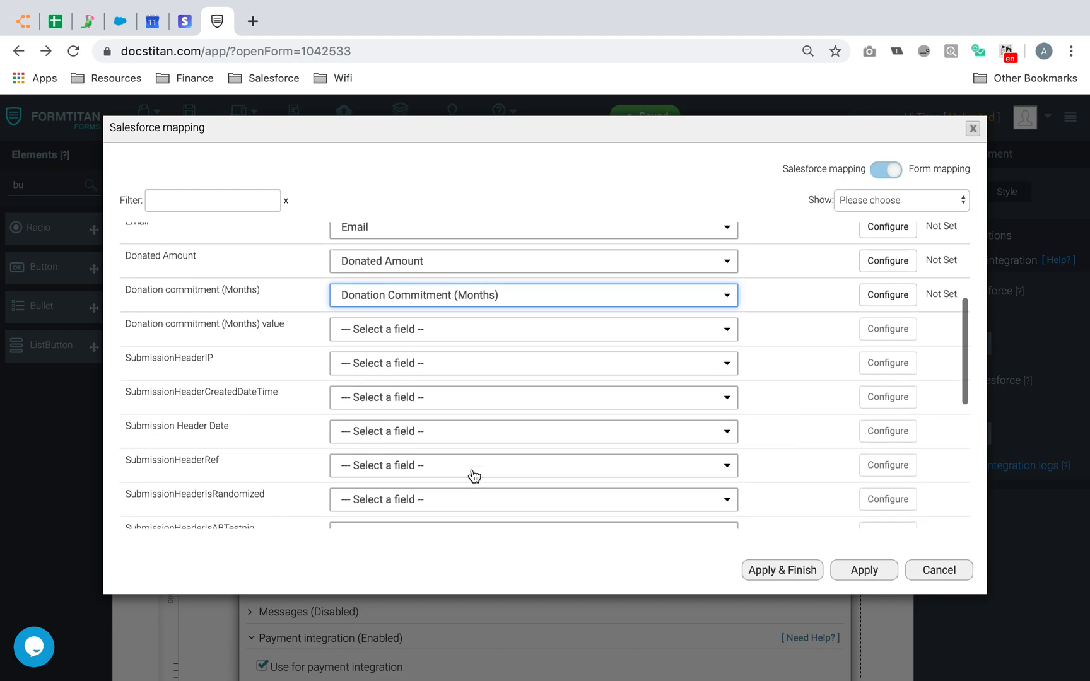
{"action": "scroll", "scroll_direction": "down", "scroll_amount": 3}
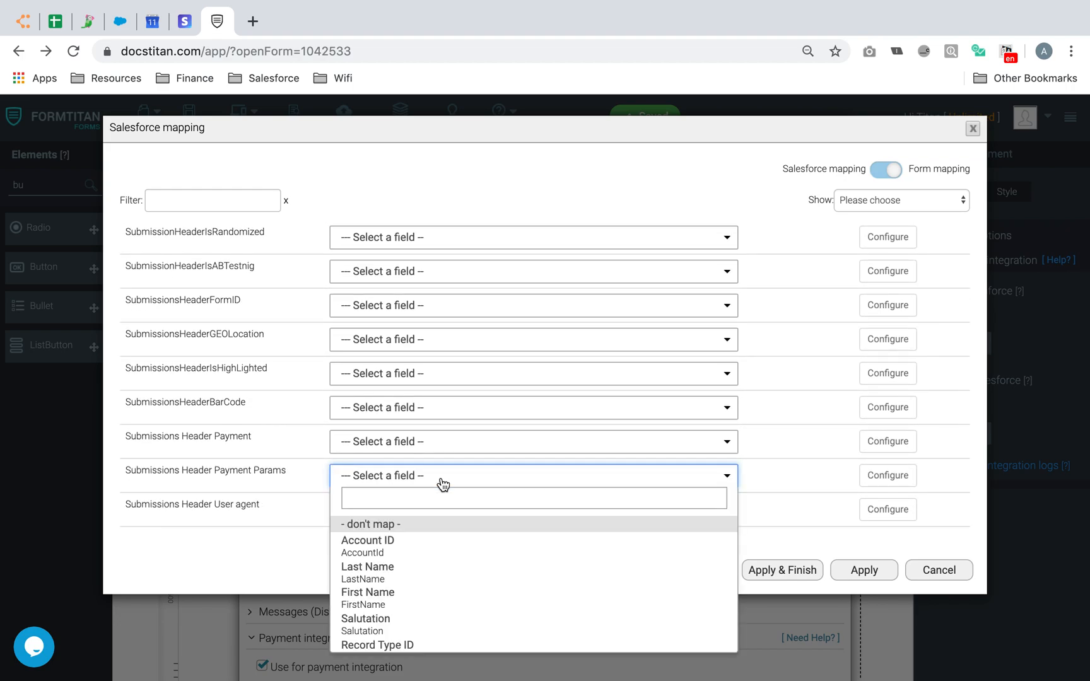
{"action": "scroll", "scroll_direction": "down", "scroll_amount": 3}
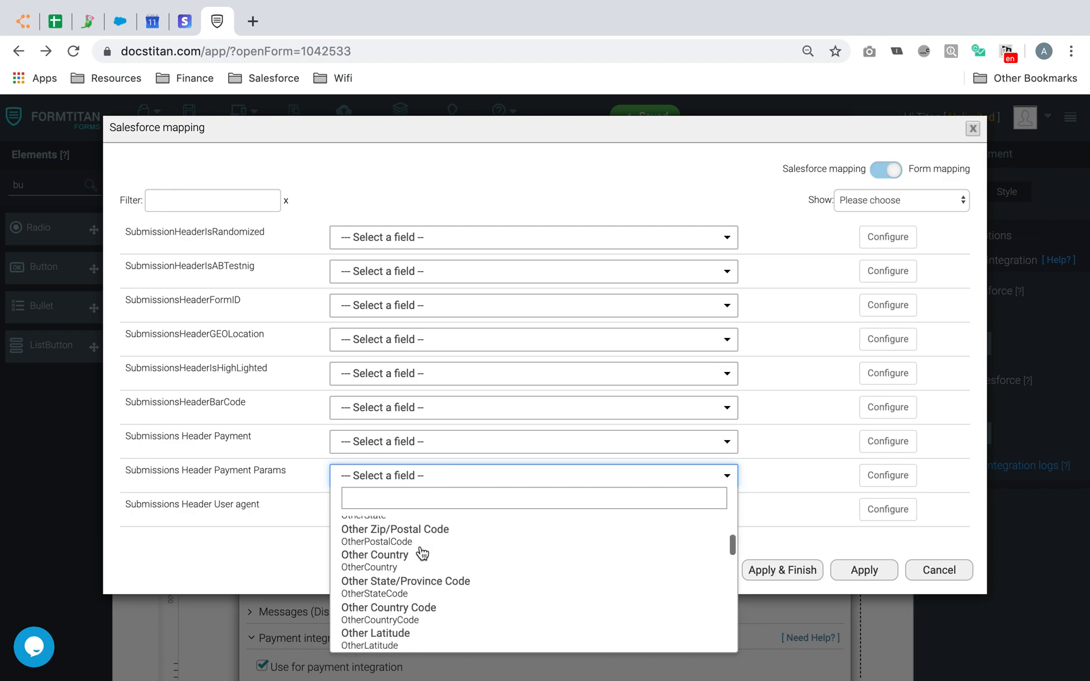
{"action": "scroll", "scroll_direction": "down", "scroll_amount": 3}
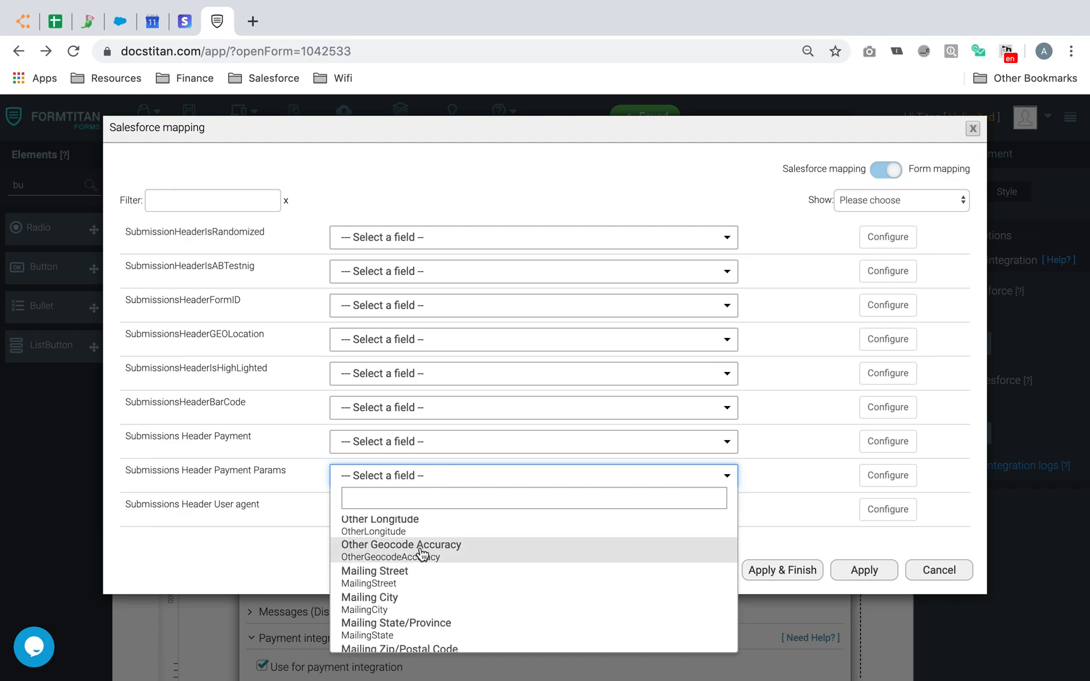
{"action": "type", "text": "cus"}
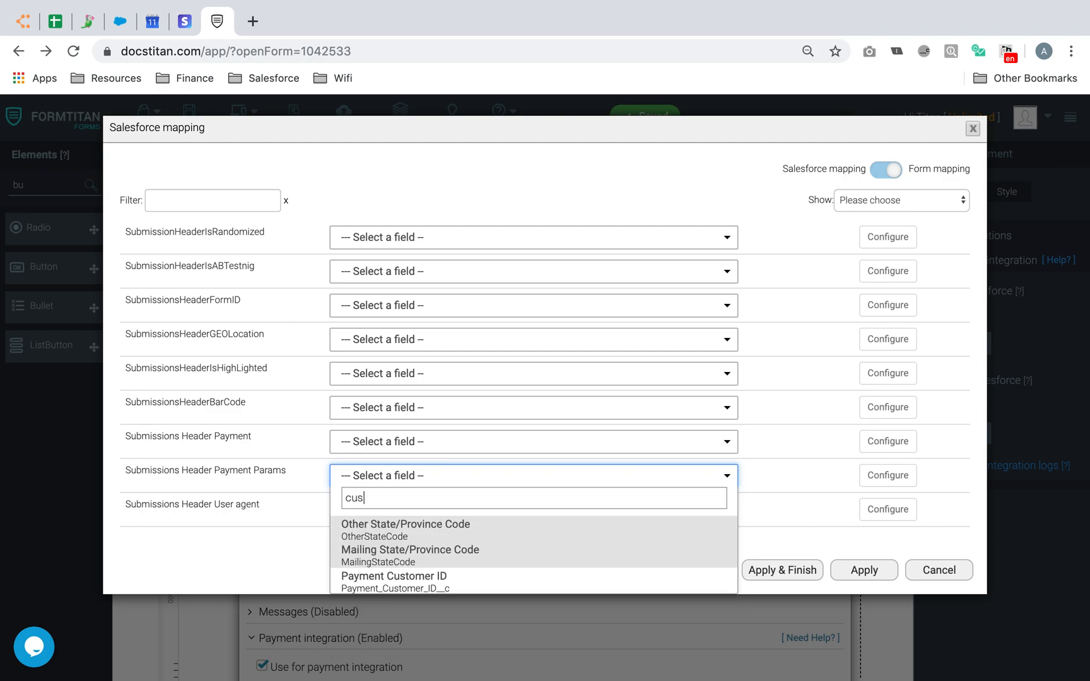
{"action": "left_click", "coordinate": [390, 576]}
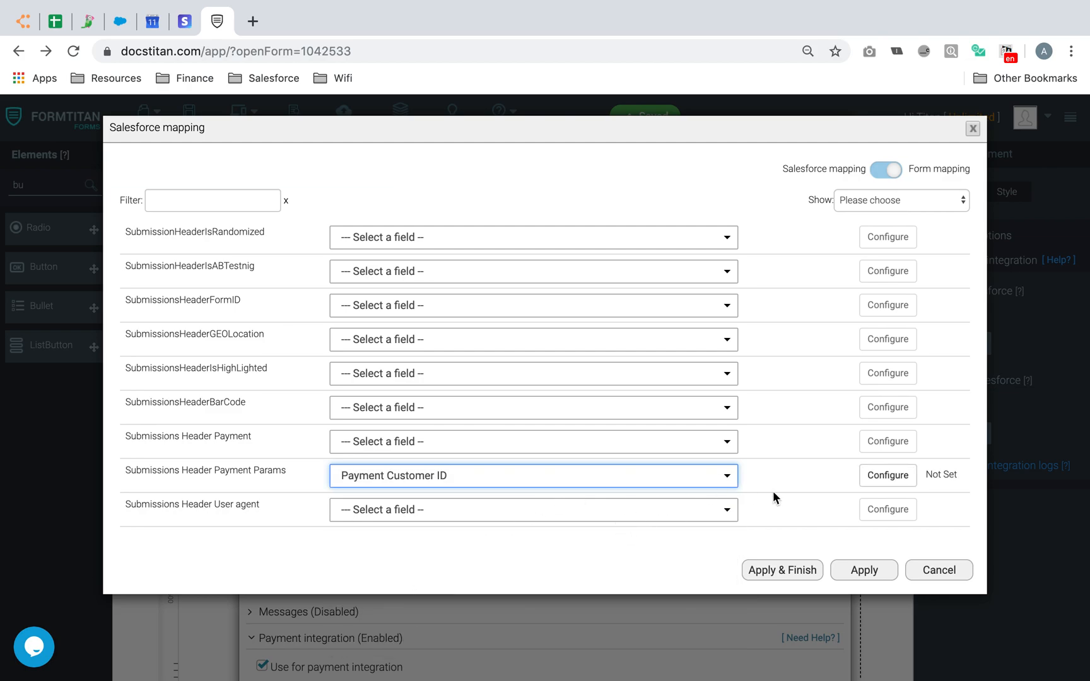
{"action": "left_click", "coordinate": [888, 475]}
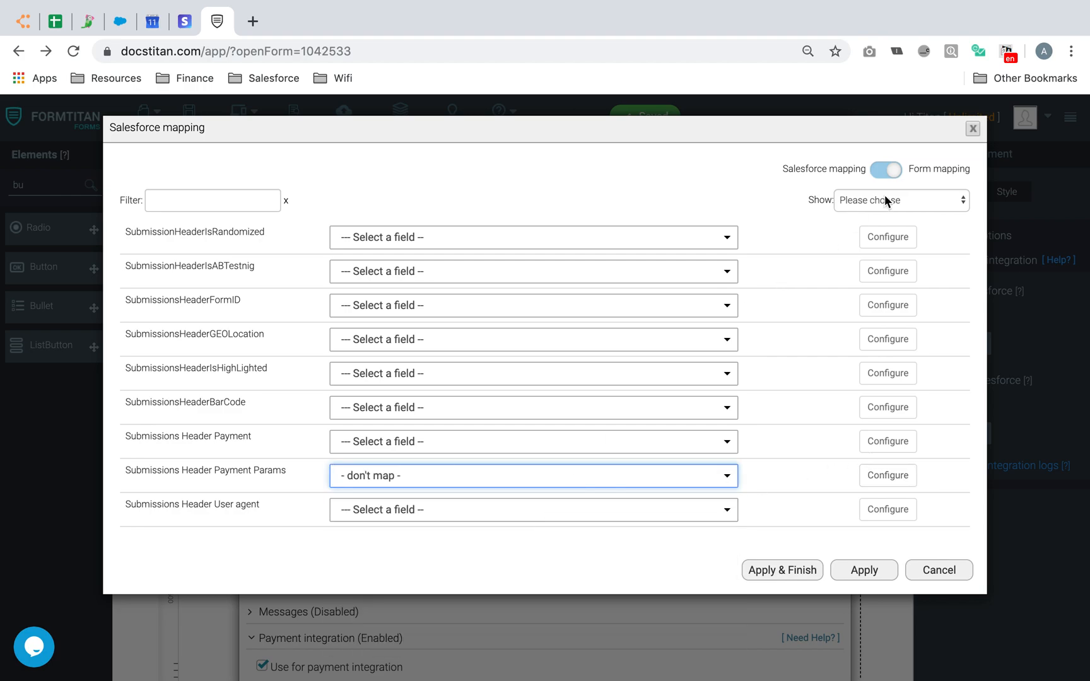
Map Payment Customer ID to Submissions Header Payment Params > id and save the mapping.
{"action": "left_click", "coordinate": [886, 169]}
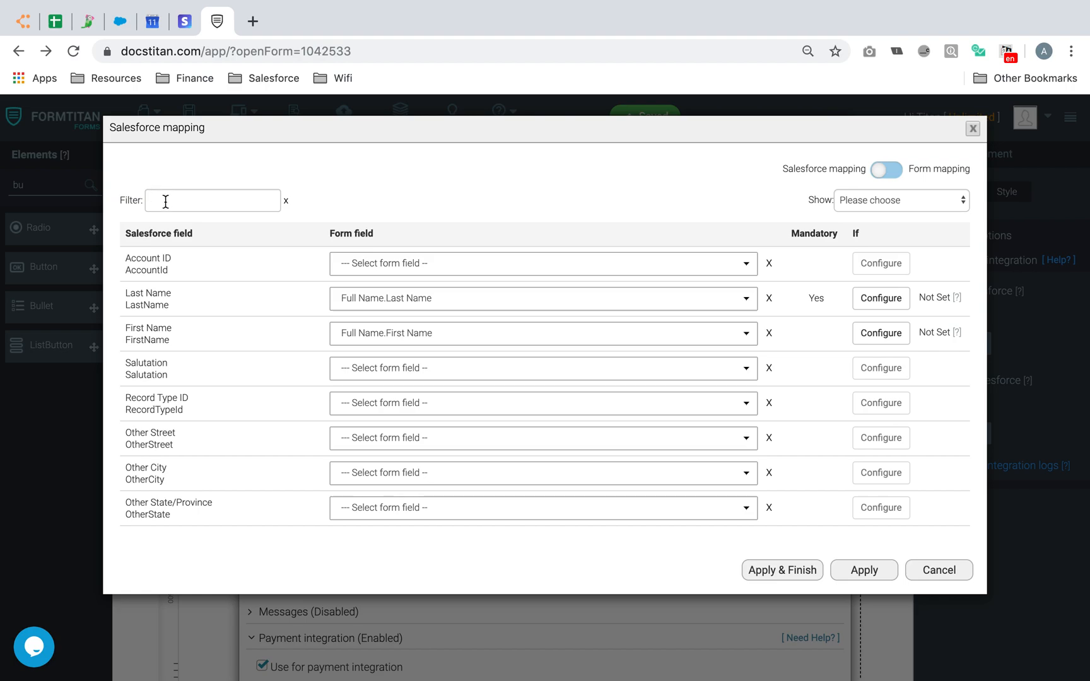
{"action": "type", "text": "cus"}
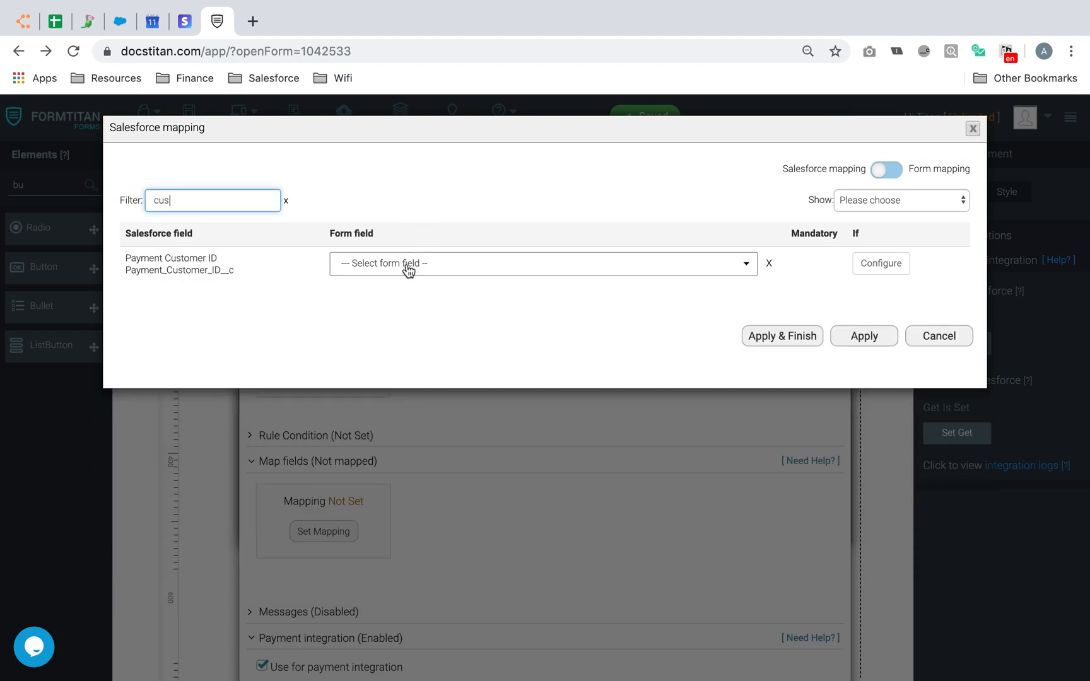
{"action": "left_click", "coordinate": [542, 264]}
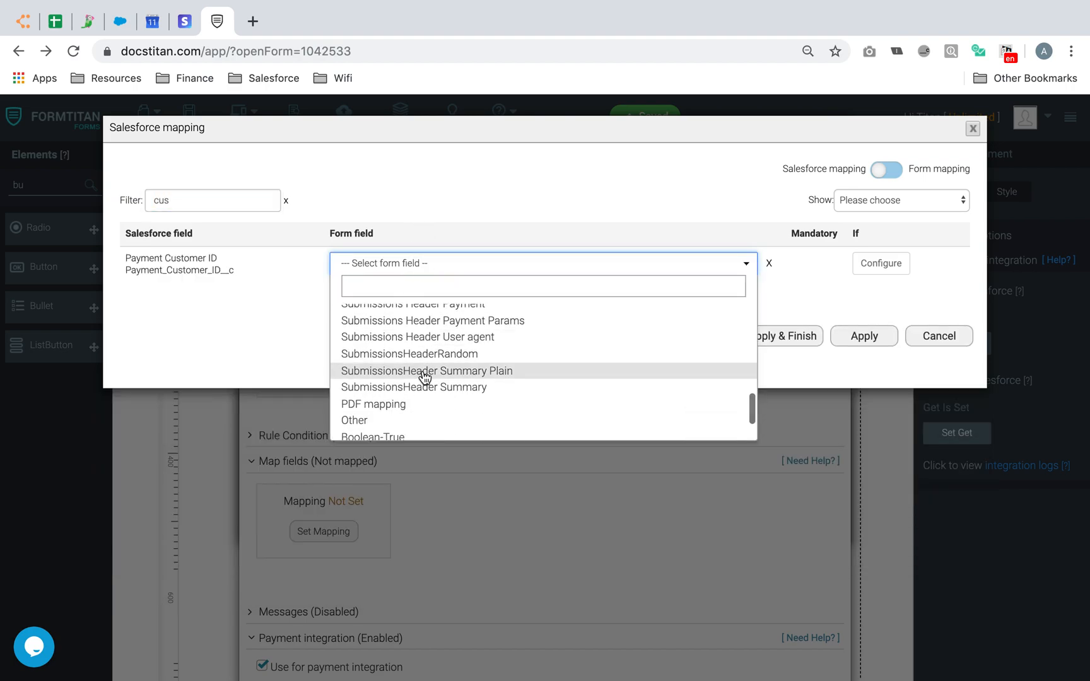
{"action": "left_click", "coordinate": [433, 321]}
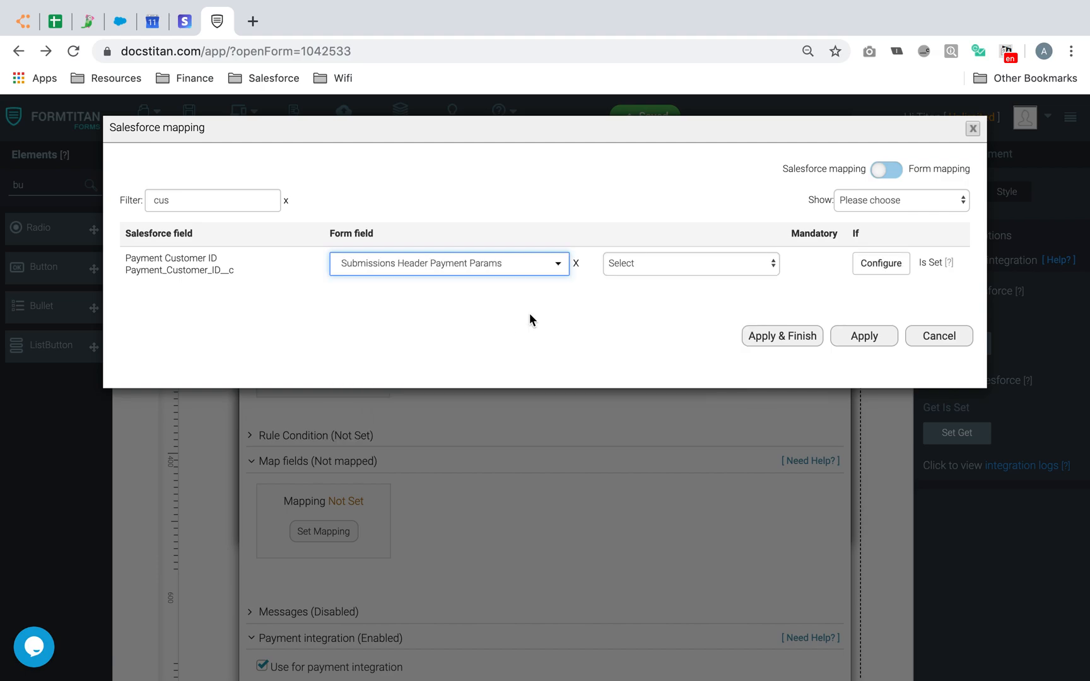
{"action": "left_click", "coordinate": [691, 264]}
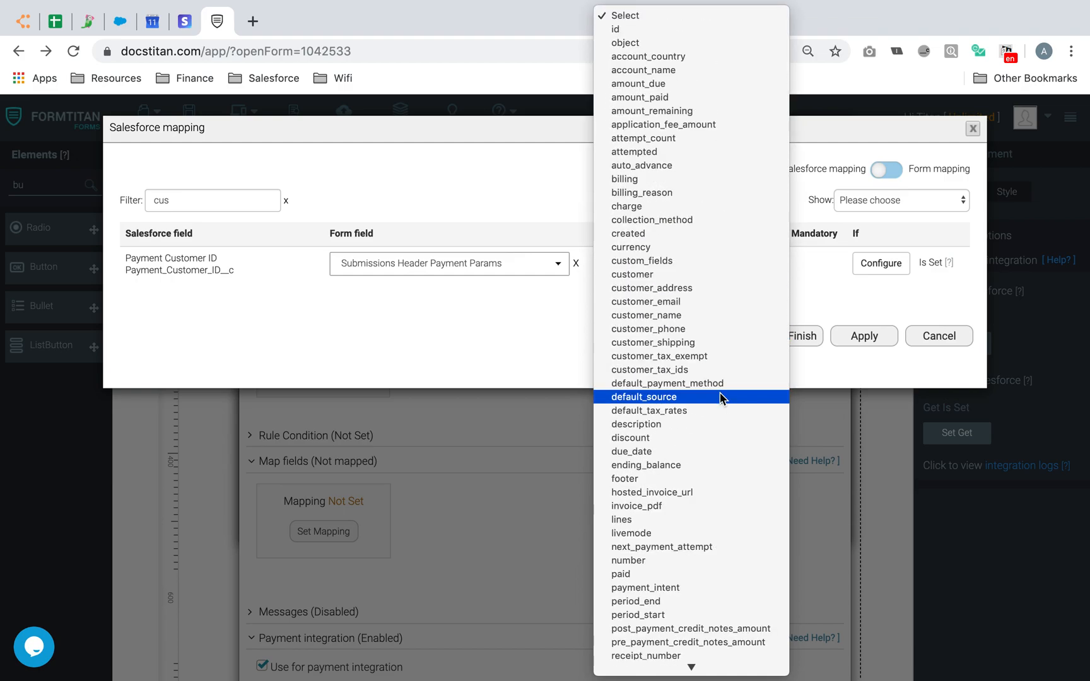
{"action": "scroll", "scroll_direction": "down", "scroll_amount": 3}
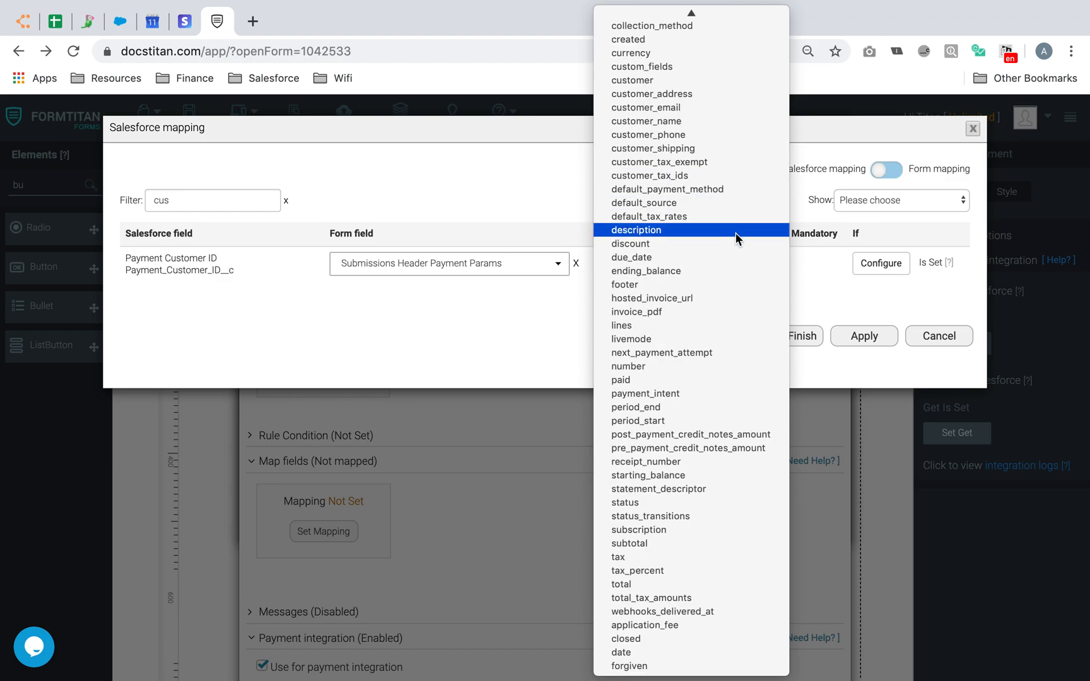
{"action": "mouse_move", "coordinate": [746, 312]}
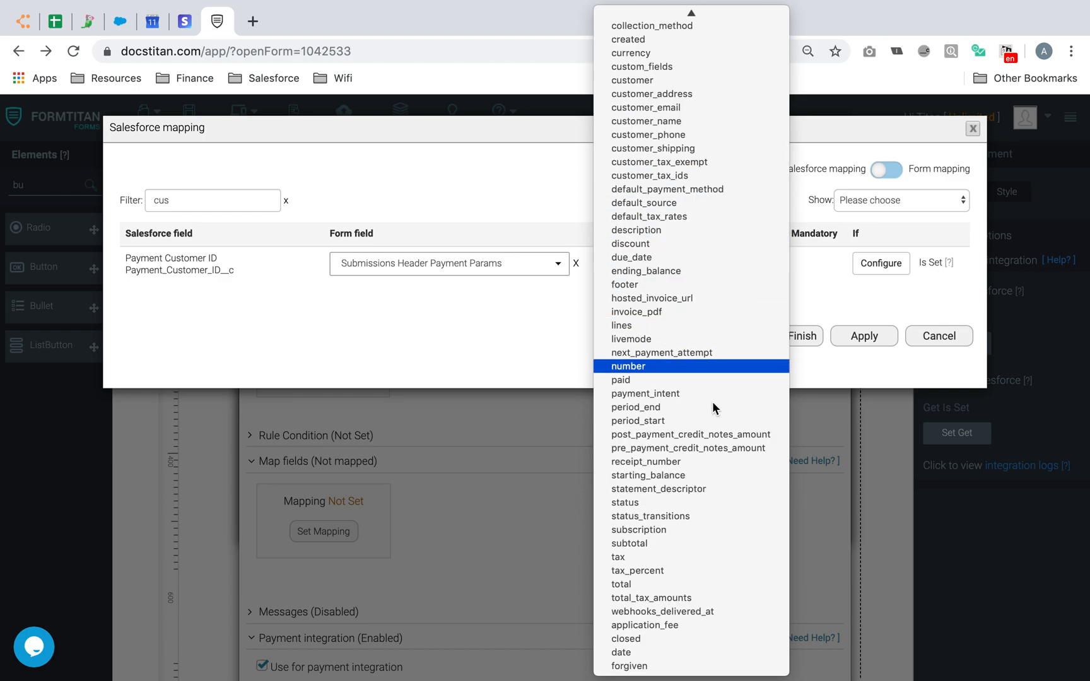
{"action": "mouse_move", "coordinate": [668, 505]}
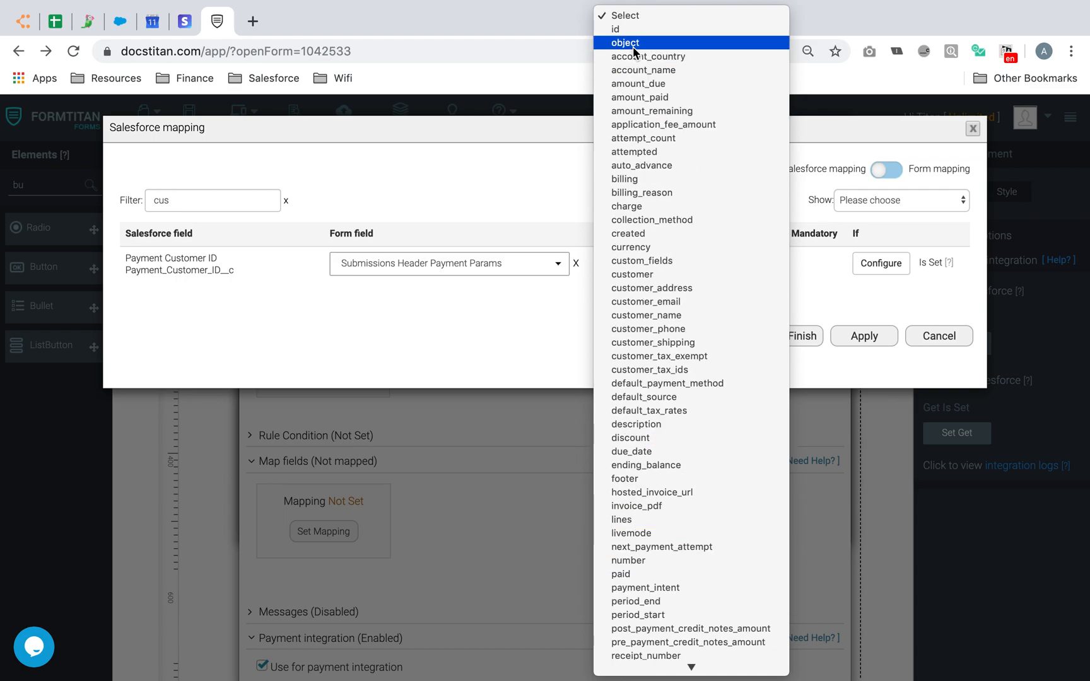
{"action": "left_click", "coordinate": [620, 29]}
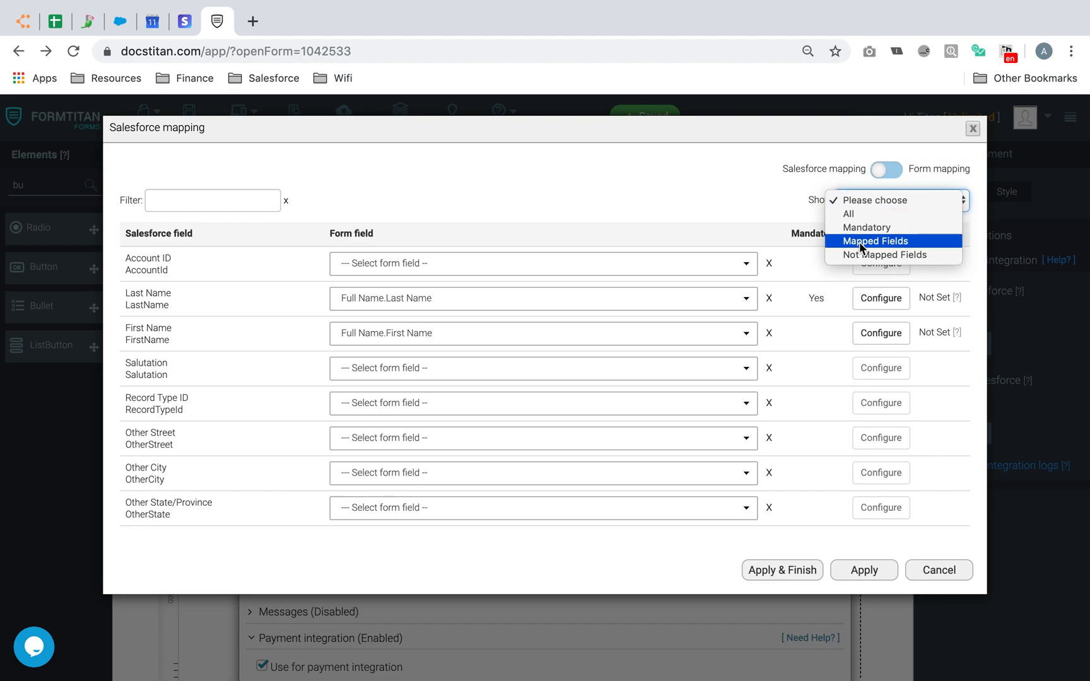
{"action": "left_click", "coordinate": [875, 241]}
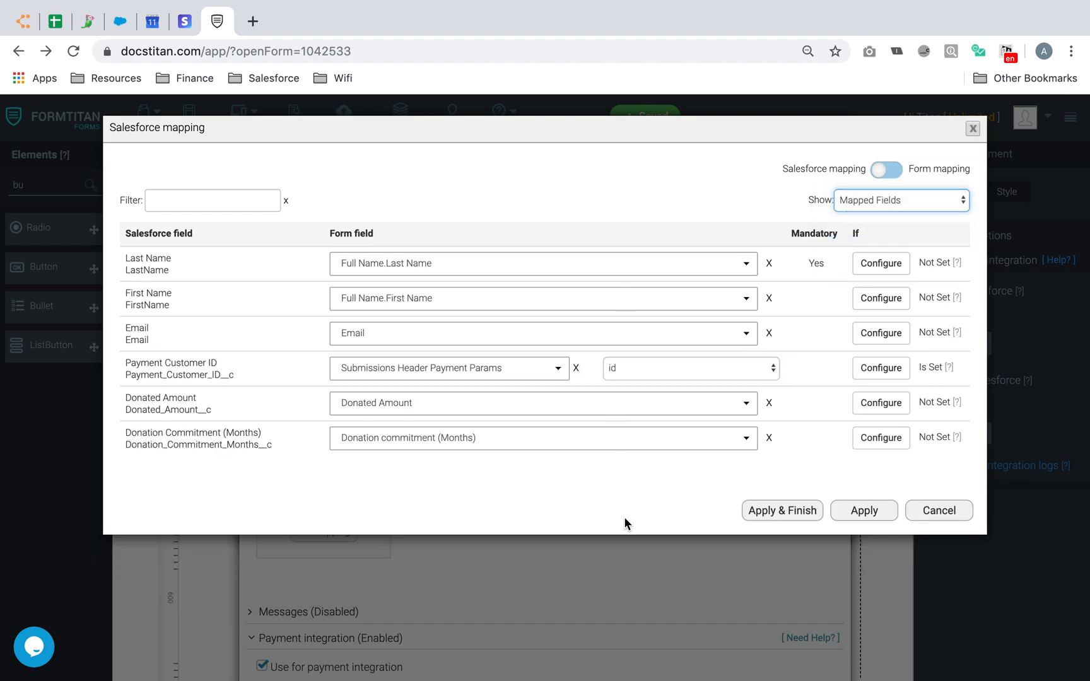
{"action": "mouse_move", "coordinate": [796, 510]}
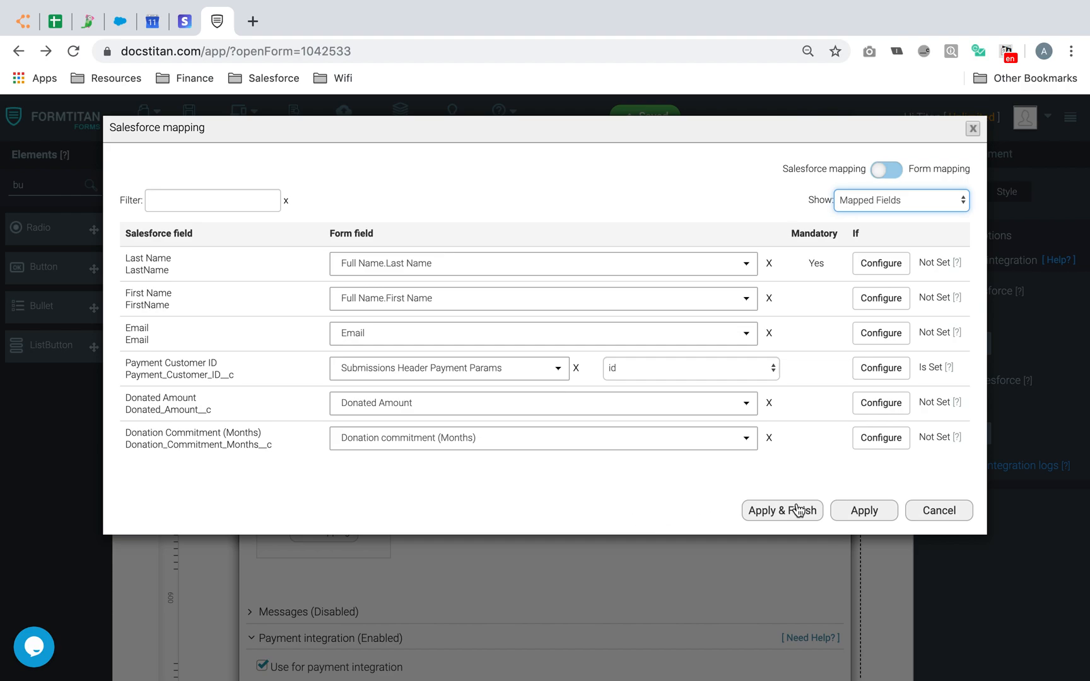
{"action": "left_click", "coordinate": [782, 510]}
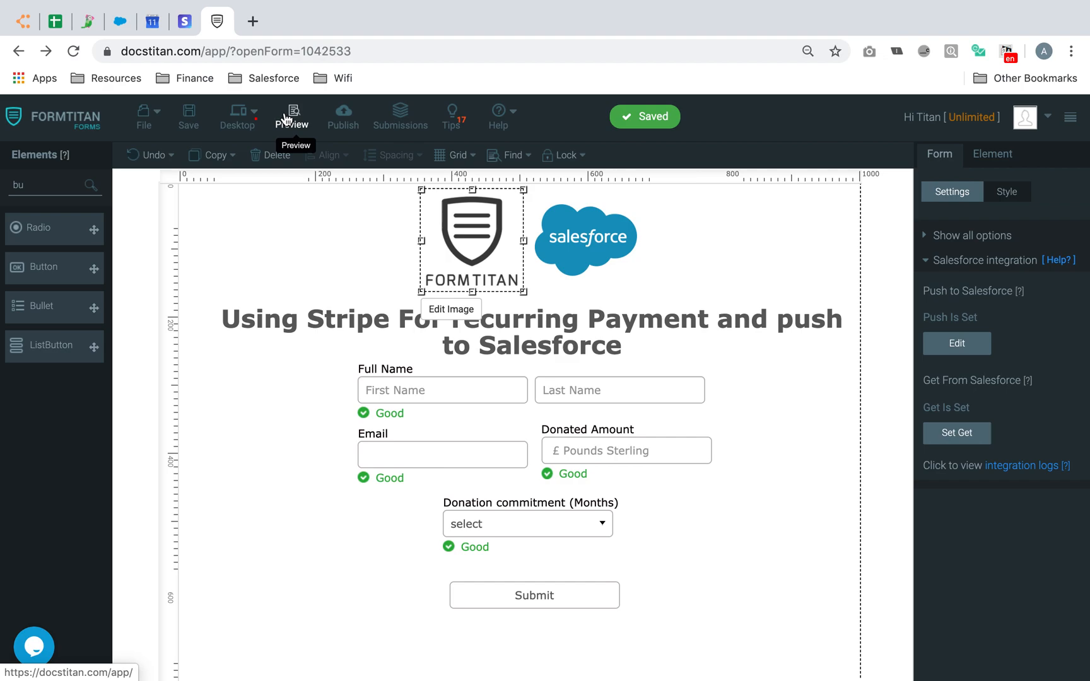
{"action": "left_click", "coordinate": [291, 114]}
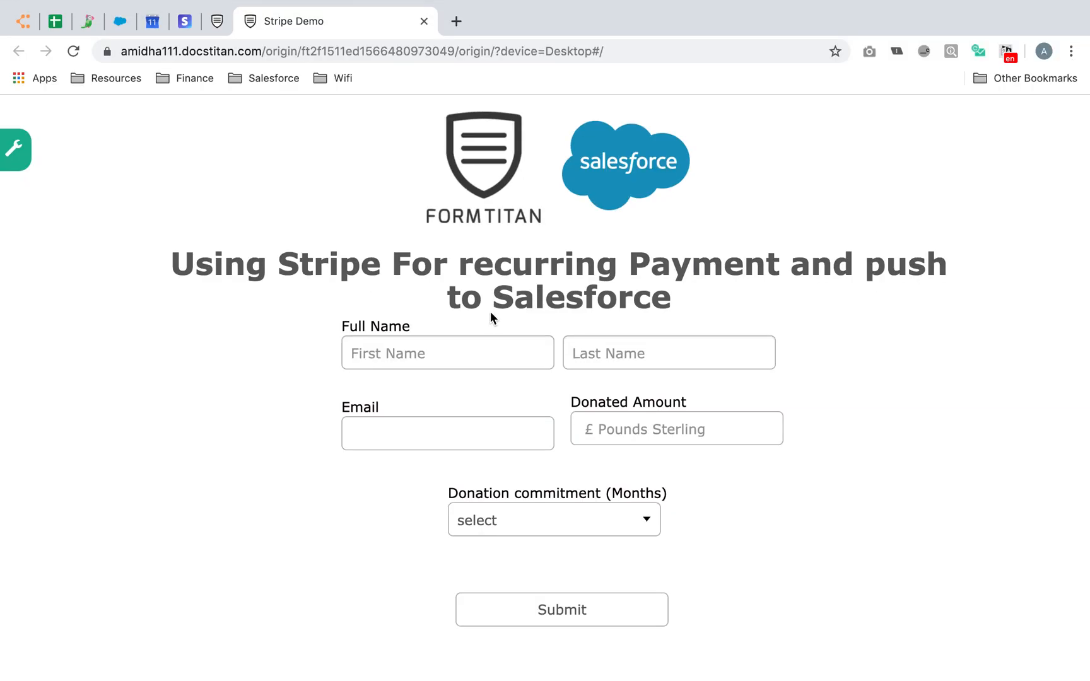
{"action": "type", "text": "Joe"}
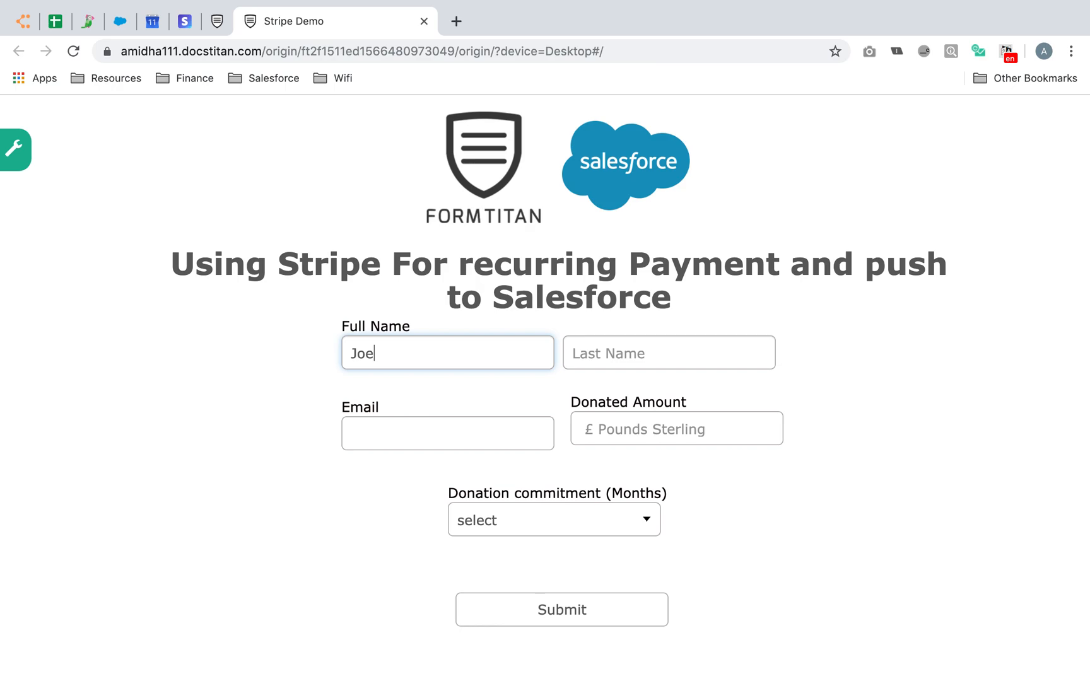
{"action": "type", "text": "Bloggs"}
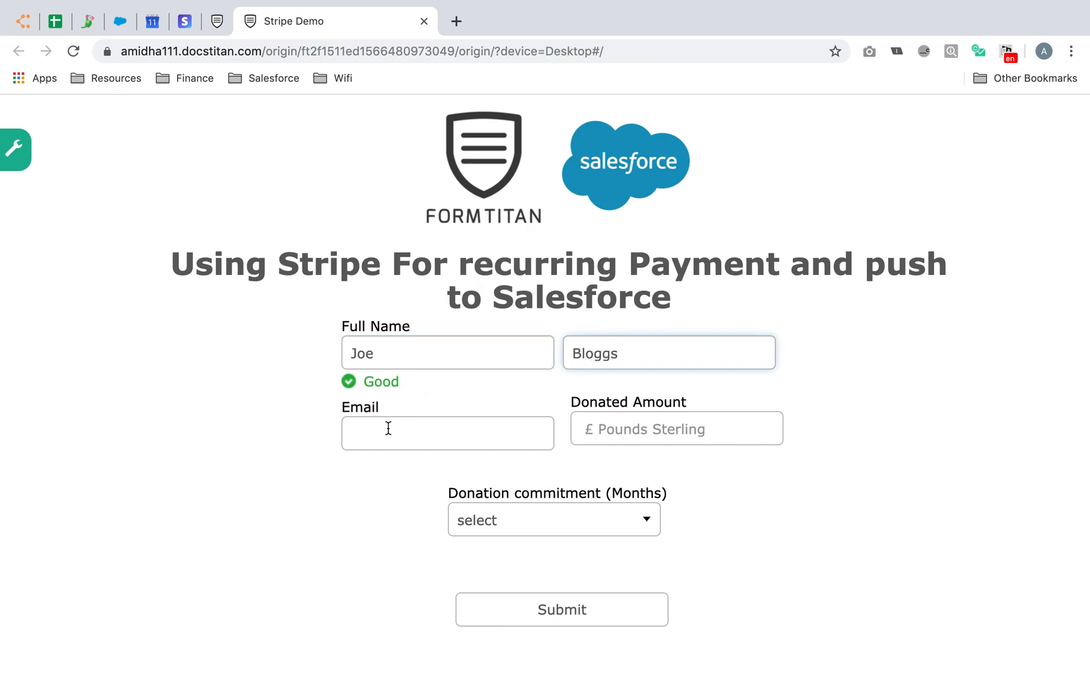
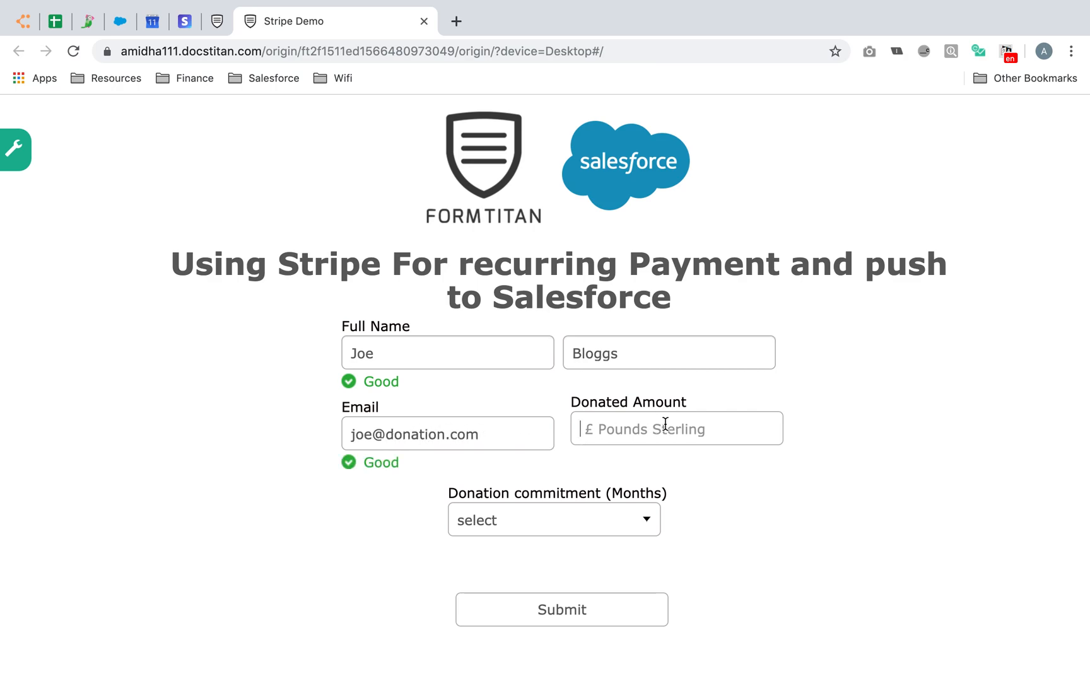
{"action": "type", "text": "100"}
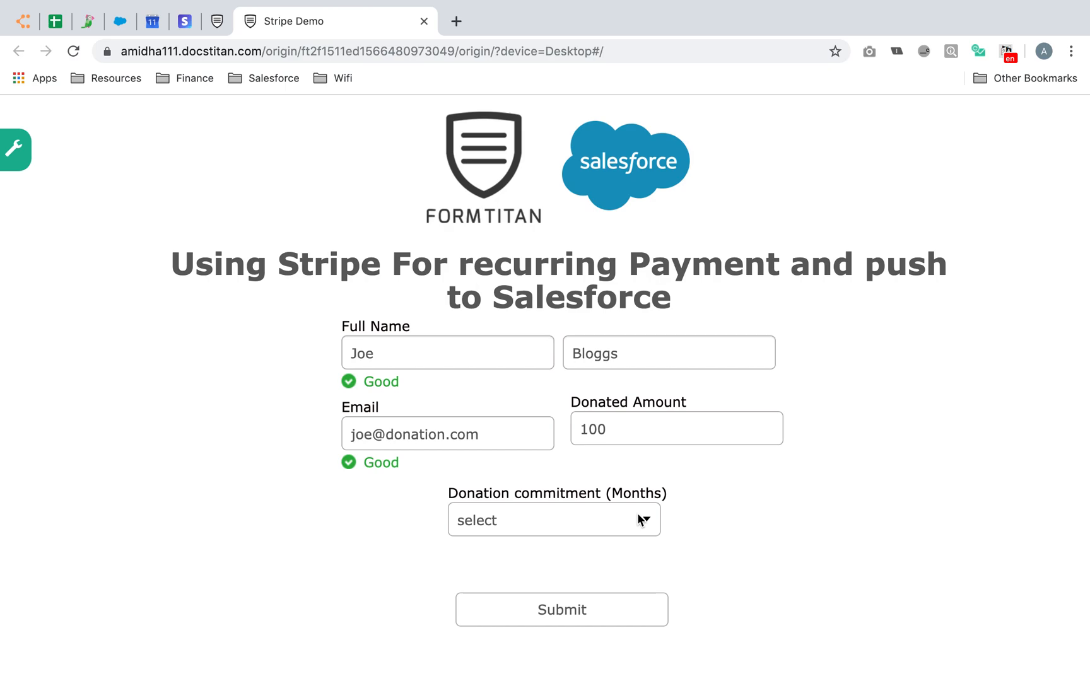
{"action": "left_click", "coordinate": [554, 520]}
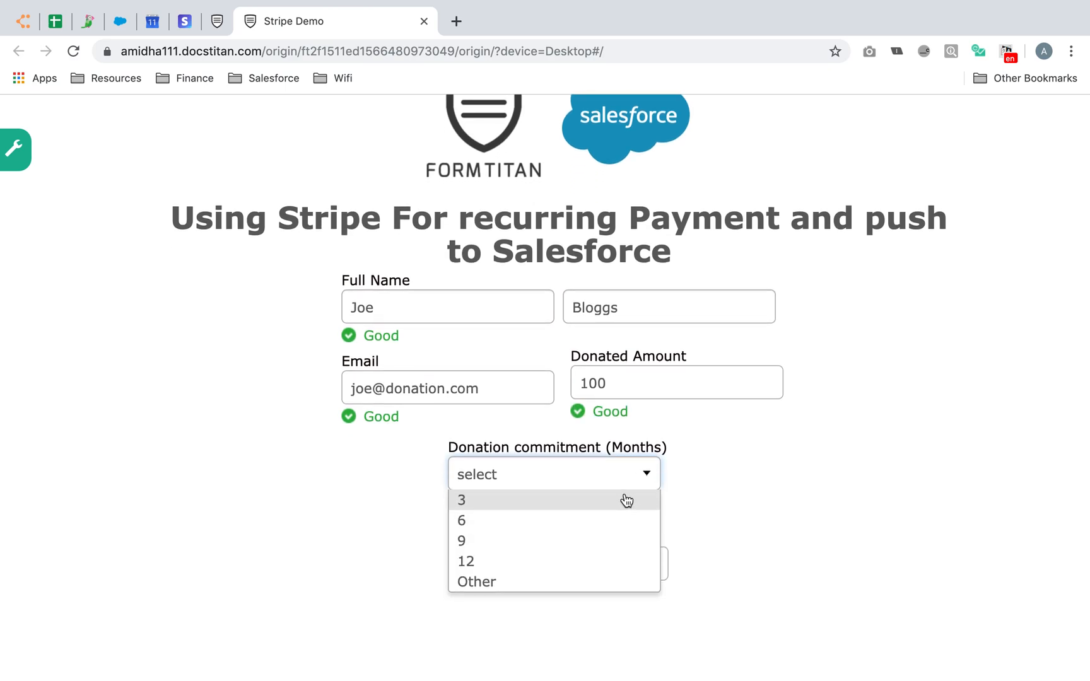
{"action": "mouse_move", "coordinate": [592, 552]}
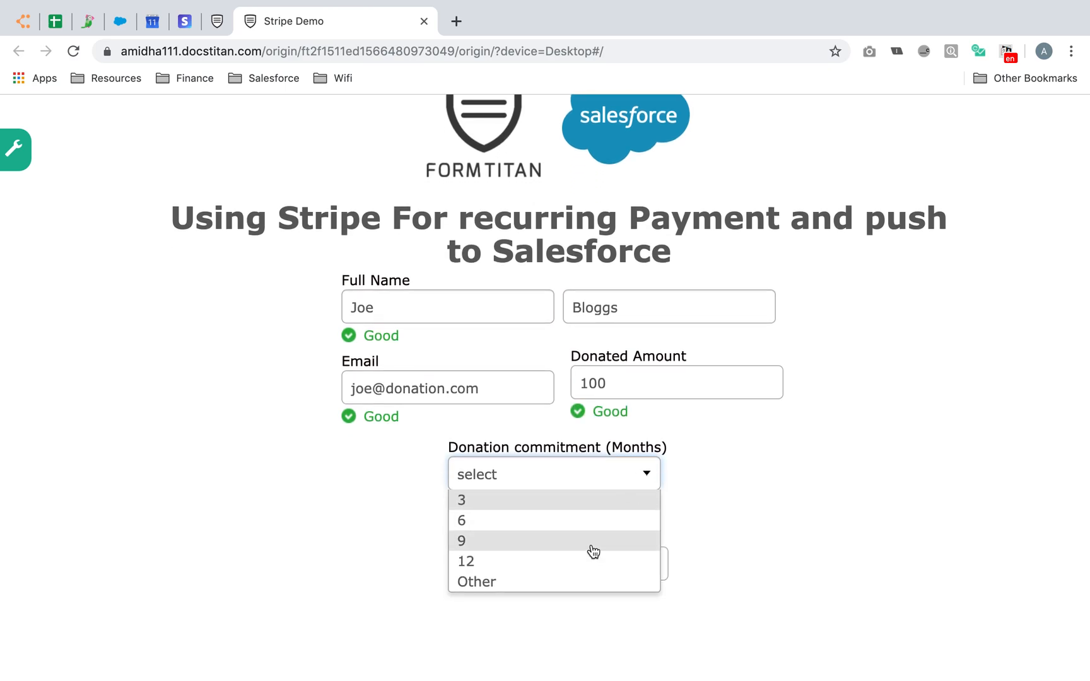
{"action": "left_click", "coordinate": [462, 521]}
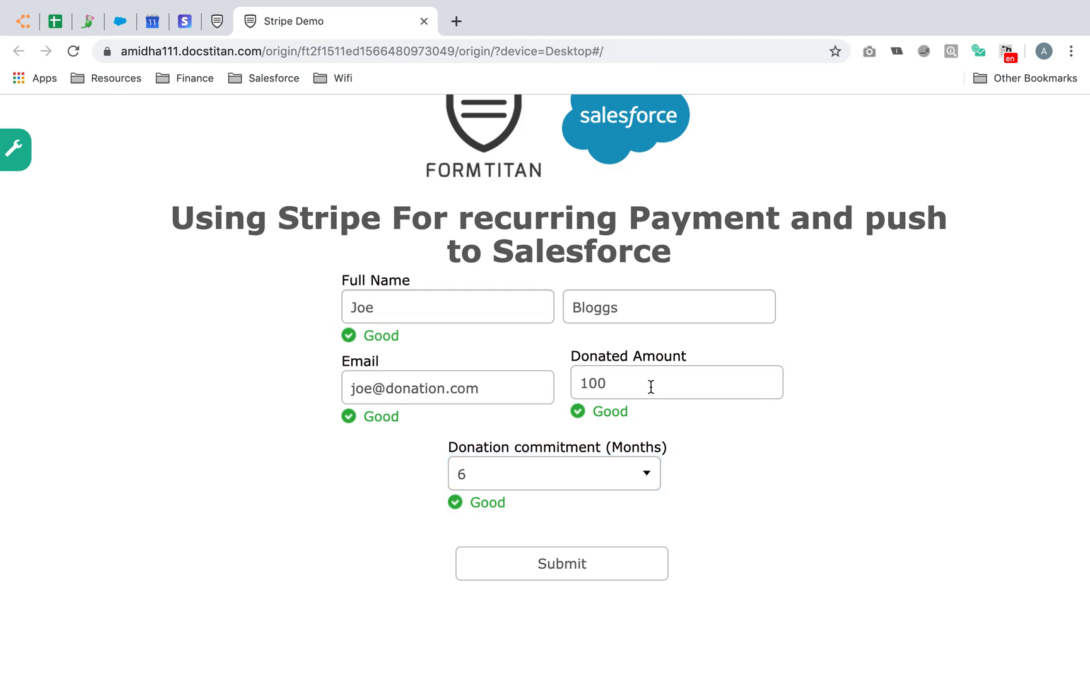
{"action": "mouse_move", "coordinate": [553, 438]}
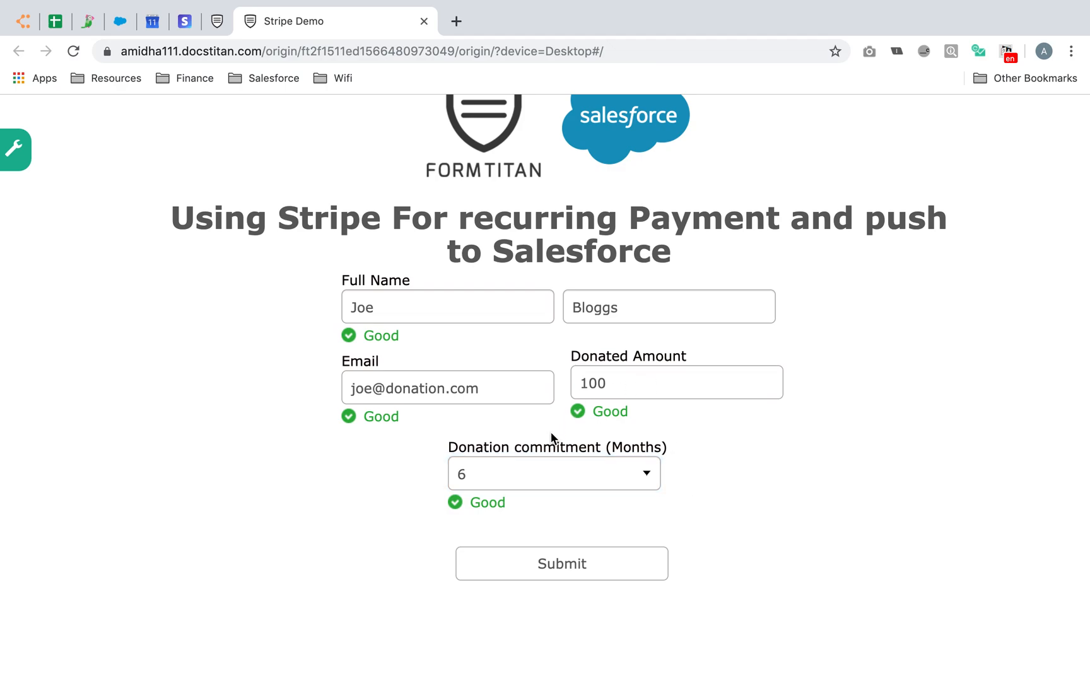
{"action": "mouse_move", "coordinate": [612, 558]}
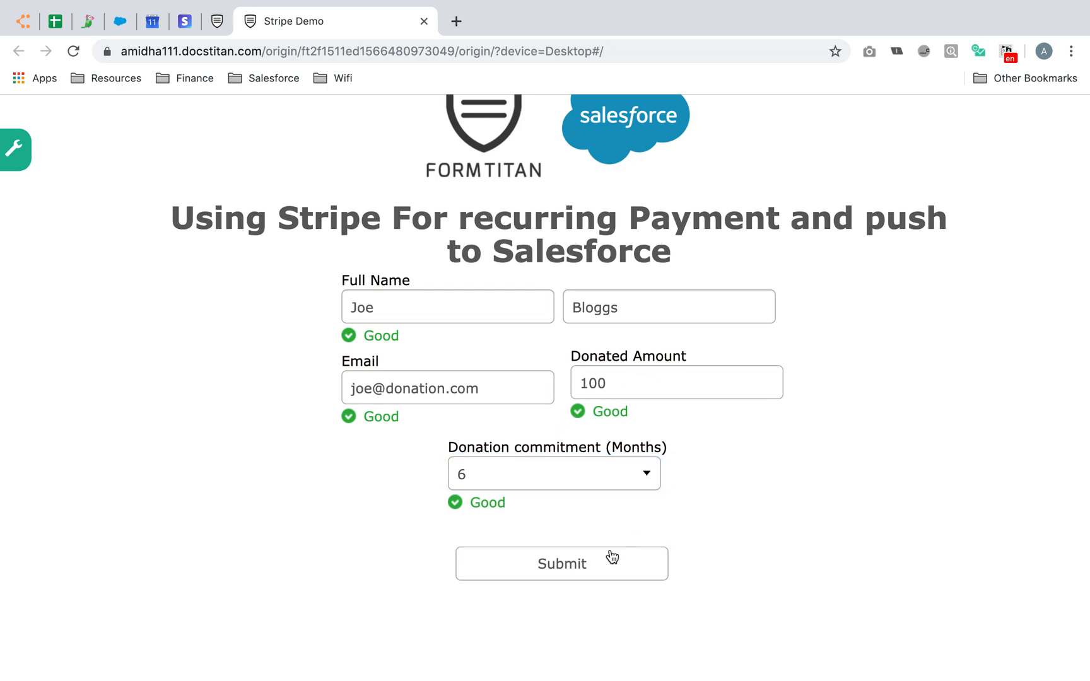
Submit the form and pay with a billing@donation email, test card and postal code 44223.
{"action": "left_click", "coordinate": [562, 564]}
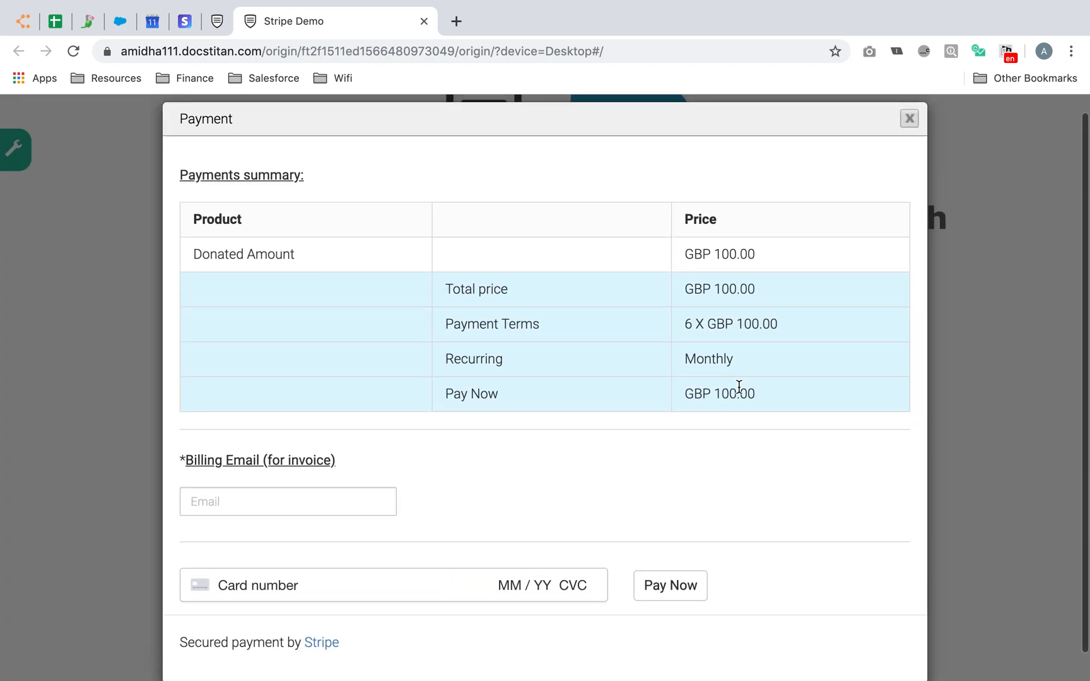
{"action": "mouse_move", "coordinate": [710, 250]}
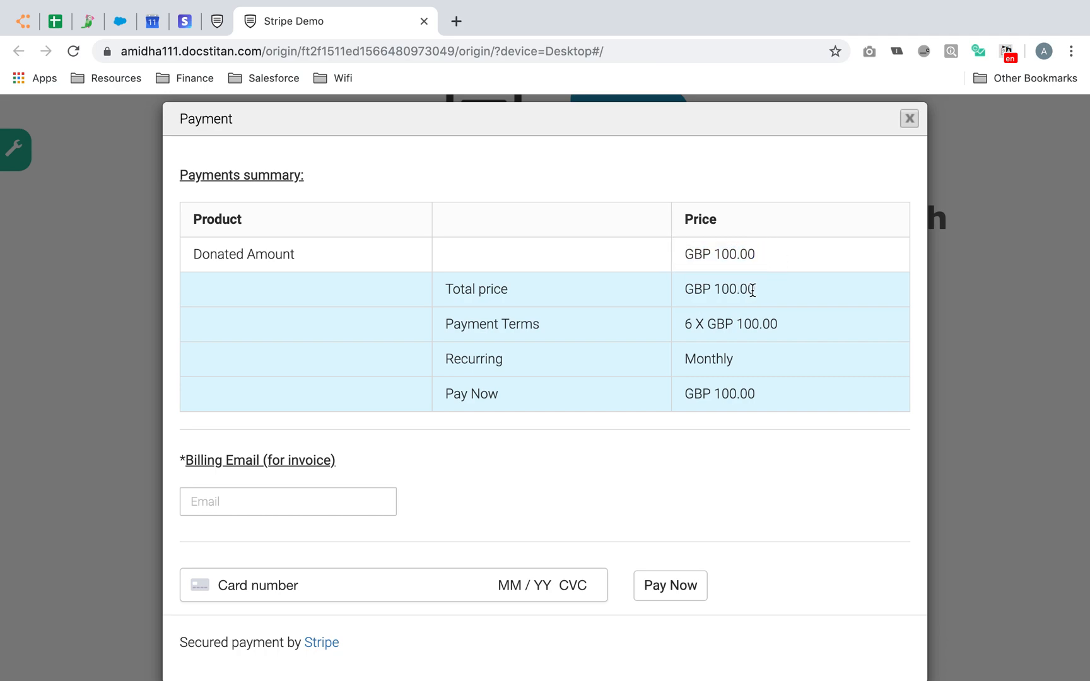
{"action": "mouse_move", "coordinate": [700, 326]}
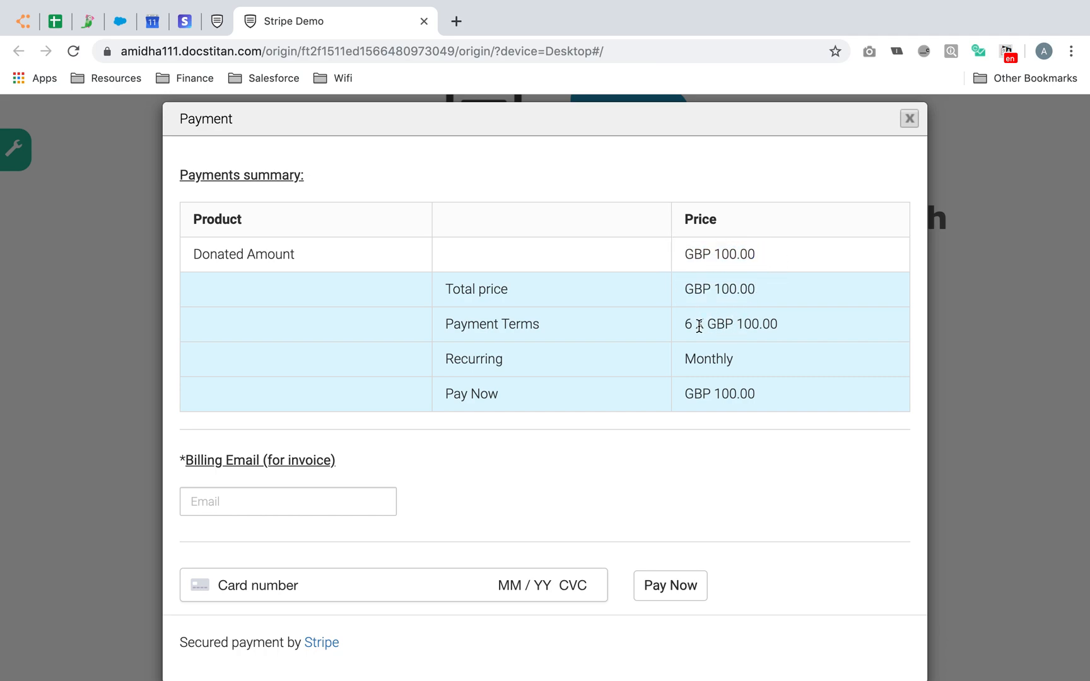
{"action": "mouse_move", "coordinate": [771, 351]}
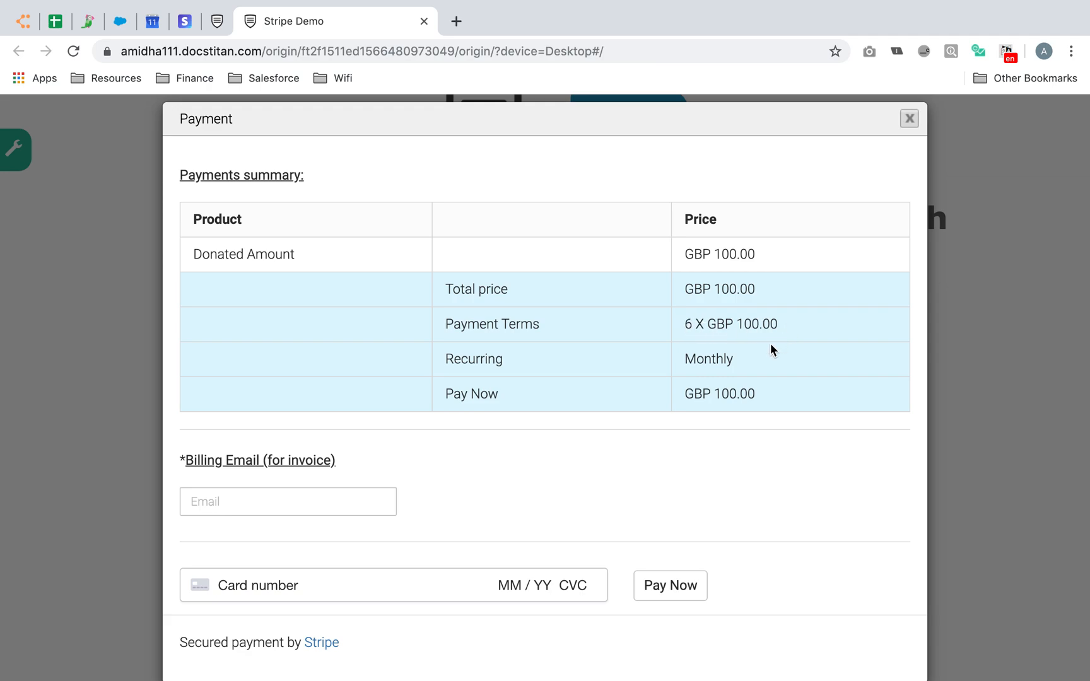
{"action": "double_click", "coordinate": [709, 359]}
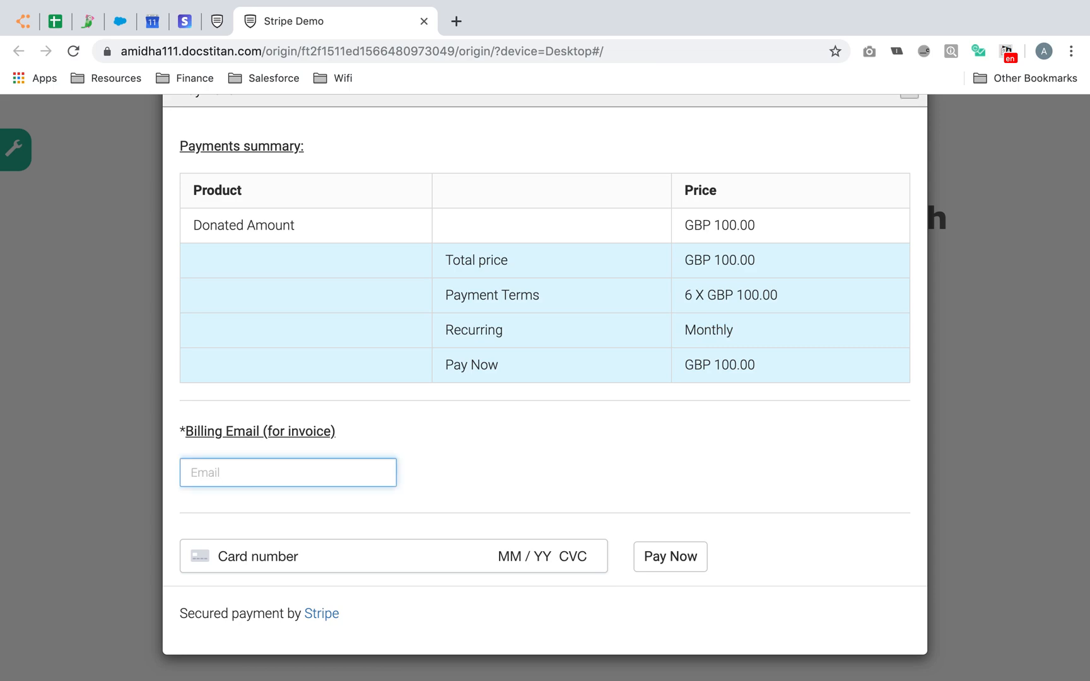
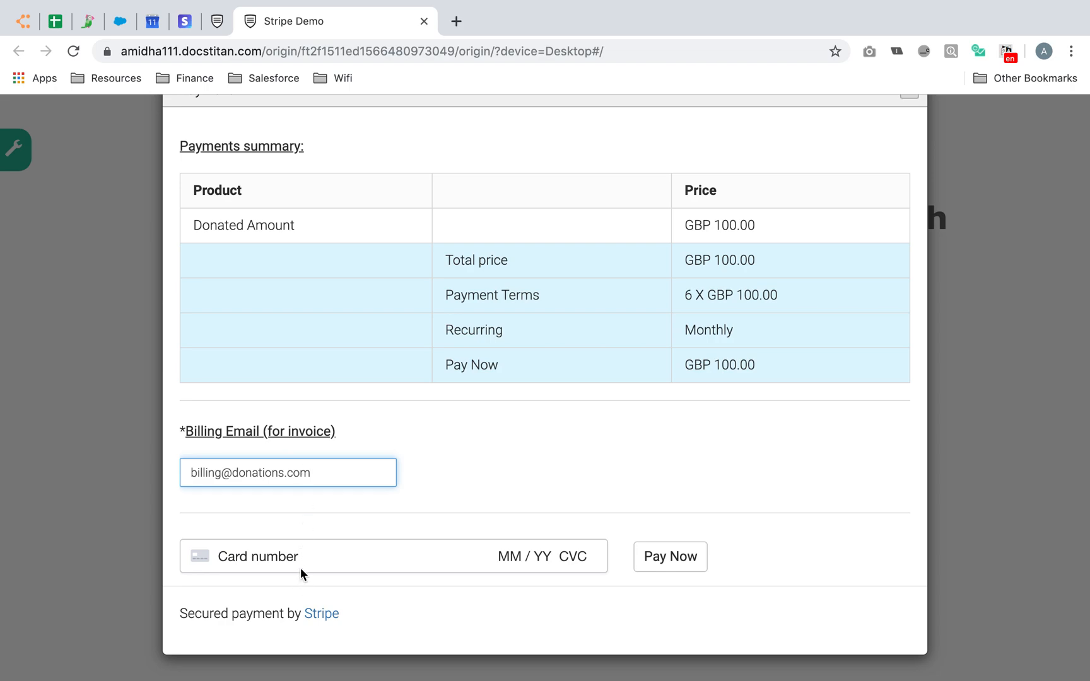
{"action": "type", "text": "414"}
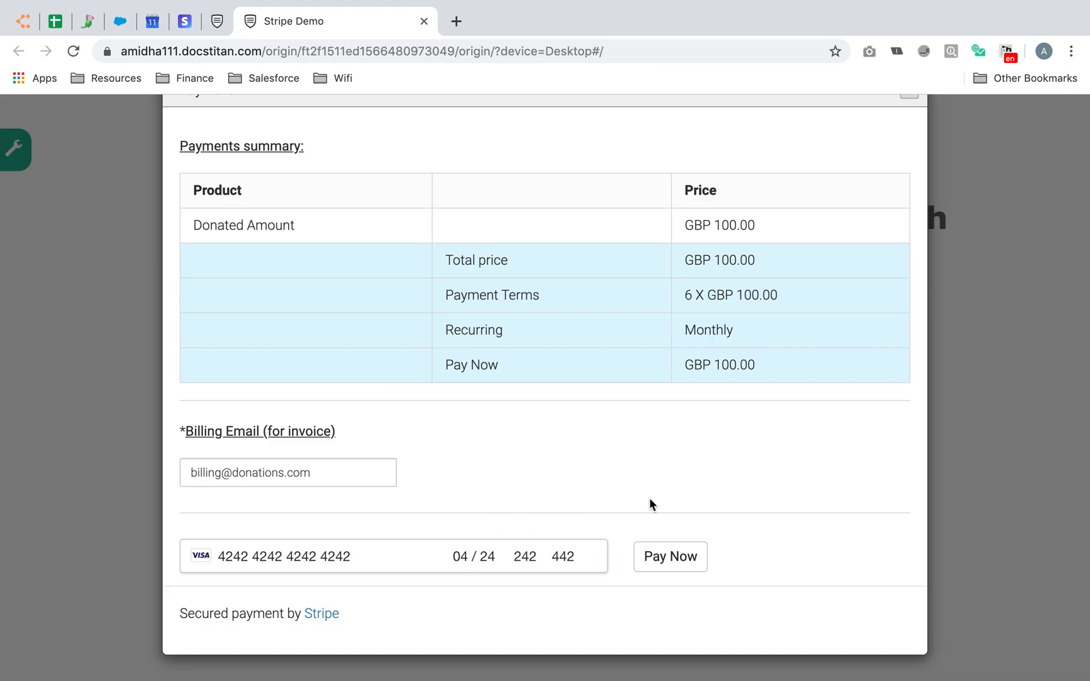
{"action": "left_click", "coordinate": [670, 556]}
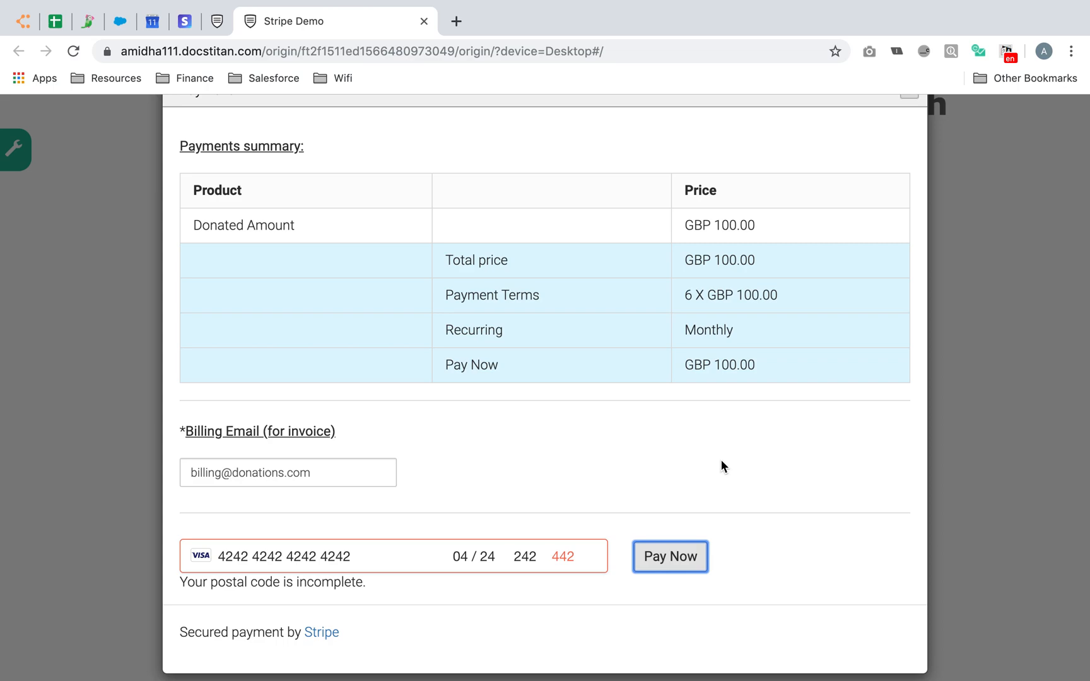
{"action": "type", "text": "44223"}
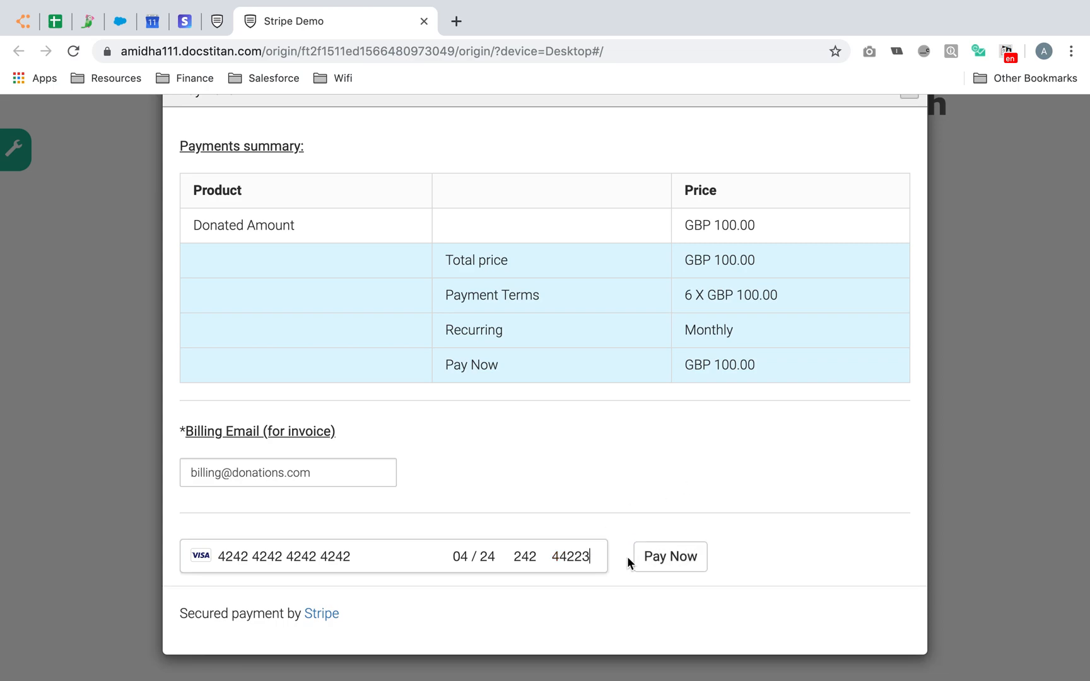
{"action": "left_click", "coordinate": [670, 557]}
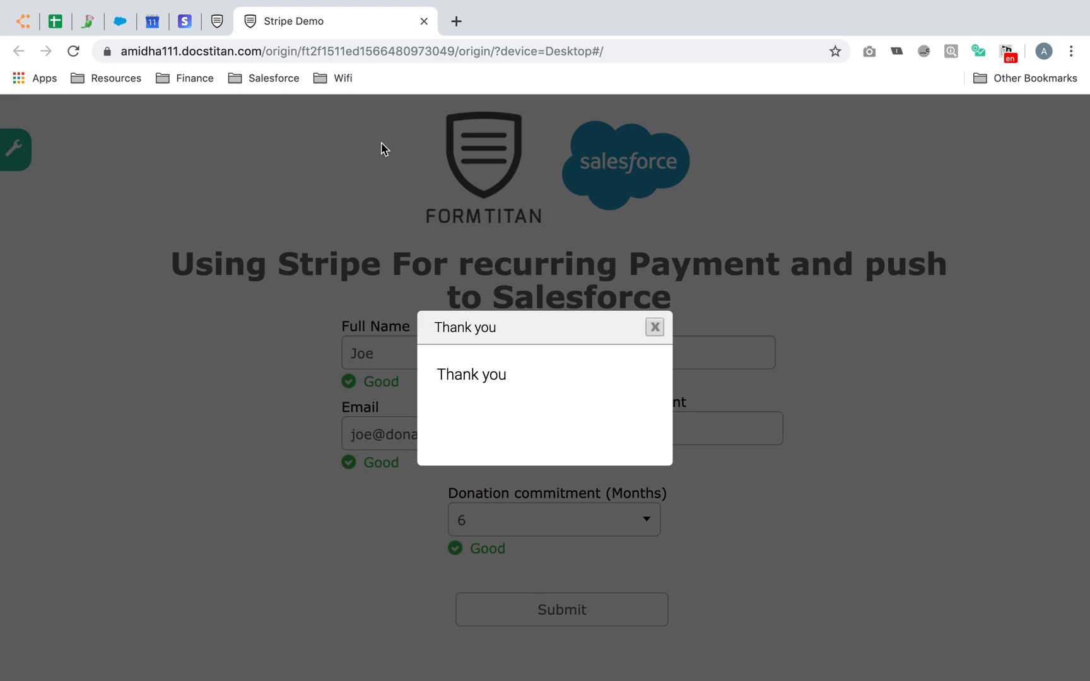
In Stripe Billing > Subscriptions, review the new £100 monthly subscription's details.
{"action": "left_click", "coordinate": [187, 21]}
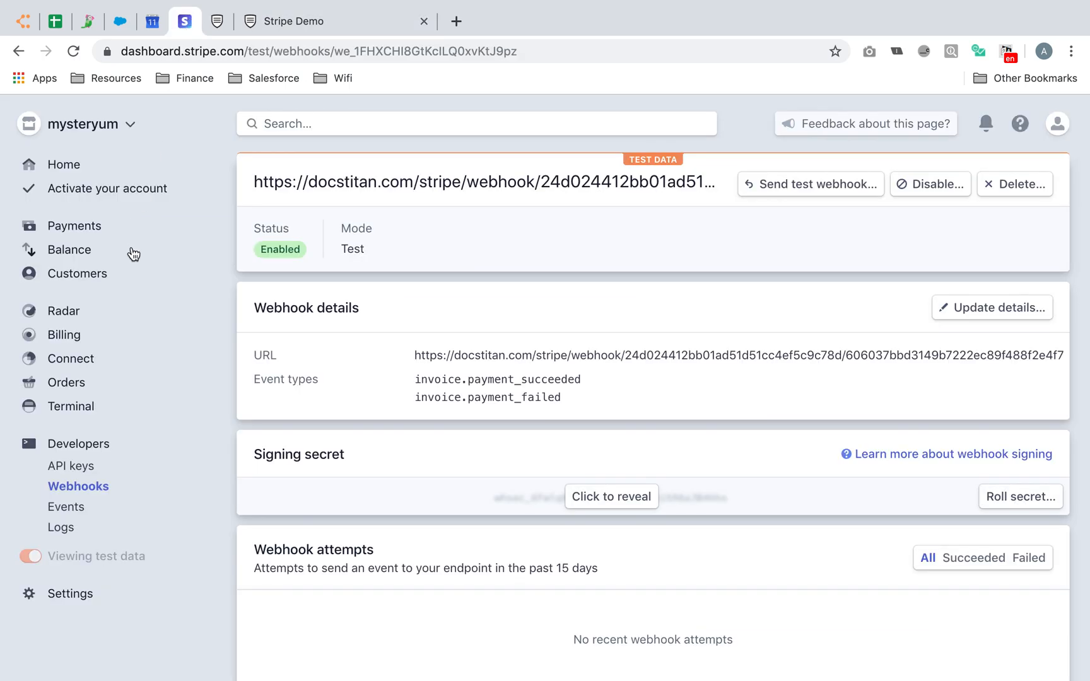
{"action": "mouse_move", "coordinate": [119, 332]}
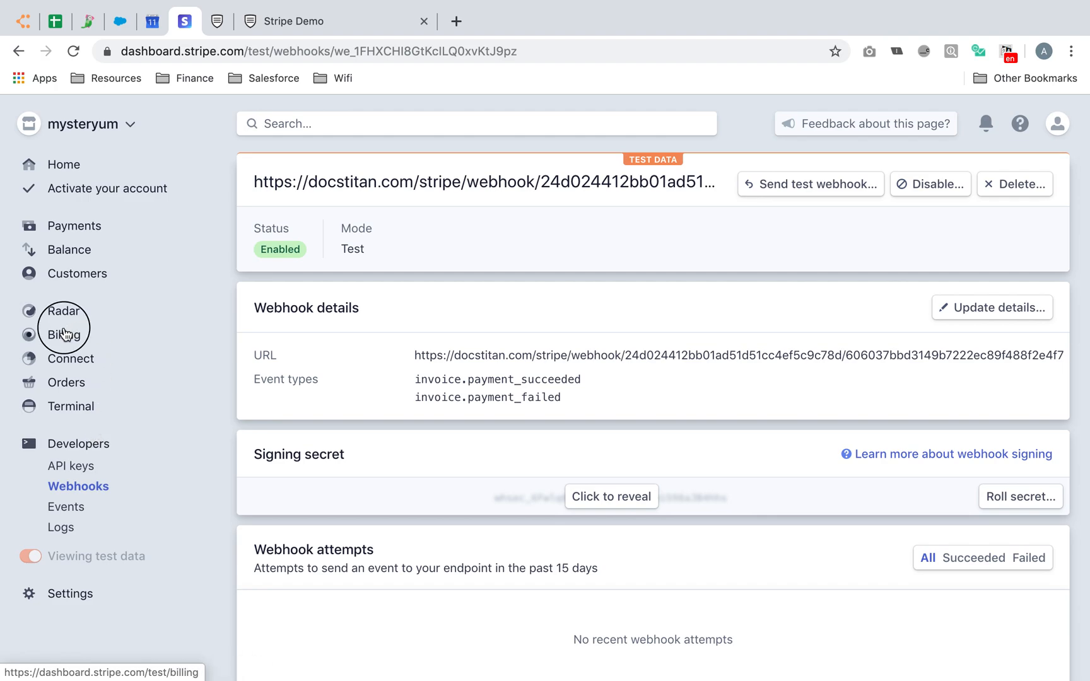
{"action": "left_click", "coordinate": [58, 335]}
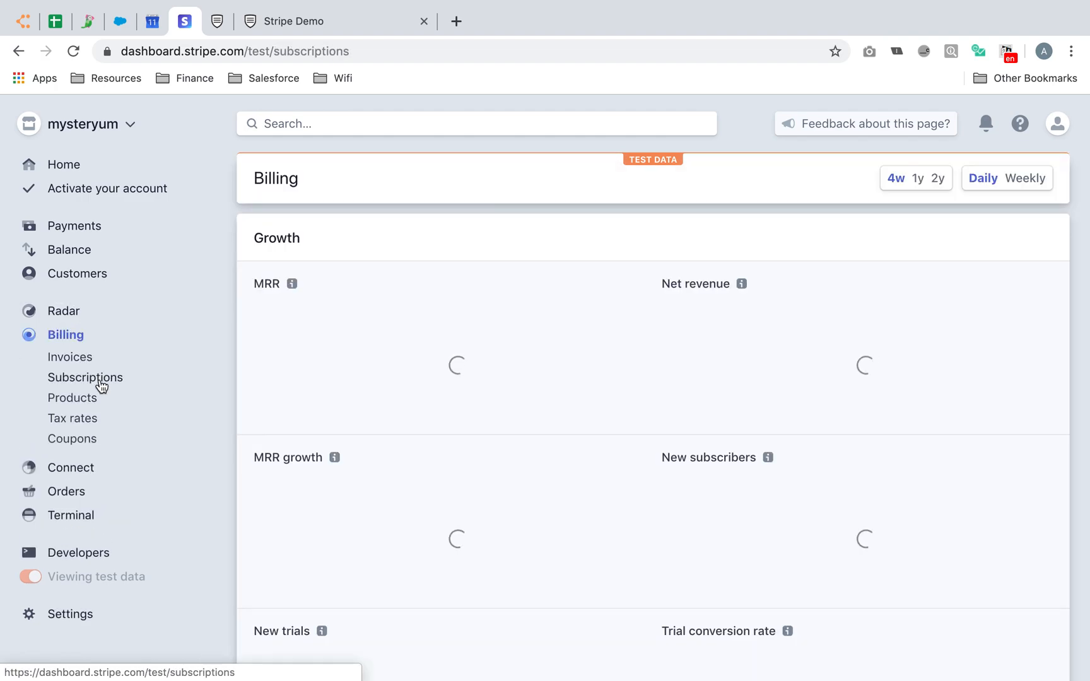
{"action": "left_click", "coordinate": [85, 377]}
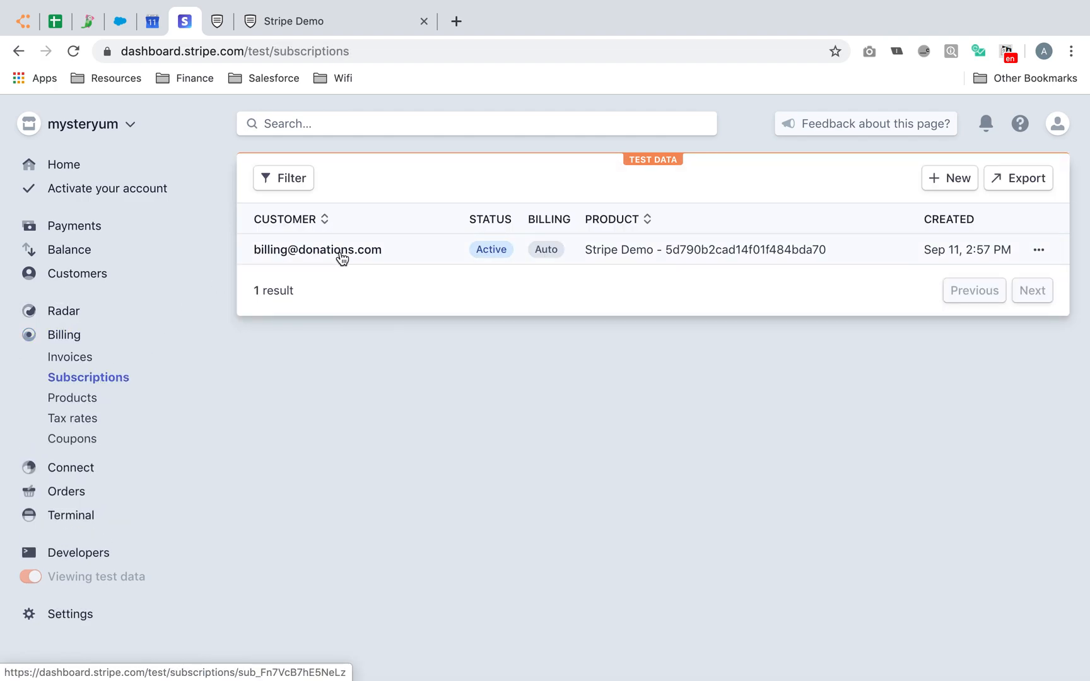
{"action": "left_click", "coordinate": [317, 250]}
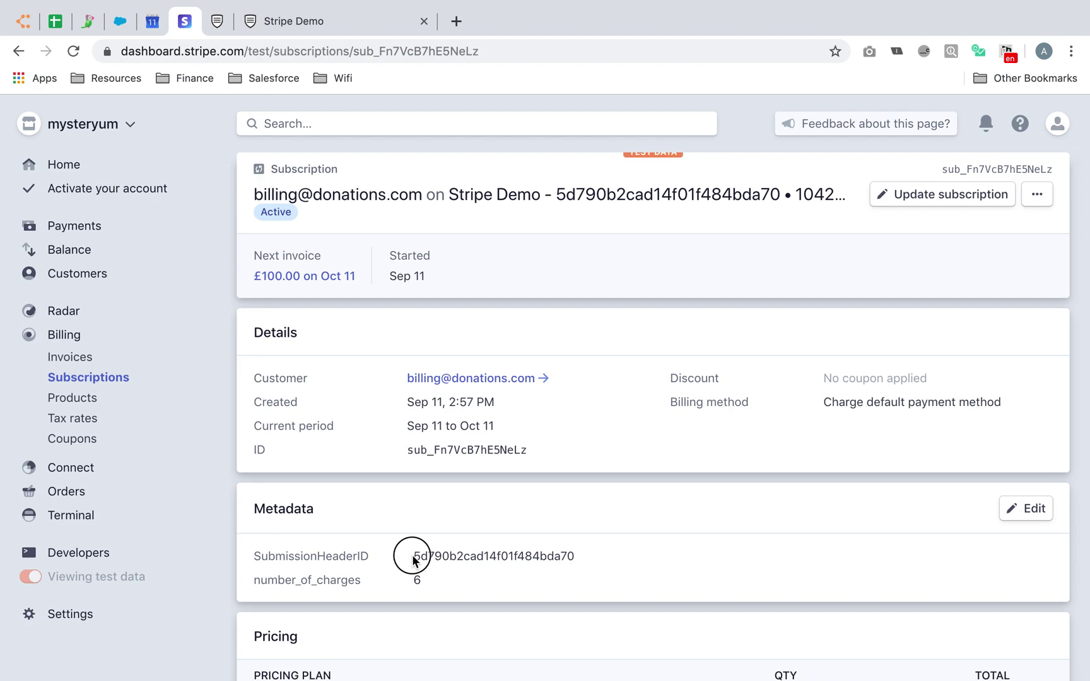
{"action": "scroll", "scroll_direction": "down", "scroll_amount": 3}
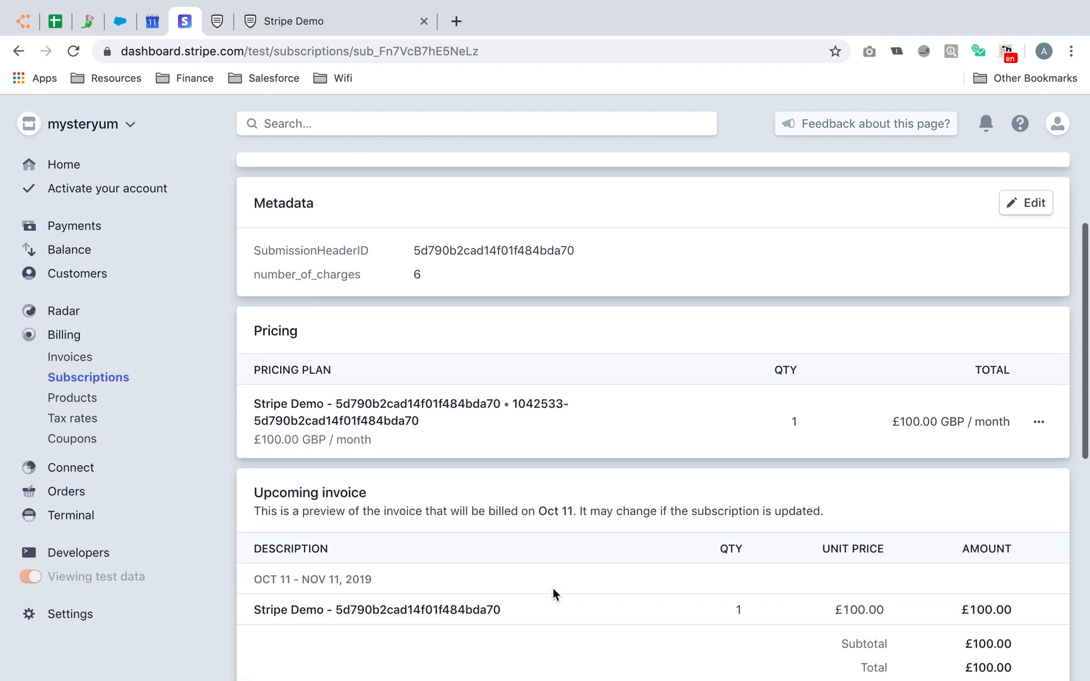
{"action": "scroll", "scroll_direction": "down", "scroll_amount": 3}
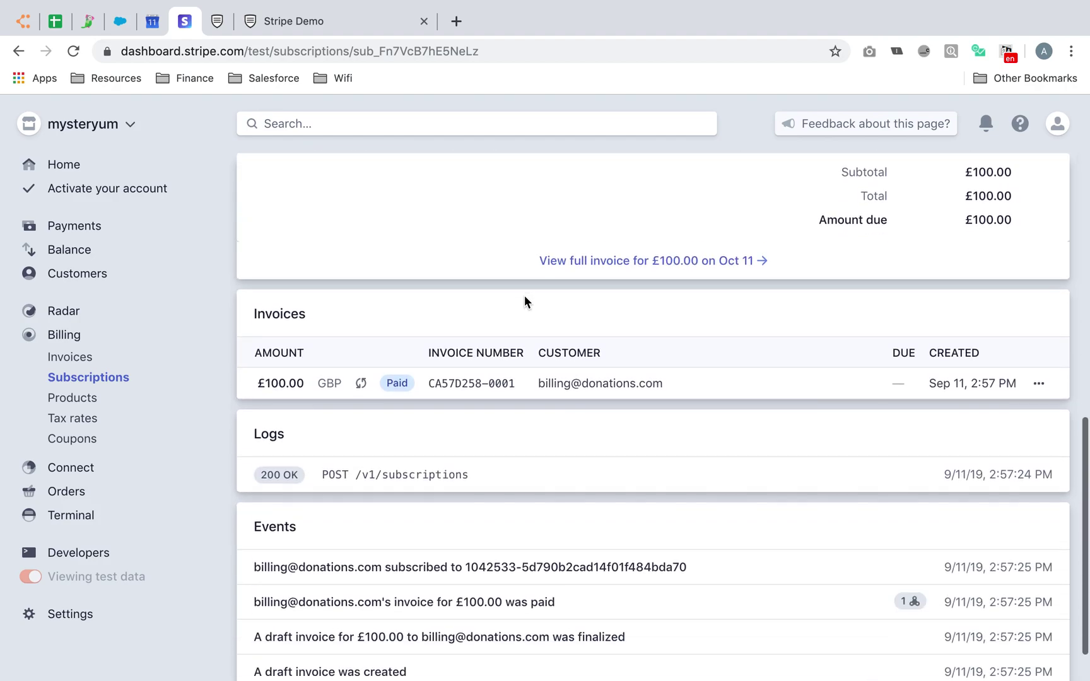
{"action": "scroll", "scroll_direction": "up", "scroll_amount": 3}
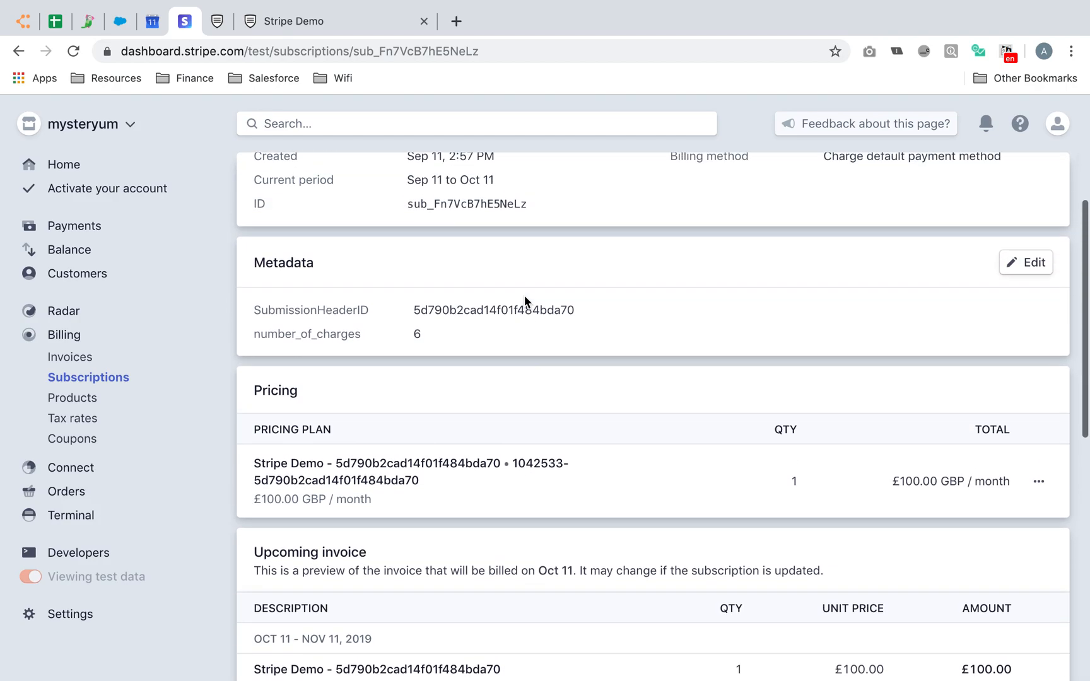
{"action": "double_click", "coordinate": [417, 334]}
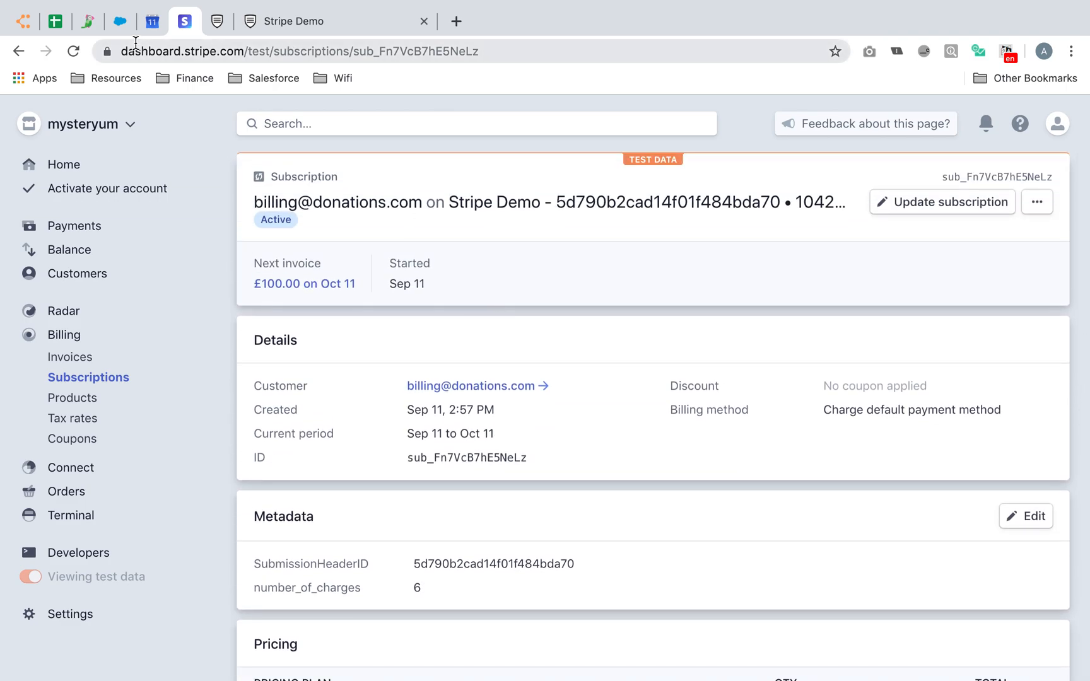
{"action": "left_click", "coordinate": [117, 20]}
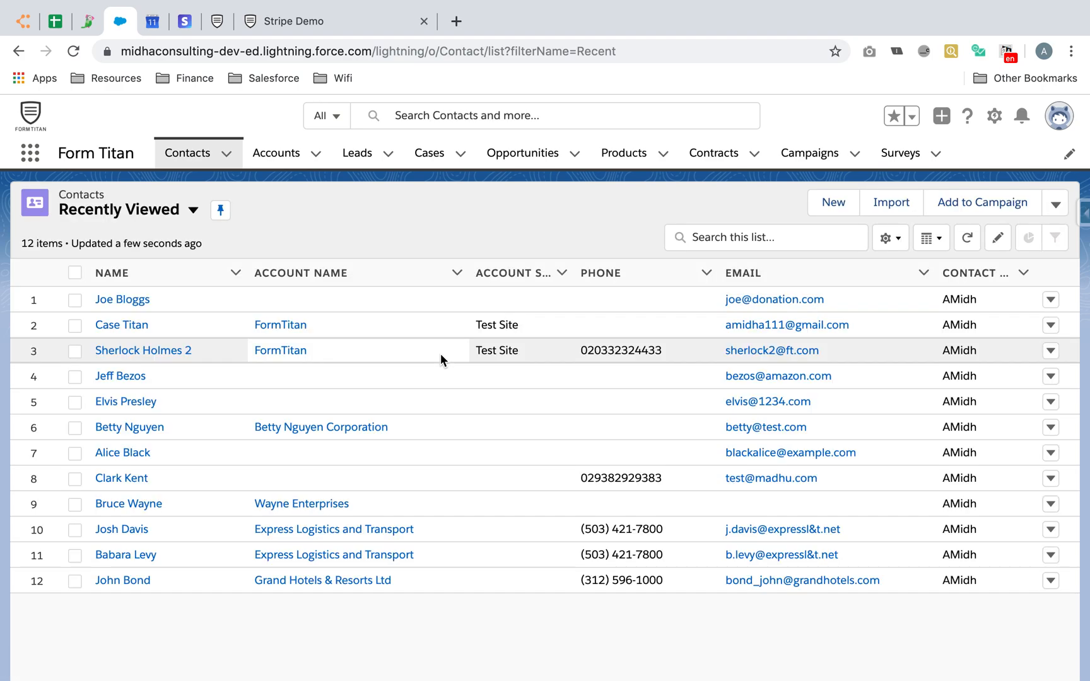
Open Joe Bloggs's contact record and view its Donation Details section.
{"action": "left_click", "coordinate": [143, 350]}
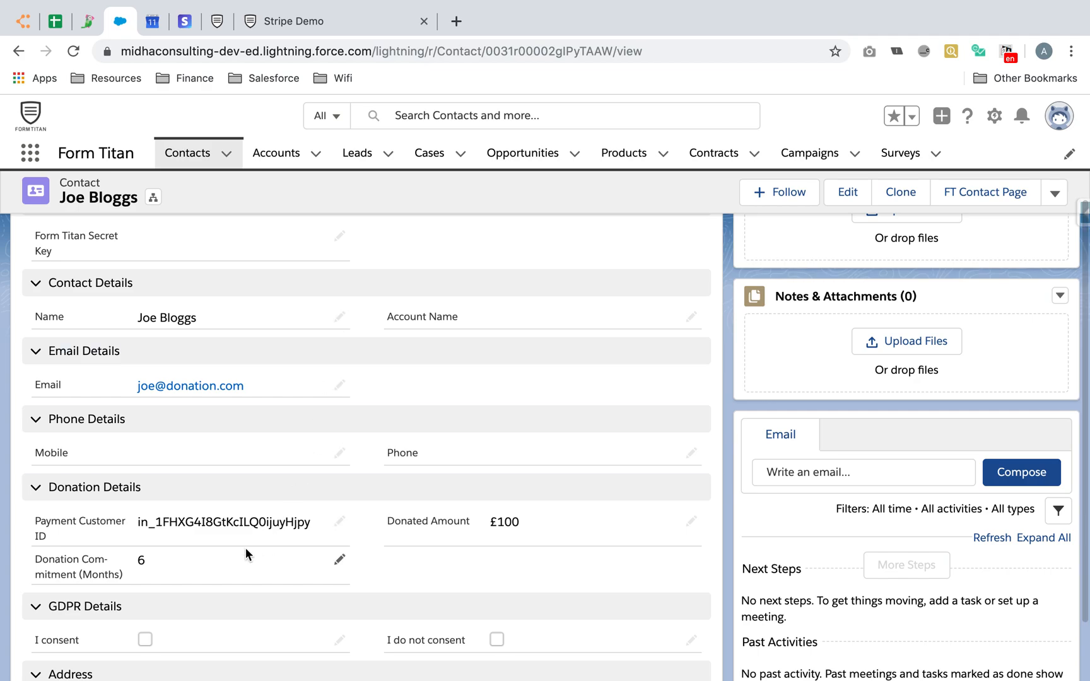
{"action": "double_click", "coordinate": [183, 523]}
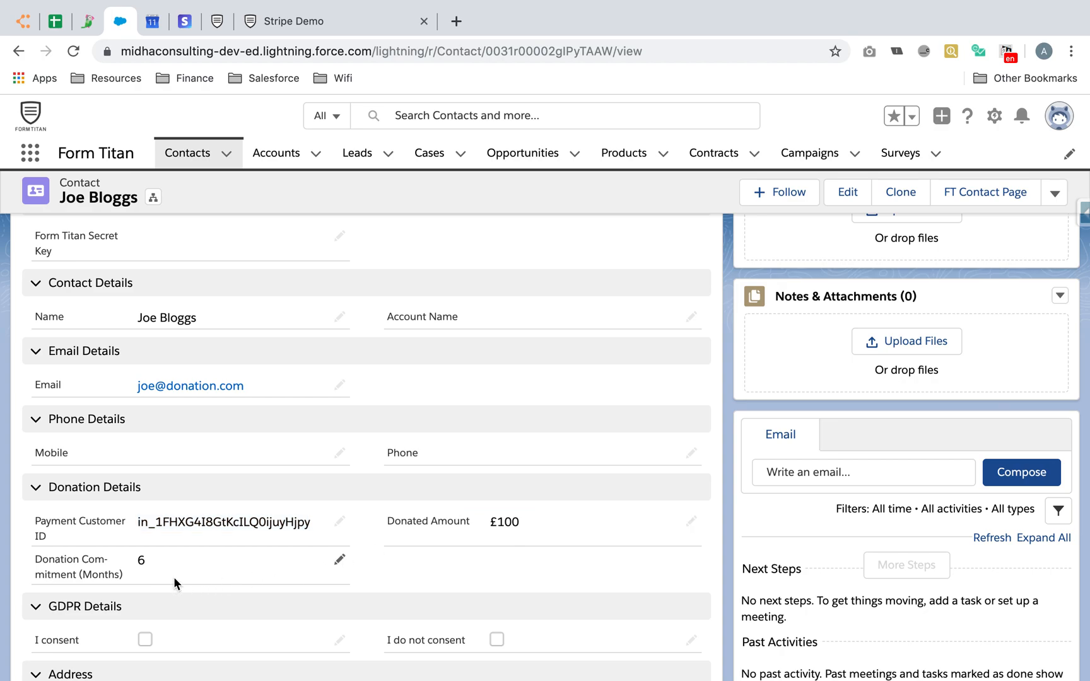
{"action": "left_click", "coordinate": [185, 20]}
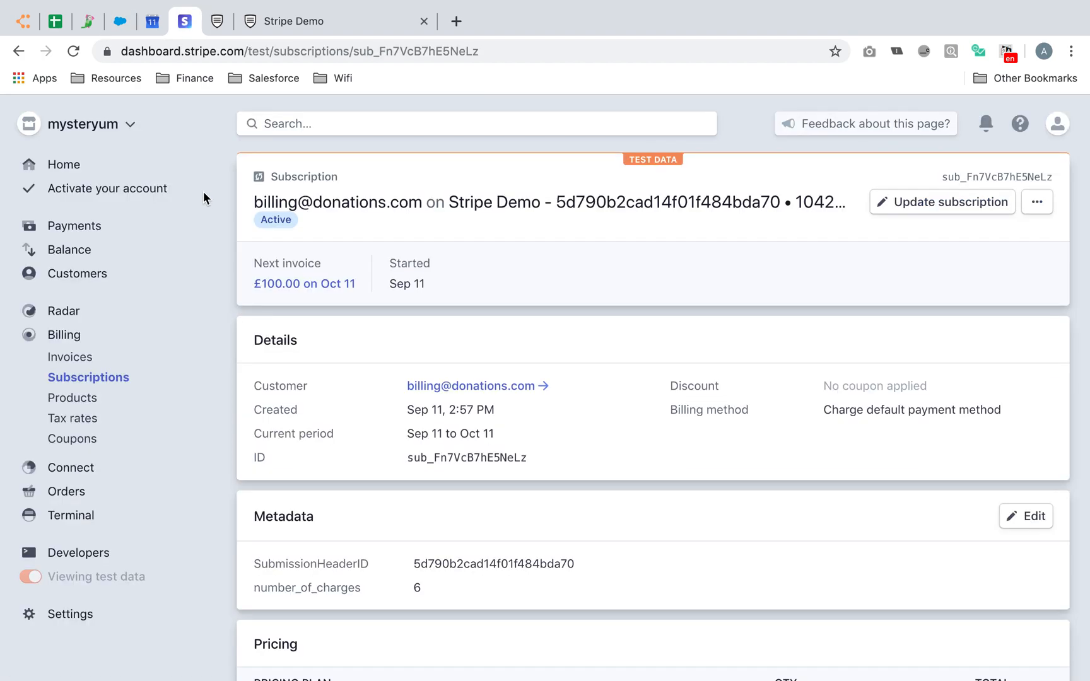
Show Stripe's Succeeded payments list with the £100.00 GBP invoice.
{"action": "left_click", "coordinate": [74, 226]}
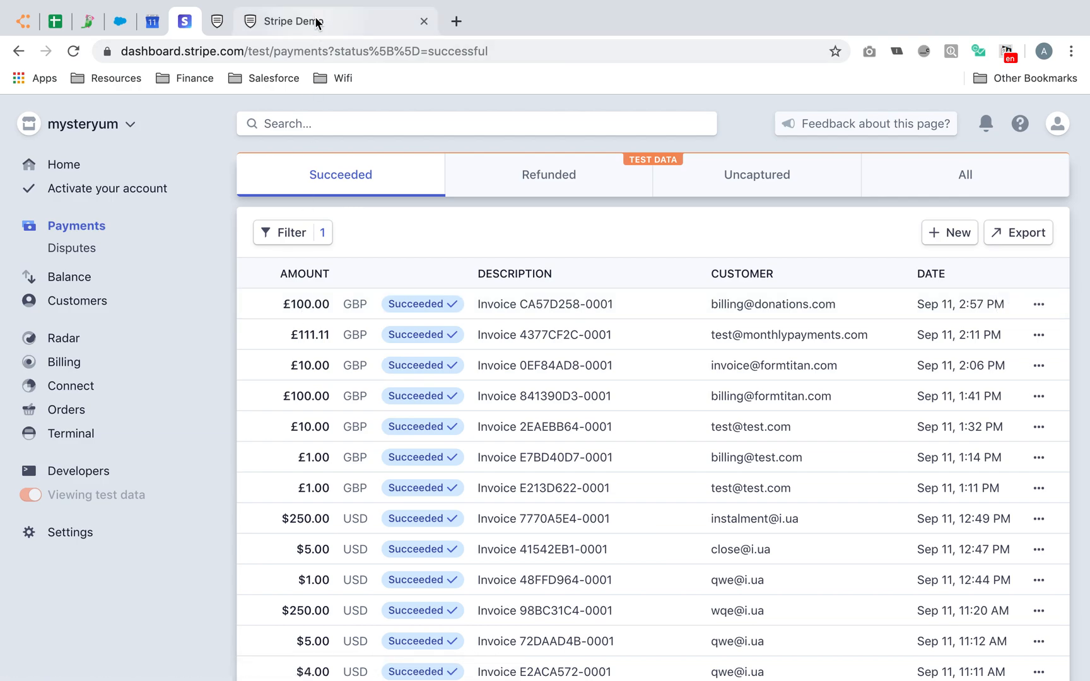
{"action": "left_click", "coordinate": [217, 21]}
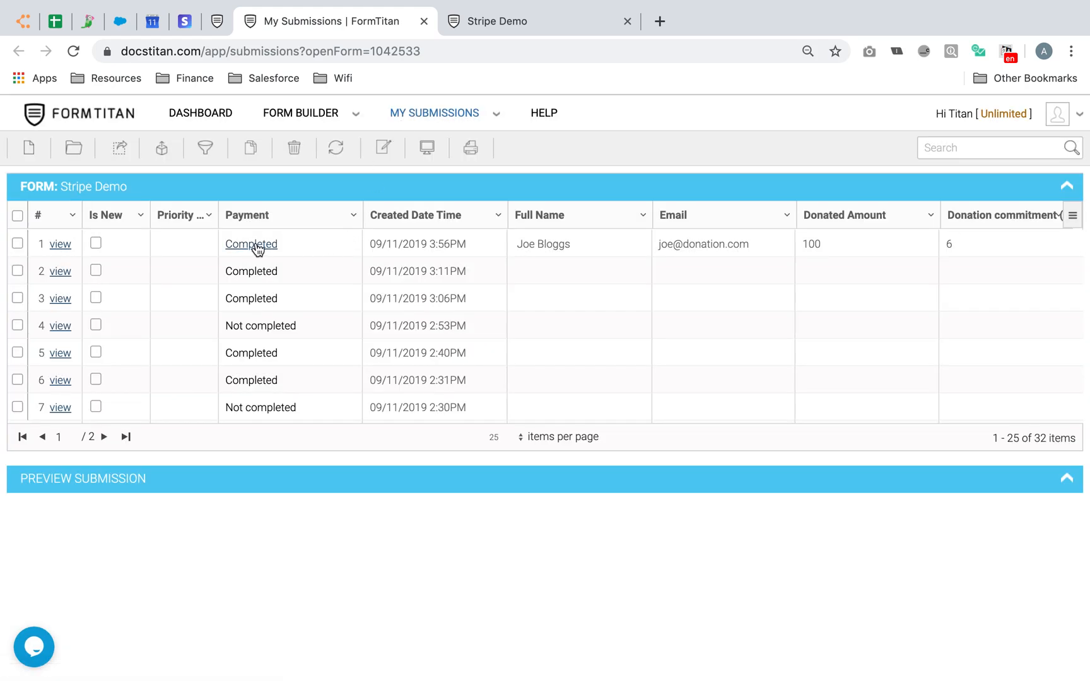
Open submission #1's payment info and scroll through the active subscription IPN details.
{"action": "left_click", "coordinate": [251, 244]}
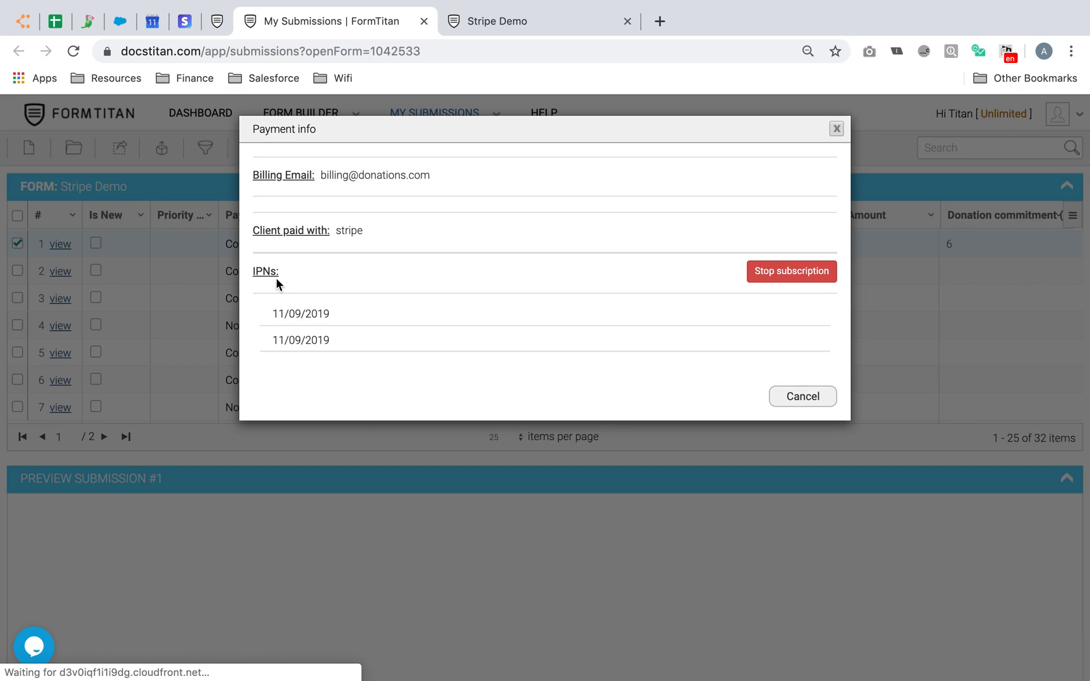
{"action": "left_click", "coordinate": [300, 313]}
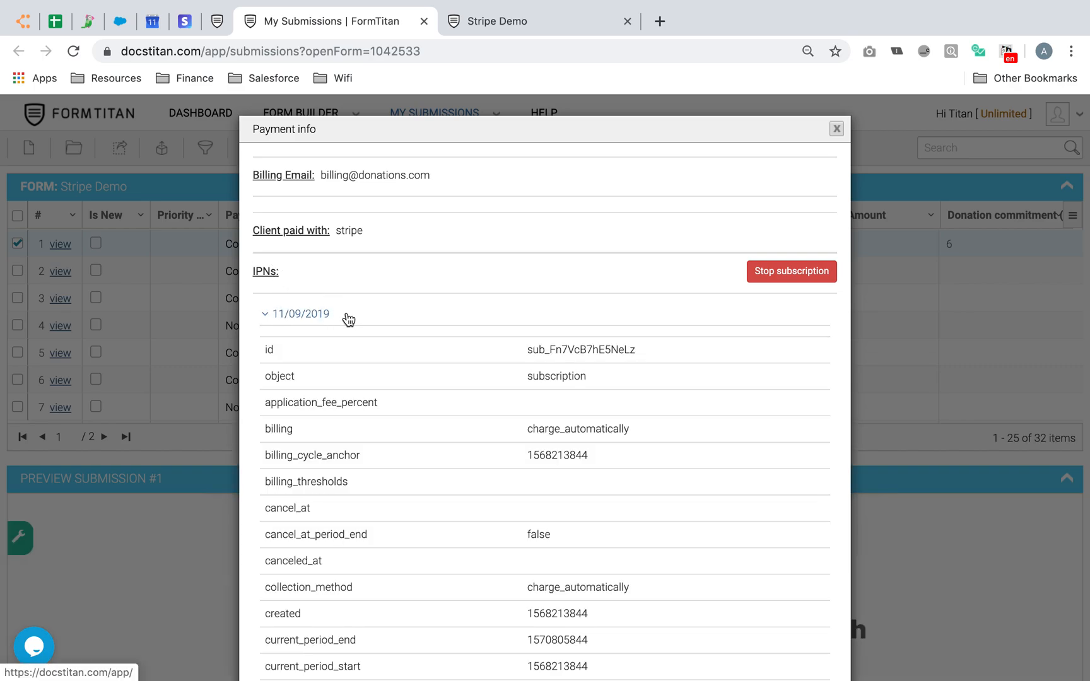
{"action": "scroll", "scroll_direction": "down", "scroll_amount": 3}
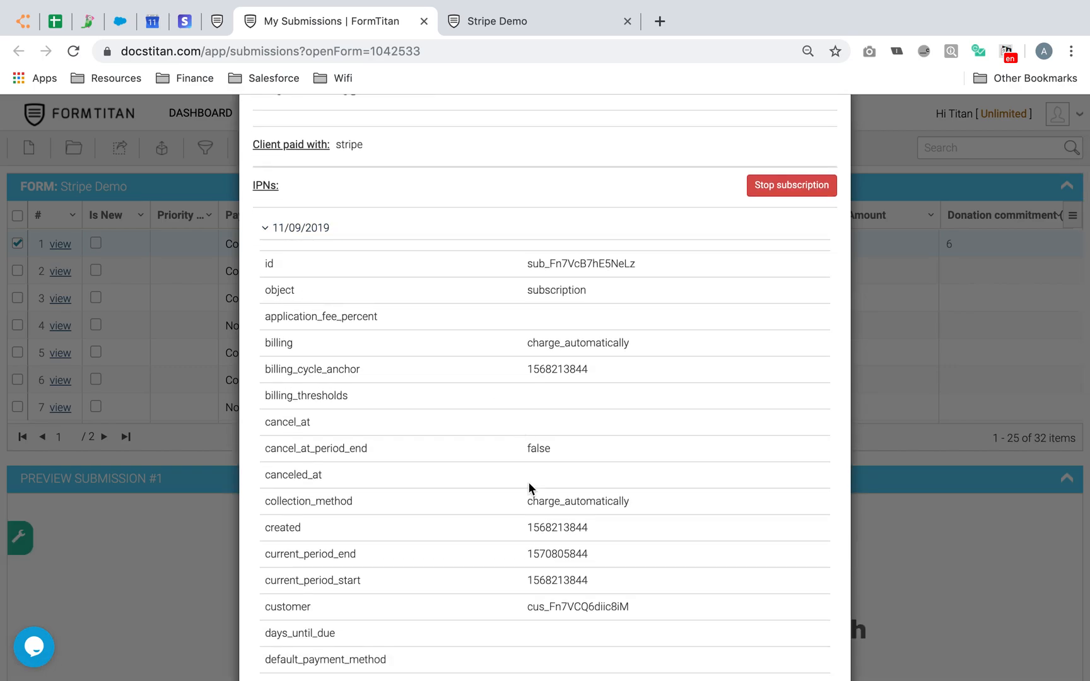
{"action": "scroll", "scroll_direction": "down", "scroll_amount": 3}
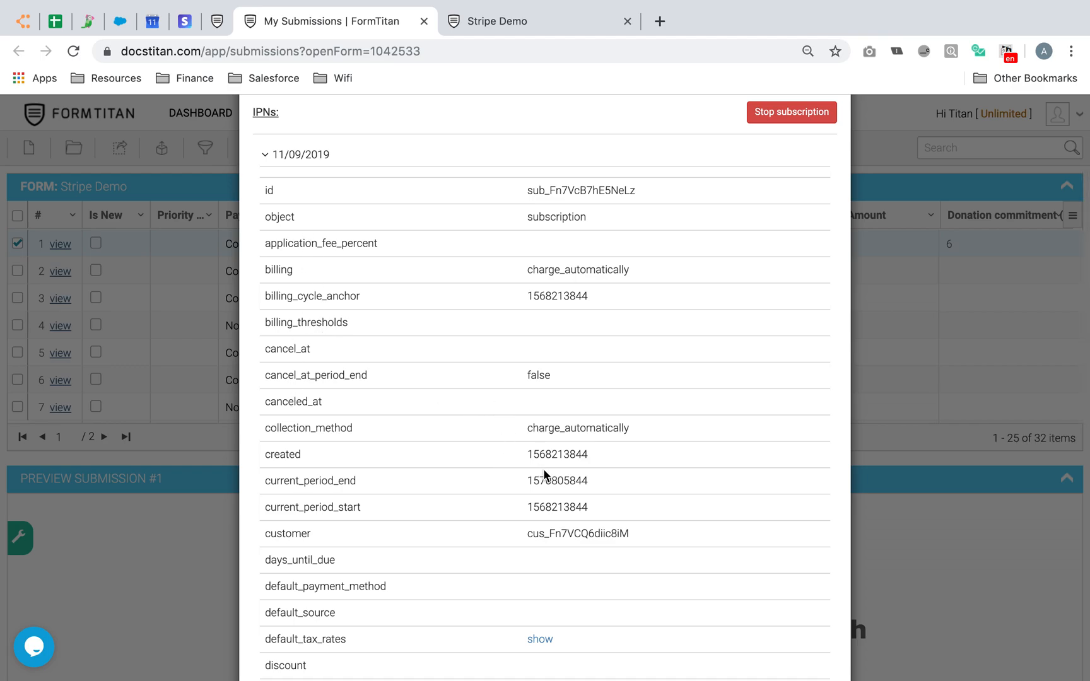
{"action": "scroll", "scroll_direction": "down", "scroll_amount": 3}
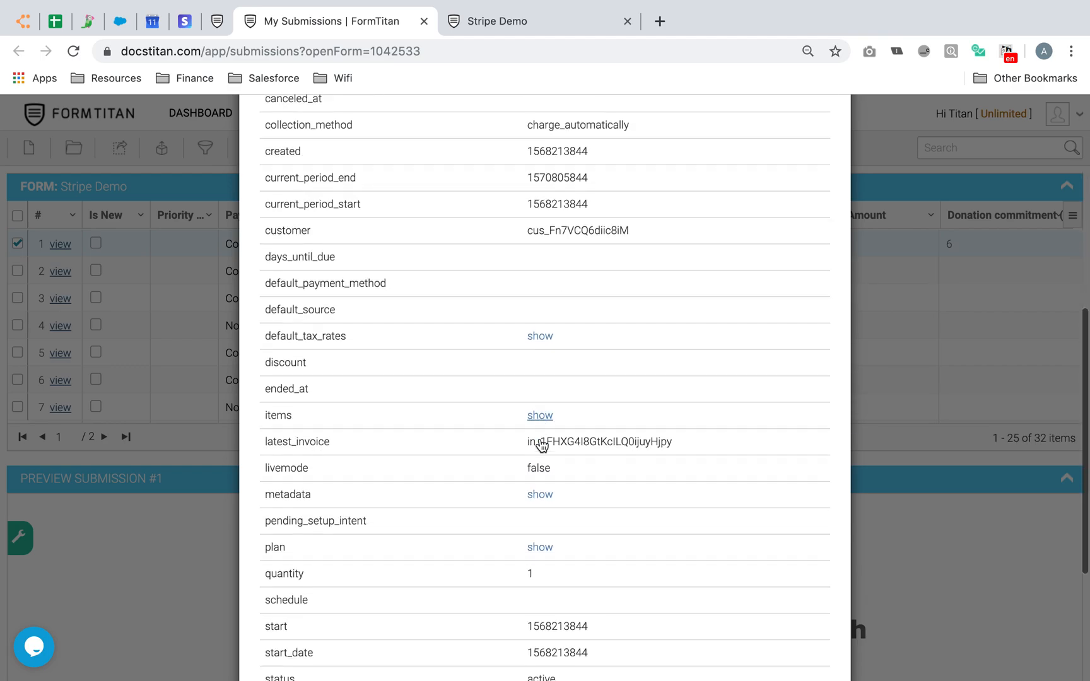
{"action": "scroll", "scroll_direction": "down", "scroll_amount": 3}
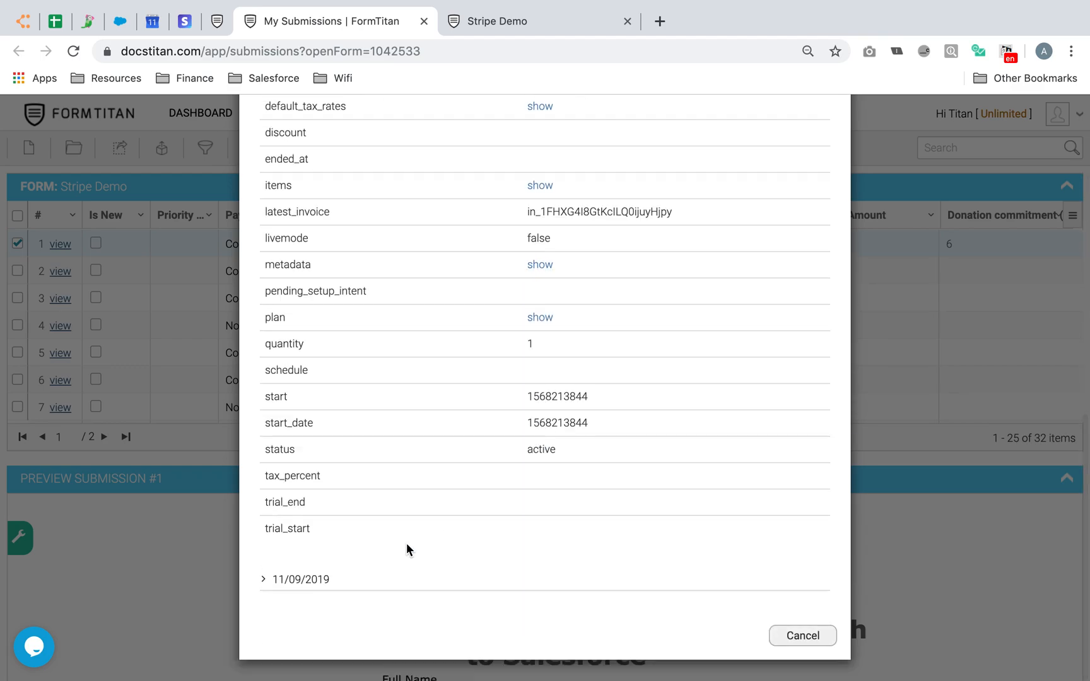
{"action": "scroll", "scroll_direction": "down", "scroll_amount": 3}
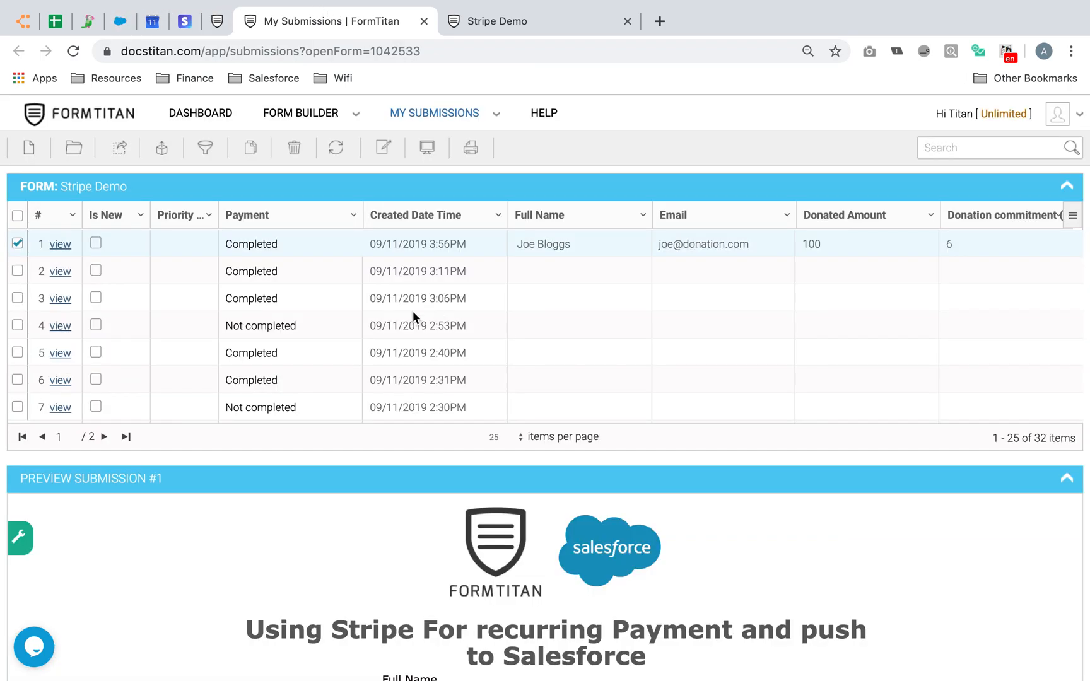
{"action": "mouse_move", "coordinate": [189, 120]}
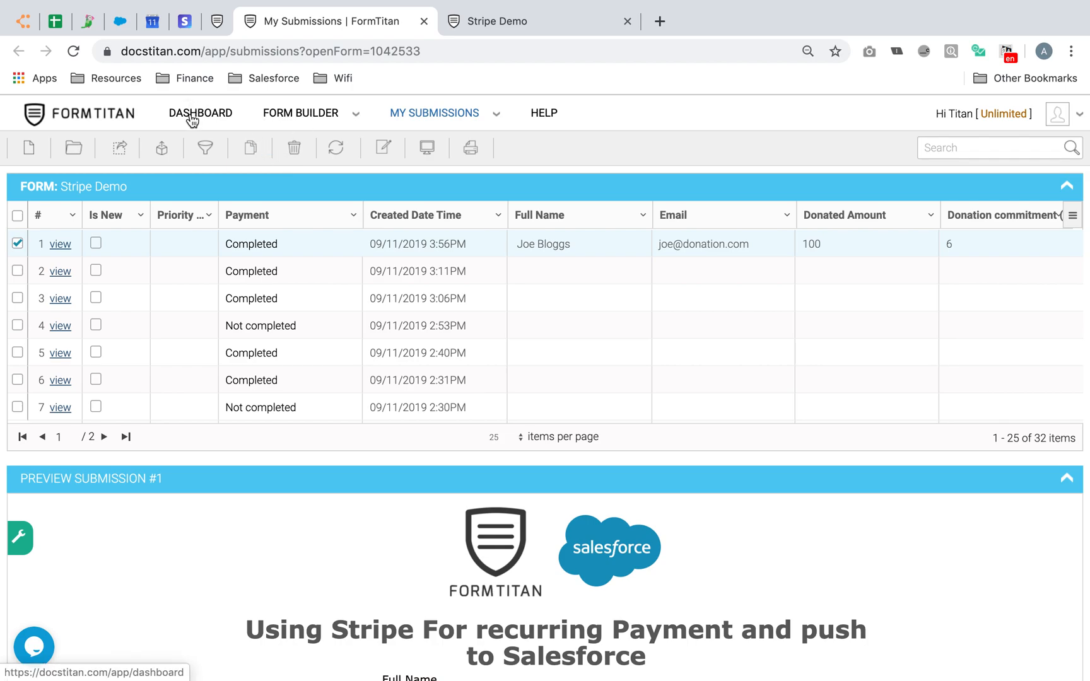
Open Stripe Demo for editing from My Forms and dismiss the live form's thank-you message.
{"action": "left_click", "coordinate": [200, 114]}
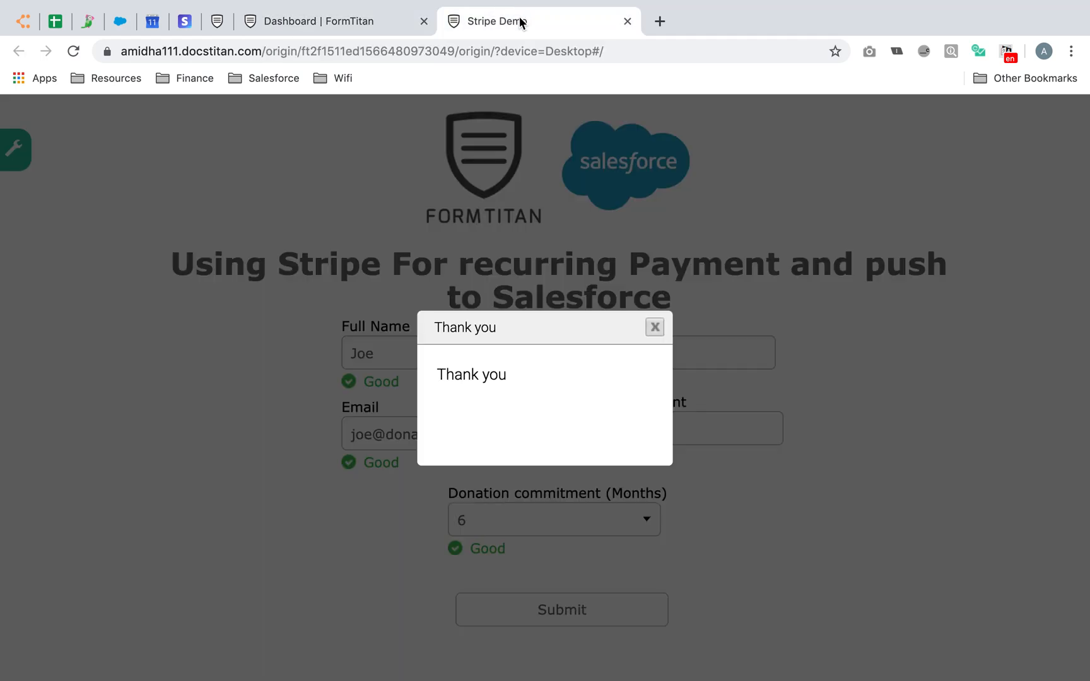
{"action": "left_click", "coordinate": [333, 21]}
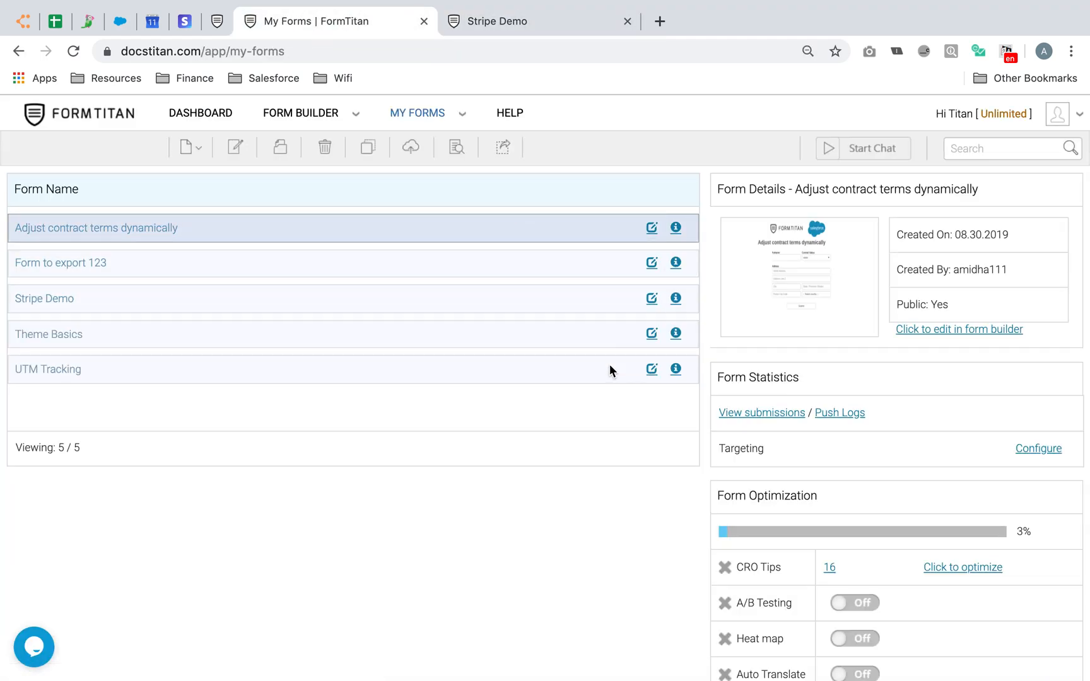
{"action": "left_click", "coordinate": [651, 299]}
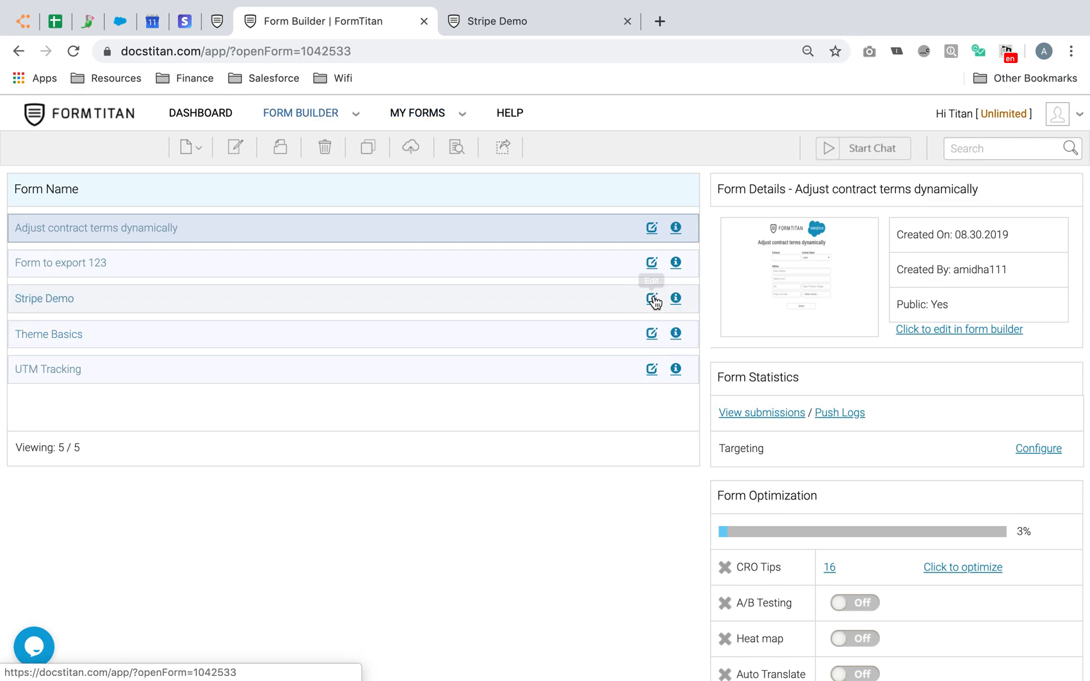
{"action": "left_click", "coordinate": [652, 298]}
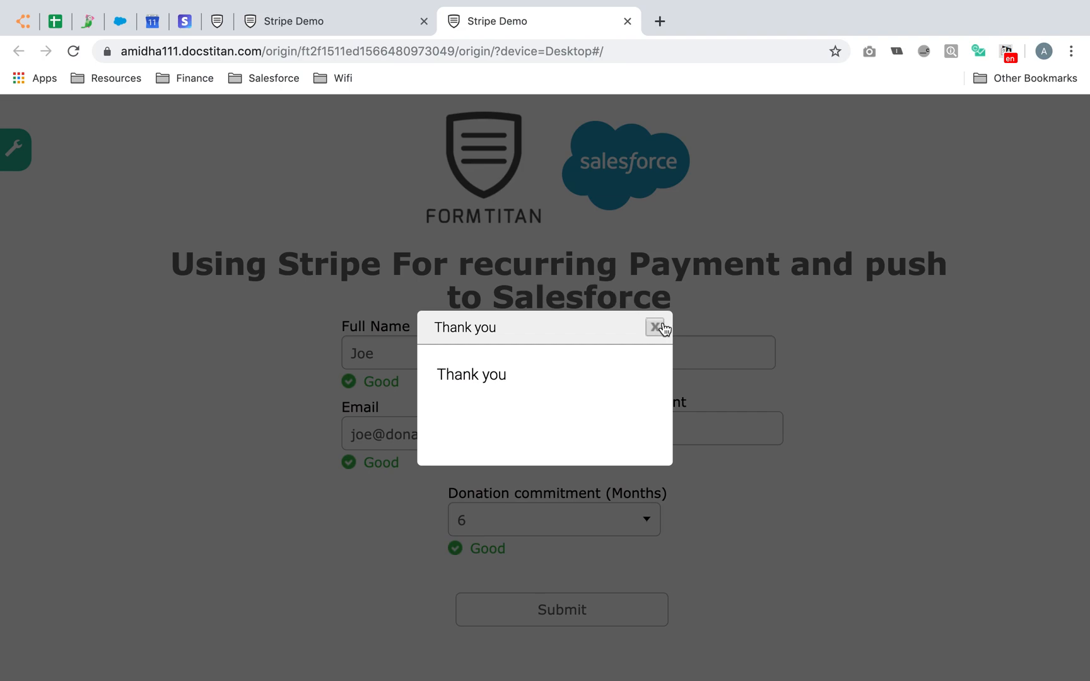
{"action": "left_click", "coordinate": [654, 327]}
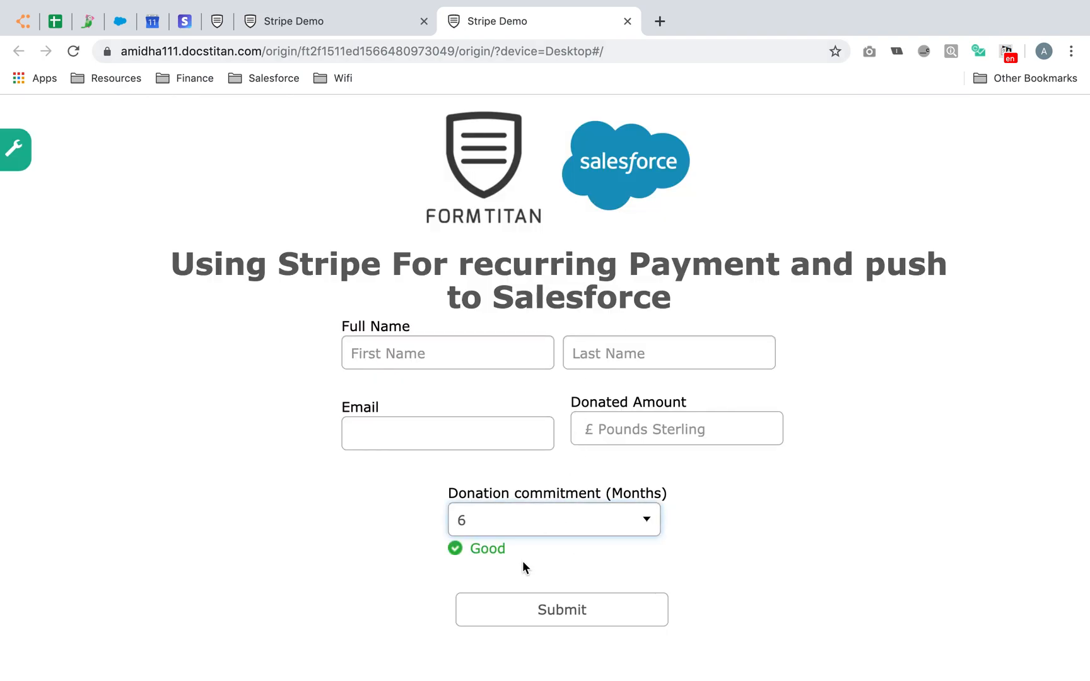
{"action": "scroll", "scroll_direction": "down", "scroll_amount": 3}
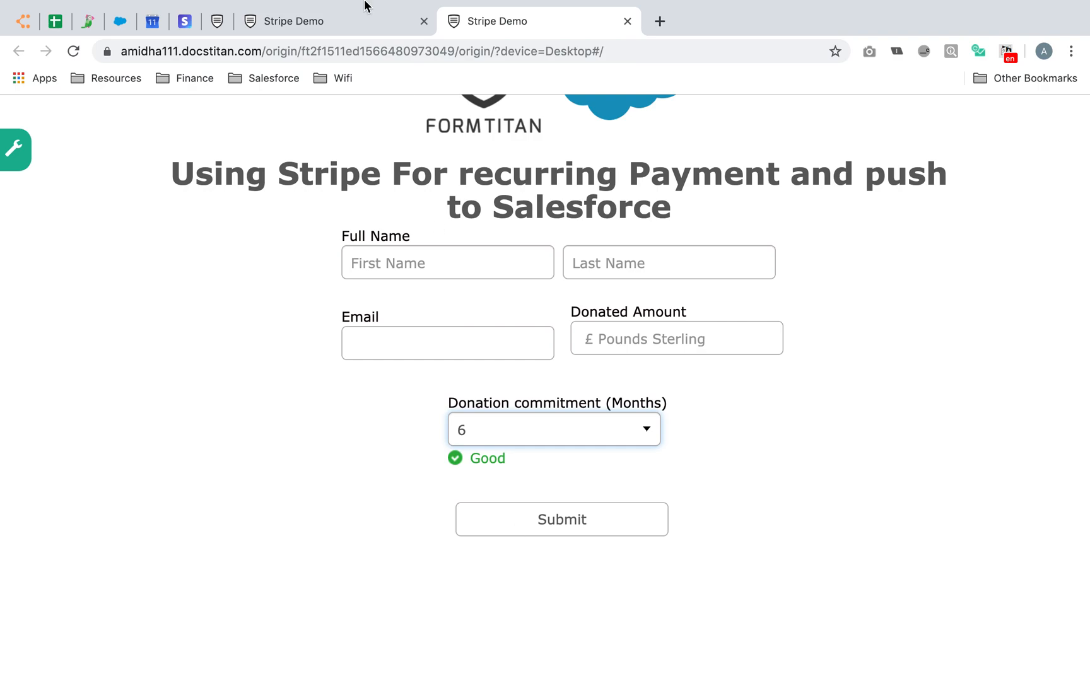
{"action": "mouse_move", "coordinate": [683, 373]}
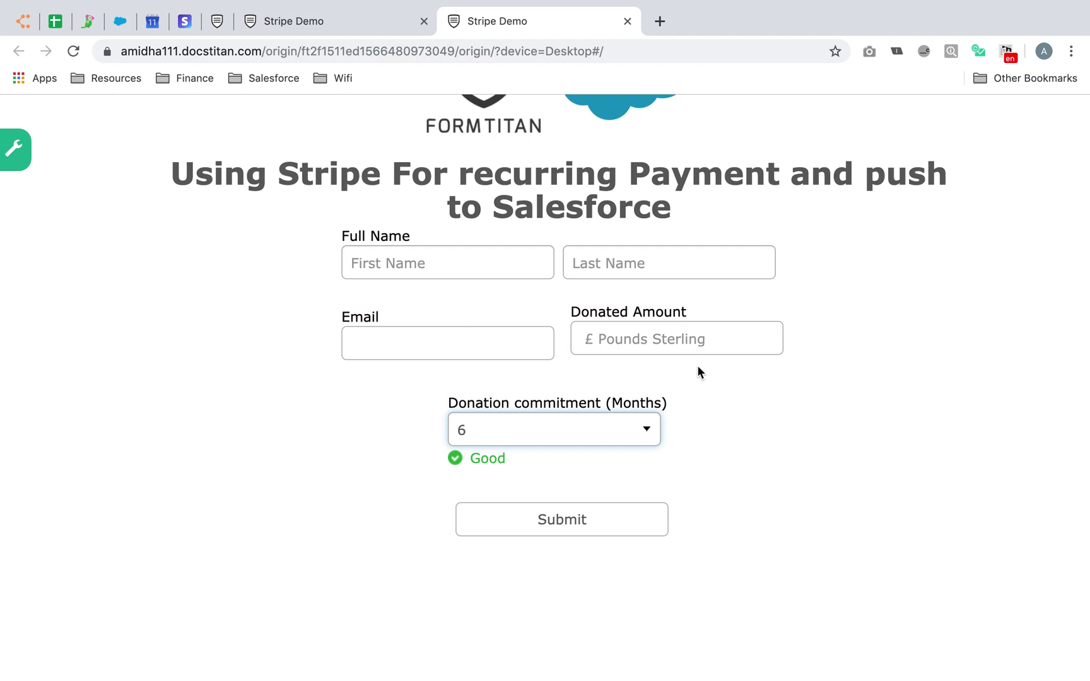
{"action": "left_click", "coordinate": [305, 21]}
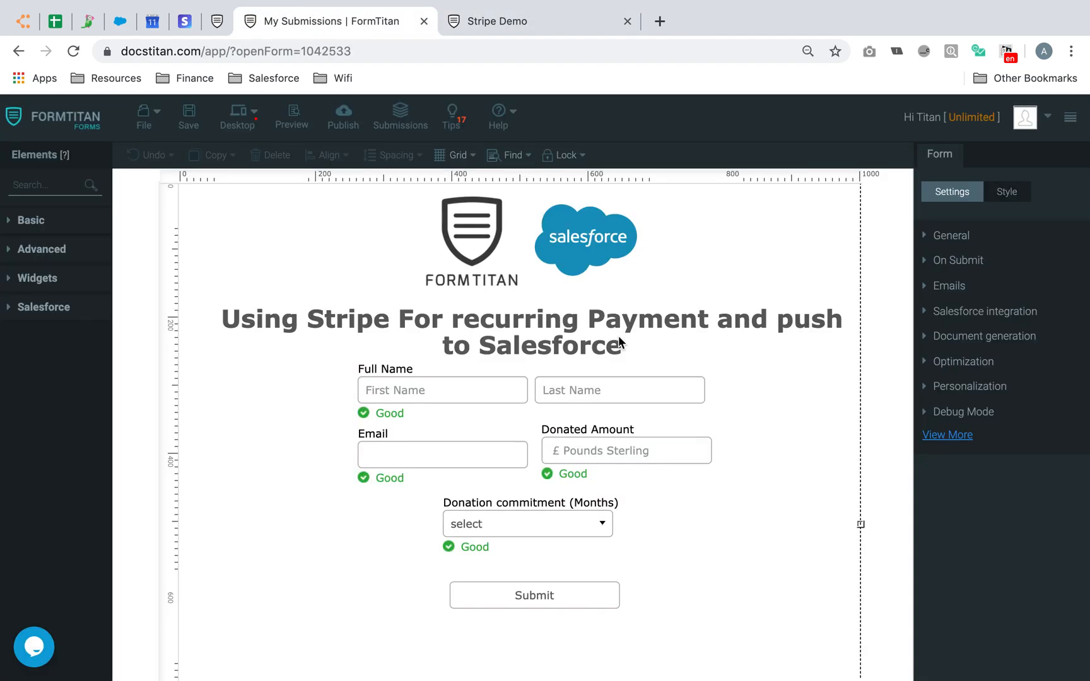
Switch the #1 Contact push to Update, matching existing contacts on a chosen Salesforce field.
{"action": "left_click", "coordinate": [985, 311]}
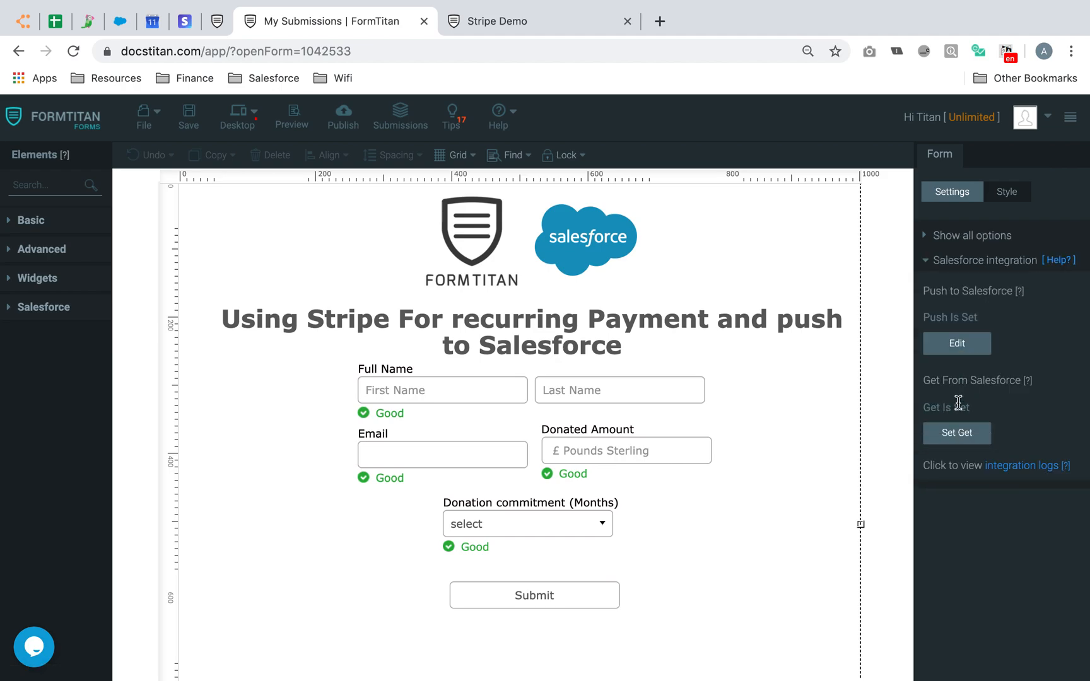
{"action": "left_click", "coordinate": [957, 343]}
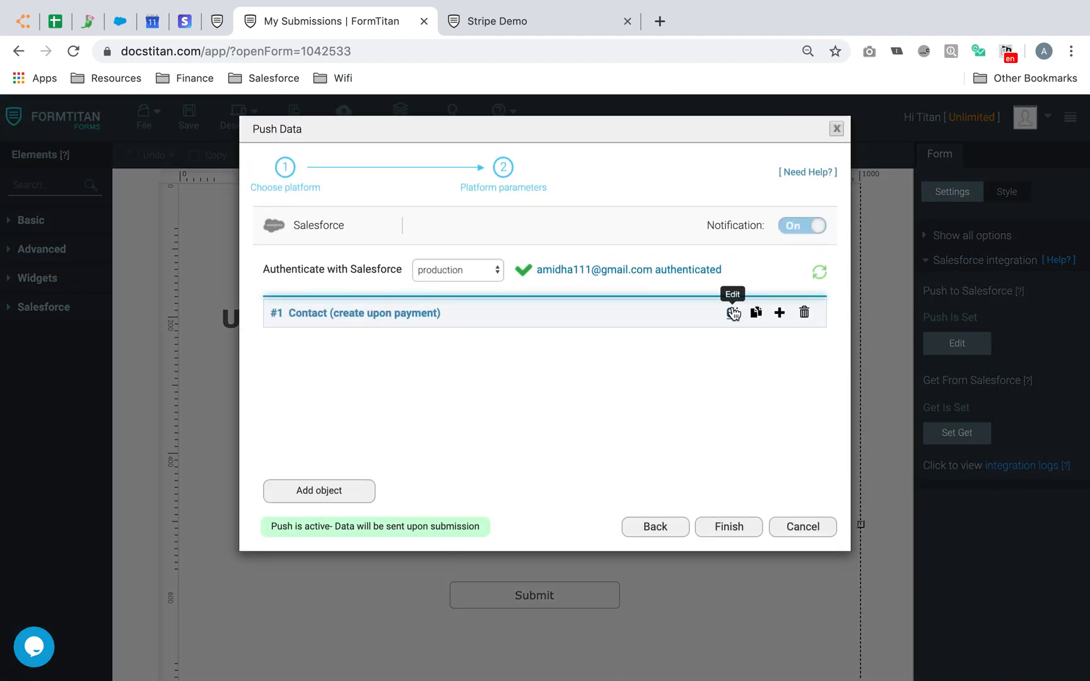
{"action": "left_click", "coordinate": [733, 312]}
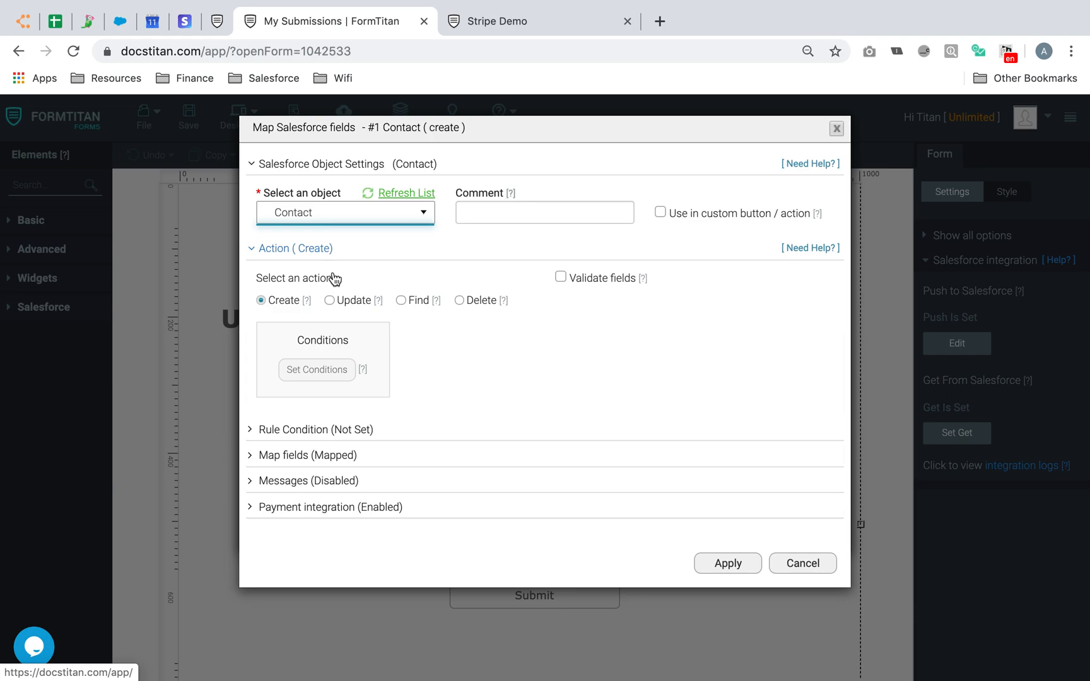
{"action": "left_click", "coordinate": [329, 301]}
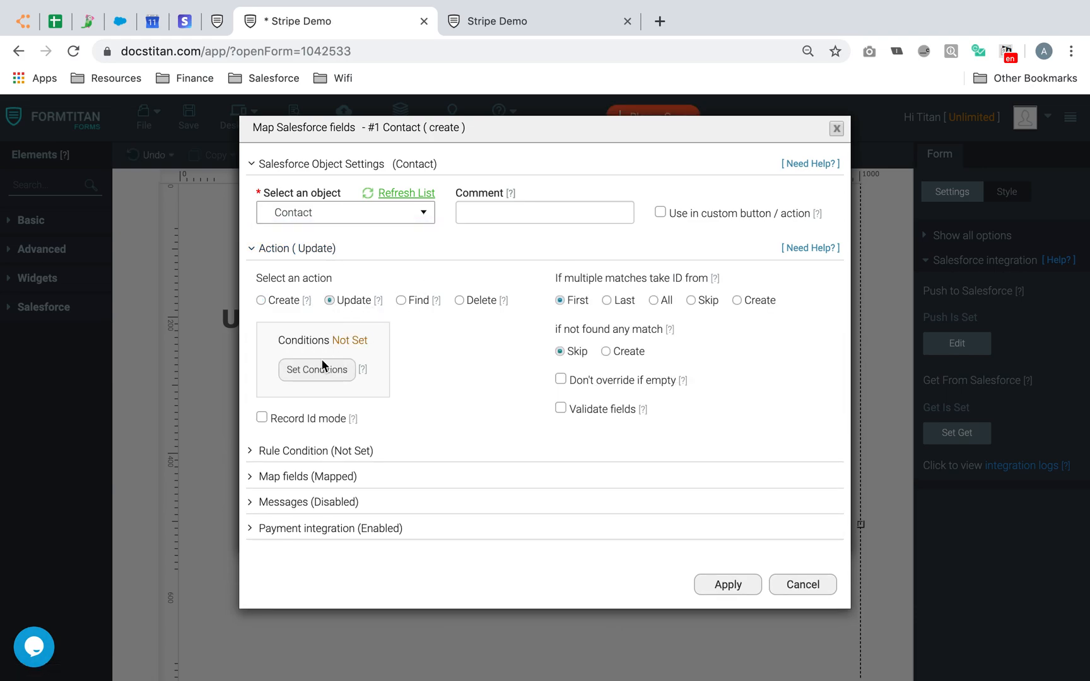
{"action": "left_click", "coordinate": [317, 369]}
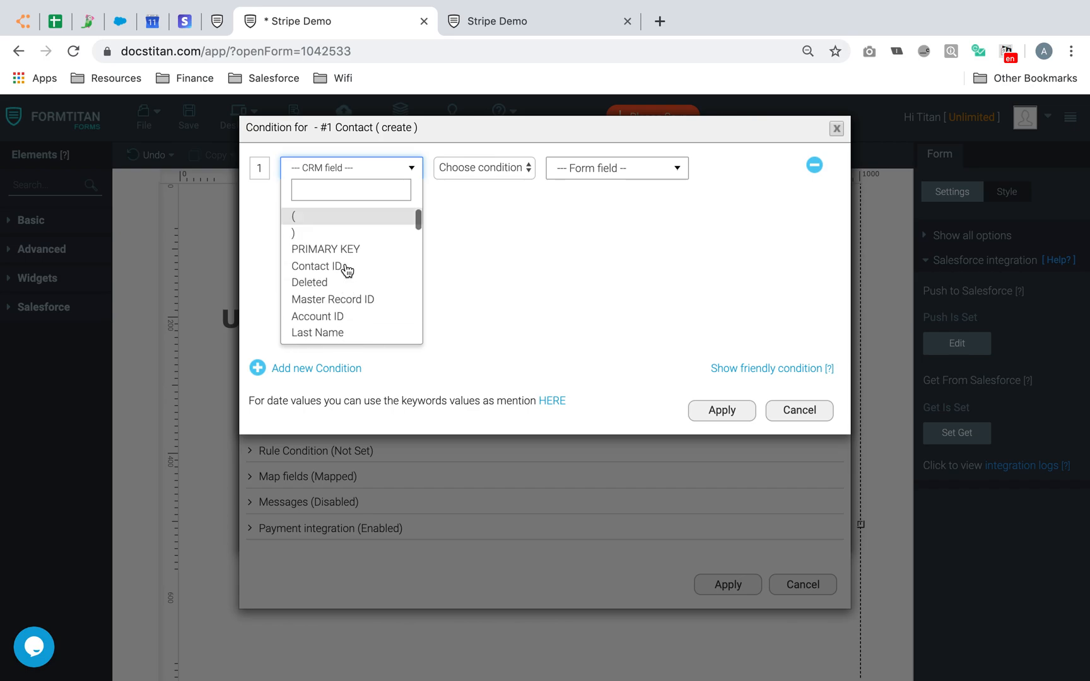
{"action": "mouse_move", "coordinate": [309, 282]}
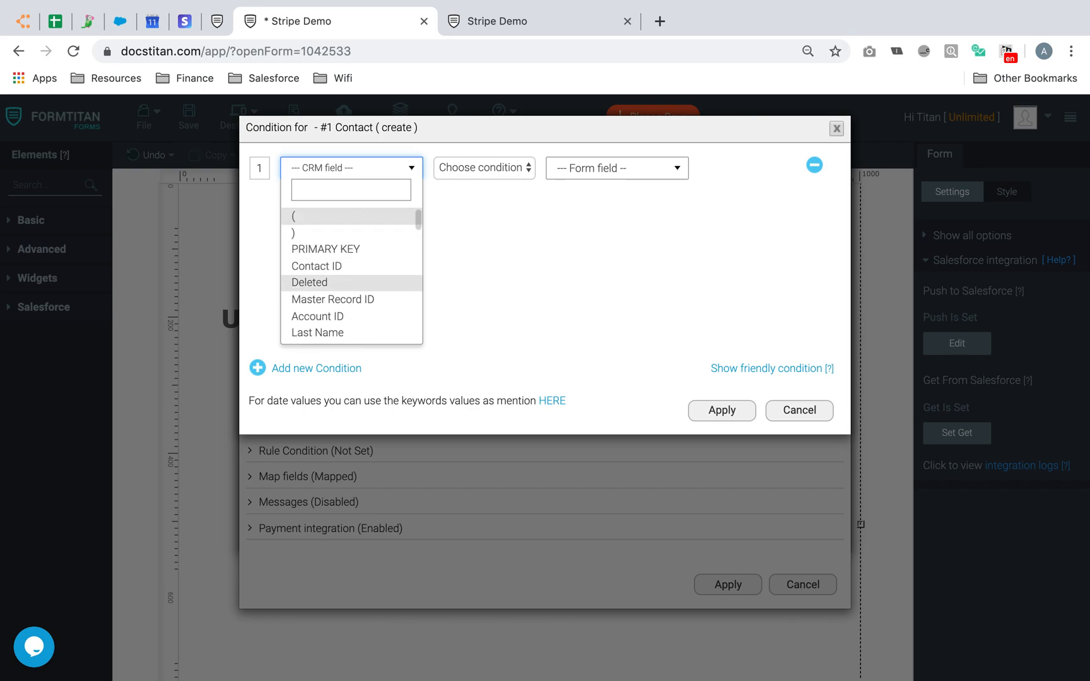
{"action": "type", "text": "ot"}
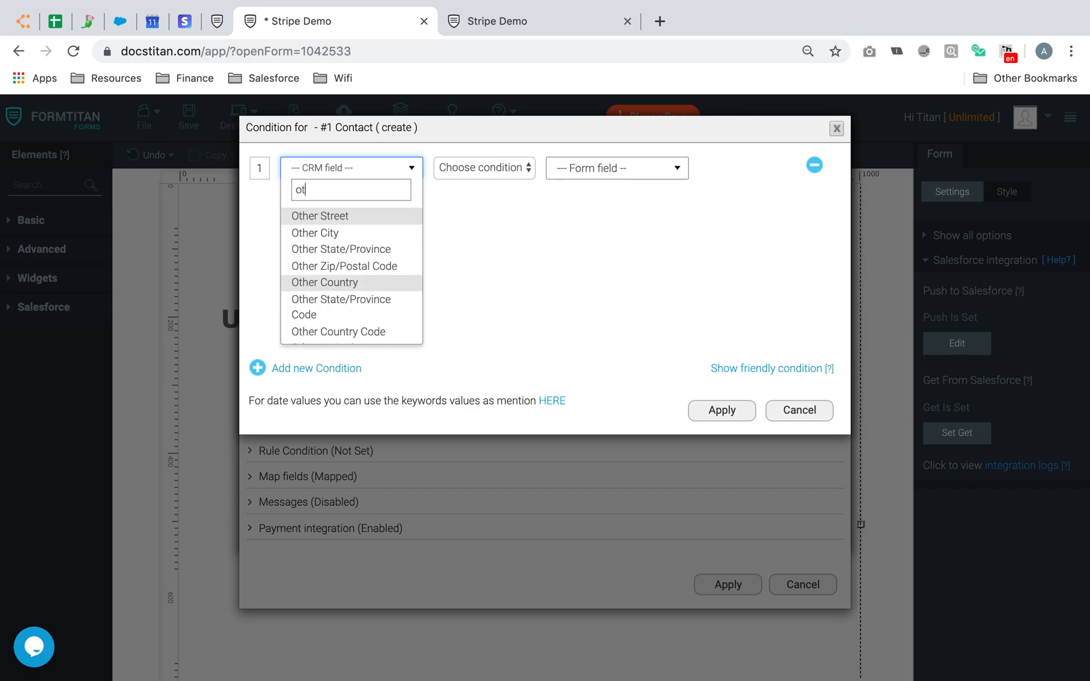
{"action": "scroll", "scroll_direction": "down", "scroll_amount": 3}
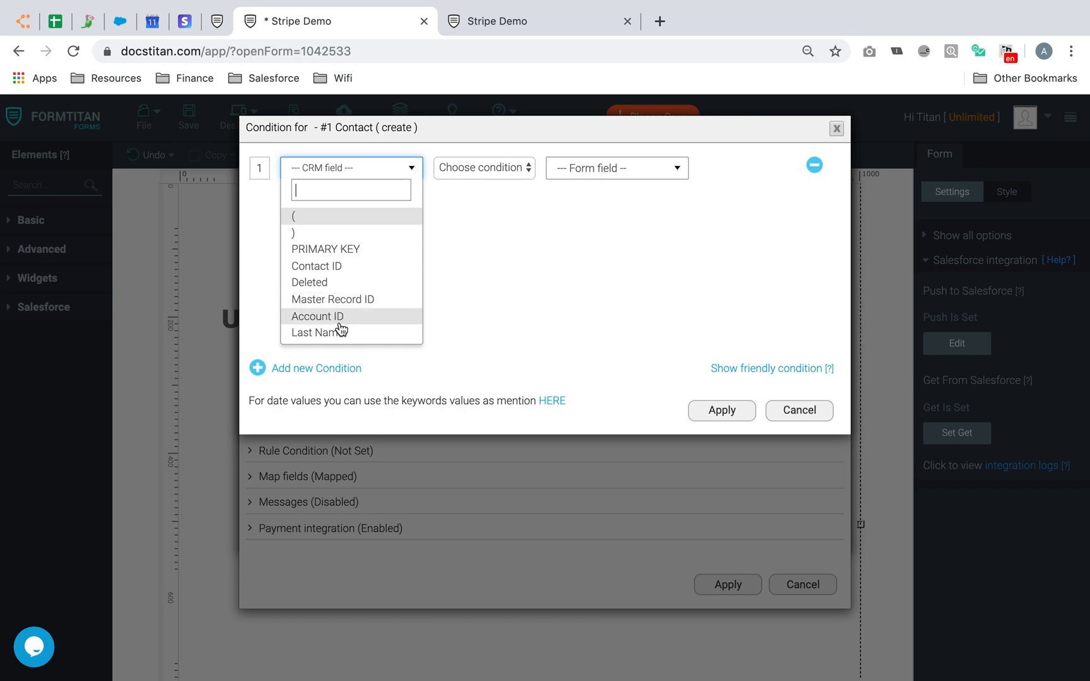
{"action": "left_click", "coordinate": [317, 316]}
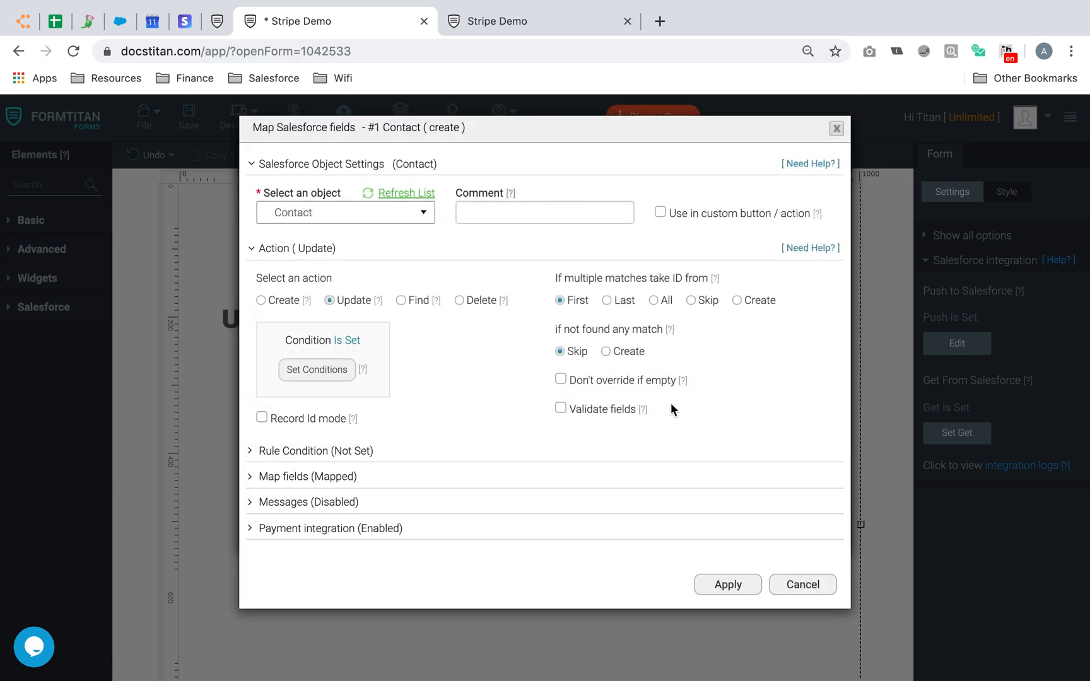
Choose Create when no contact matches, review Map fields, and cancel the Push Data dialog.
{"action": "left_click", "coordinate": [605, 351]}
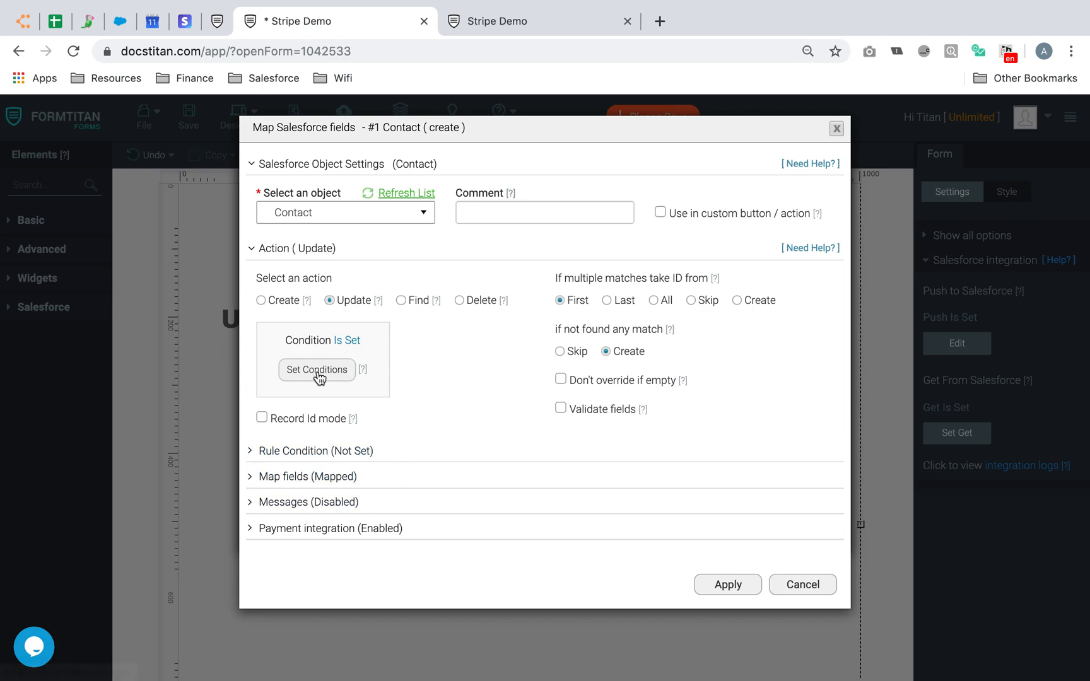
{"action": "left_click", "coordinate": [317, 370]}
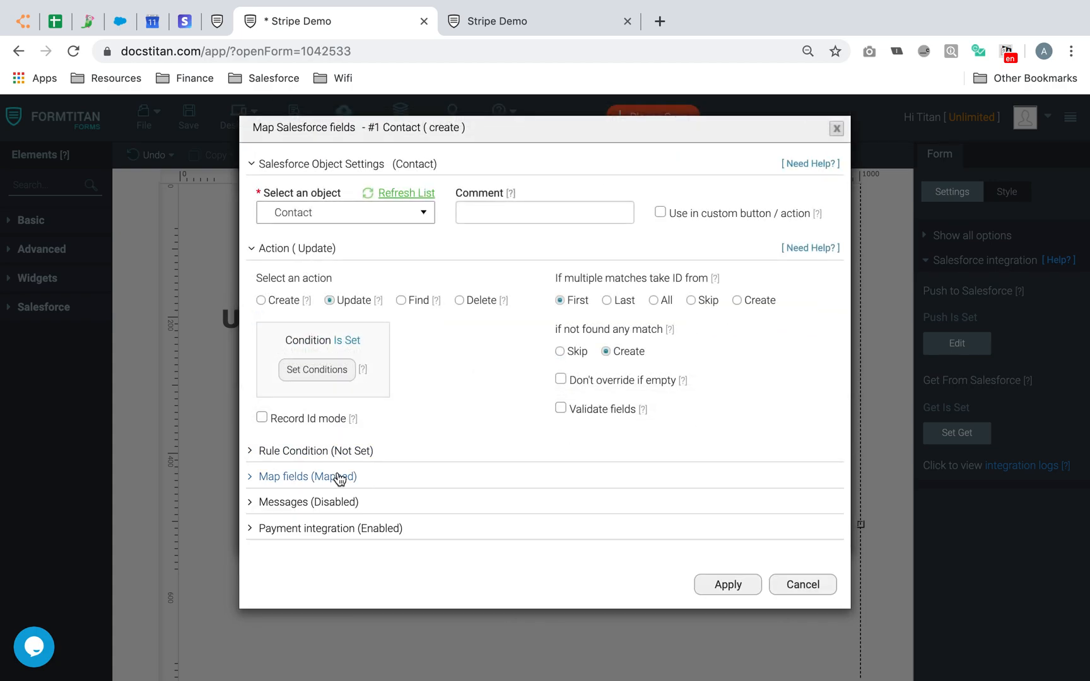
{"action": "left_click", "coordinate": [287, 476]}
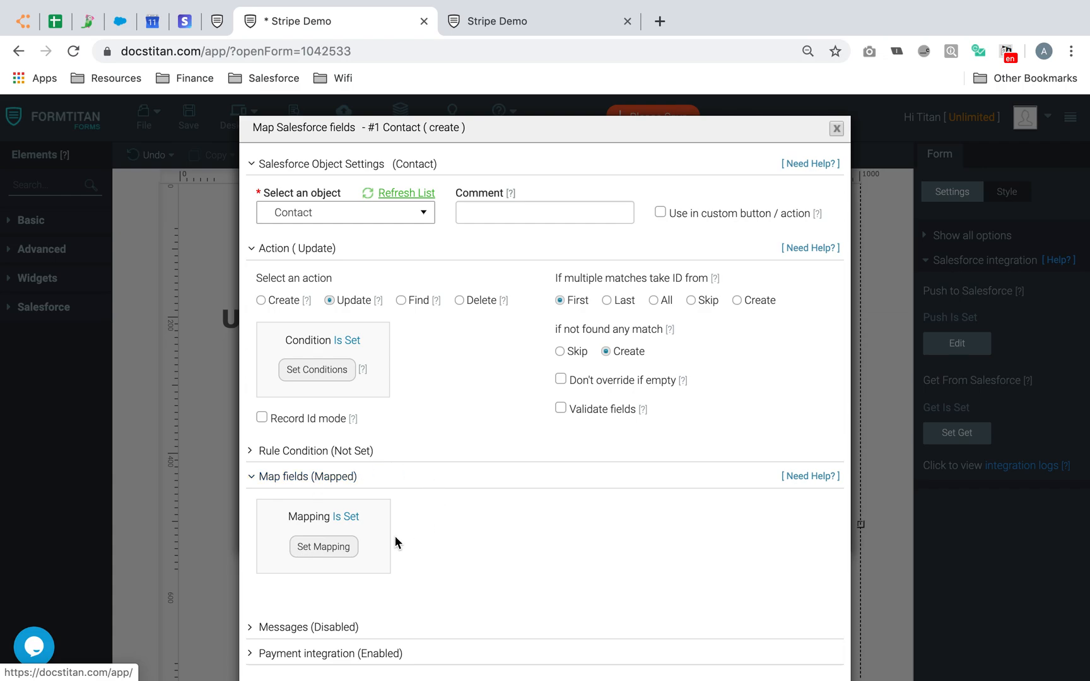
{"action": "mouse_move", "coordinate": [408, 554]}
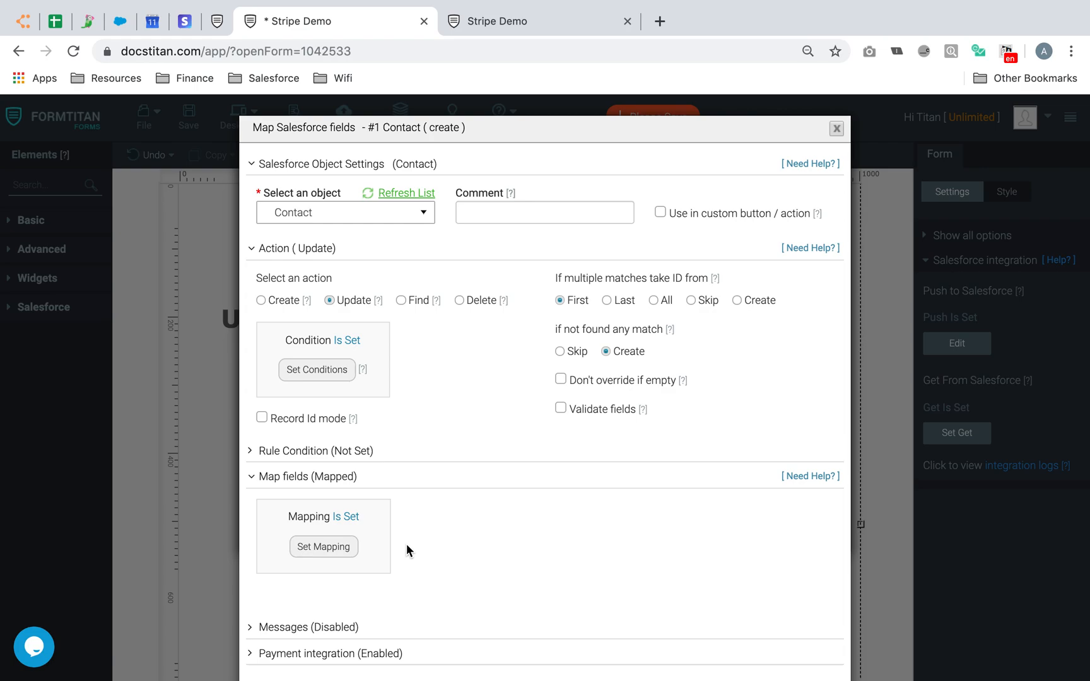
{"action": "mouse_move", "coordinate": [862, 146]}
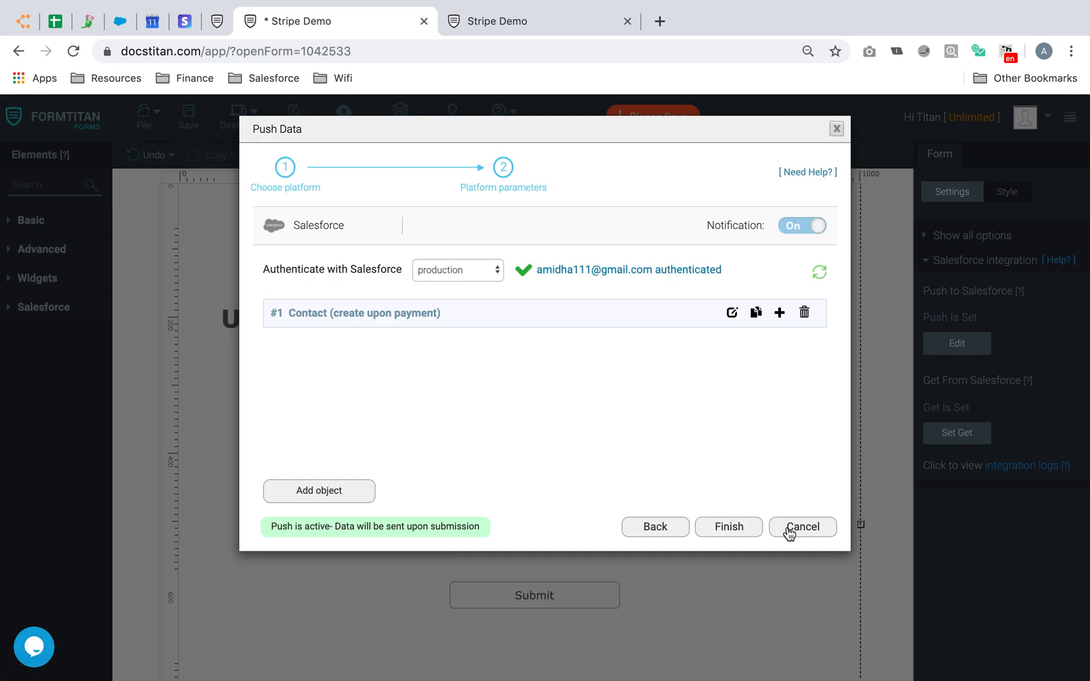
{"action": "left_click", "coordinate": [803, 527]}
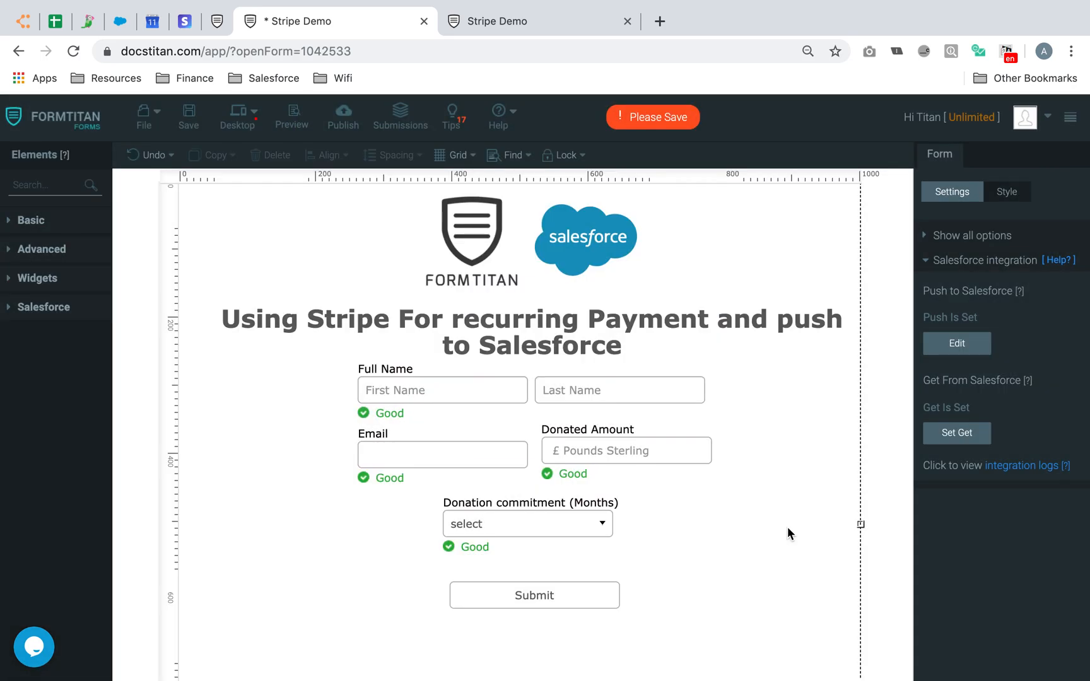
{"action": "mouse_move", "coordinate": [732, 232]}
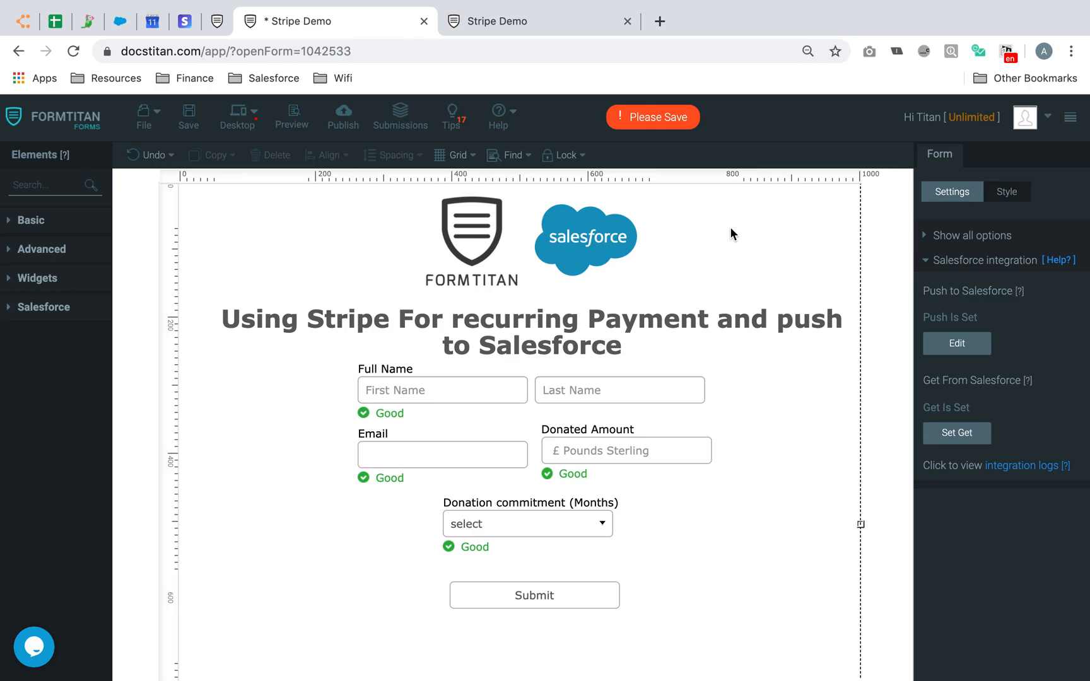